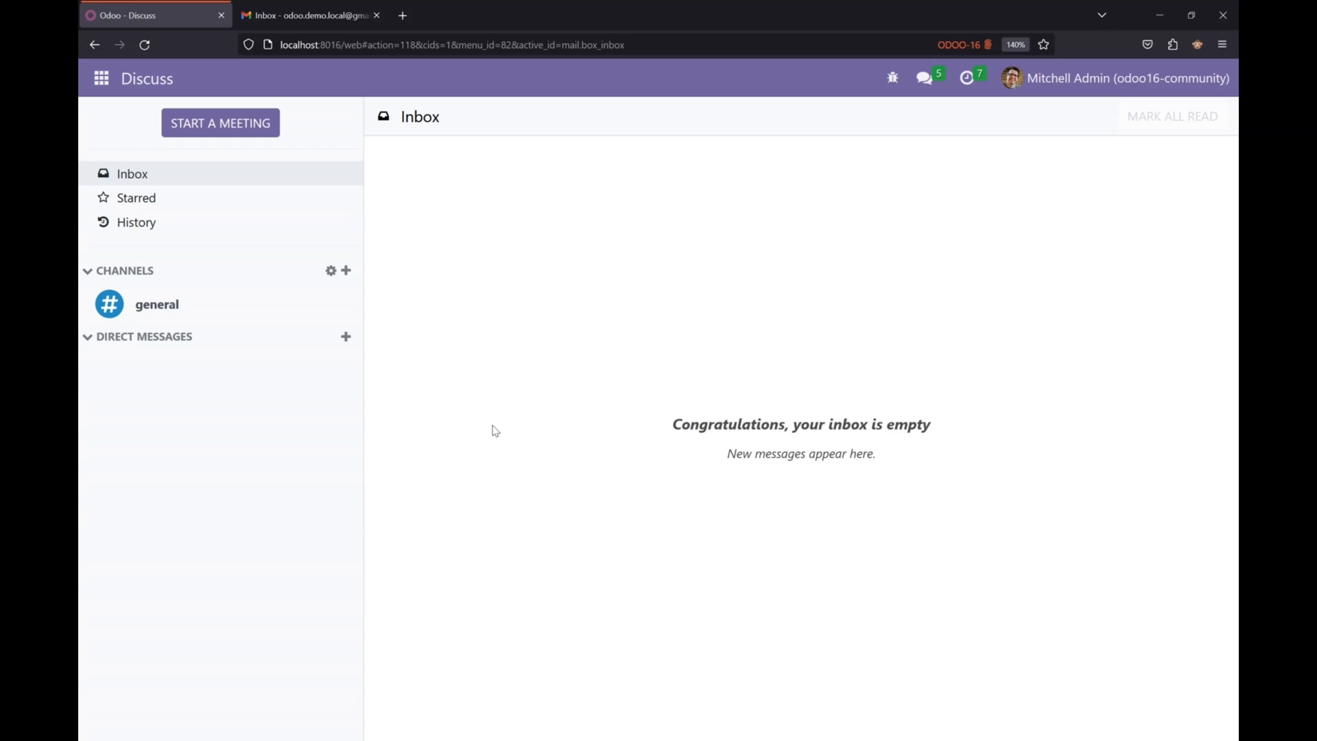
{"action": "mouse_move", "coordinate": [423, 429]}
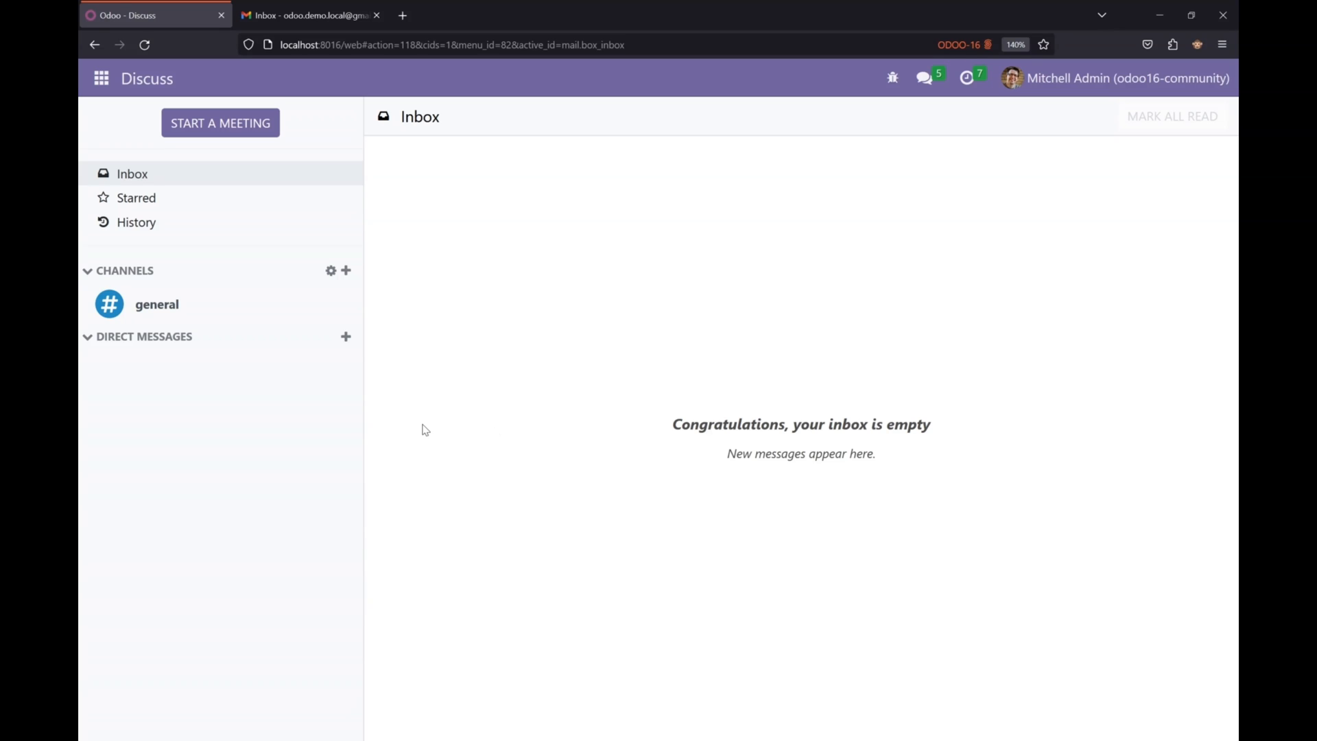
{"action": "mouse_move", "coordinate": [797, 622]}
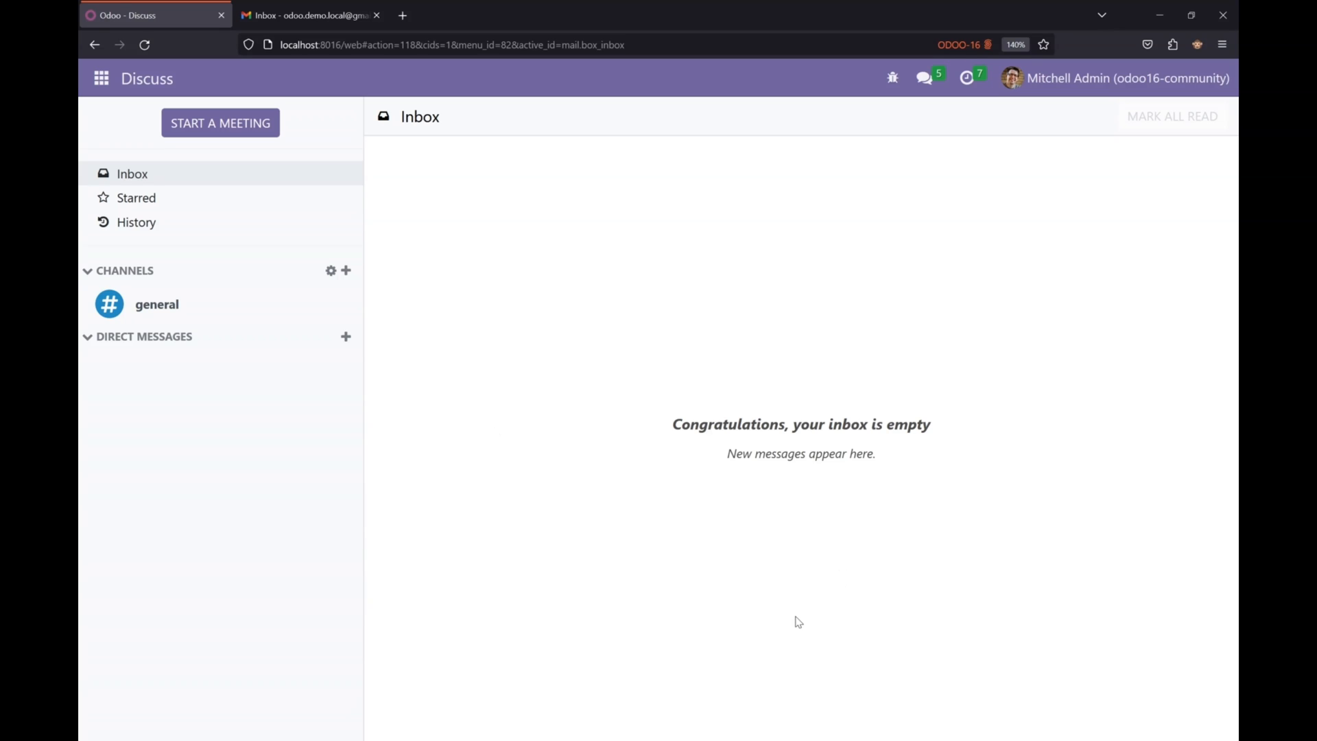
{"action": "mouse_move", "coordinate": [138, 120]}
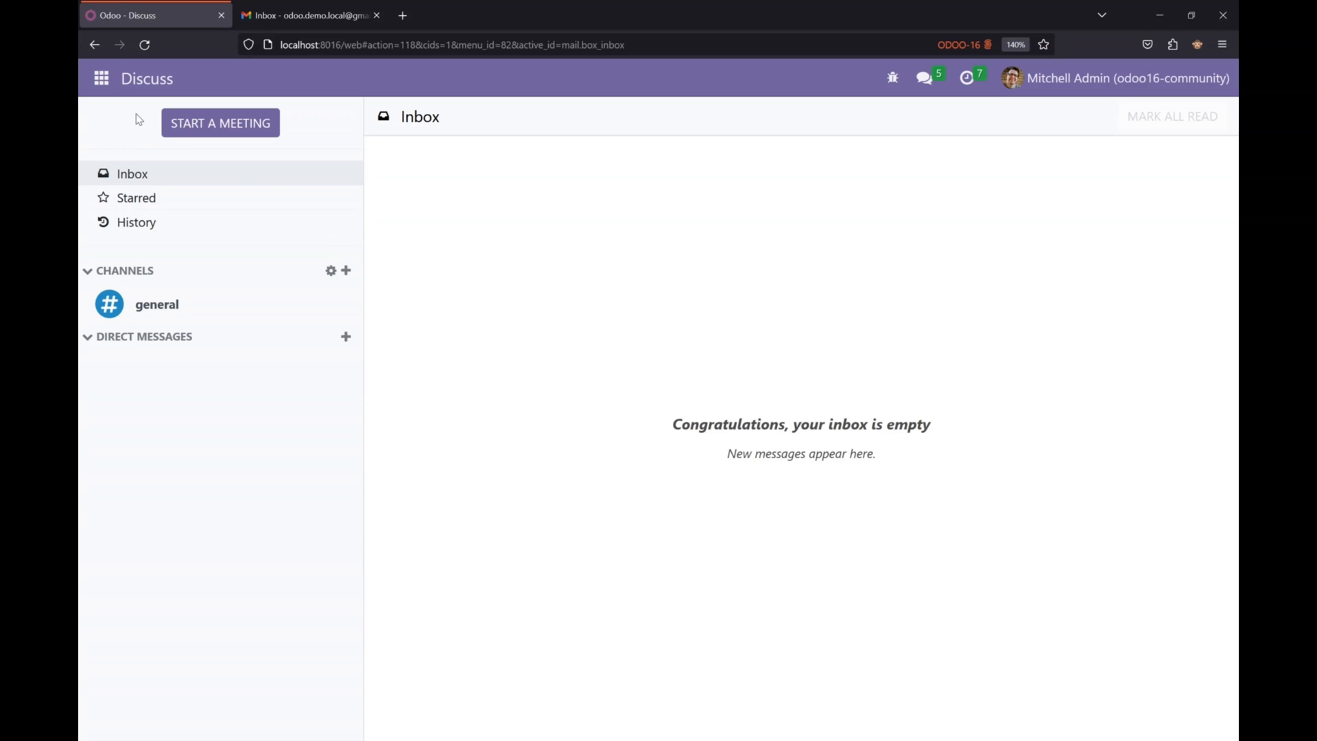
- Browse Settings > Technical > Automation > Scheduled Actions to view the twelve scheduled jobs
{"action": "left_click", "coordinate": [100, 79]}
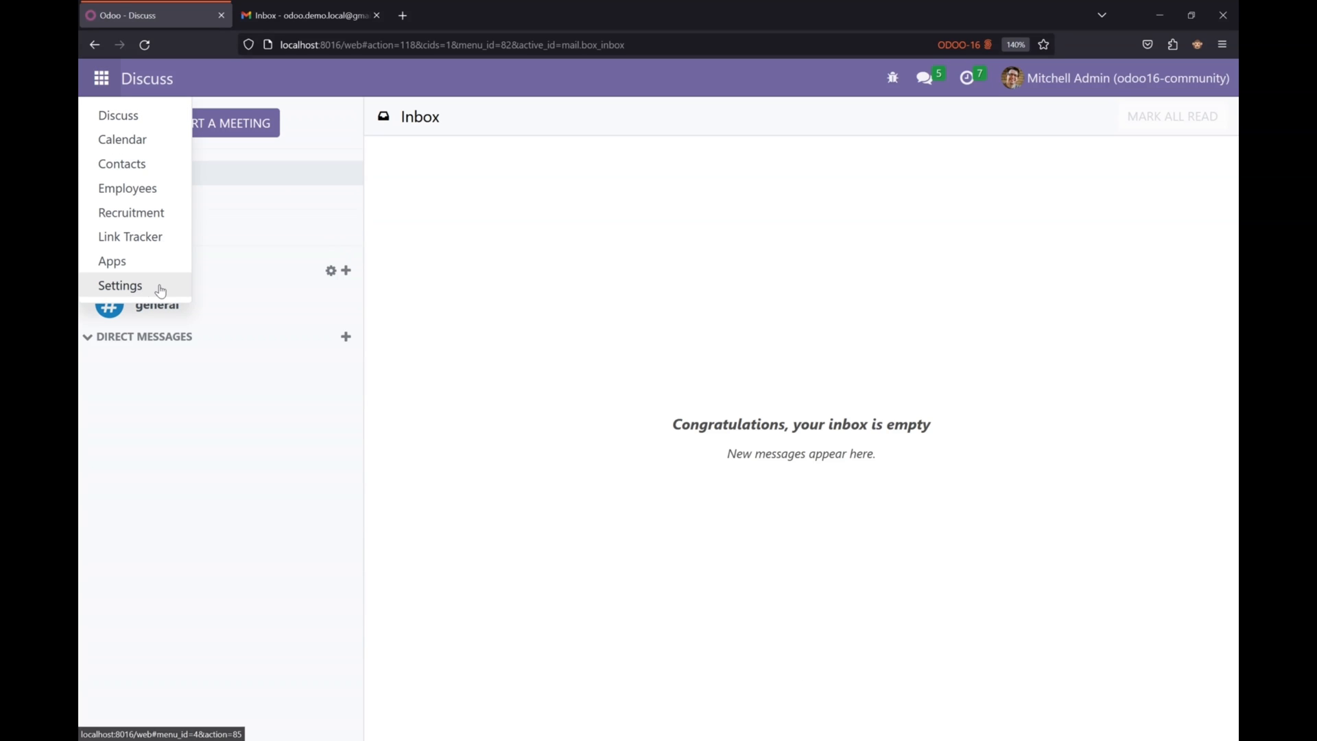
{"action": "left_click", "coordinate": [120, 285]}
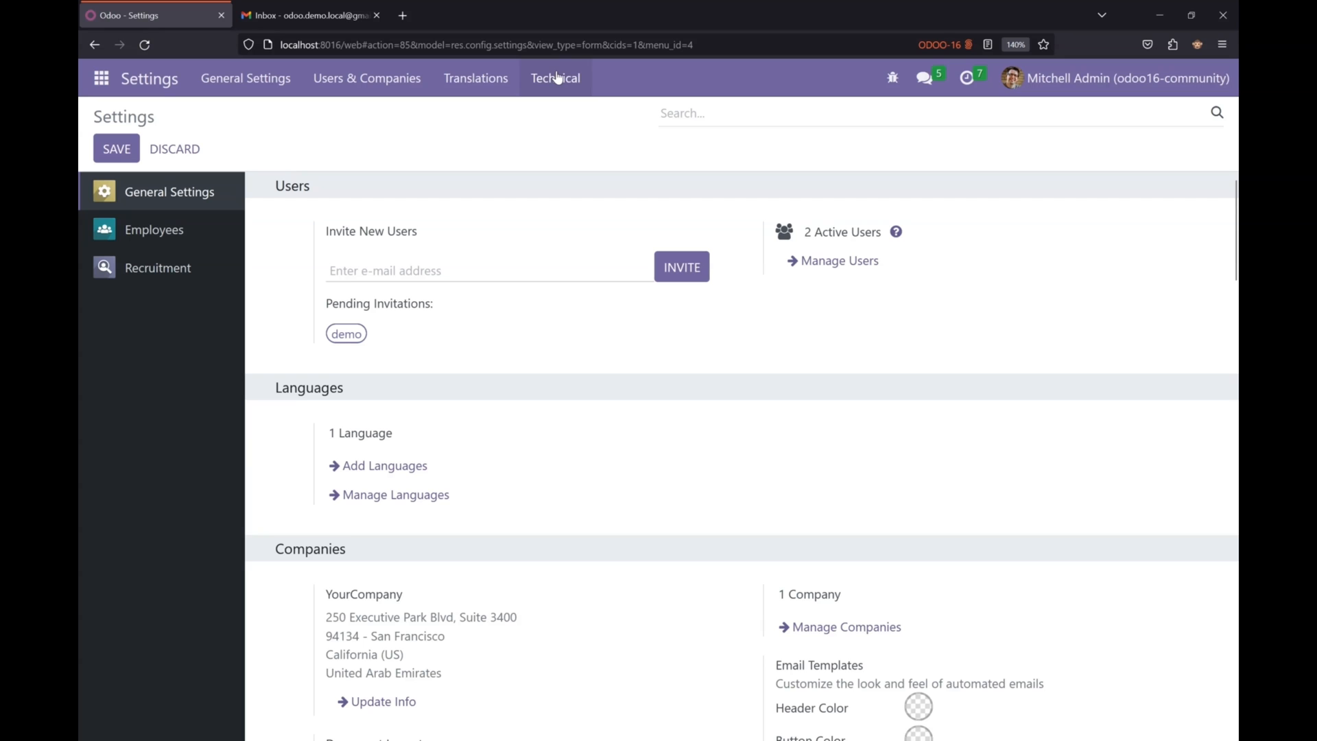
{"action": "left_click", "coordinate": [554, 78]}
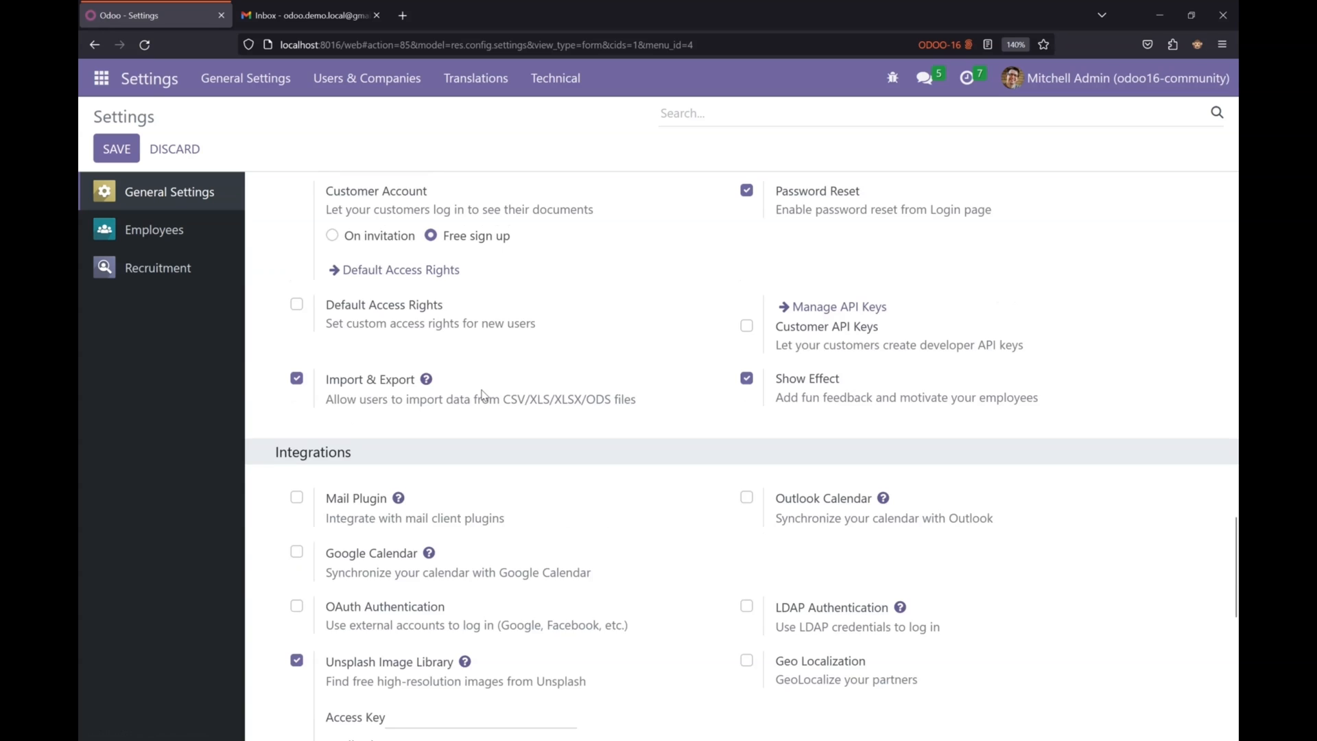
{"action": "left_click", "coordinate": [555, 78]}
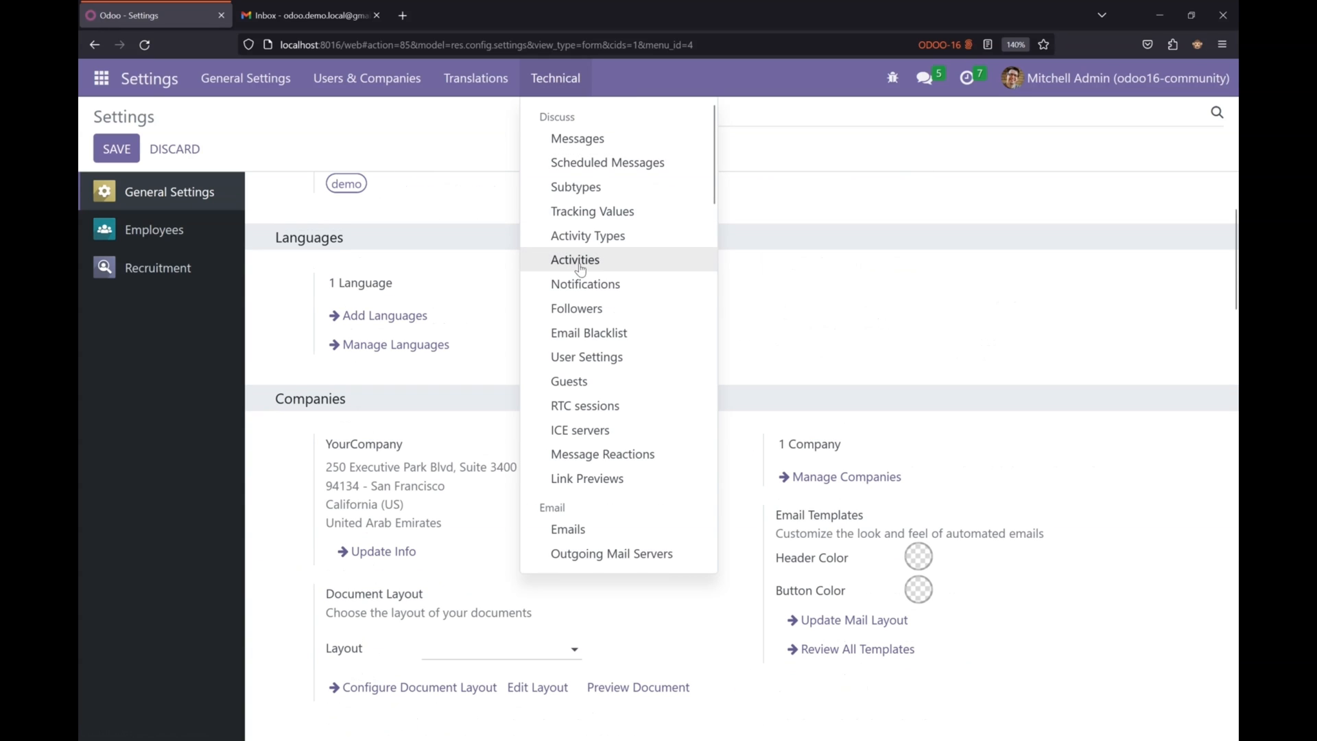
{"action": "scroll", "scroll_direction": "down", "scroll_amount": 3}
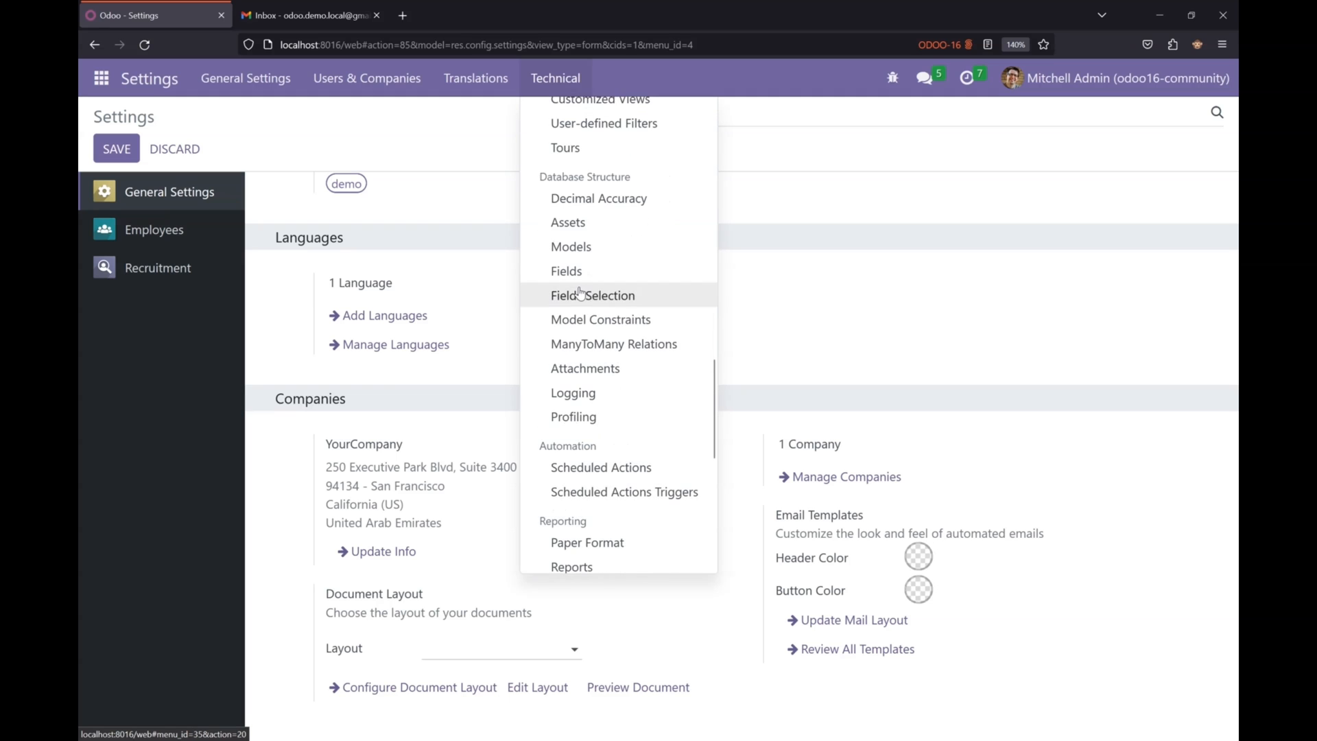
{"action": "scroll", "scroll_direction": "down", "scroll_amount": 3}
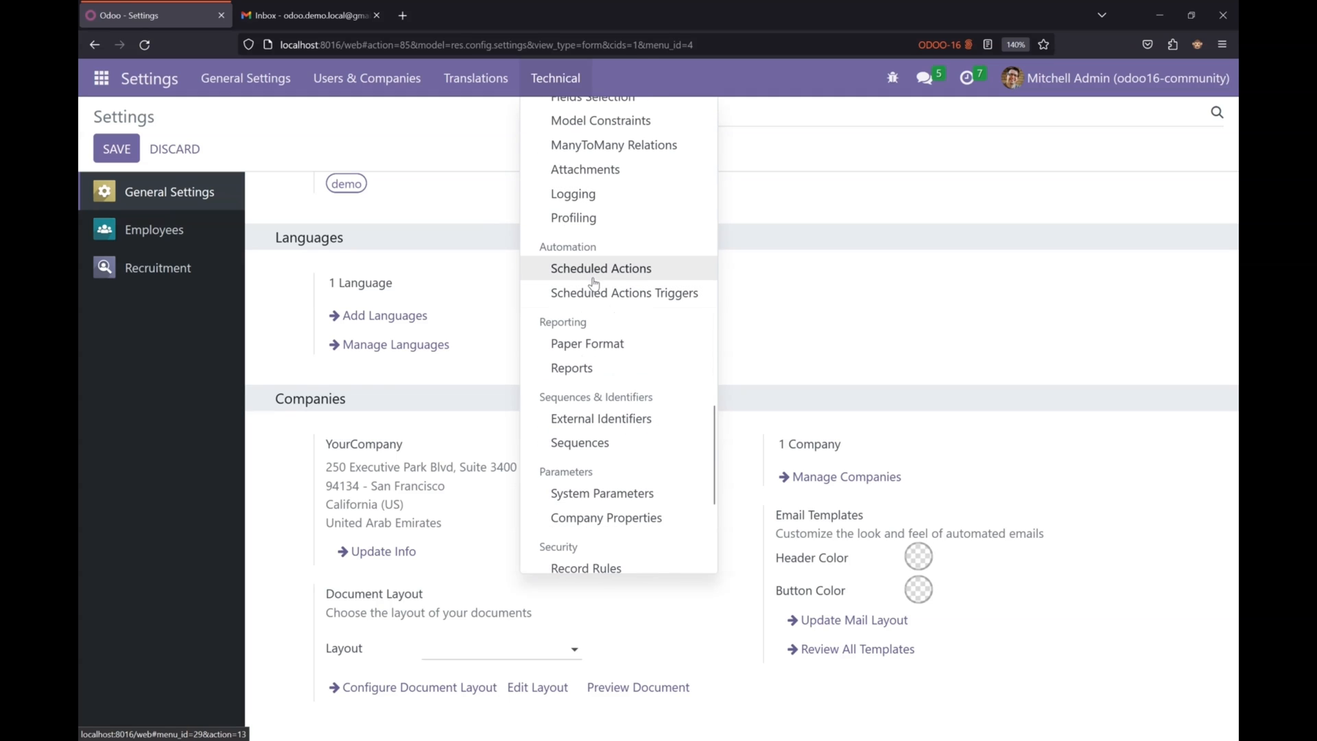
{"action": "left_click", "coordinate": [601, 268]}
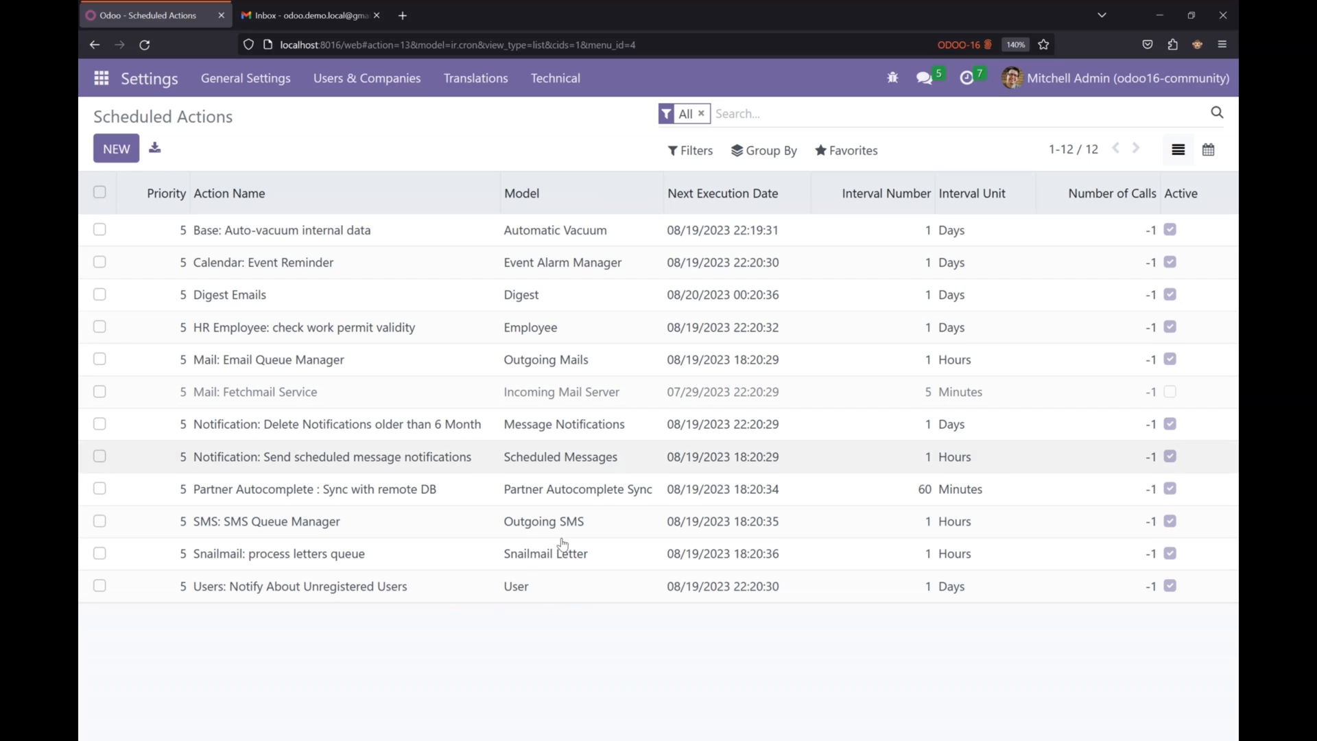
{"action": "mouse_move", "coordinate": [330, 250]}
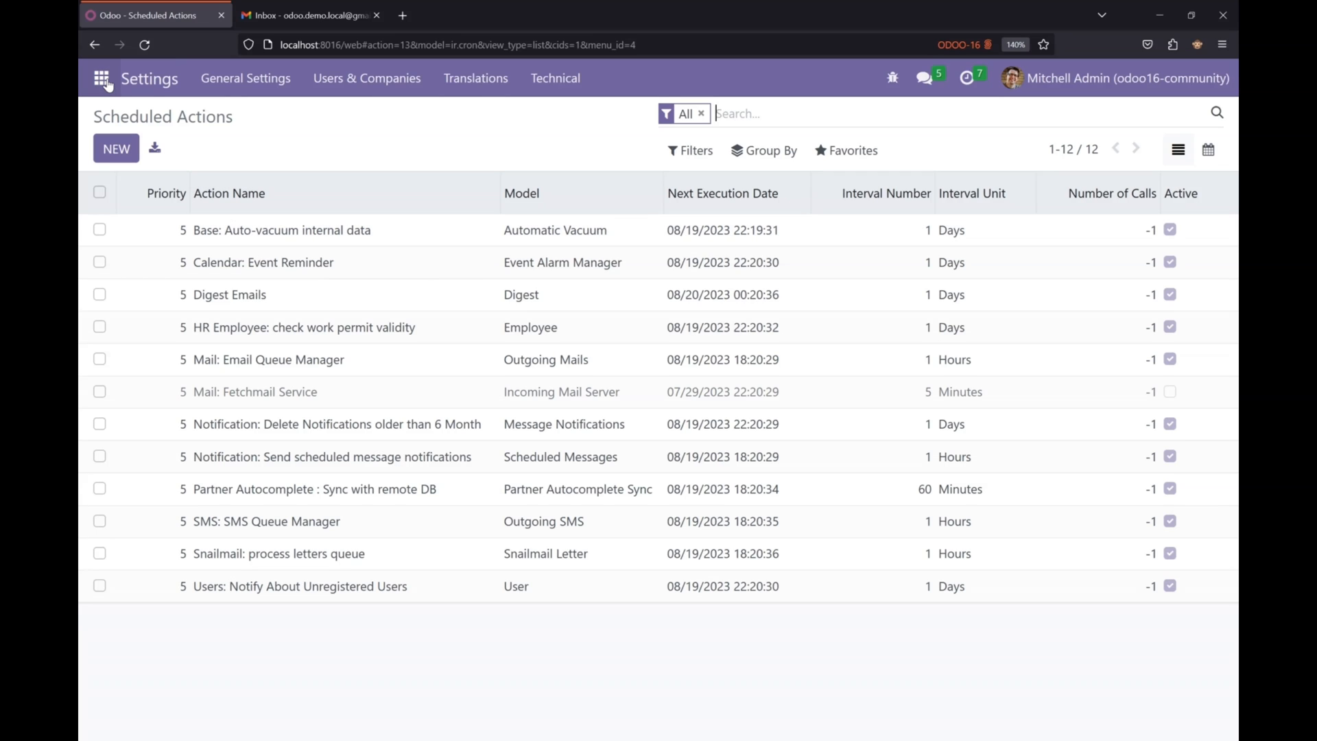
- Check Abigail Peterson's date of birth on her Private Information tab in Employees
{"action": "left_click", "coordinate": [100, 78]}
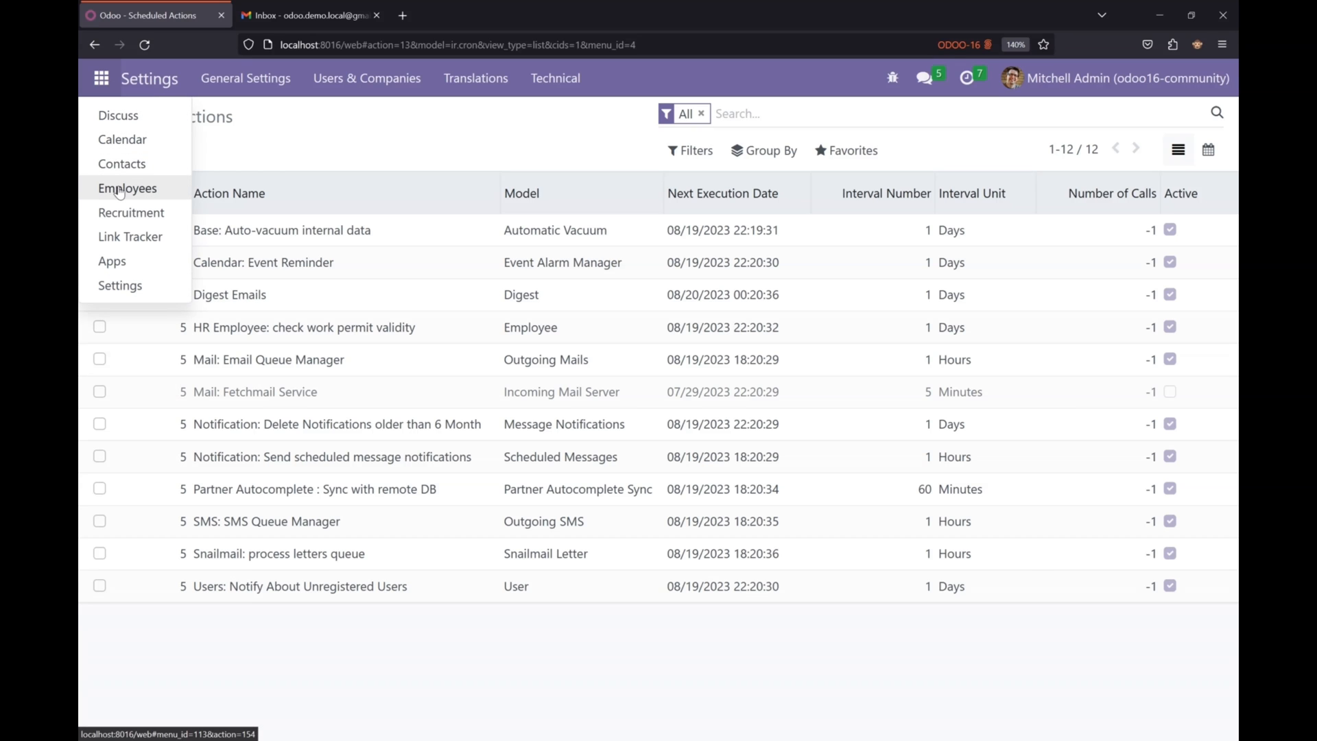
{"action": "left_click", "coordinate": [127, 188]}
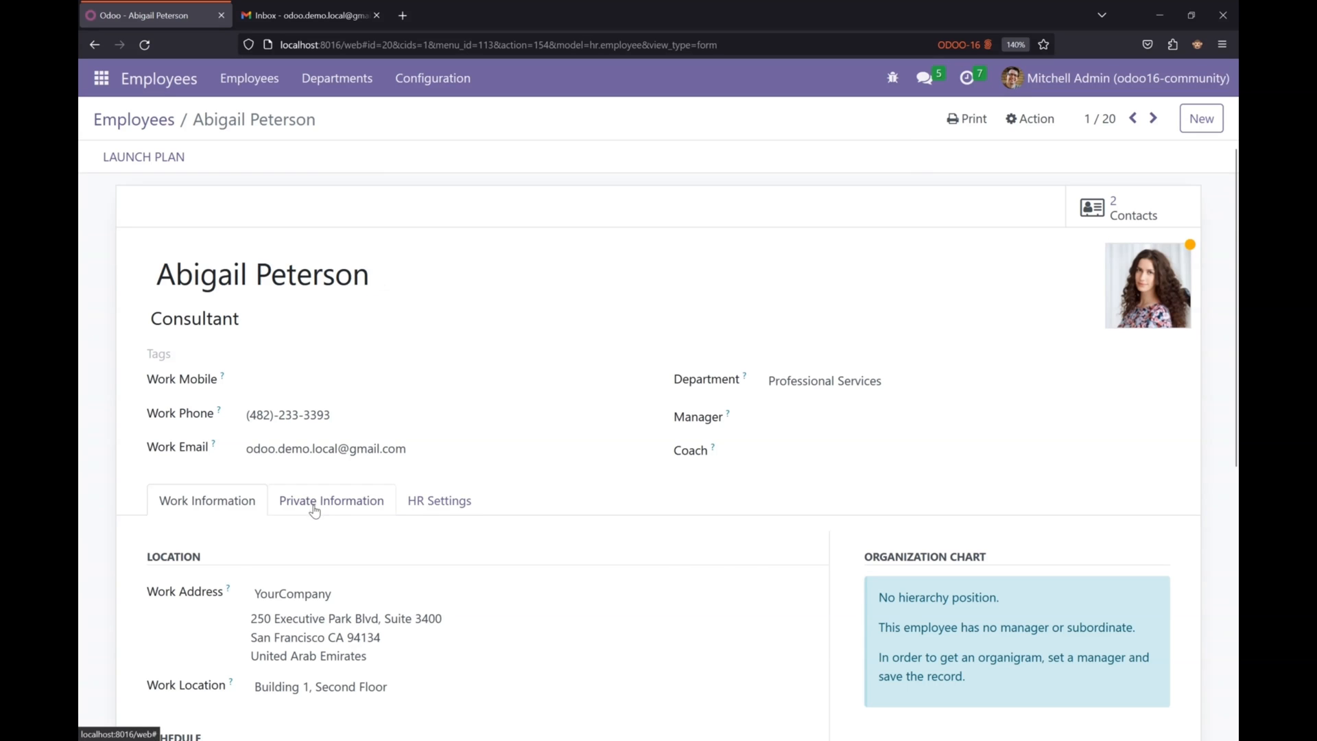
{"action": "left_click", "coordinate": [330, 500]}
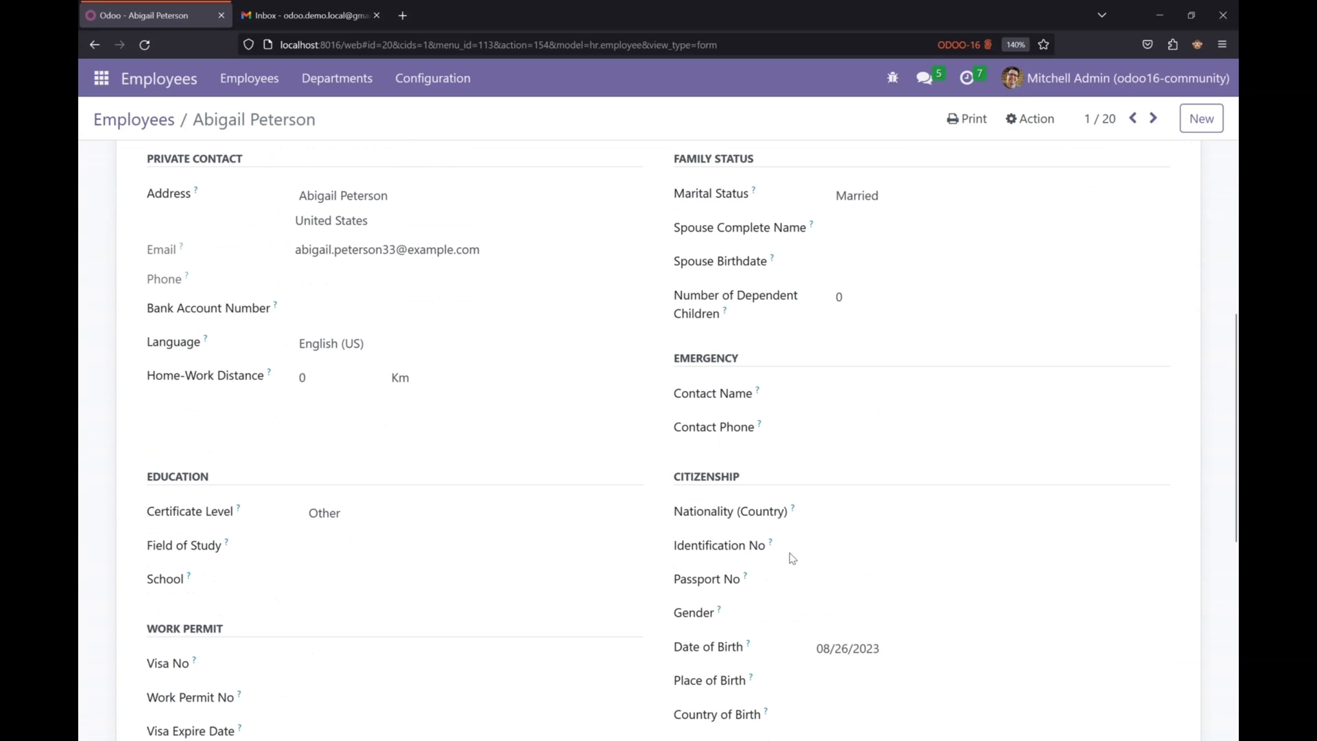
{"action": "mouse_move", "coordinate": [802, 659]}
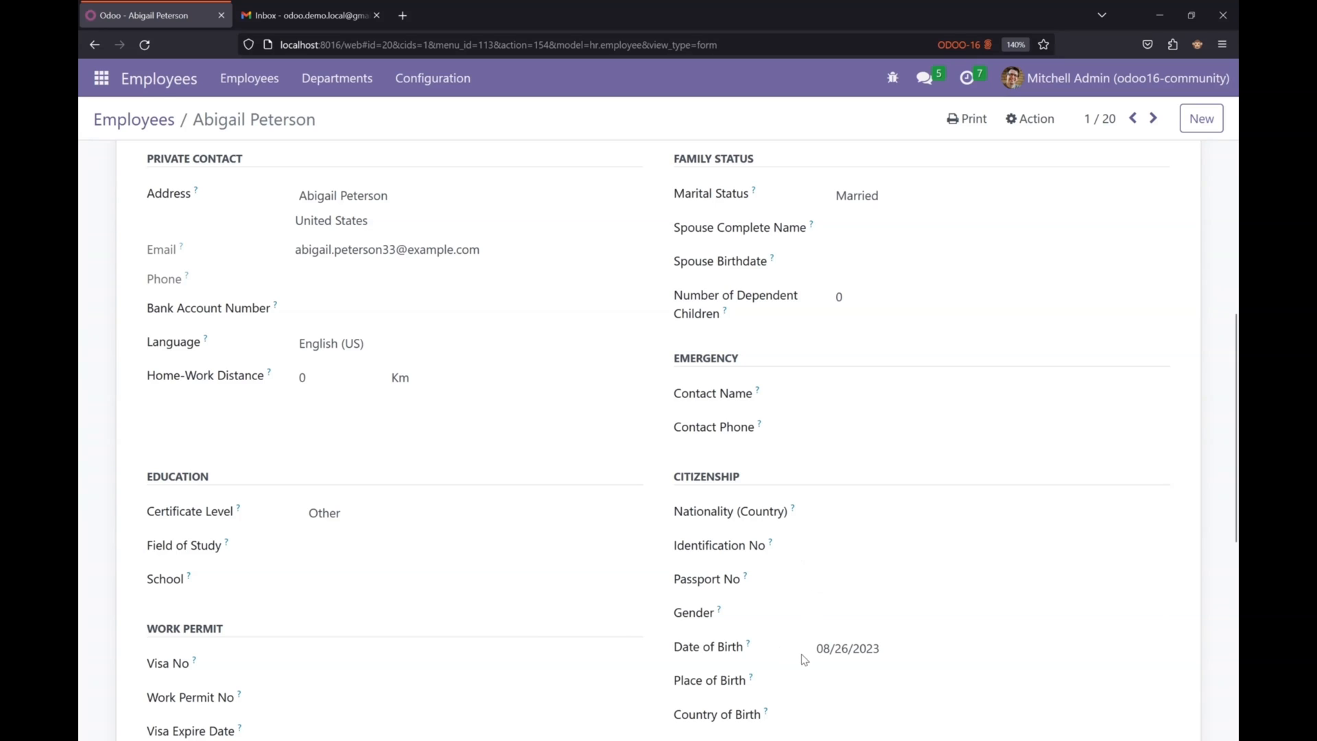
{"action": "mouse_move", "coordinate": [758, 655]}
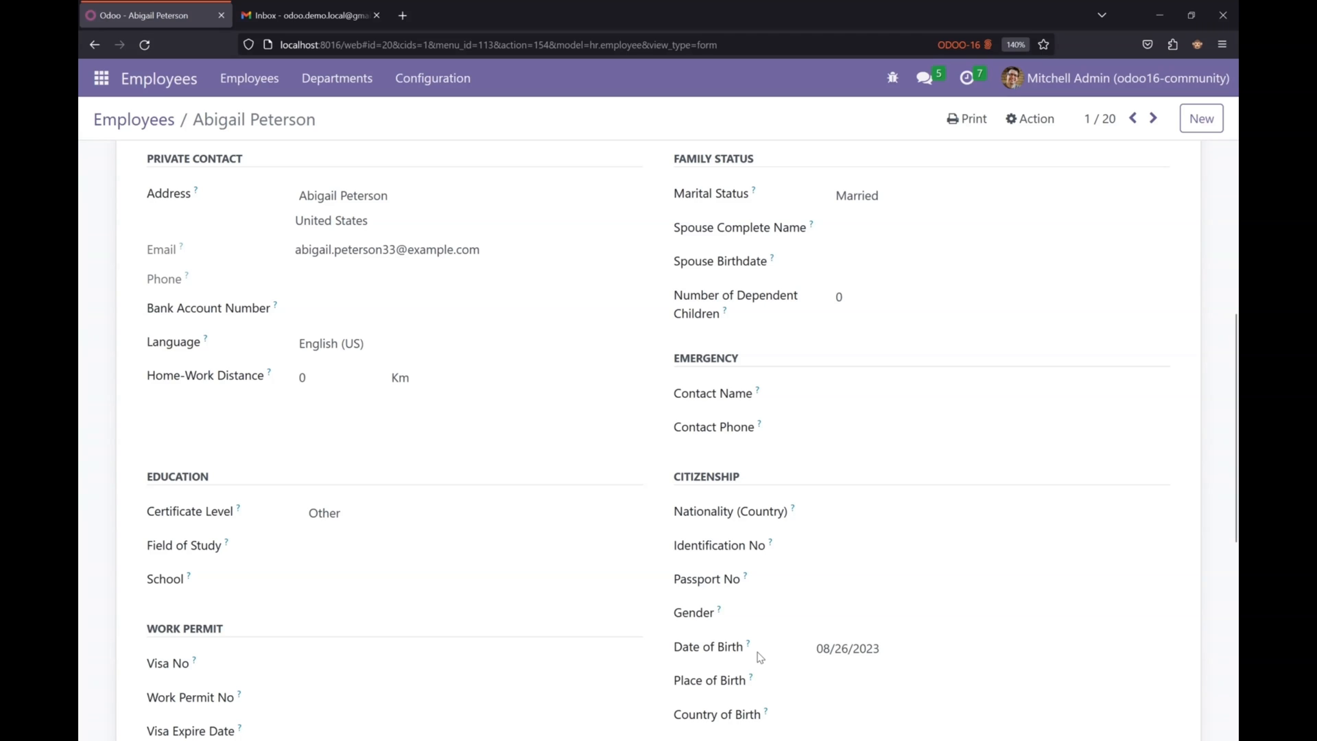
{"action": "mouse_move", "coordinate": [798, 656]}
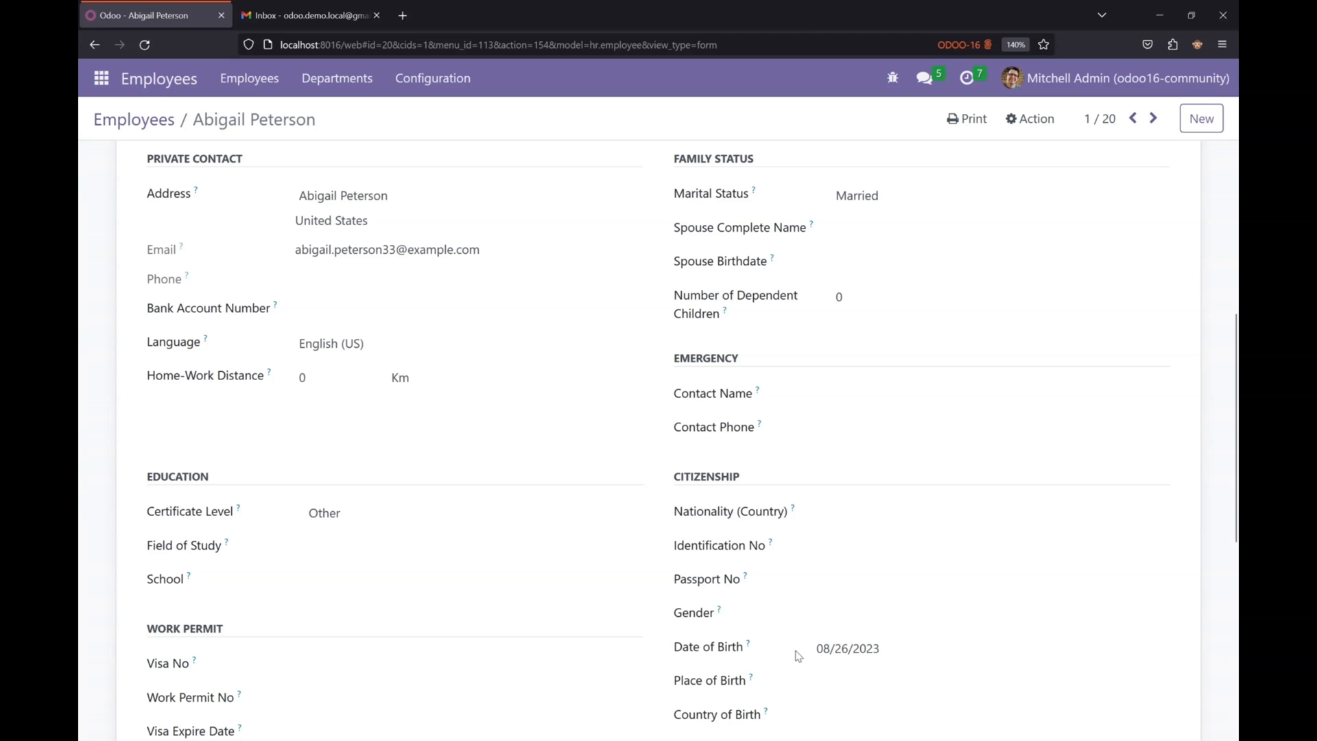
{"action": "mouse_move", "coordinate": [795, 660]}
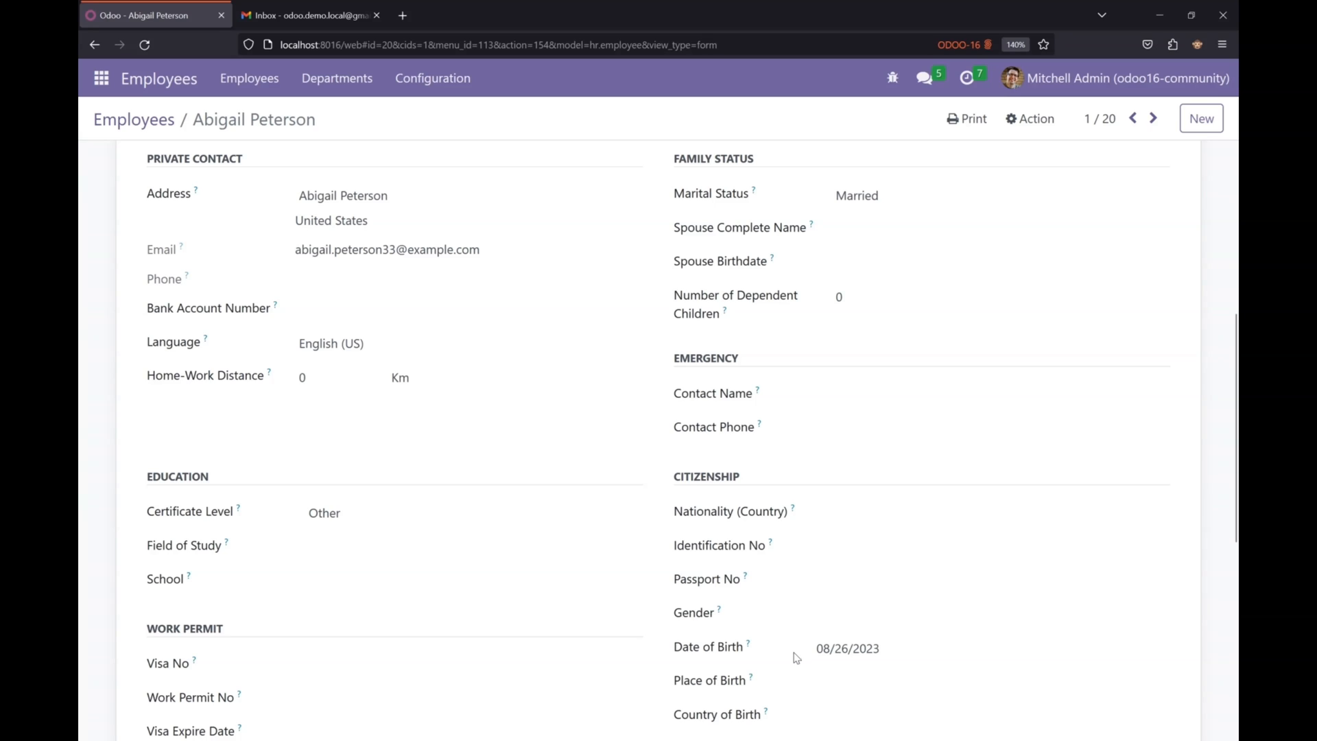
{"action": "mouse_move", "coordinate": [788, 653]}
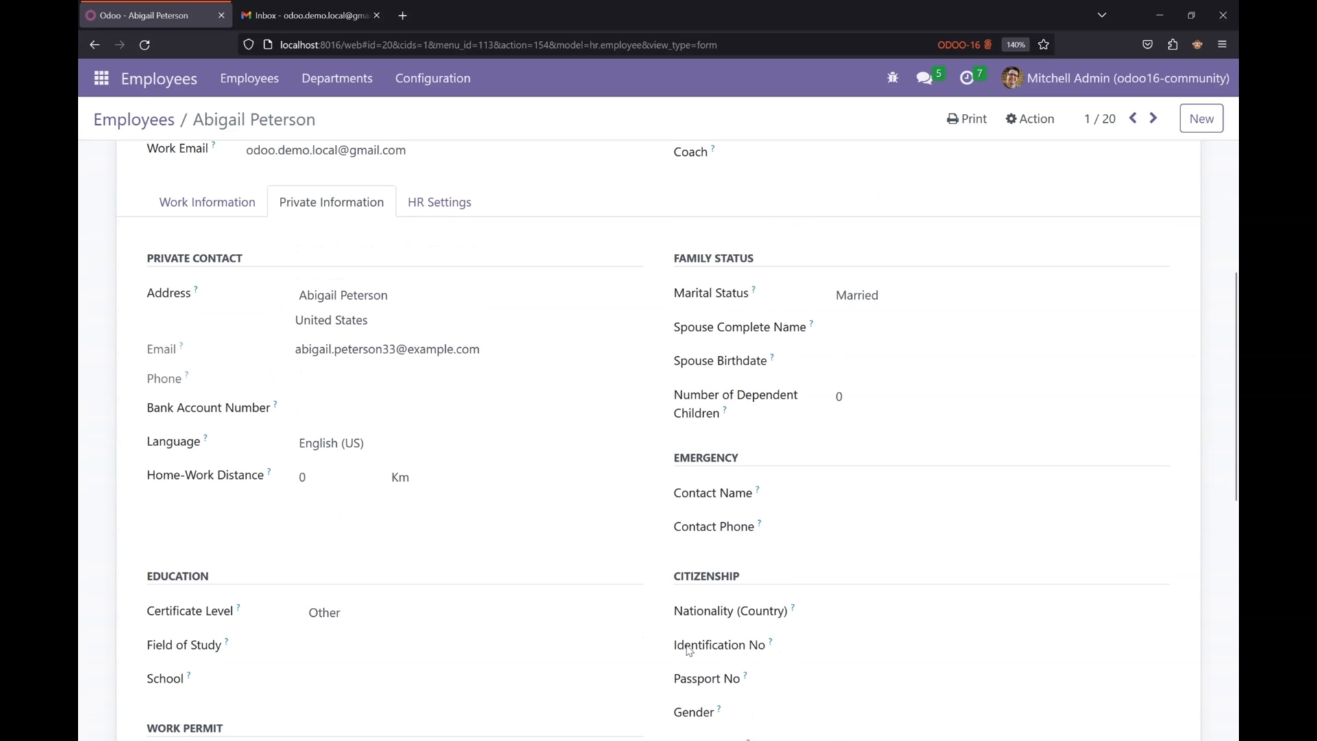
{"action": "scroll", "scroll_direction": "down", "scroll_amount": 3}
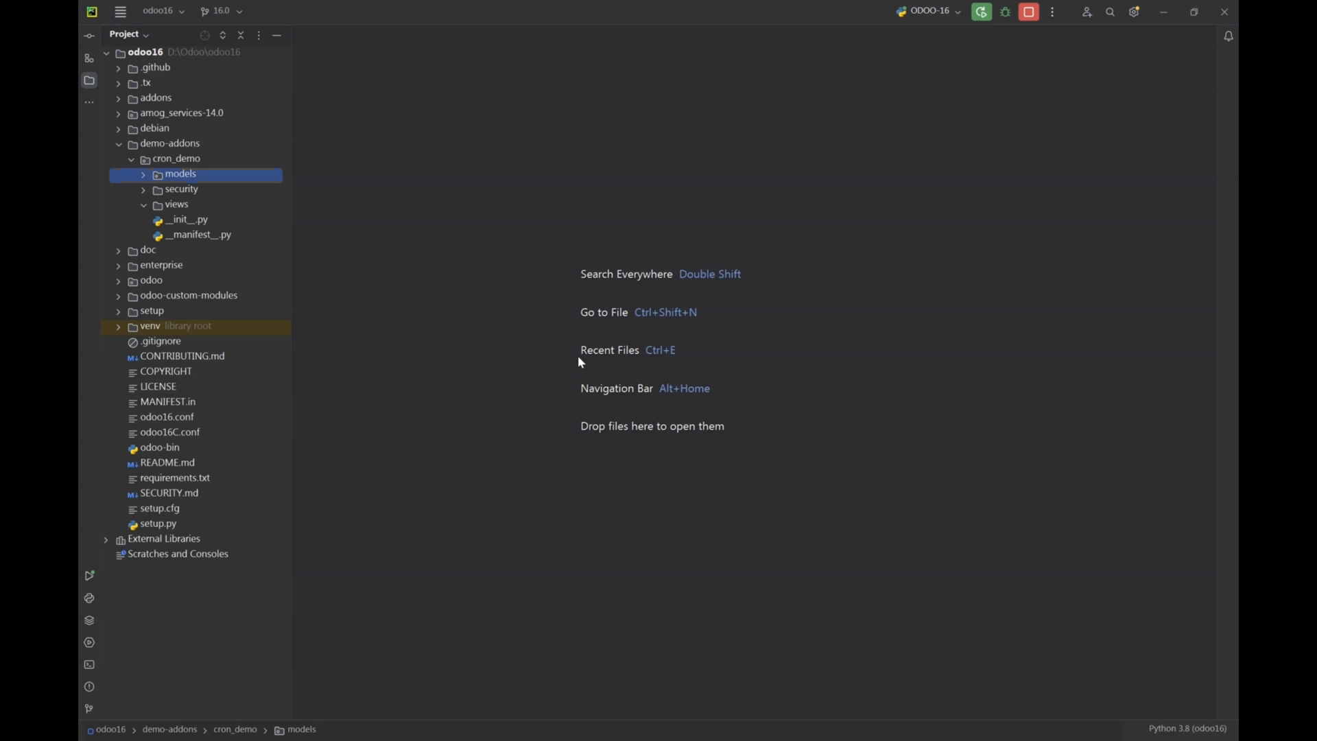
{"action": "mouse_move", "coordinate": [235, 180]}
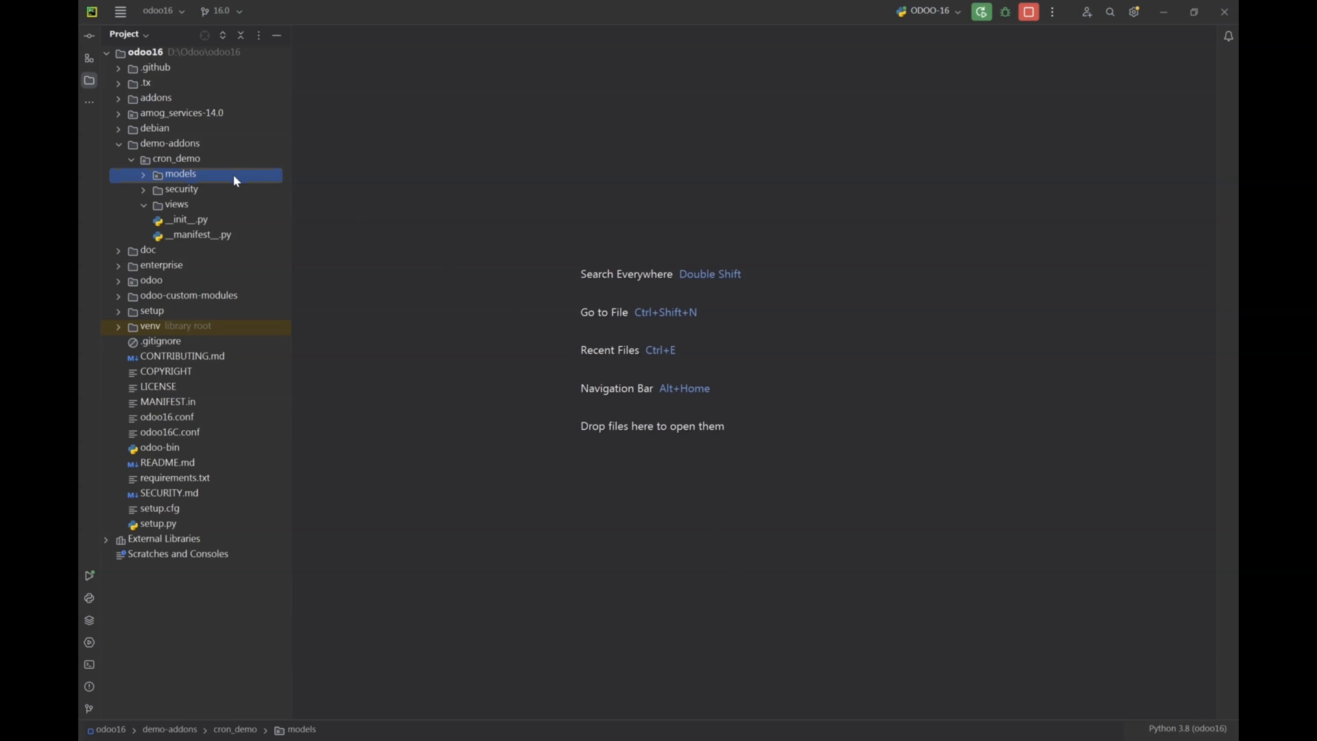
- Expand models and add a new file named ir_cron.xml under the views folder
{"action": "left_click", "coordinate": [179, 172]}
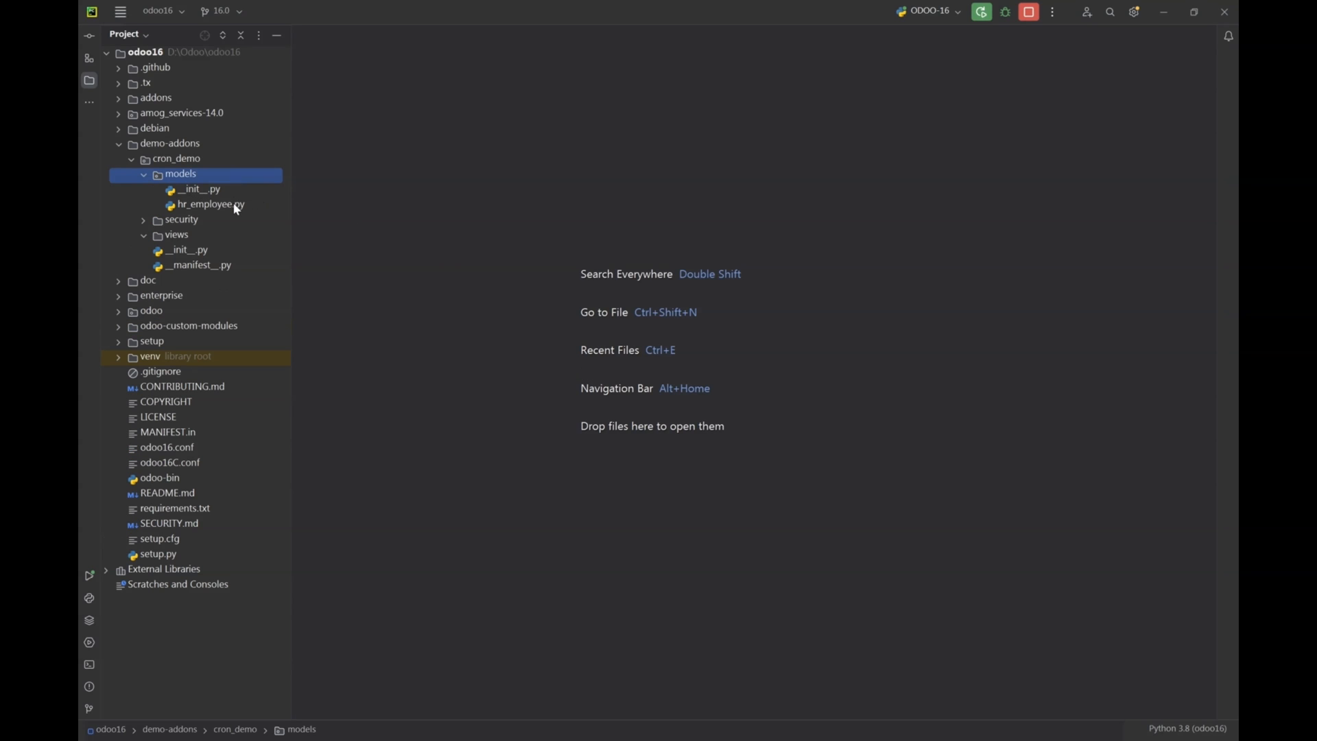
{"action": "mouse_move", "coordinate": [236, 188]}
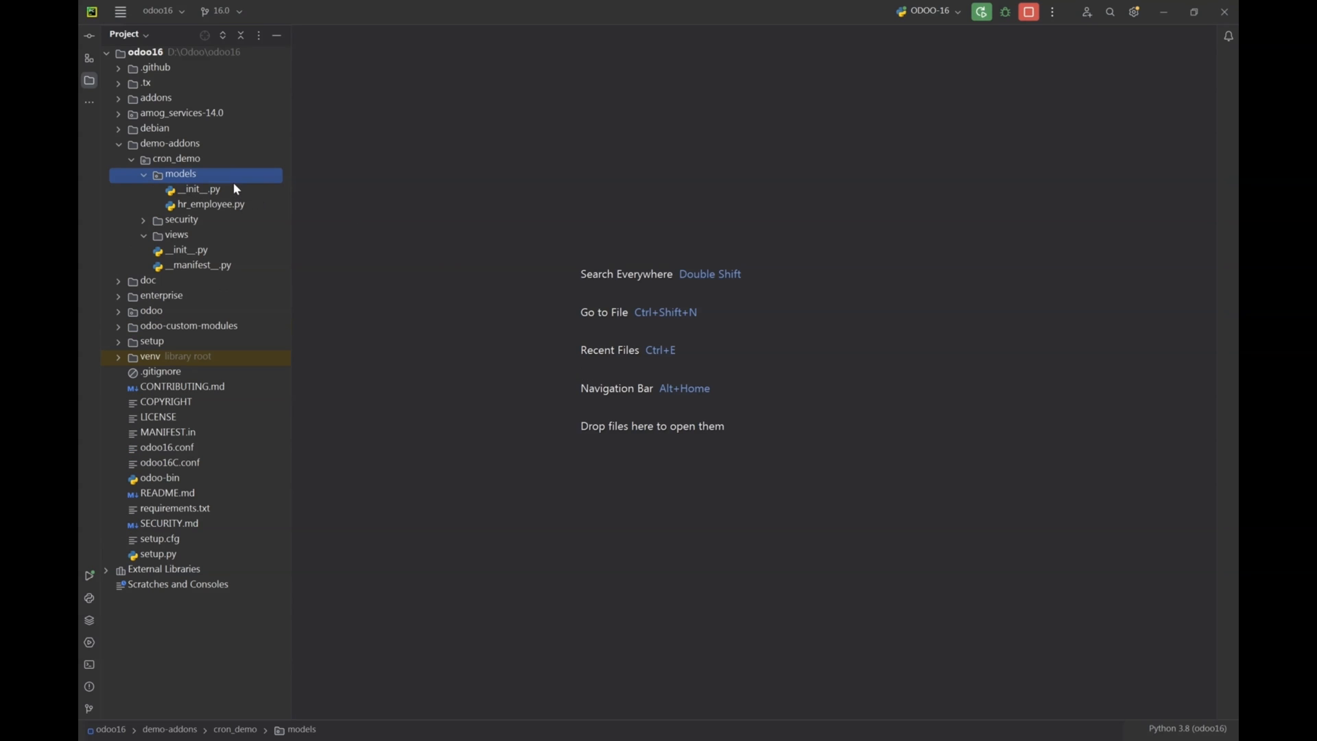
{"action": "right_click", "coordinate": [175, 204]}
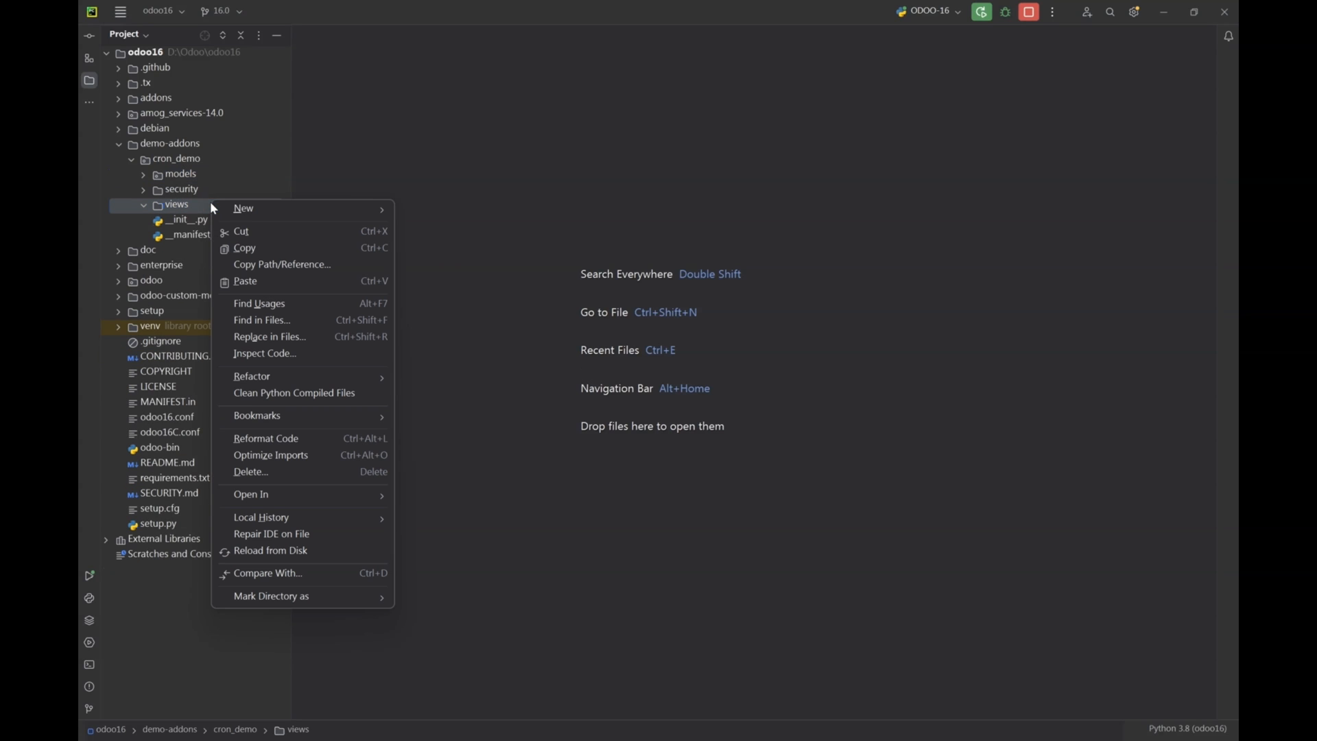
{"action": "left_click", "coordinate": [243, 207]}
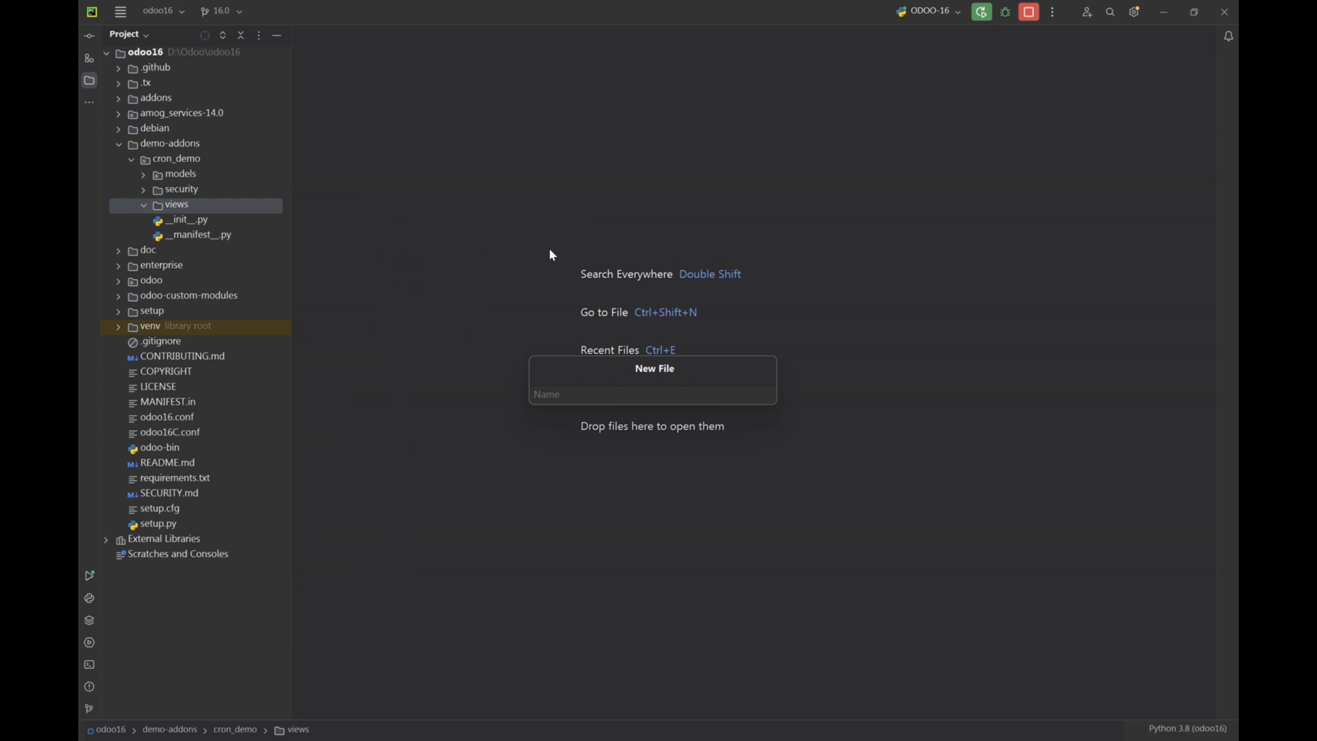
{"action": "type", "text": "ir_cron"}
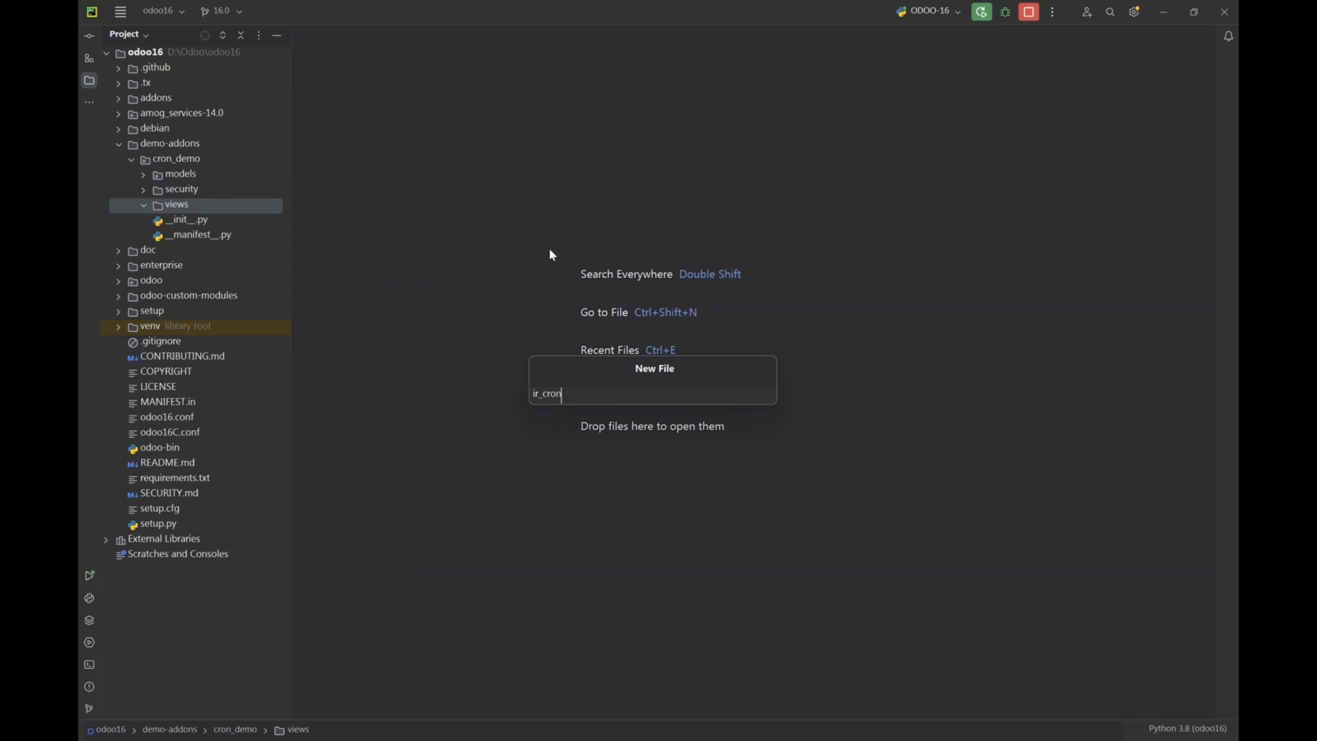
{"action": "type", "text": ".xml"}
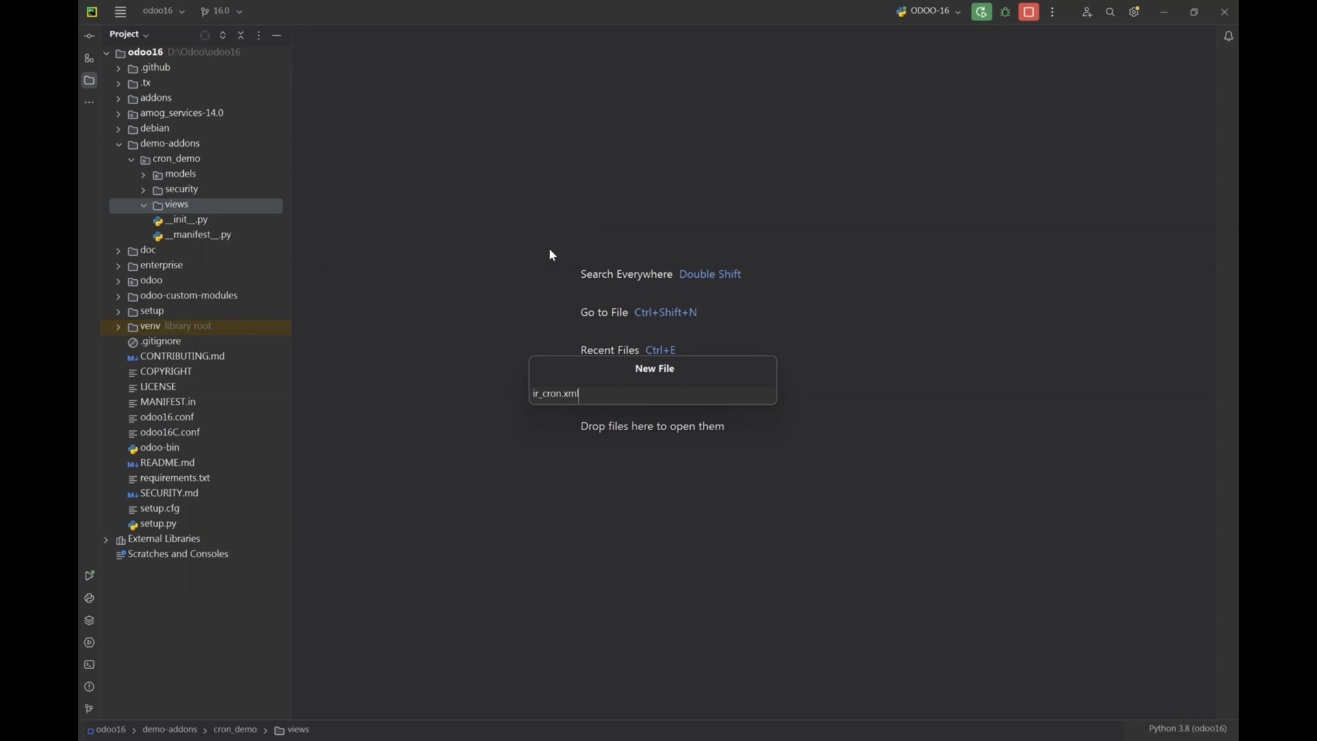
{"action": "key", "text": "Enter"}
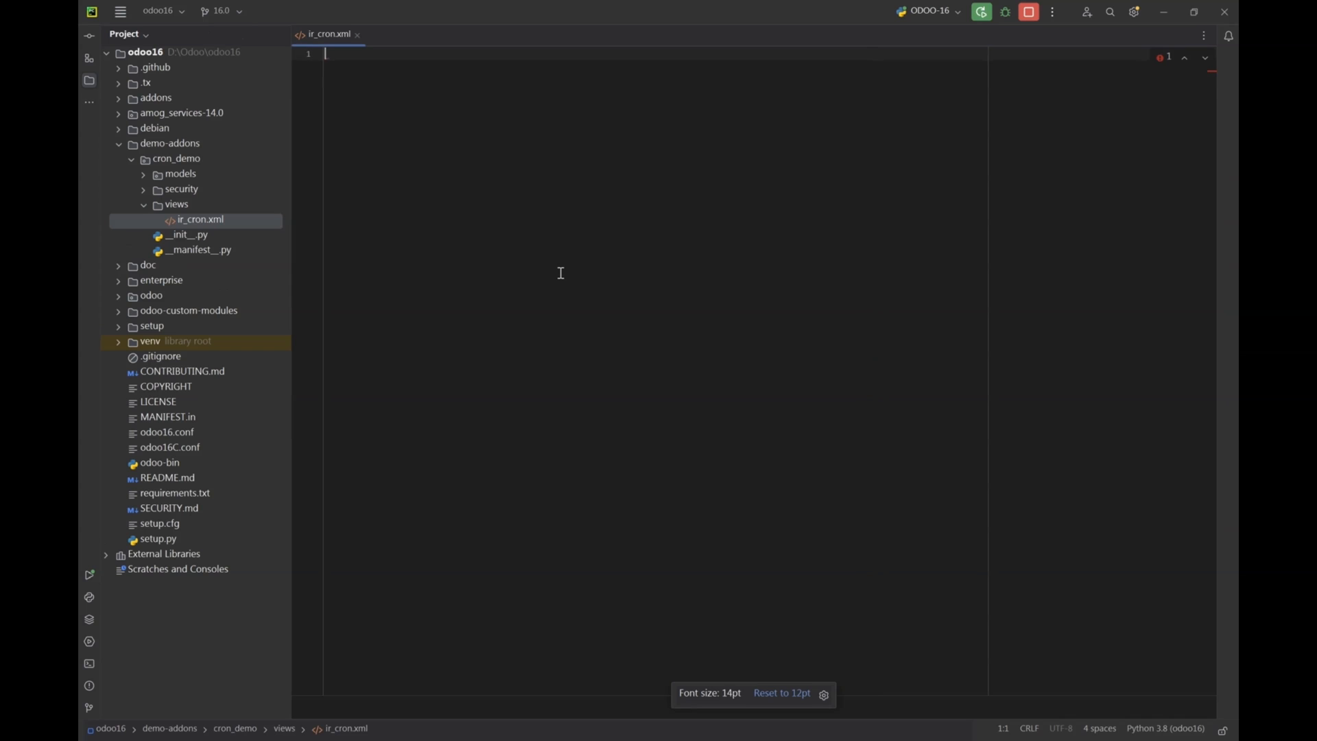
- Start ir_cron.xml with an odoo root element containing a data block
{"action": "type", "text": "<odoo></odoo>"}
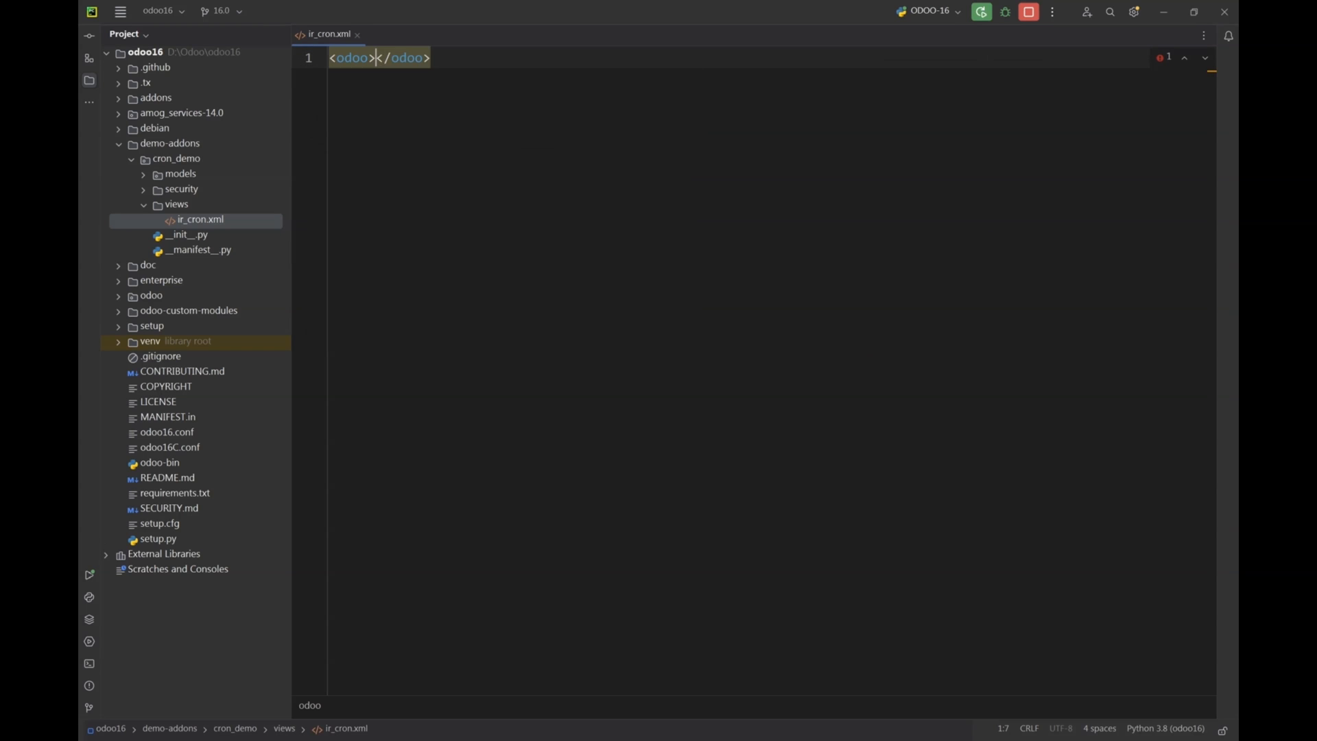
{"action": "key", "text": "Enter"}
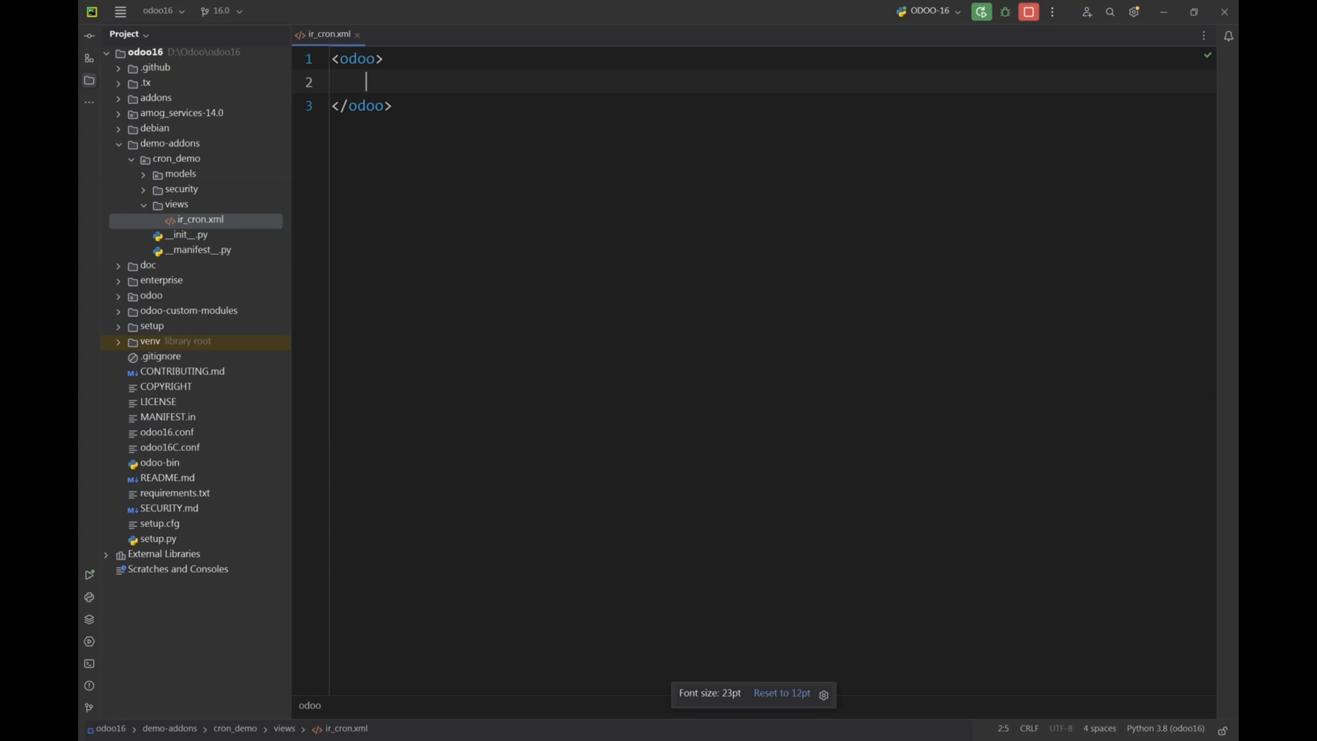
{"action": "type", "text": "<data>"}
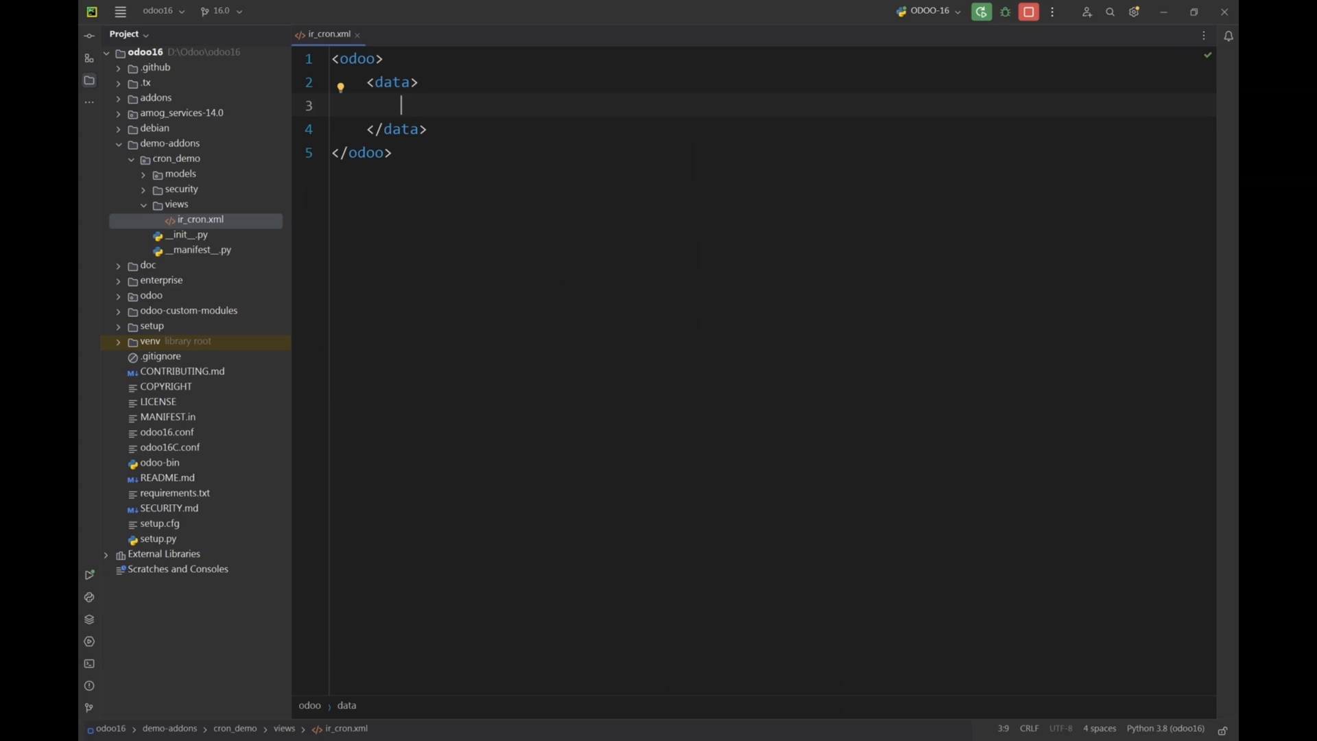
- Add a record with id cron_send_employee_birthday_reminder and model ir.cron
{"action": "type", "text": "<"}
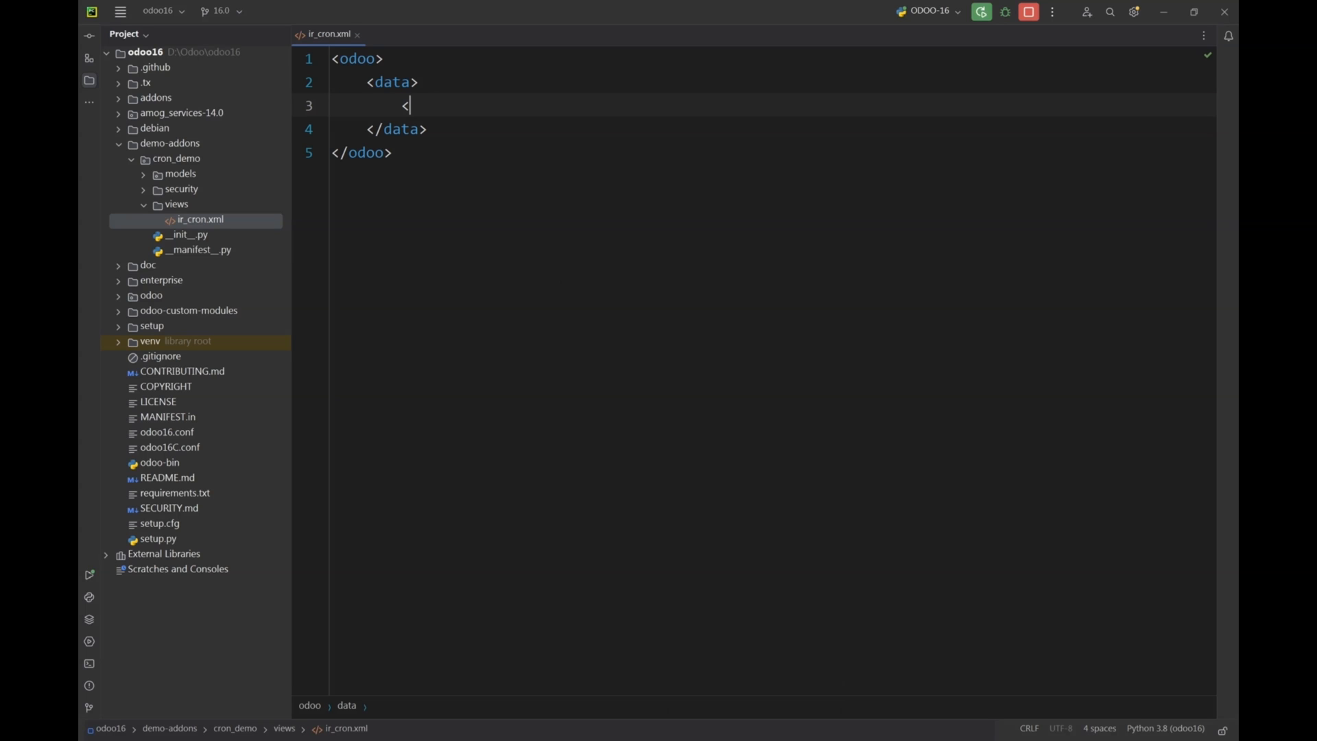
{"action": "type", "text": "record"}
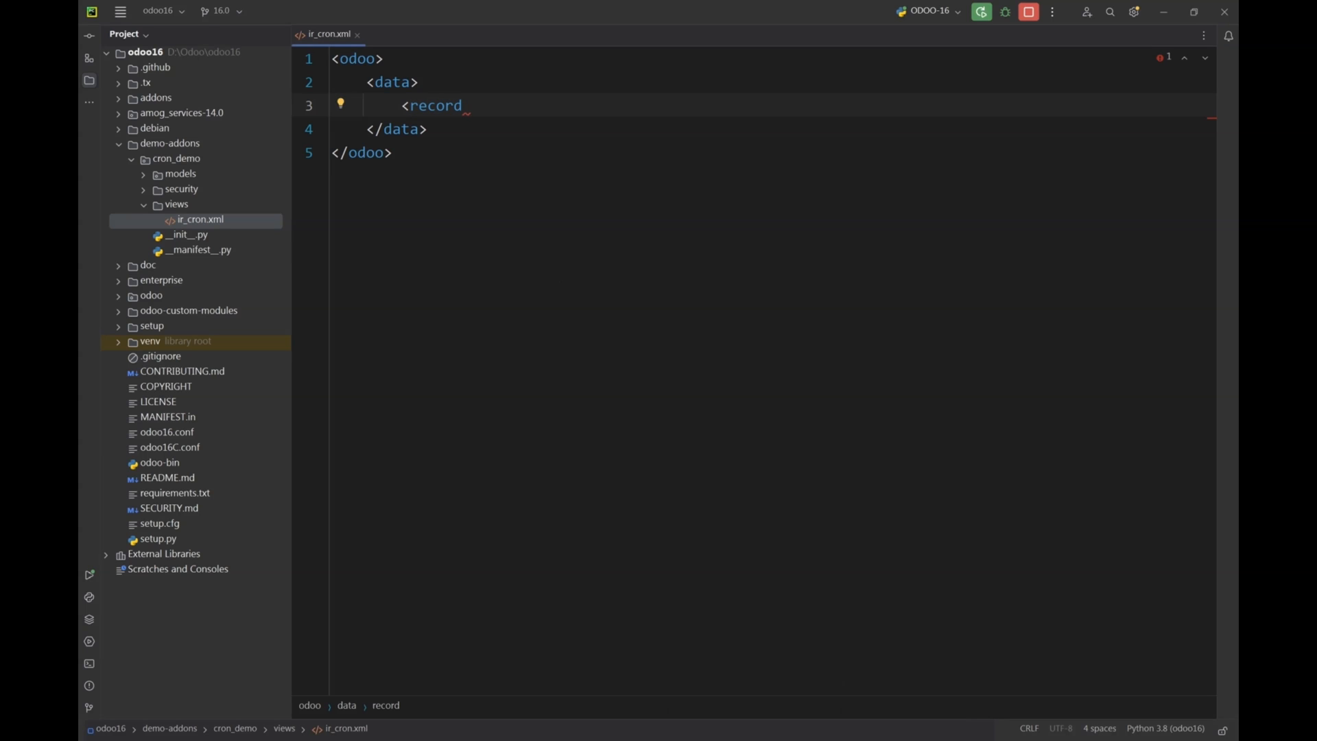
{"action": "type", "text": "id=\"\""}
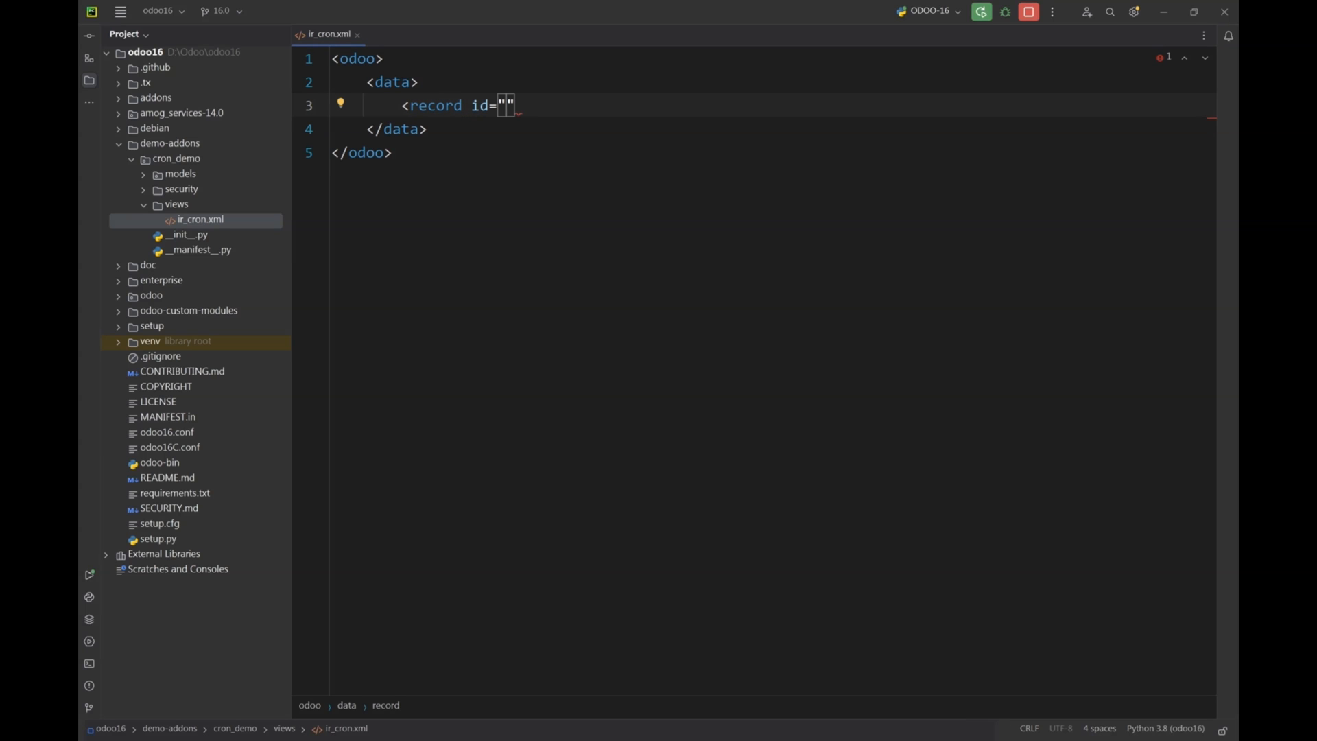
{"action": "type", "text": "senf"}
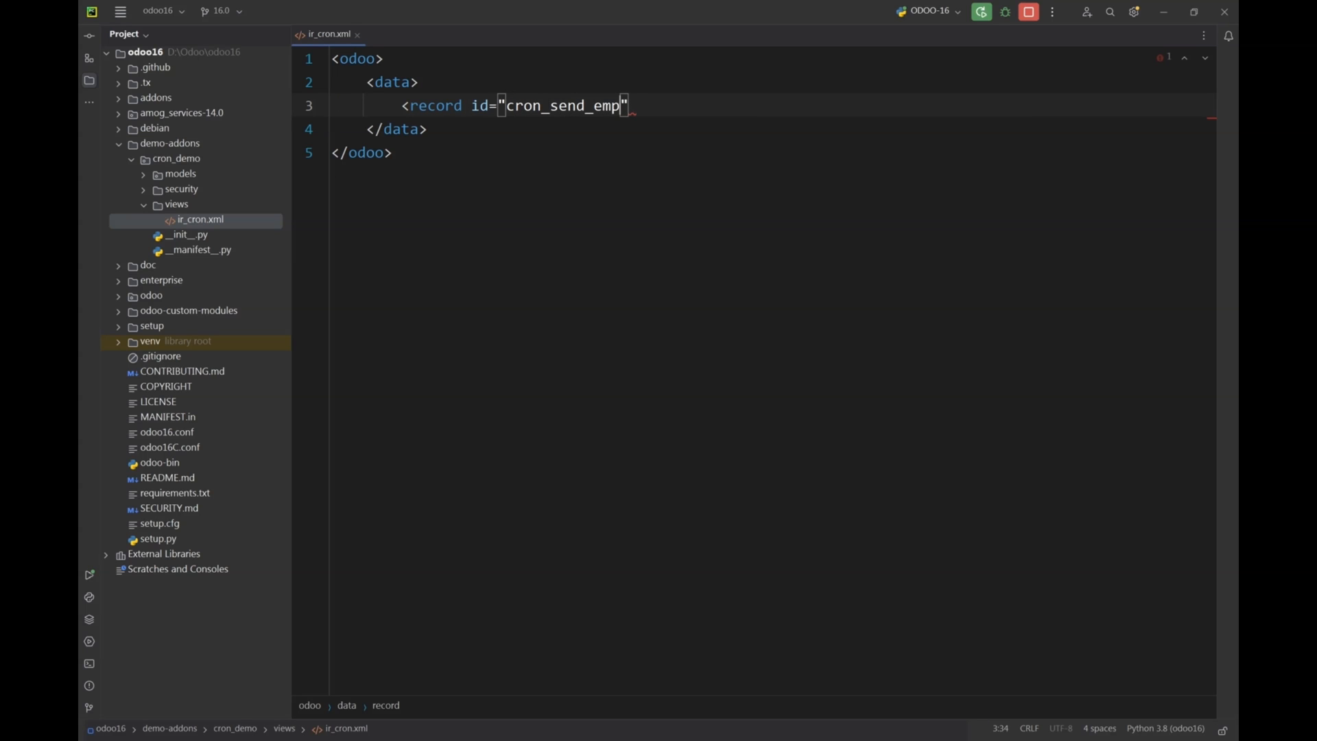
{"action": "type", "text": "1"}
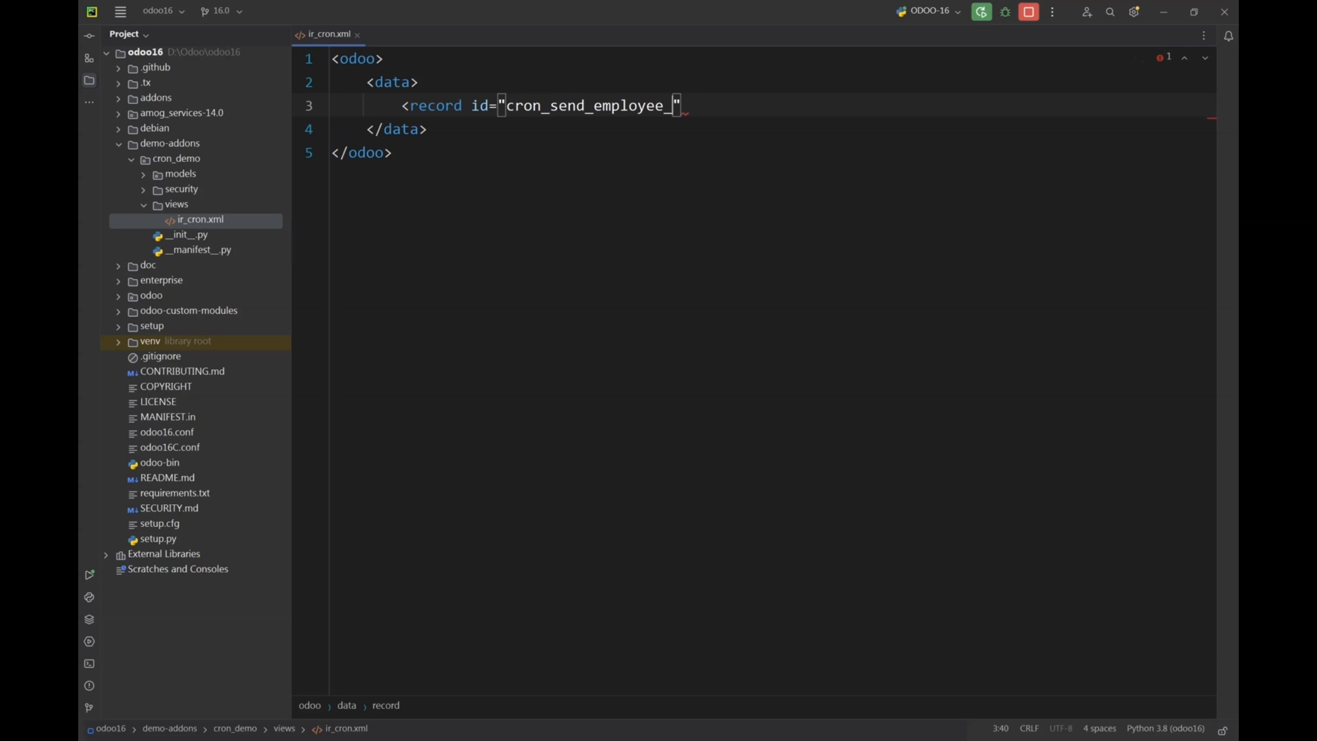
{"action": "type", "text": "bo"}
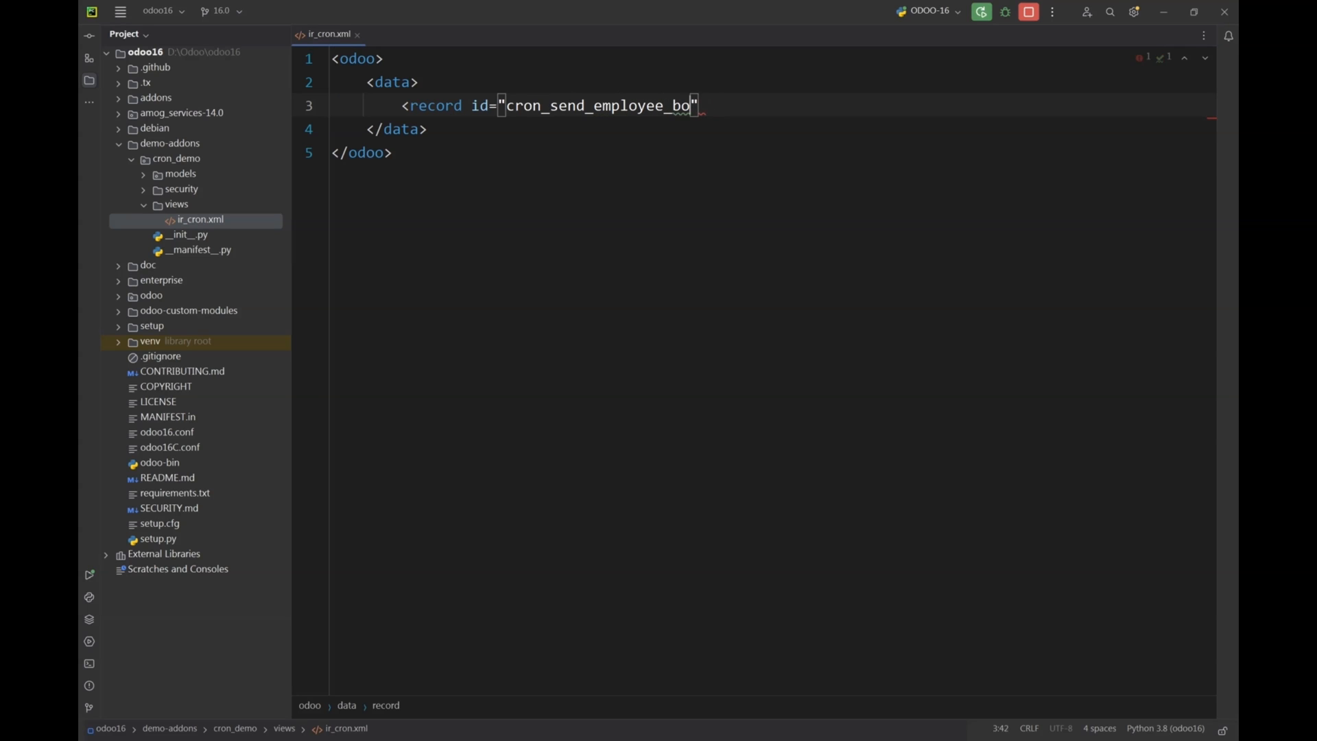
{"action": "type", "text": "rthday"}
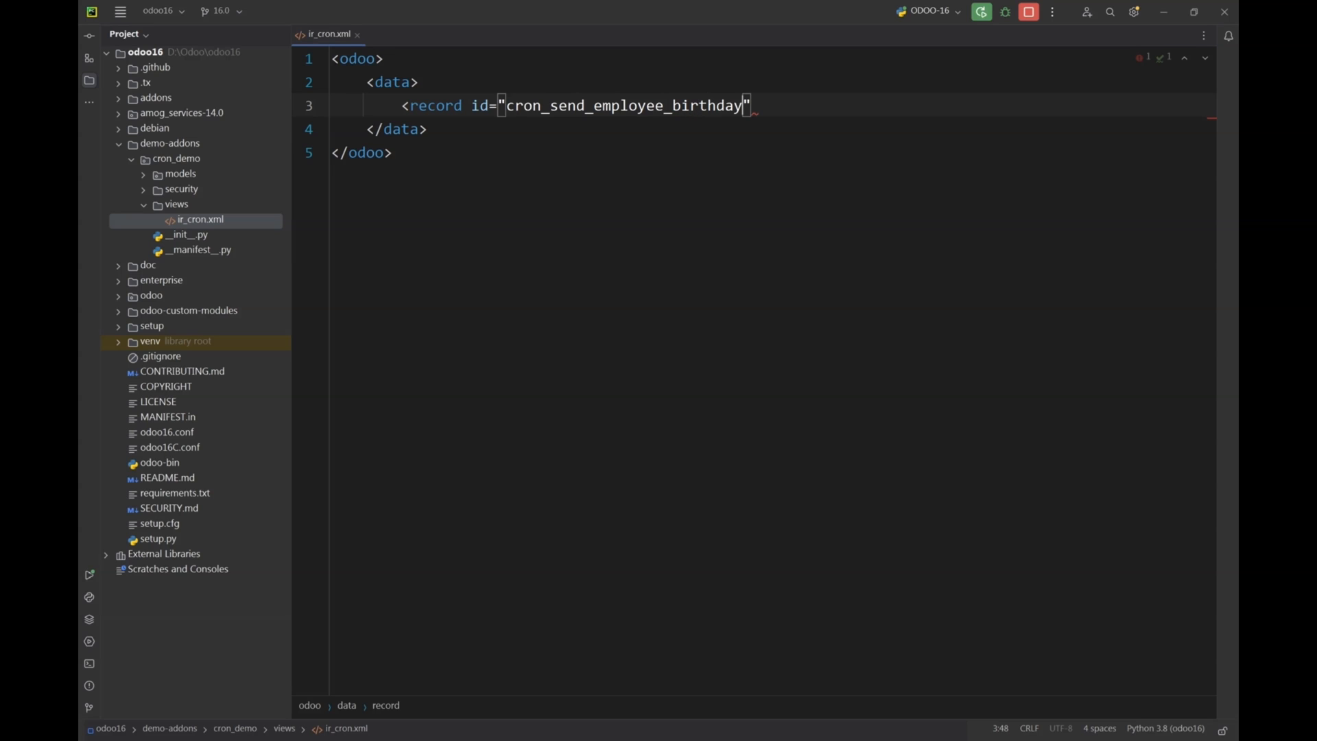
{"action": "type", "text": "_reminder"}
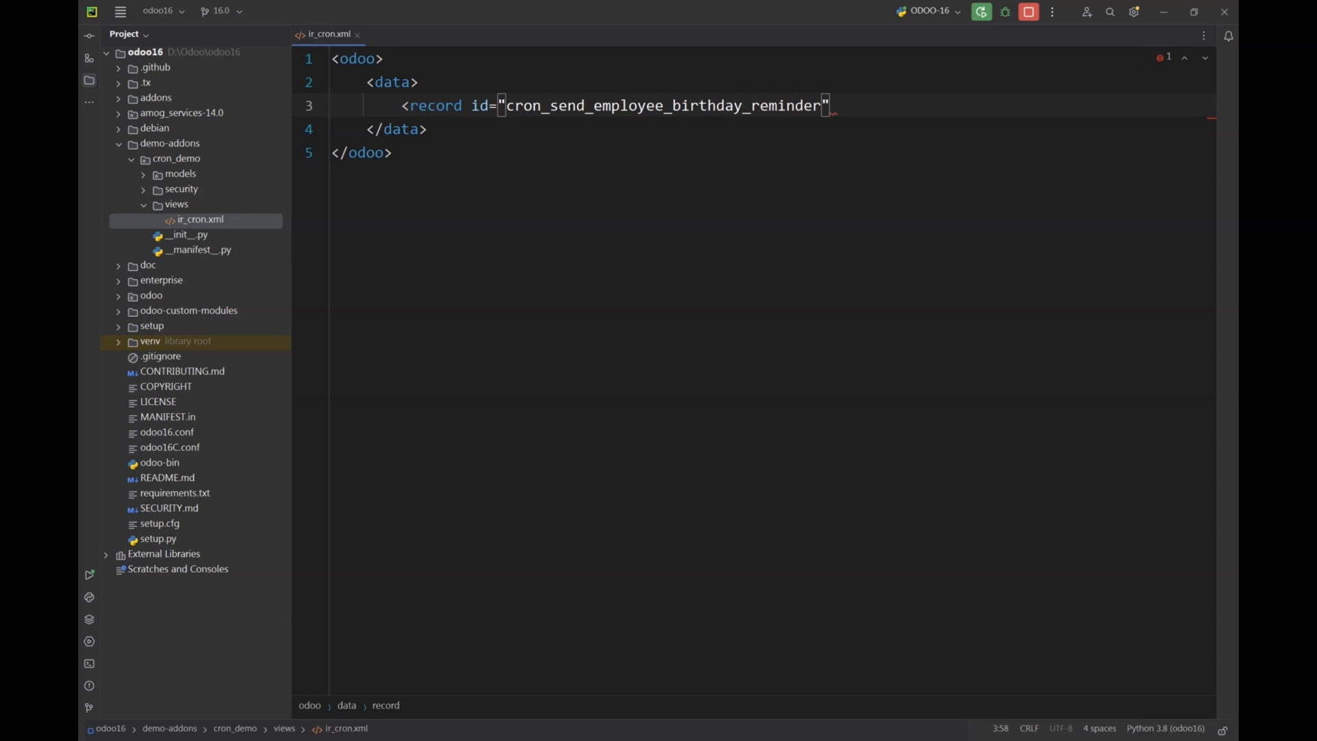
{"action": "type", "text": "model"}
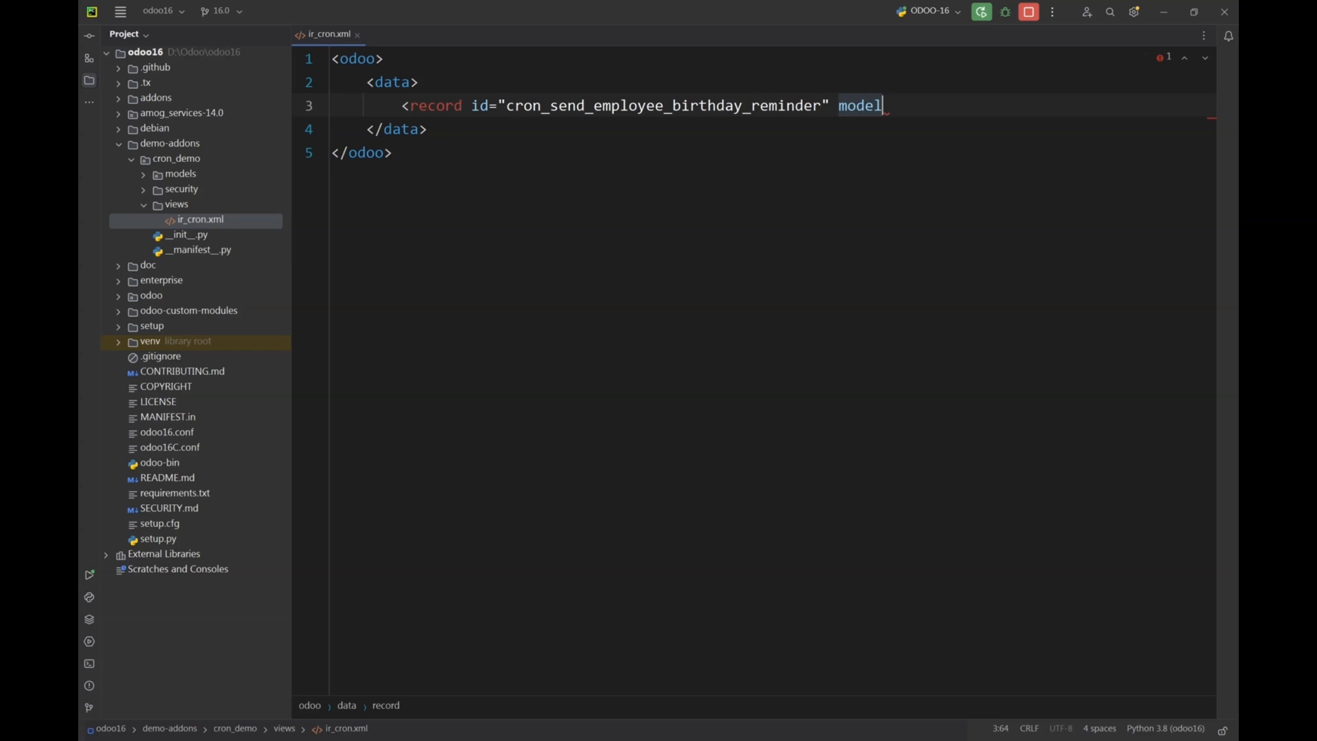
{"action": "type", "text": "=\"ir\""}
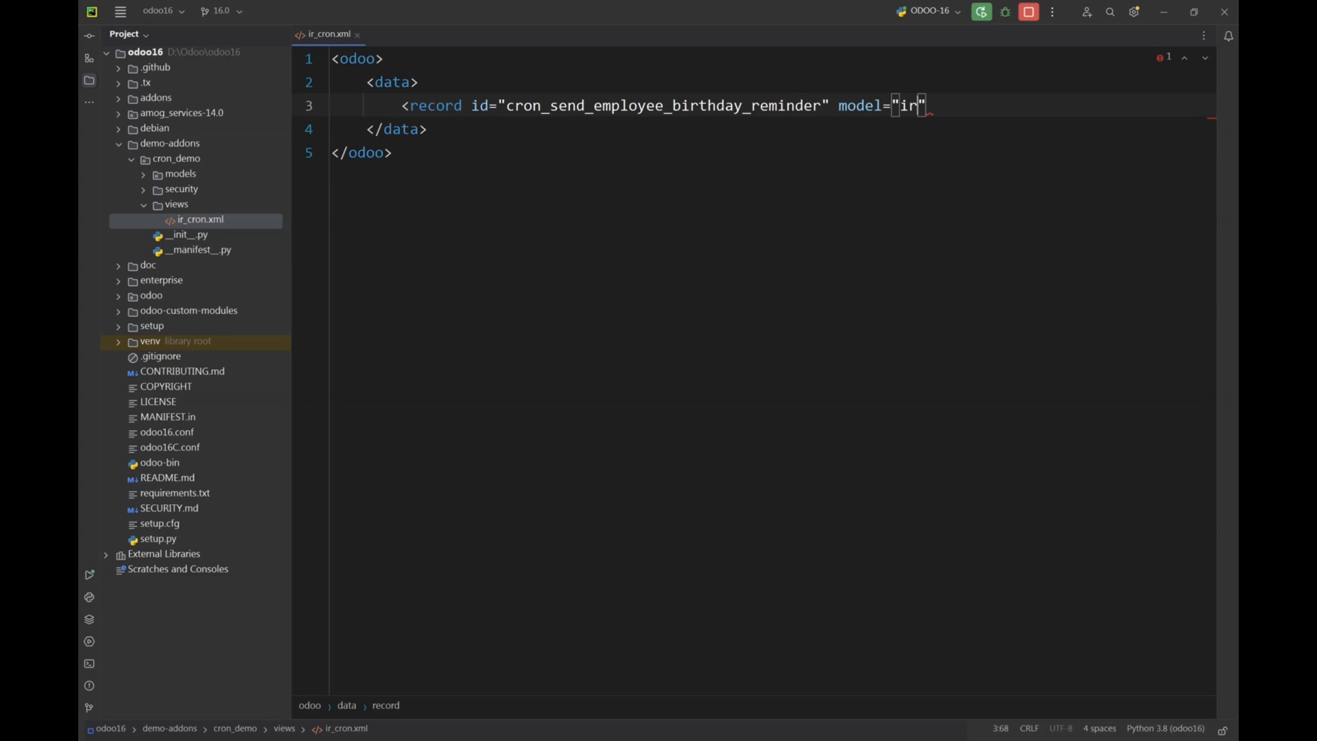
{"action": "type", "text": ".crom"}
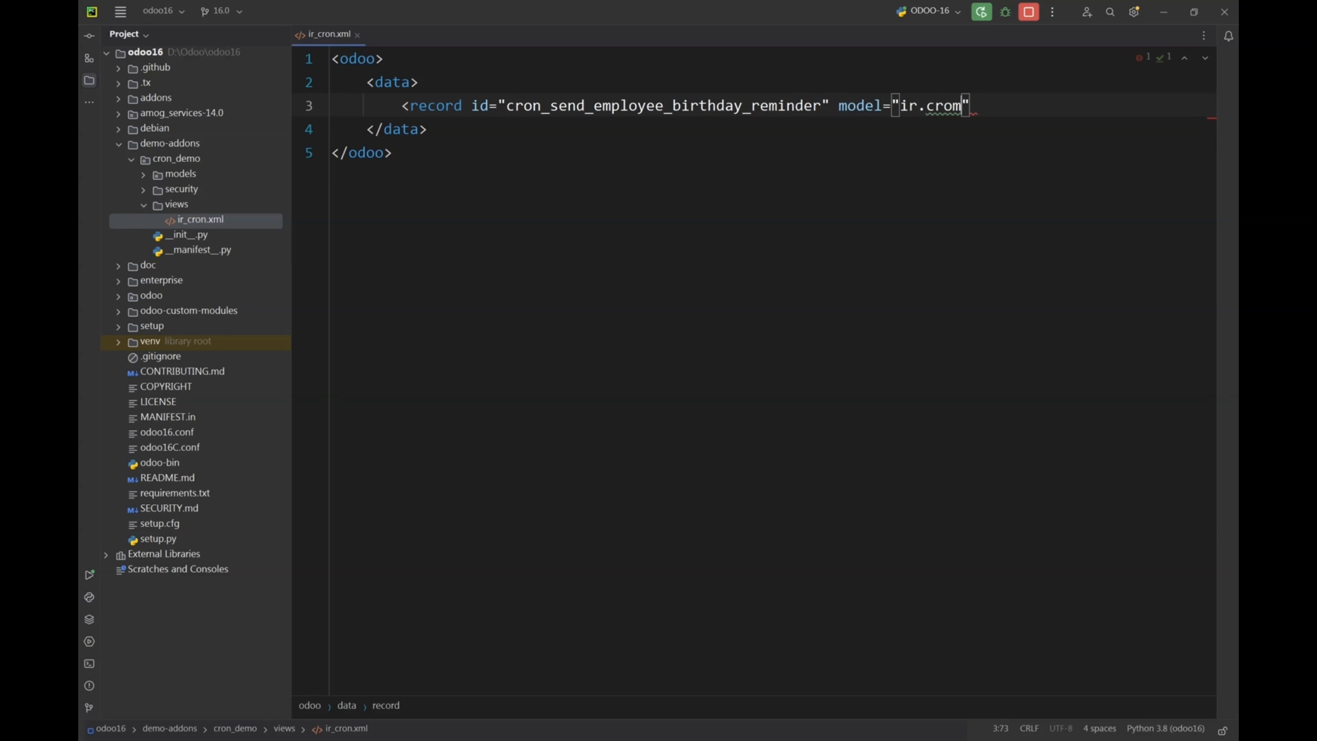
{"action": "type", "text": ">"}
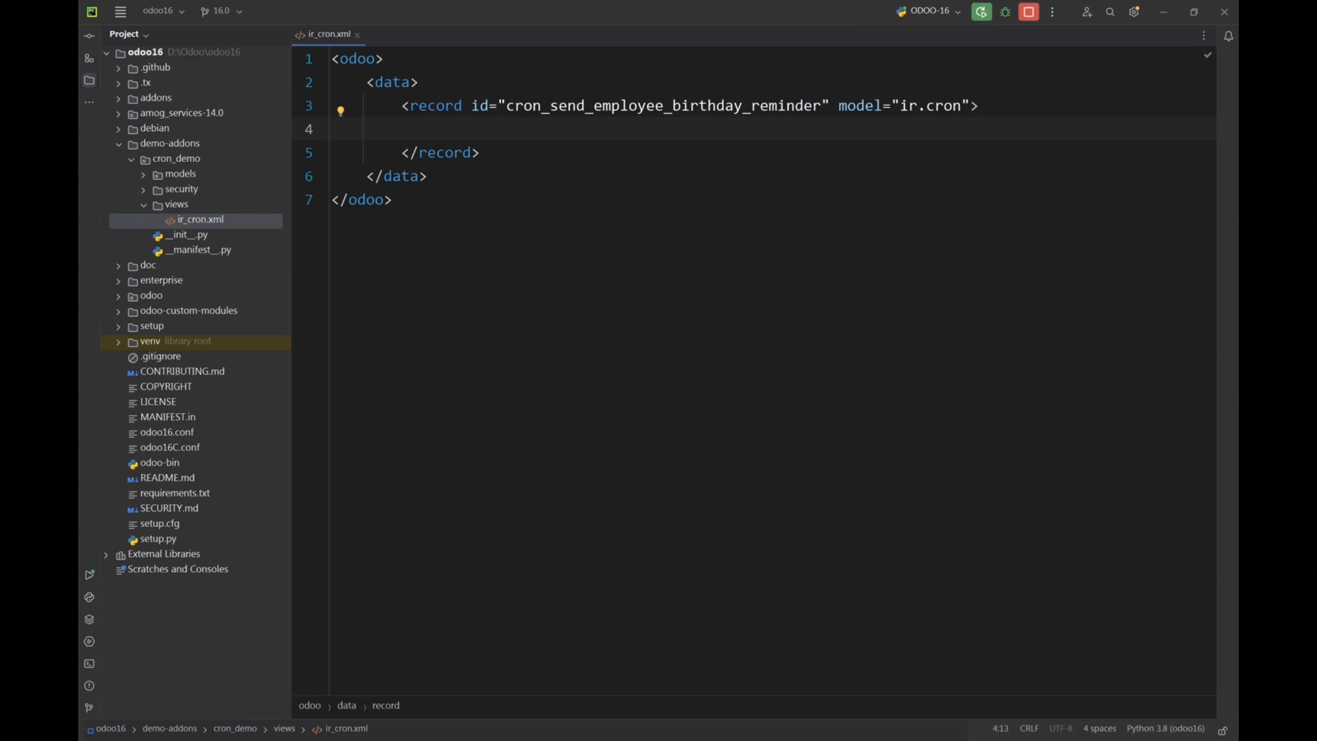
- Add a name field 'Send Employee Birthday Reminder' to the cron record
{"action": "type", "text": "<field nam"}
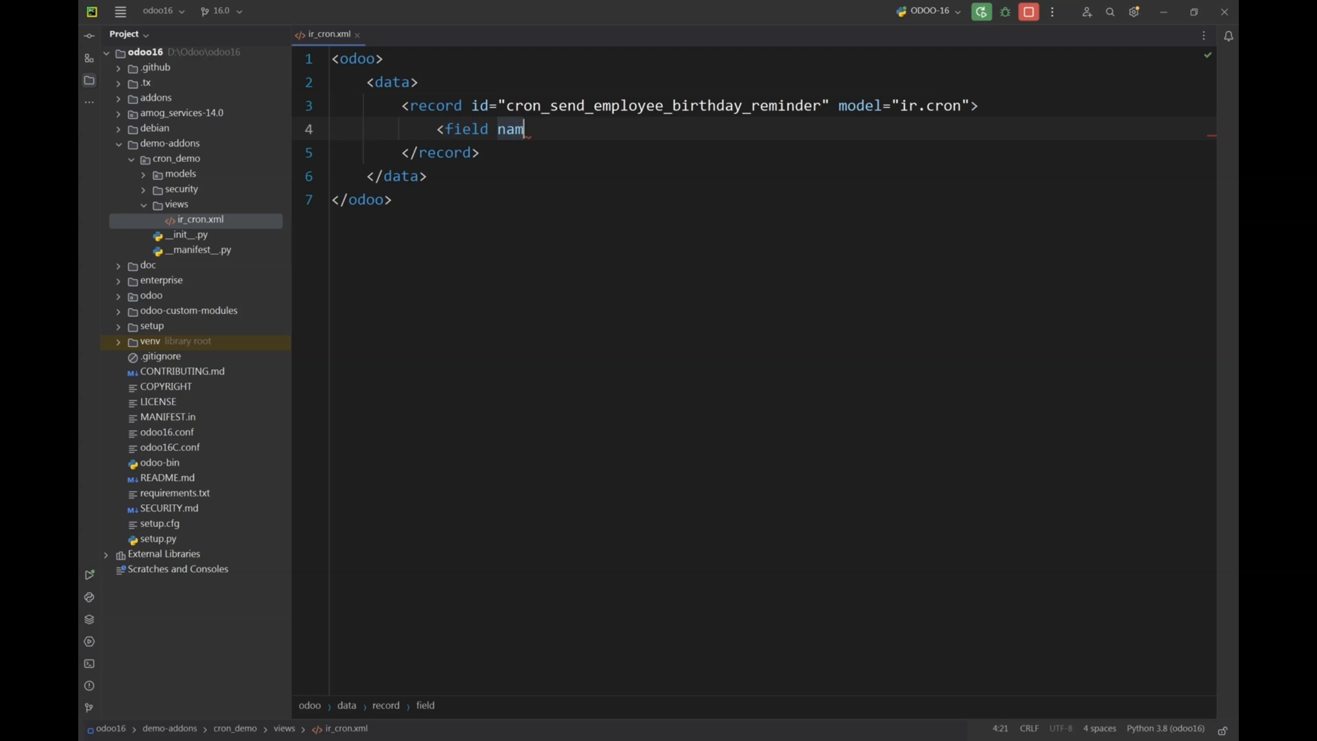
{"action": "type", "text": "e=\"name\"></field>"}
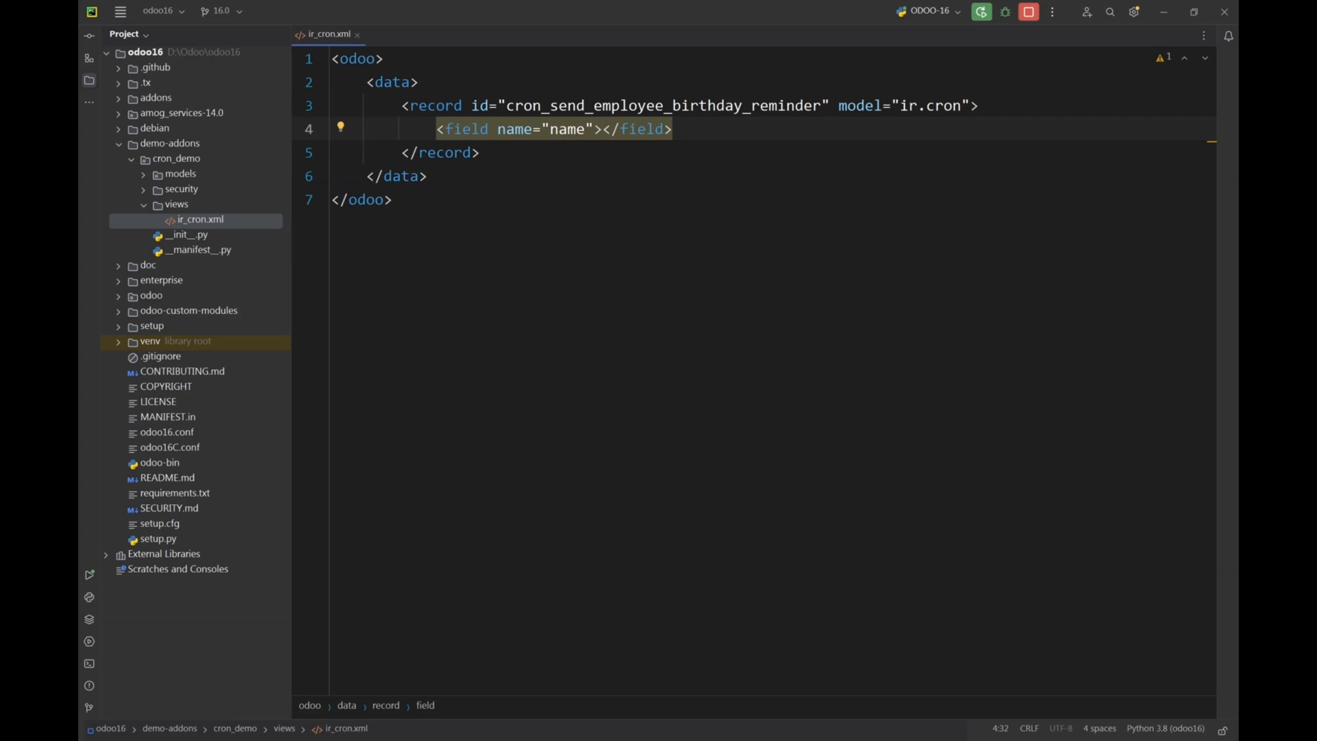
{"action": "type", "text": "Send E"}
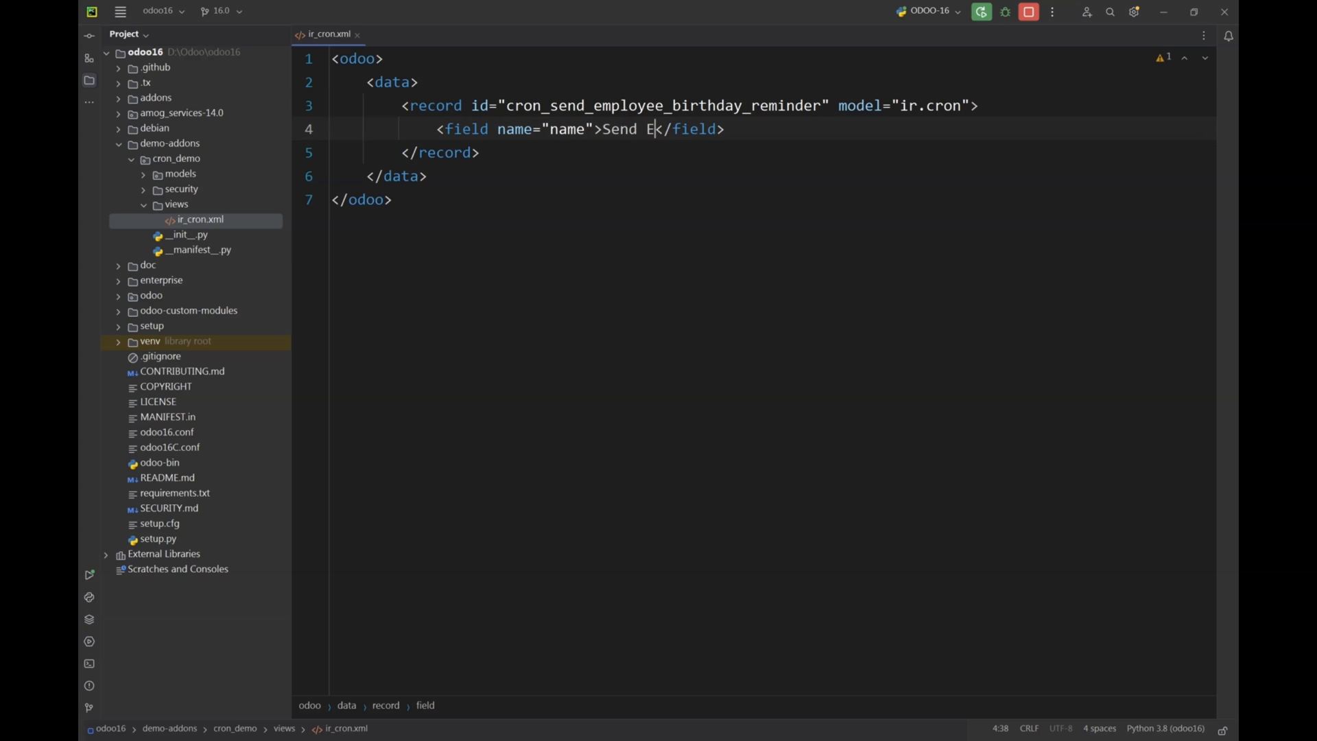
{"action": "type", "text": "mpl"}
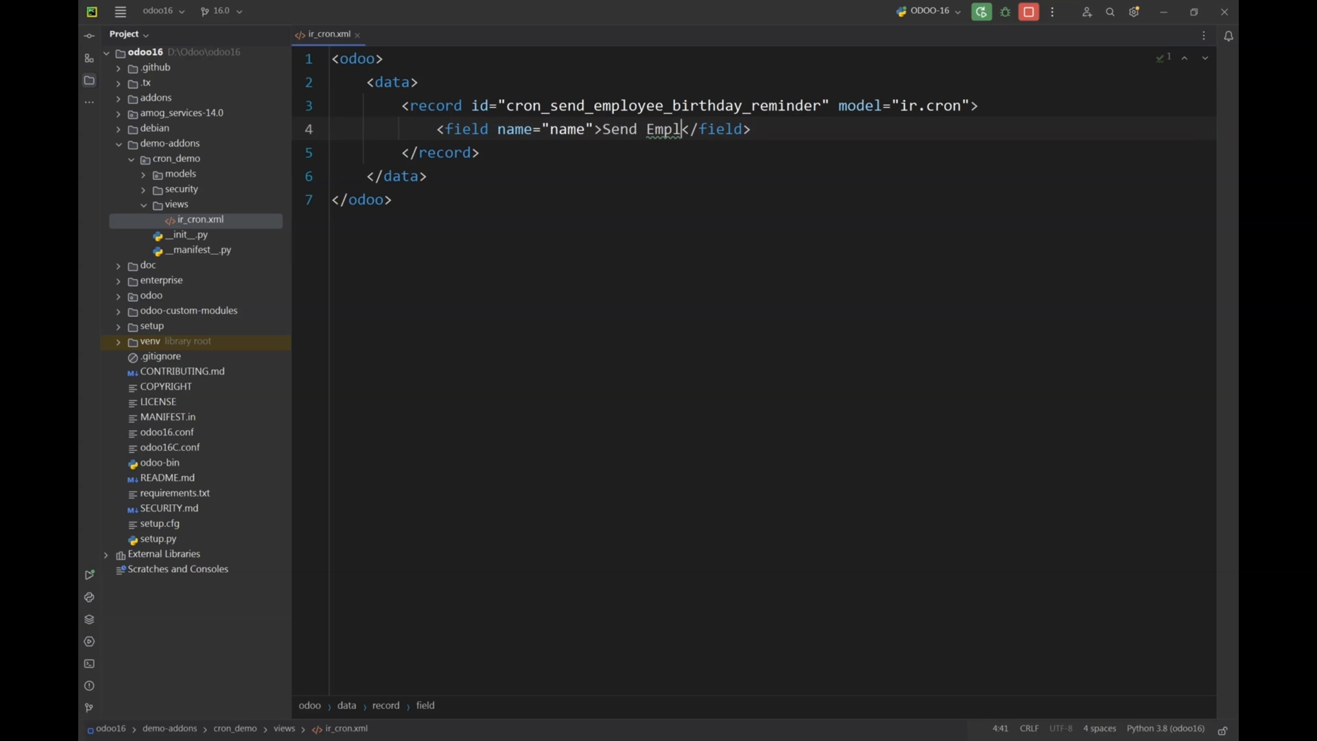
{"action": "type", "text": "oyee"}
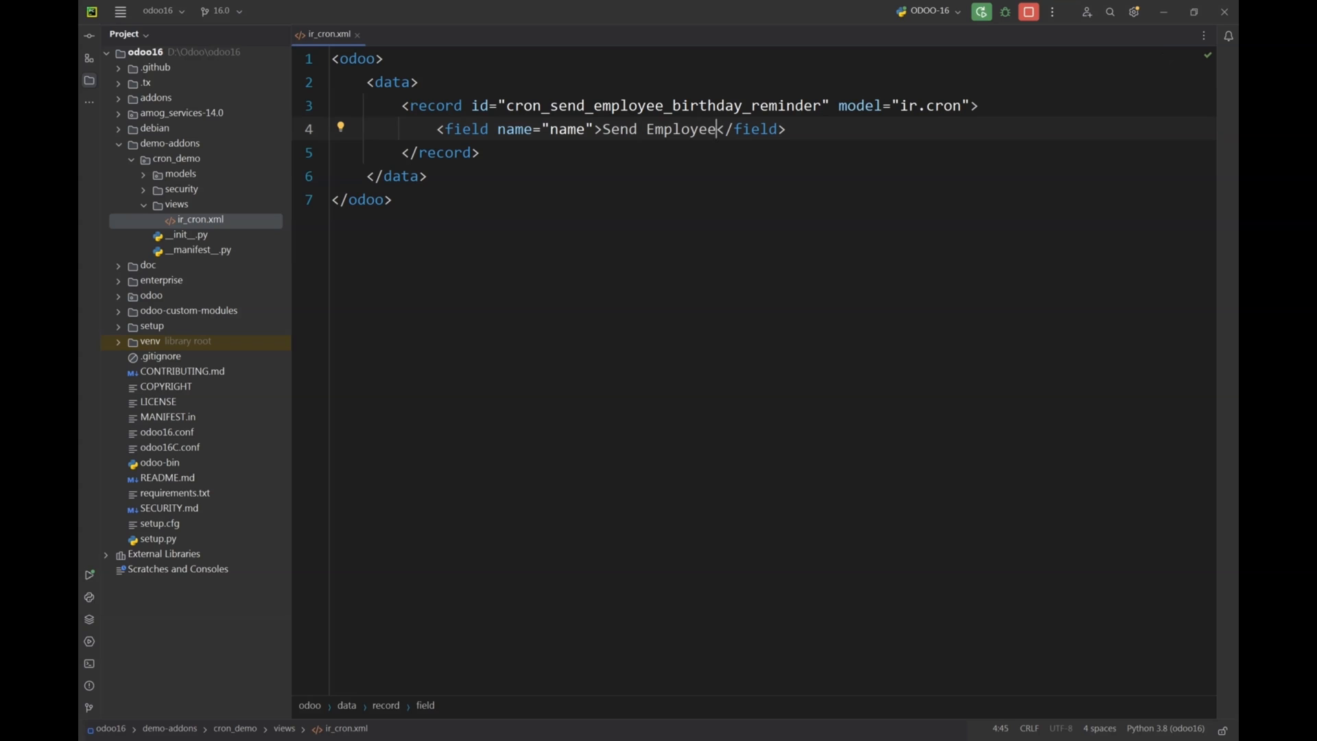
{"action": "type", "text": "Birthday R"}
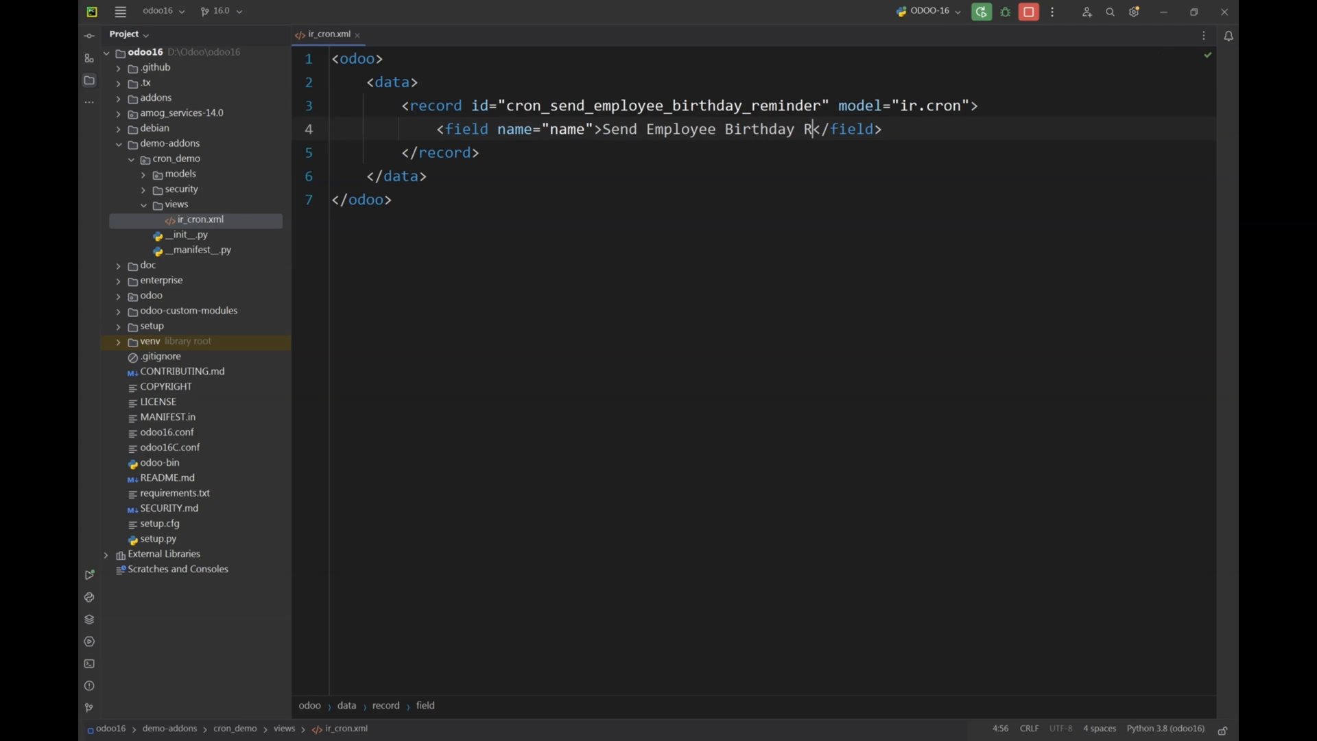
{"action": "type", "text": "eminder"}
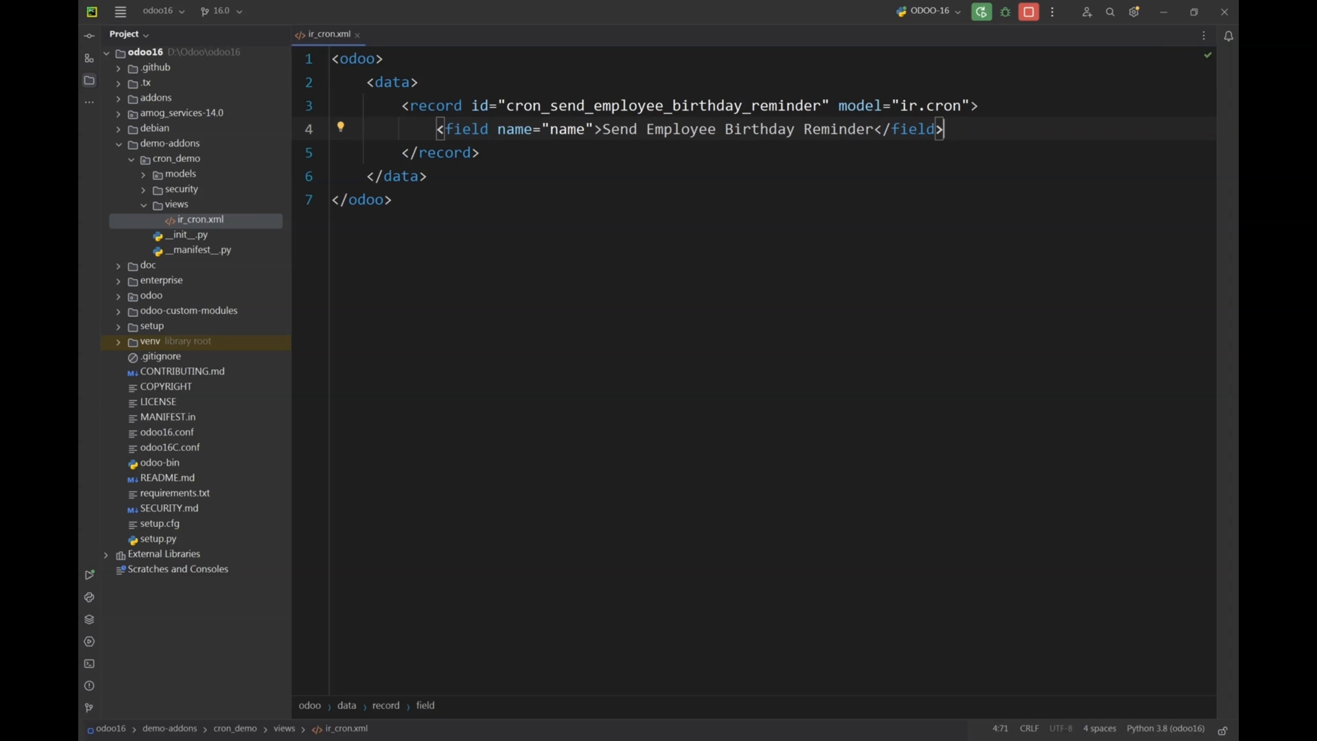
- Add an active field with eval True
{"action": "type", "text": "<fie"}
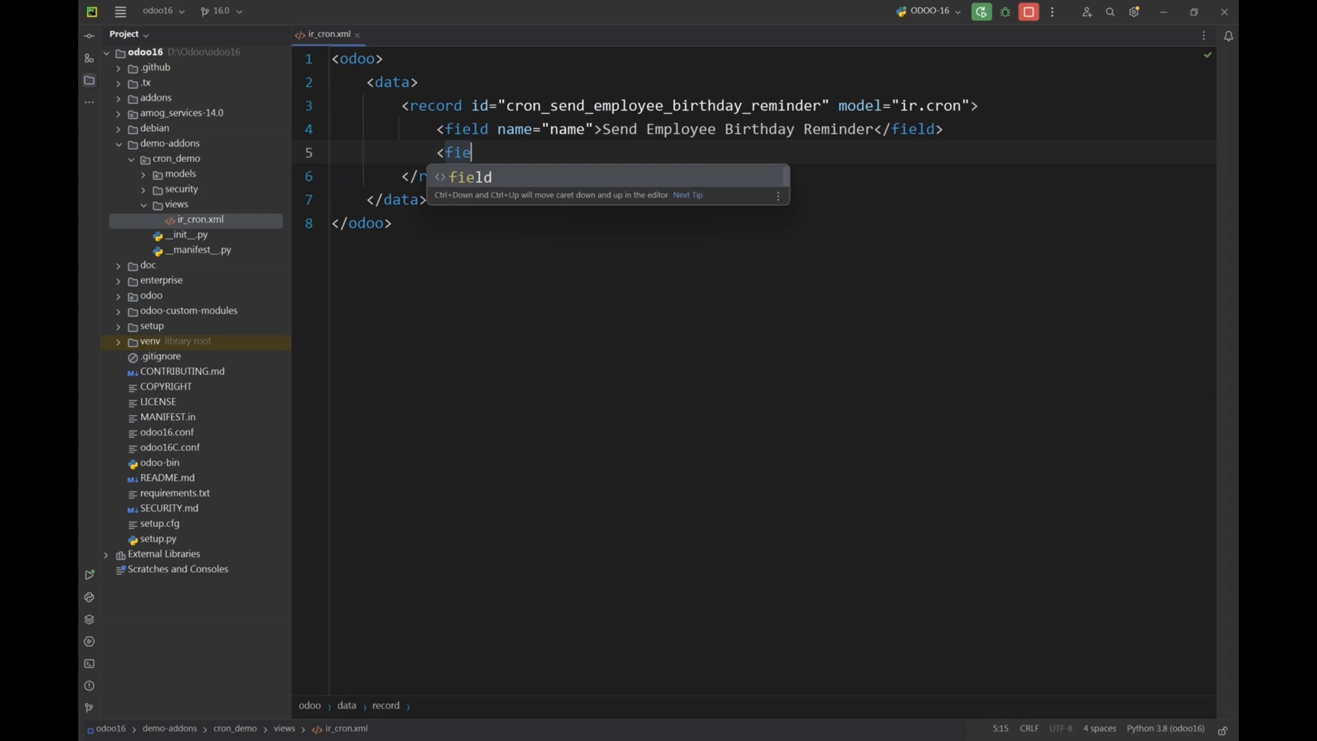
{"action": "type", "text": "field name=\"active\"></field>"}
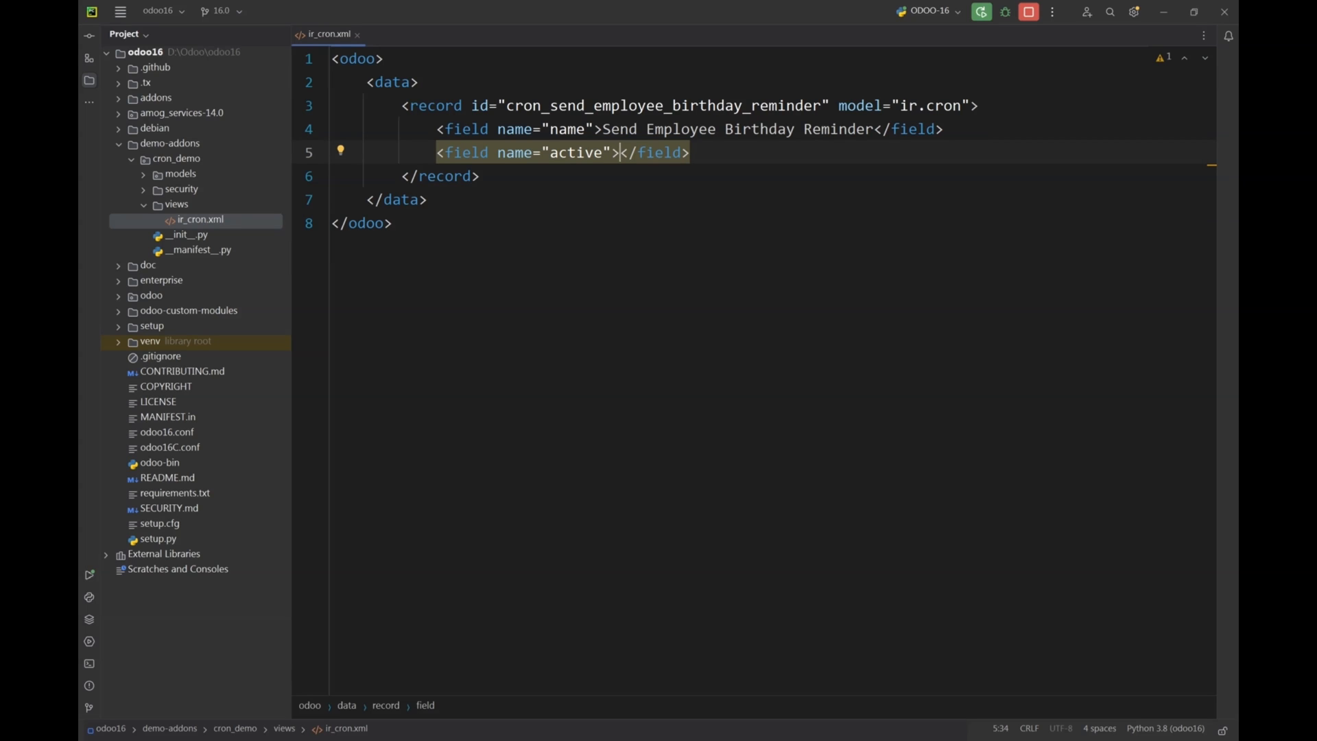
{"action": "type", "text": "eval"}
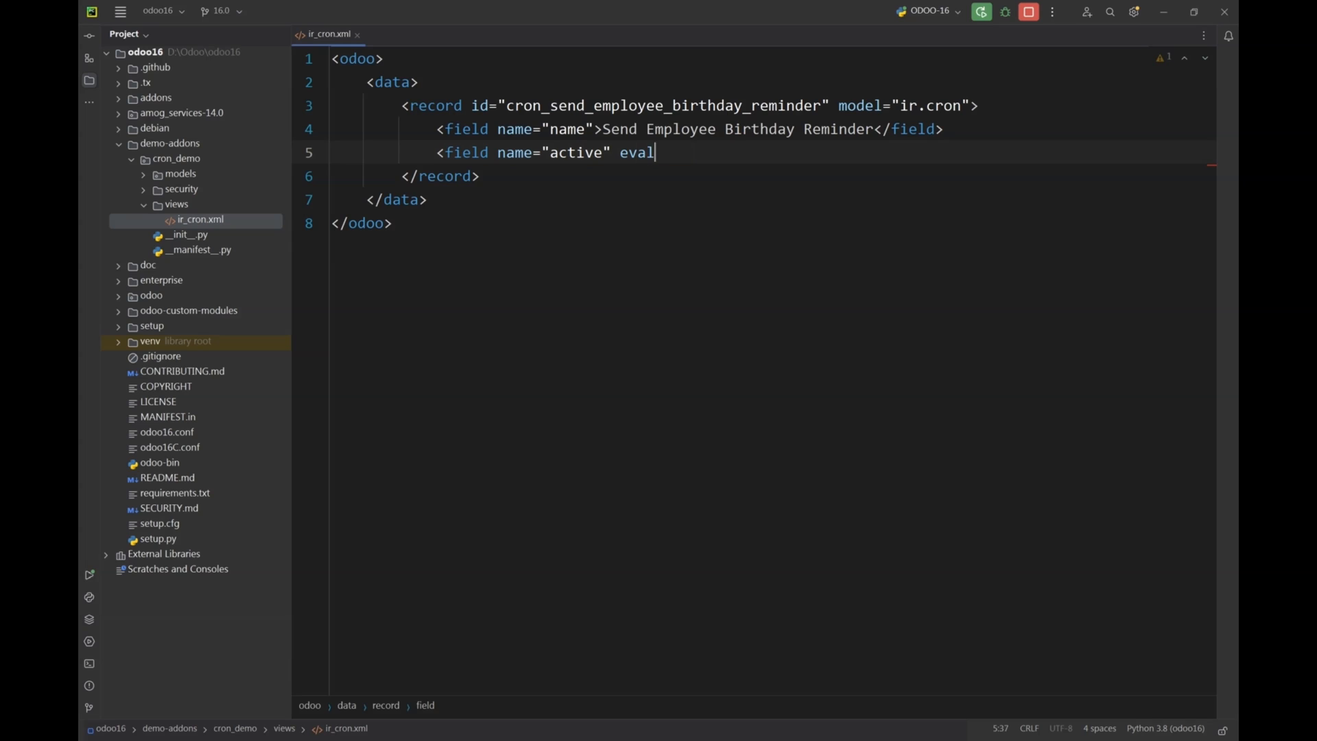
{"action": "type", "text": "=\"True\"/>"}
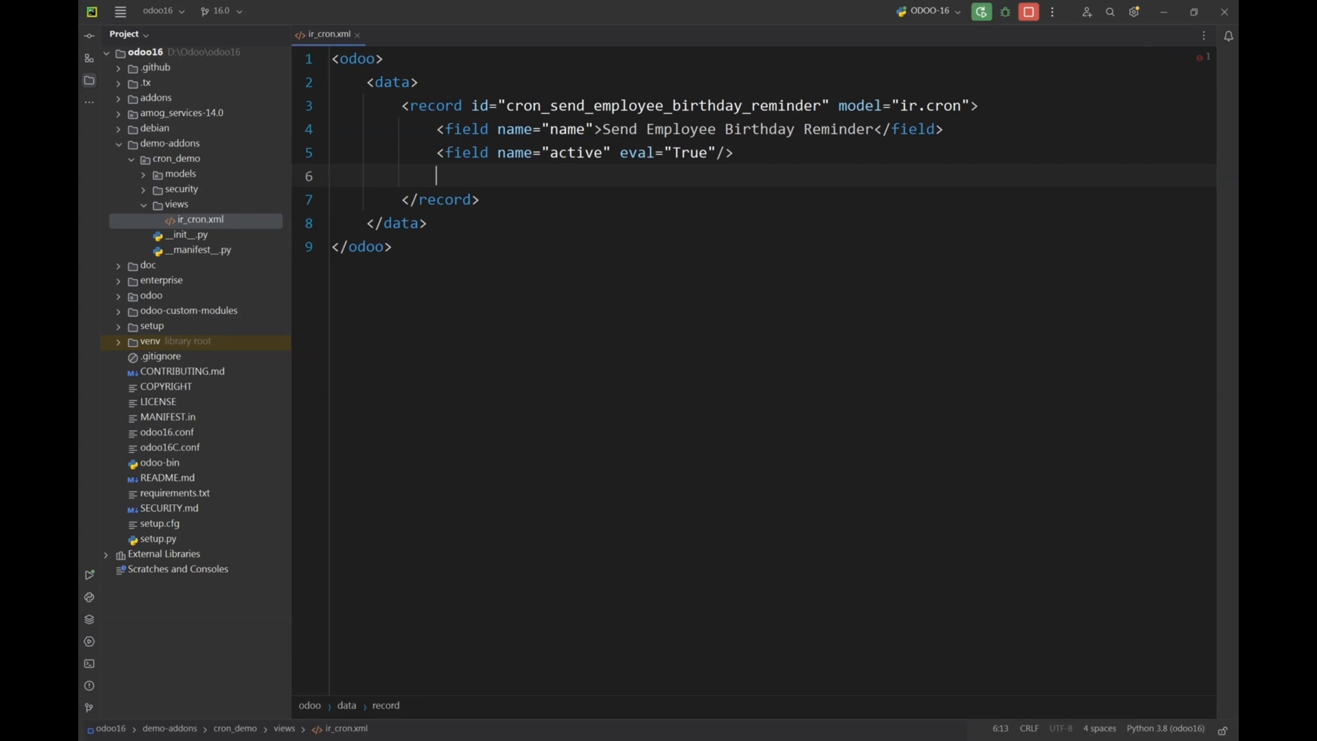
- Add a priority field of 10 and begin another field tag
{"action": "type", "text": "<field name=\"\""}
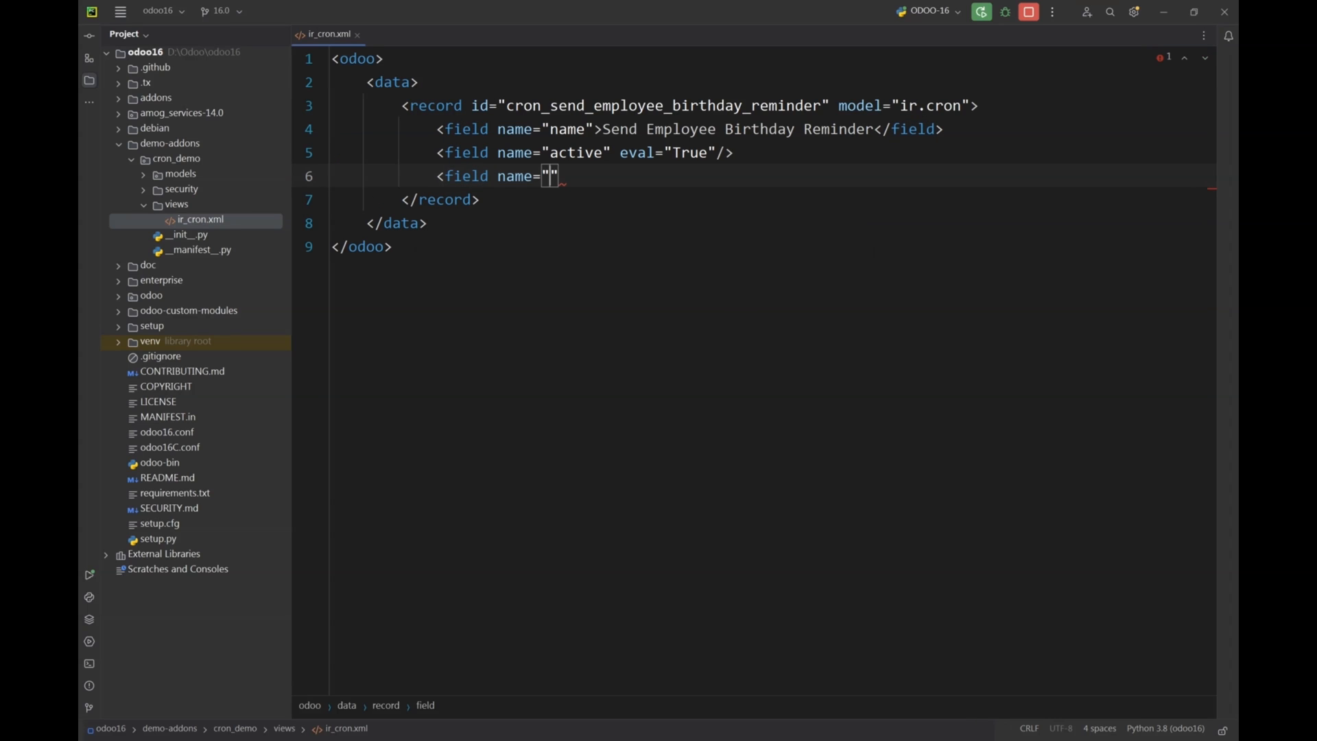
{"action": "type", "text": "priori"}
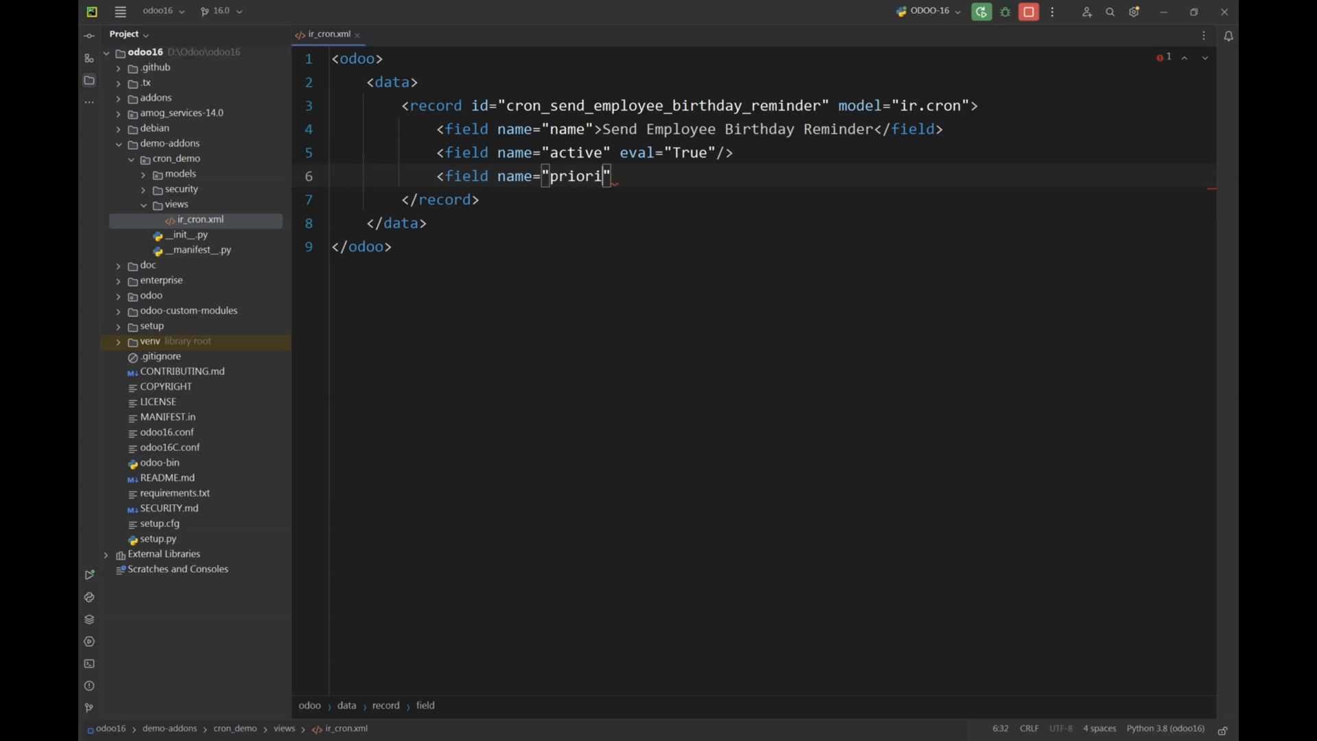
{"action": "type", "text": "ty"}
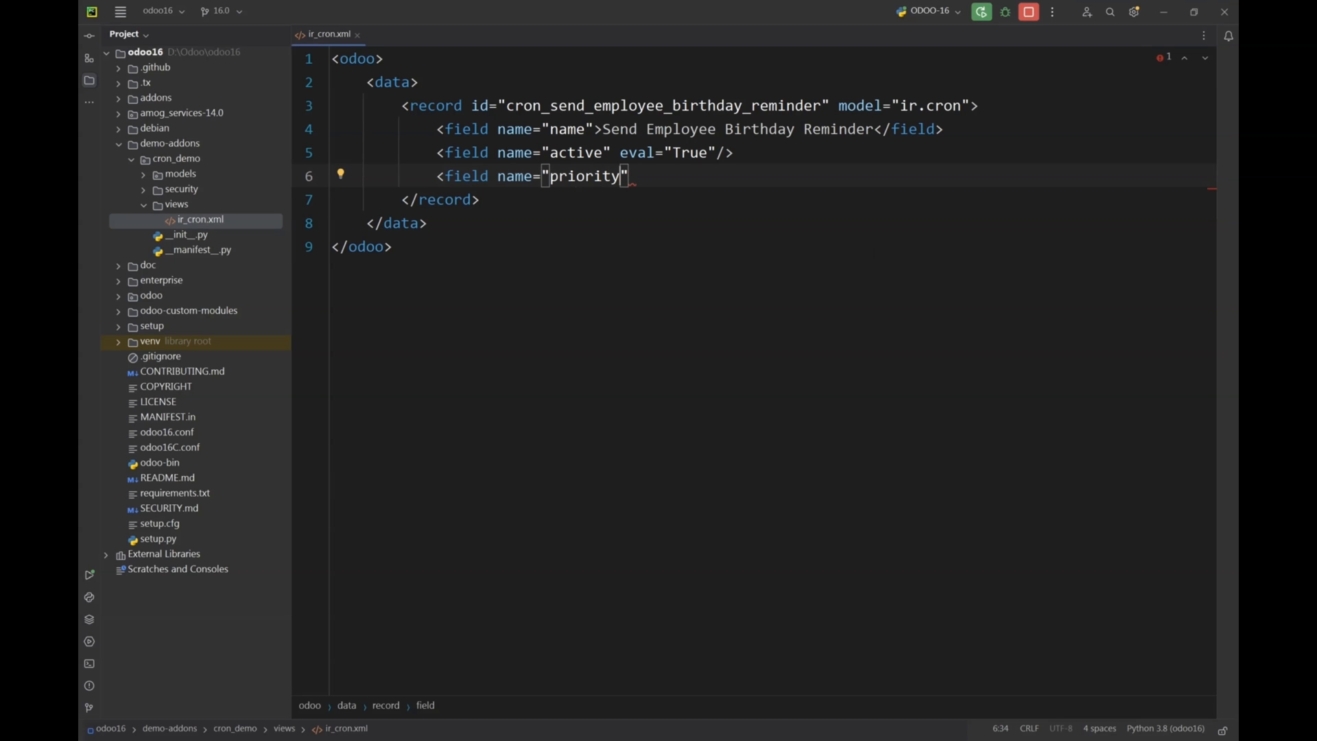
{"action": "type", "text": "></field>"}
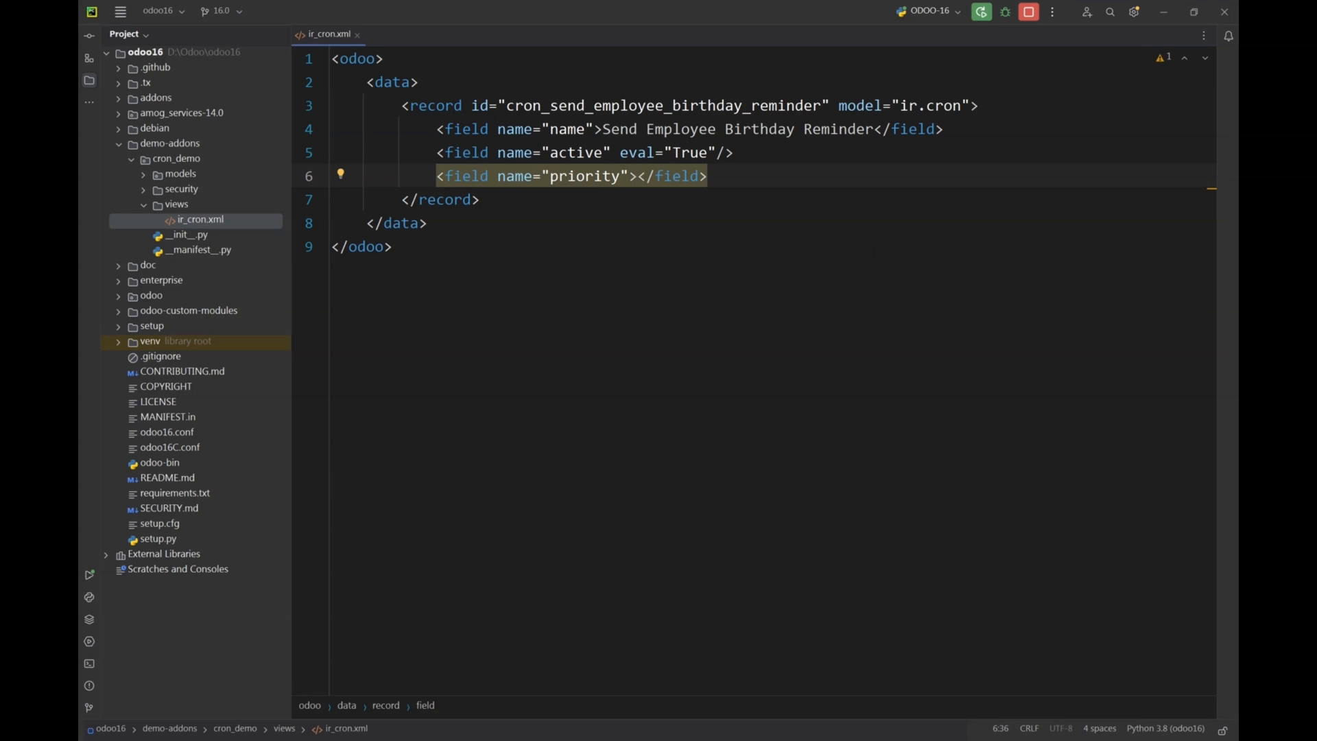
{"action": "type", "text": "10"}
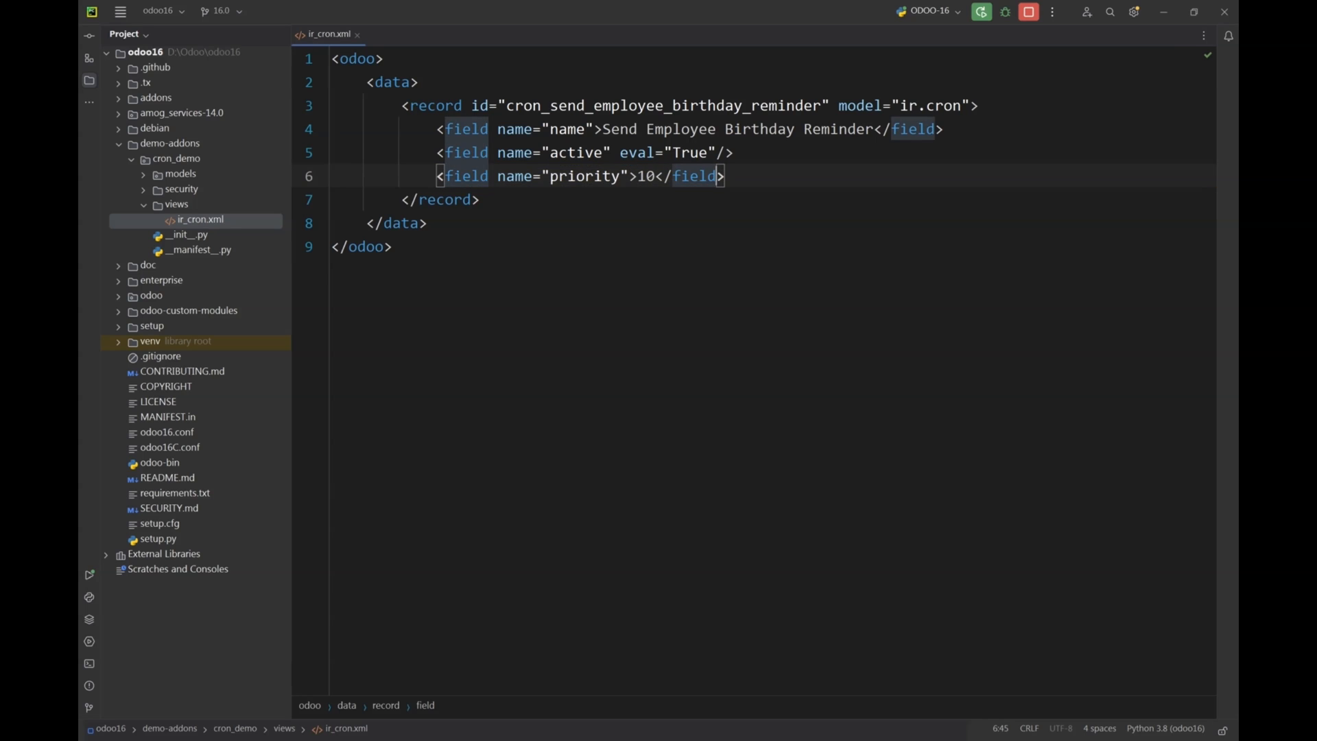
{"action": "type", "text": "<field name=\"\""}
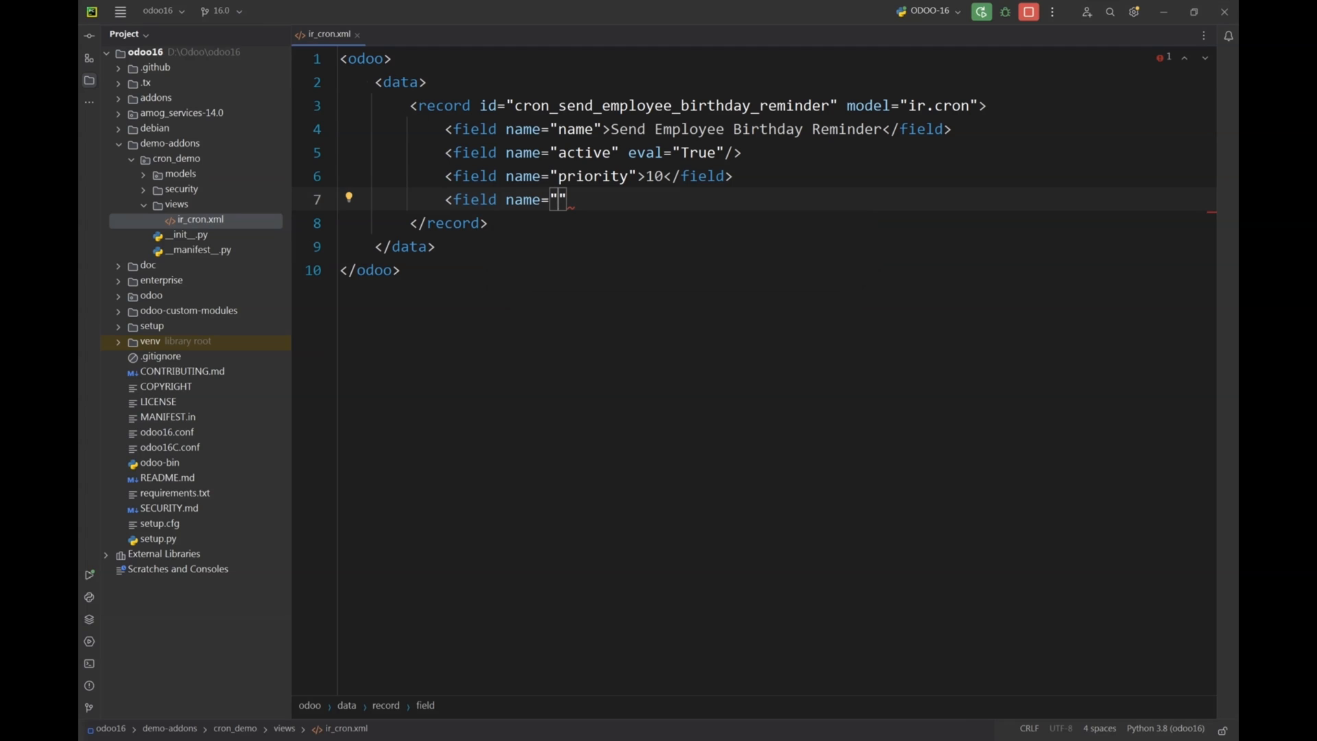
- Add an interval_type field set to days
{"action": "type", "text": "inter"}
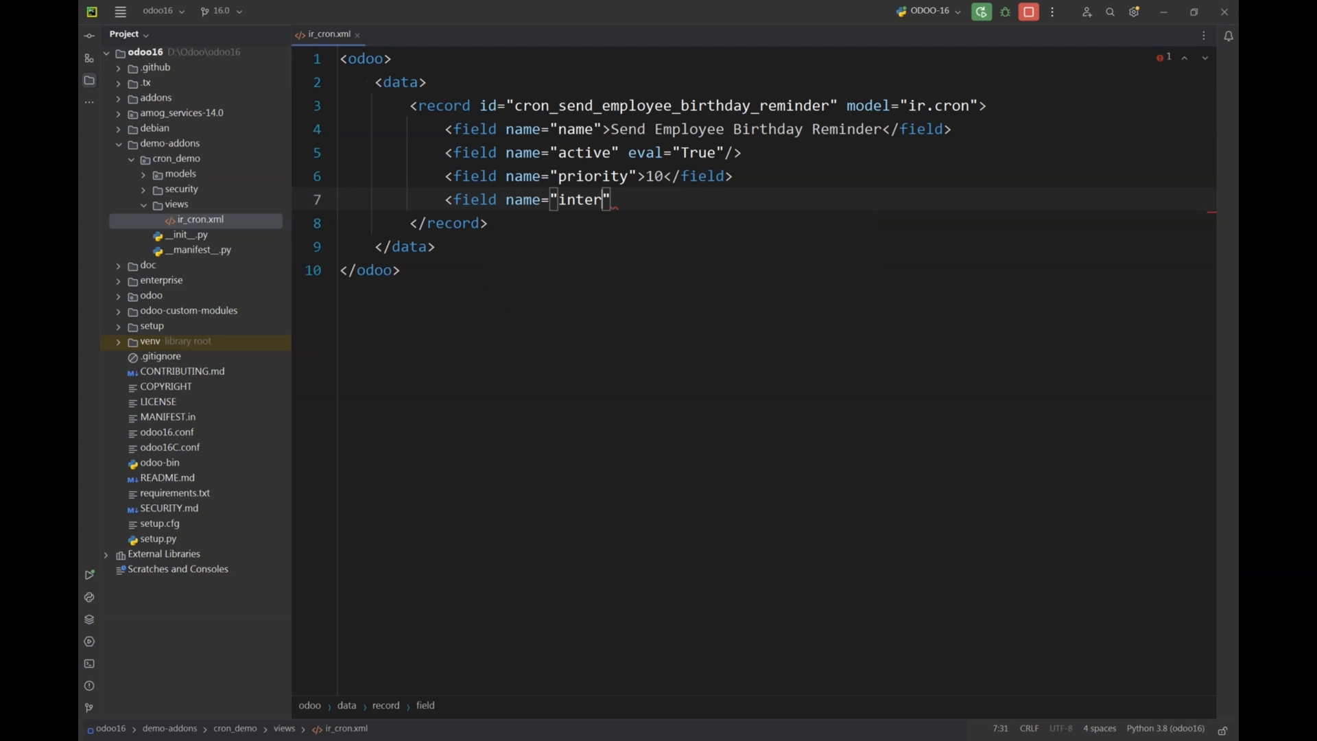
{"action": "type", "text": "va"}
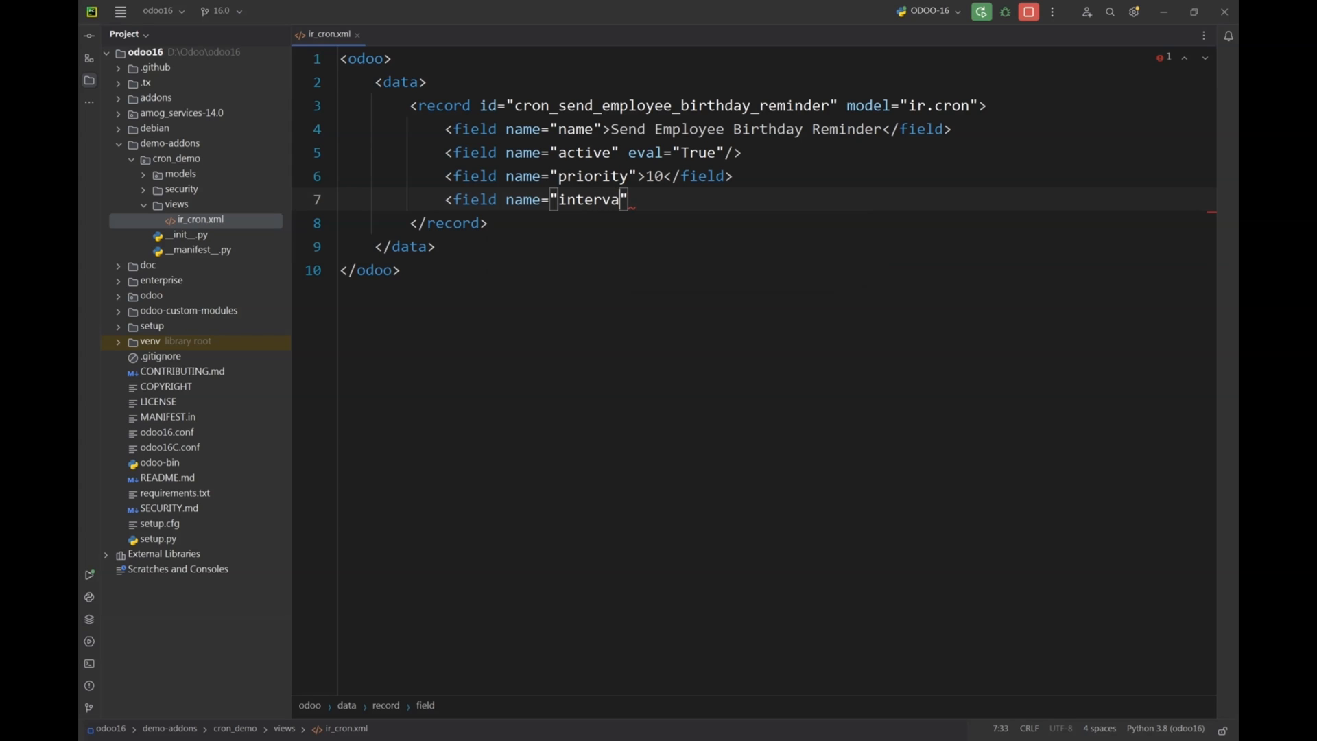
{"action": "type", "text": "_type"}
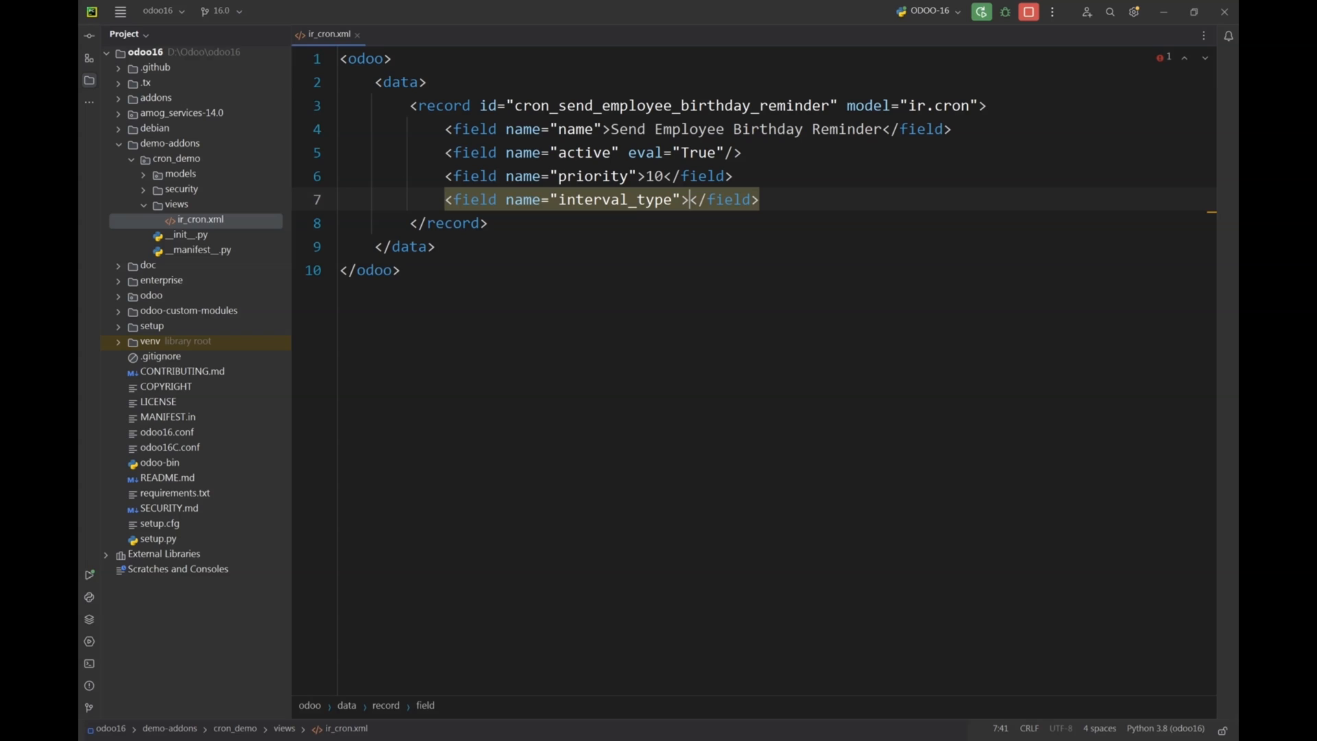
{"action": "type", "text": "days"}
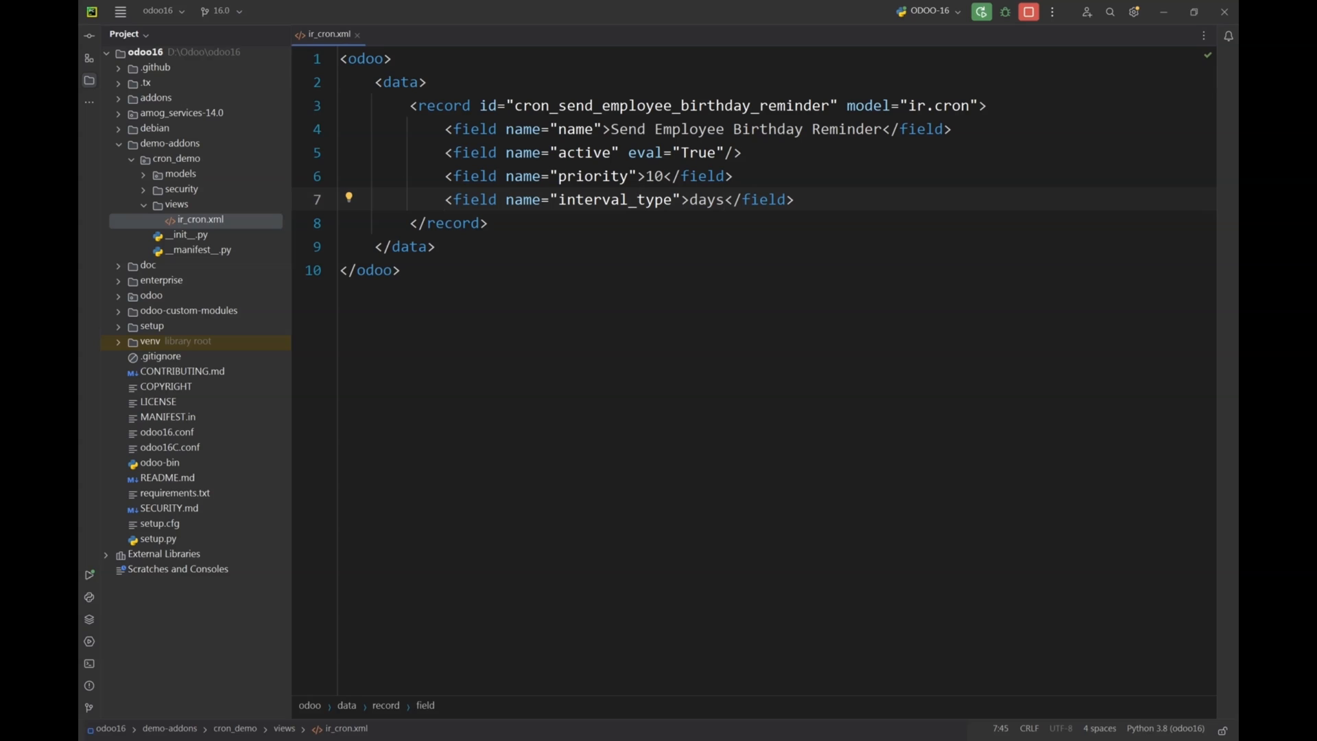
- Duplicate the interval_type line into an interval_number field with value 1
{"action": "double_click", "coordinate": [706, 199]}
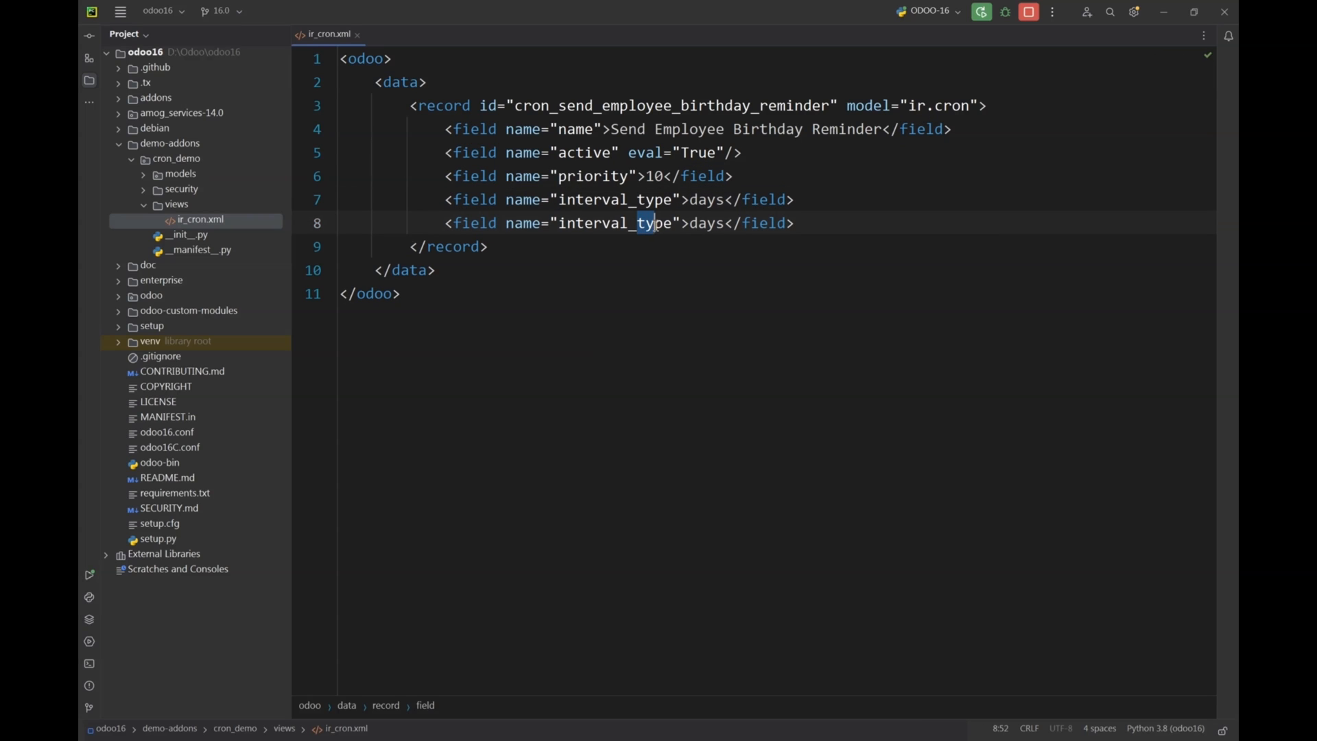
{"action": "double_click", "coordinate": [654, 224]}
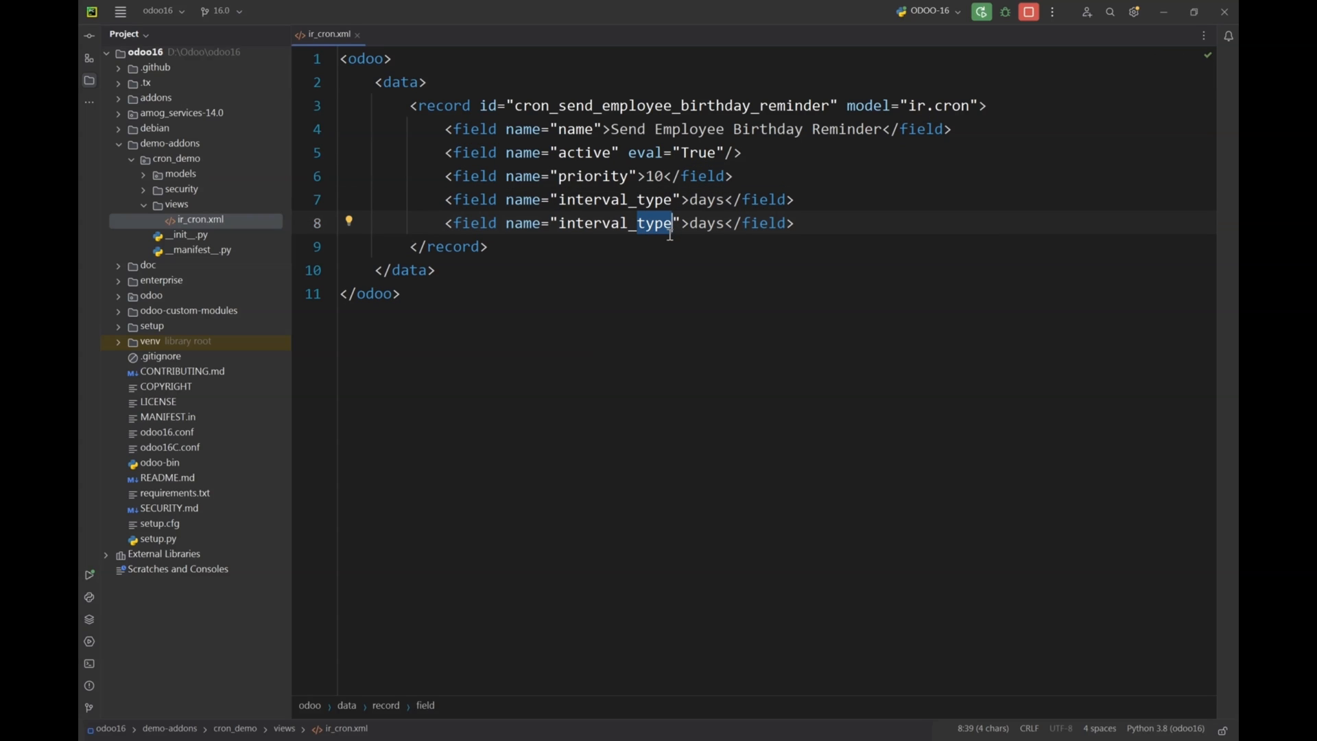
{"action": "type", "text": "number"}
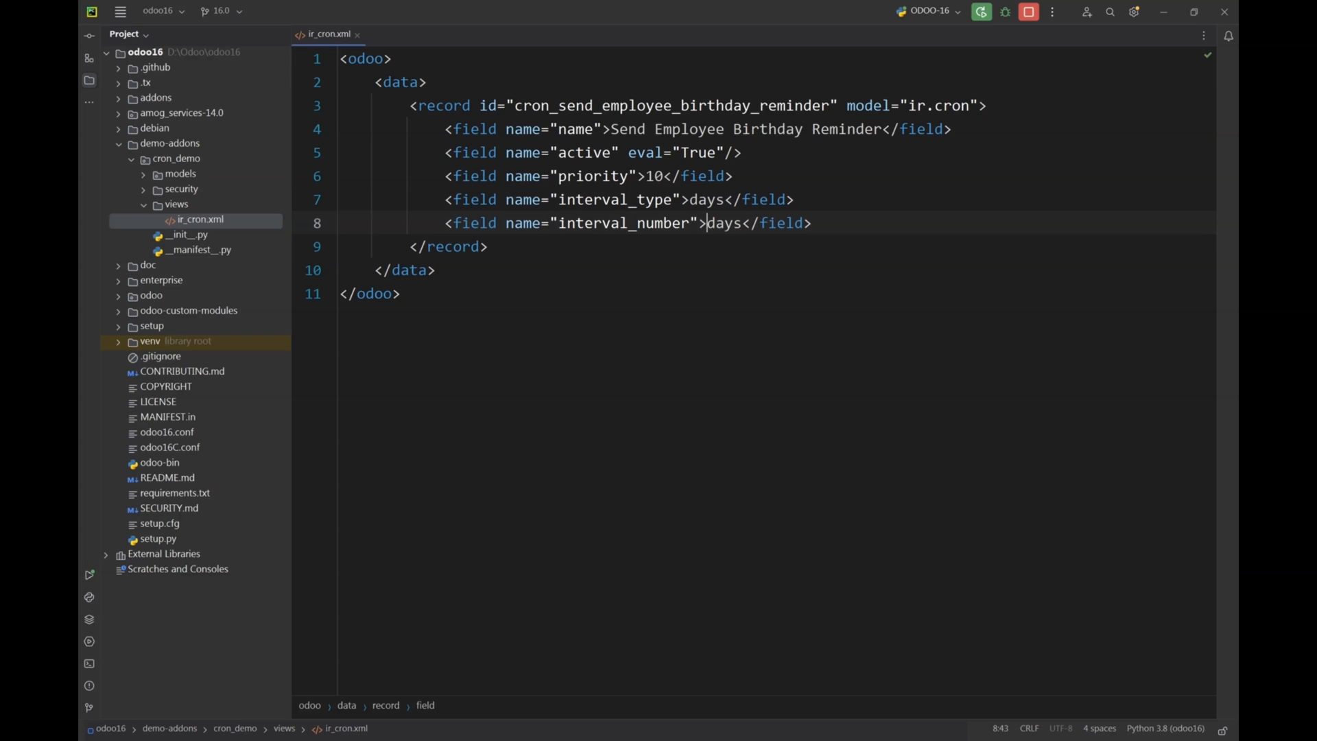
{"action": "key", "text": "Delete"}
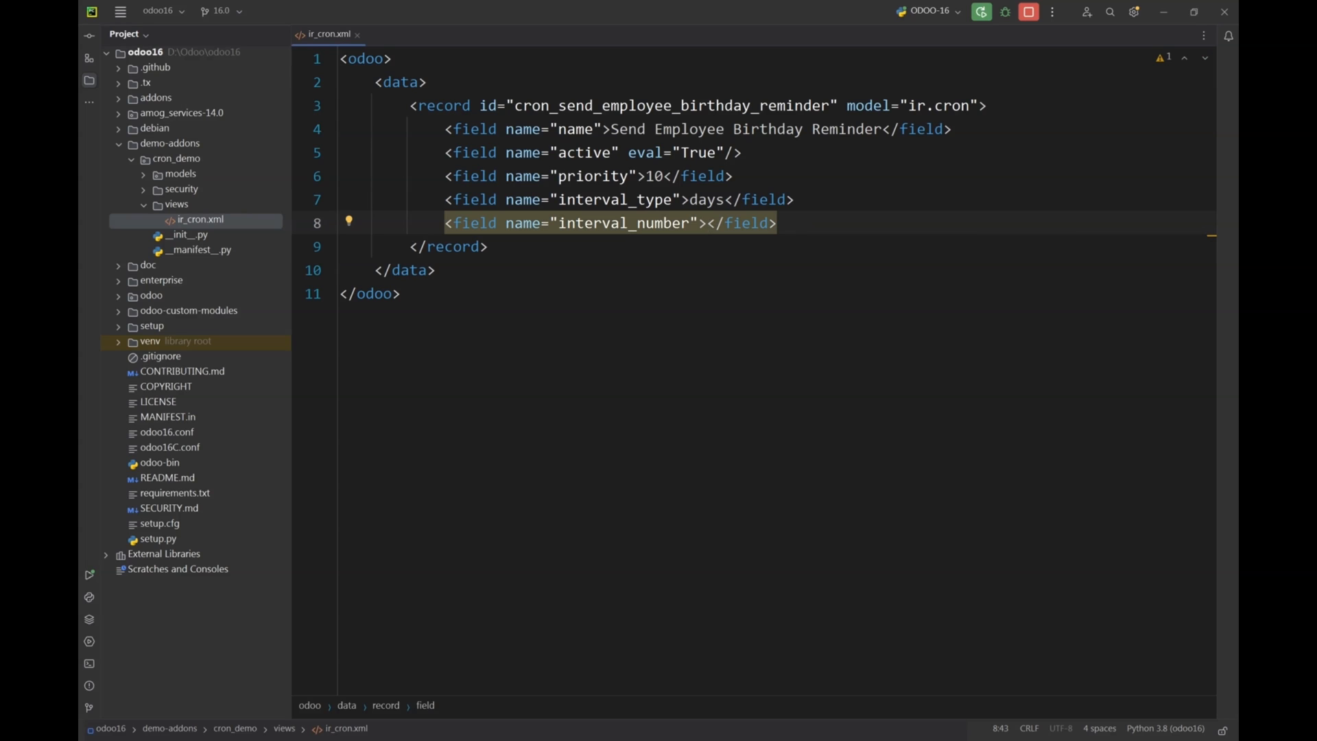
{"action": "type", "text": "1"}
{"action": "type", "text": "<field name=\"numbercall\">-1</field>"}
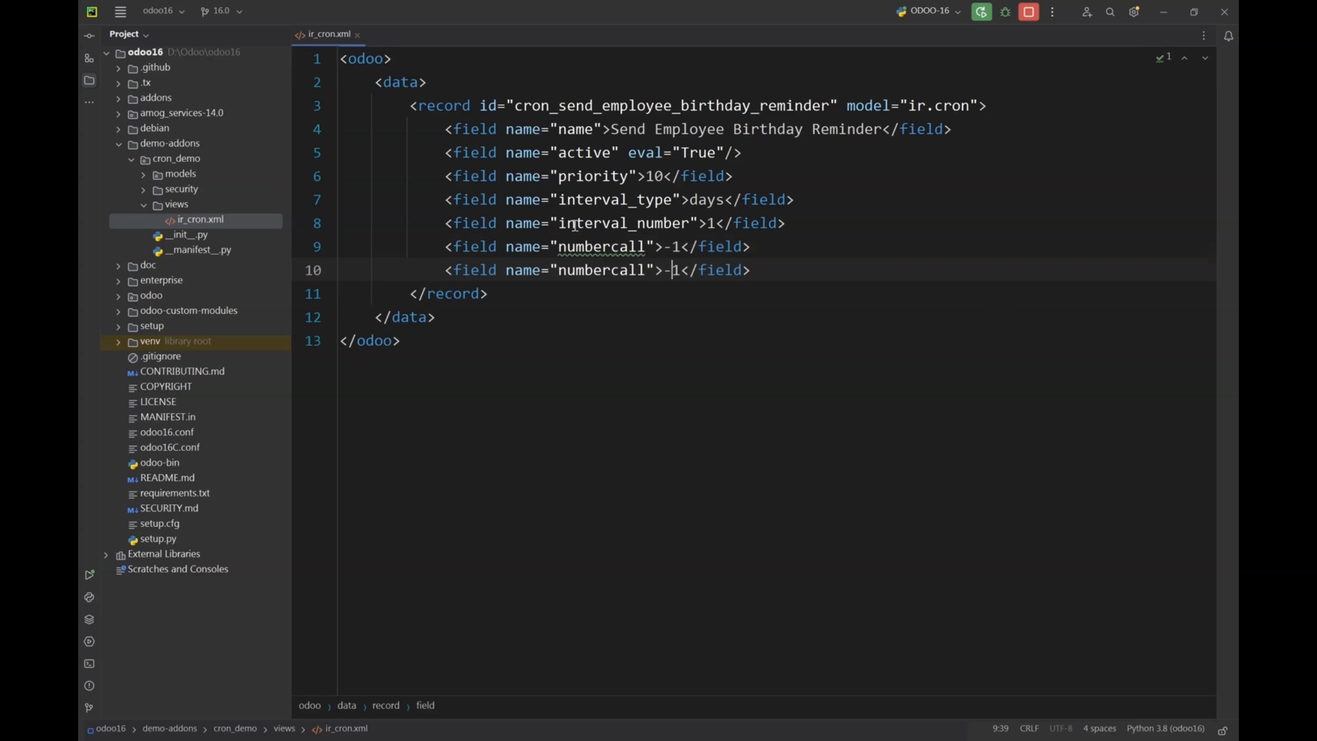
- Turn the duplicate line into a nextcall field with eval starting datetime.utcnow()
{"action": "type", "text": "ne"}
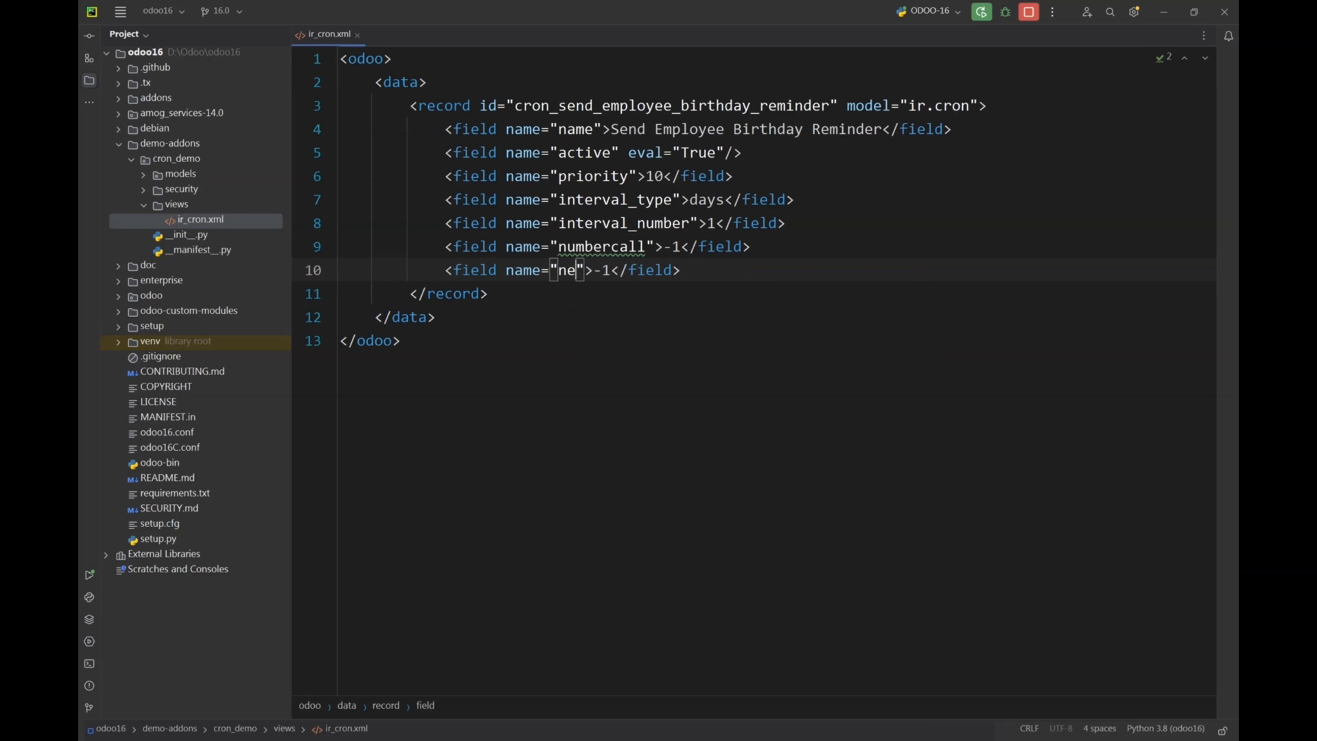
{"action": "type", "text": "xt"}
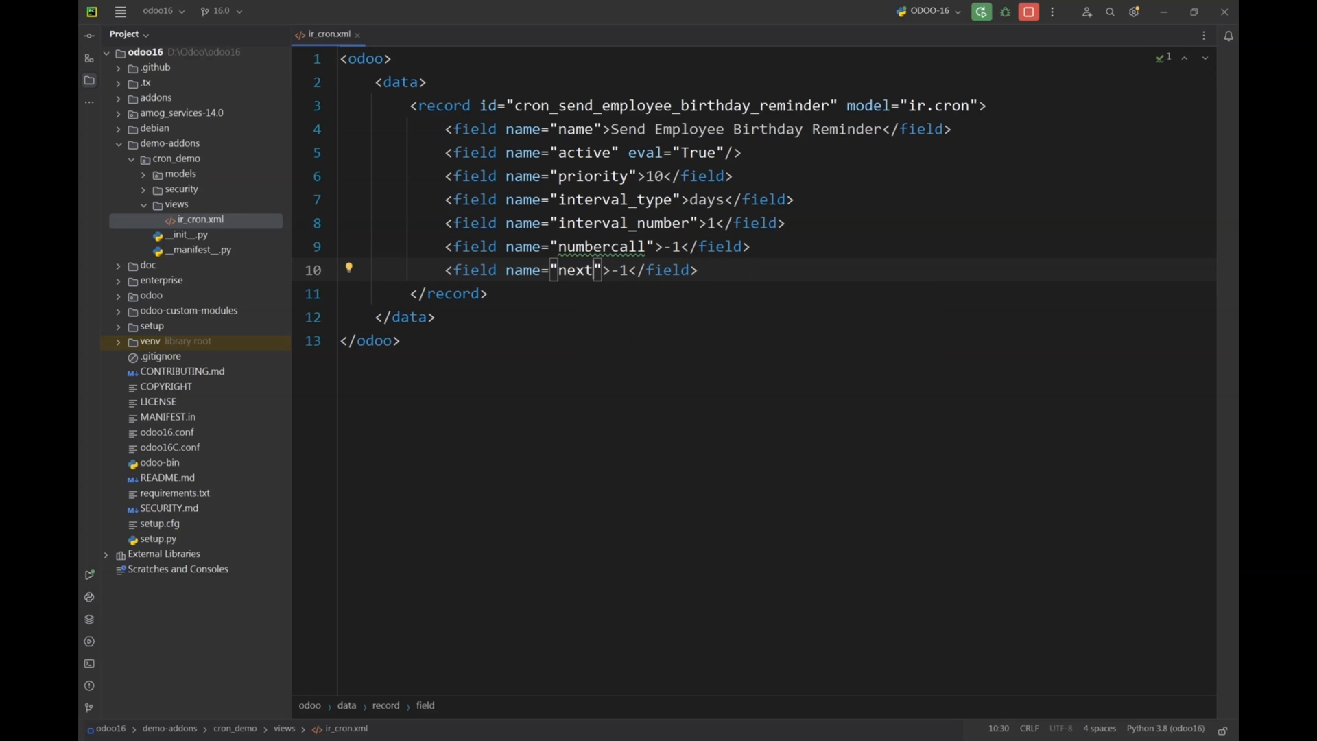
{"action": "type", "text": "call"}
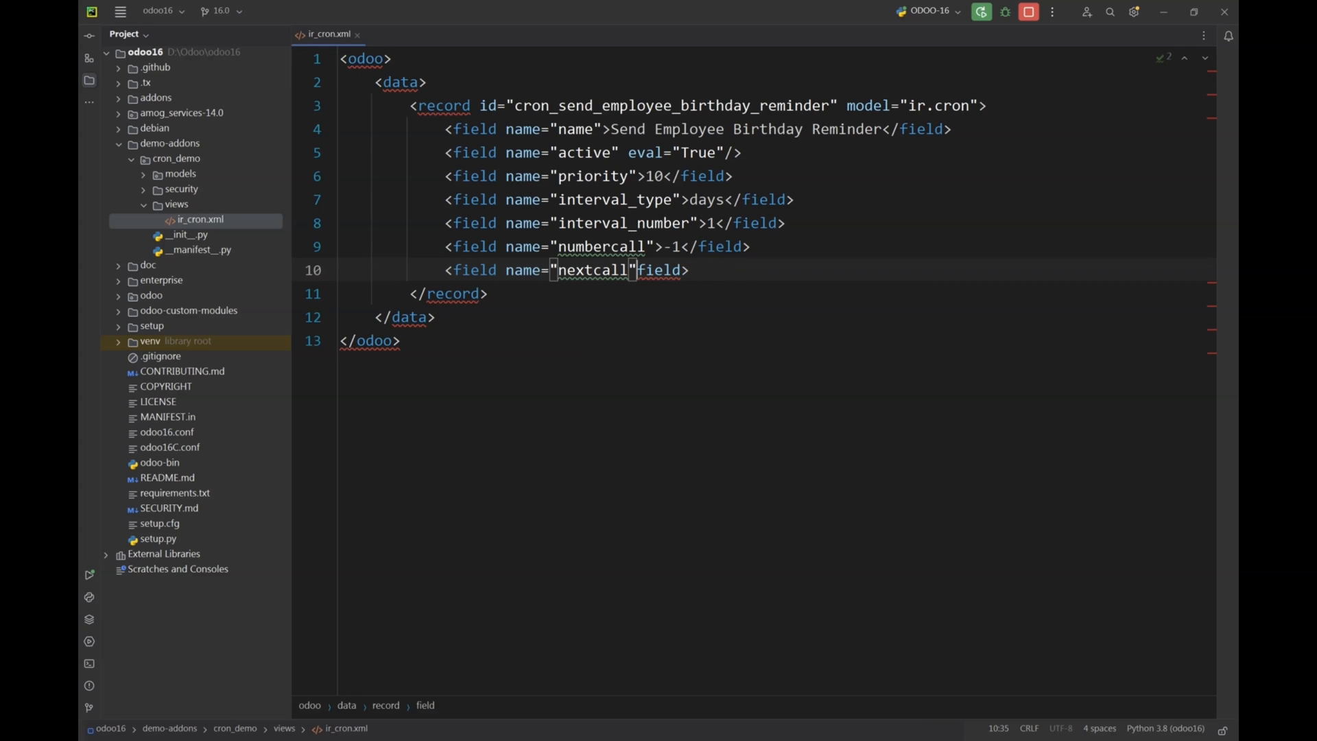
{"action": "type", "text": "ev"}
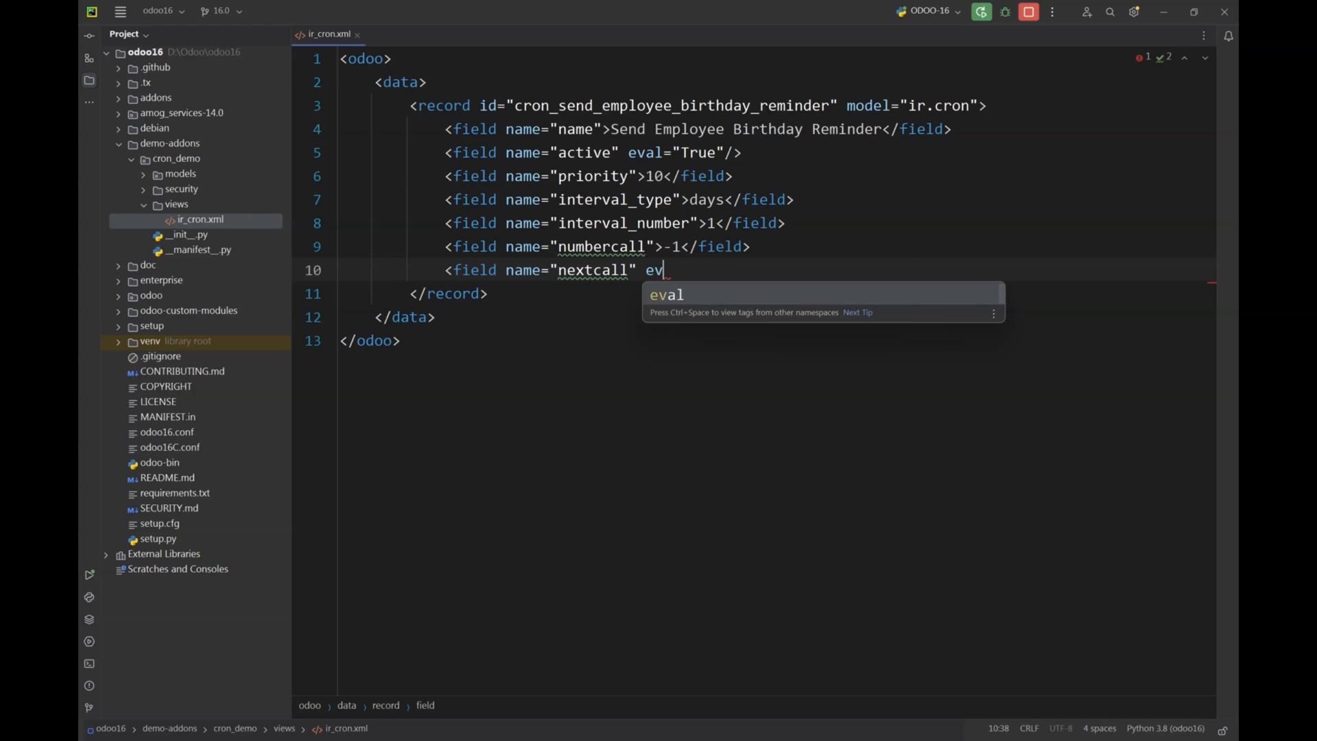
{"action": "type", "text": "al=\"\""}
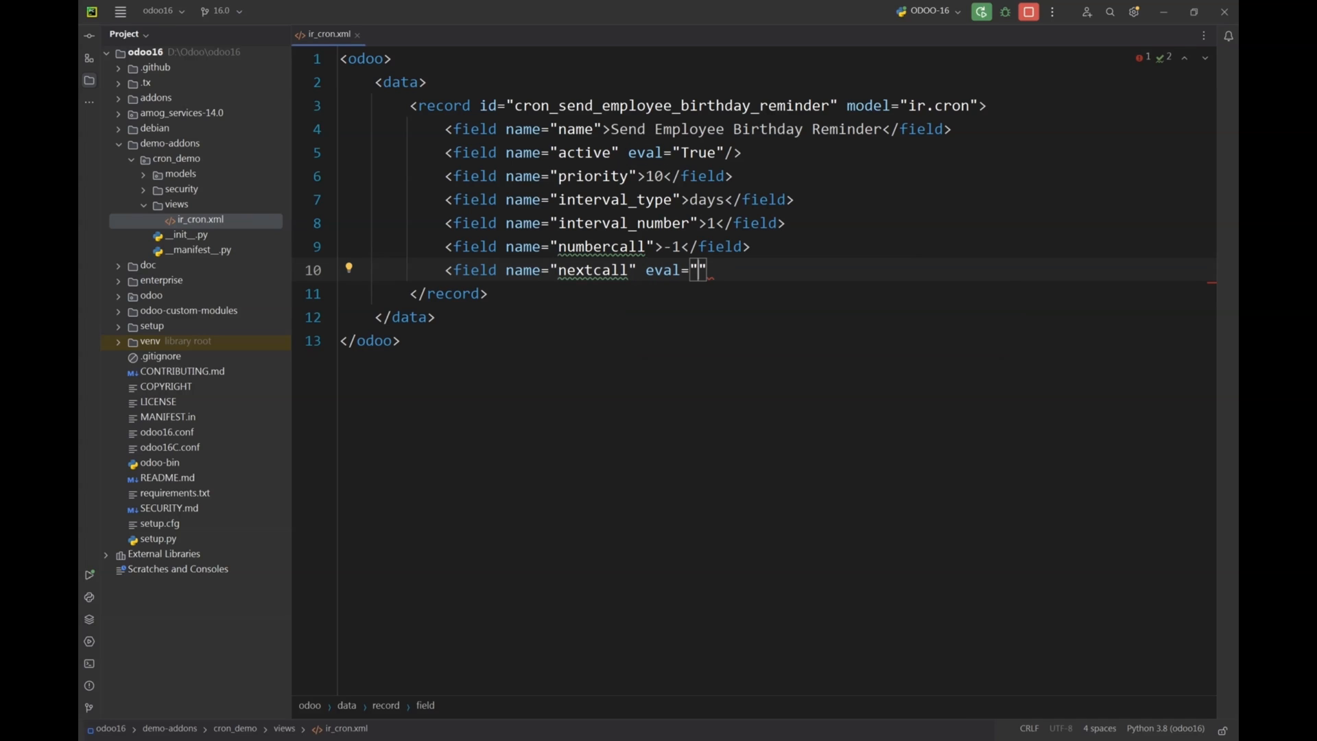
{"action": "type", "text": "(d"}
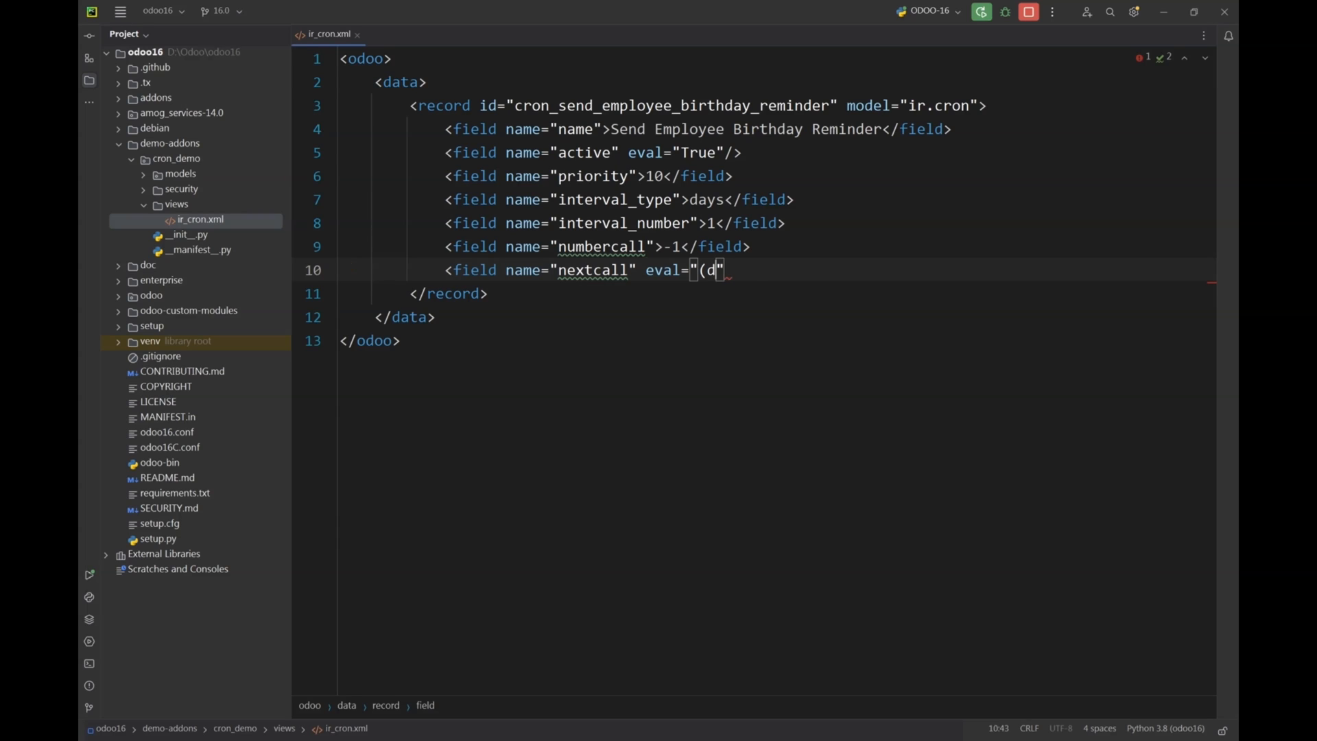
{"action": "type", "text": "atetime."}
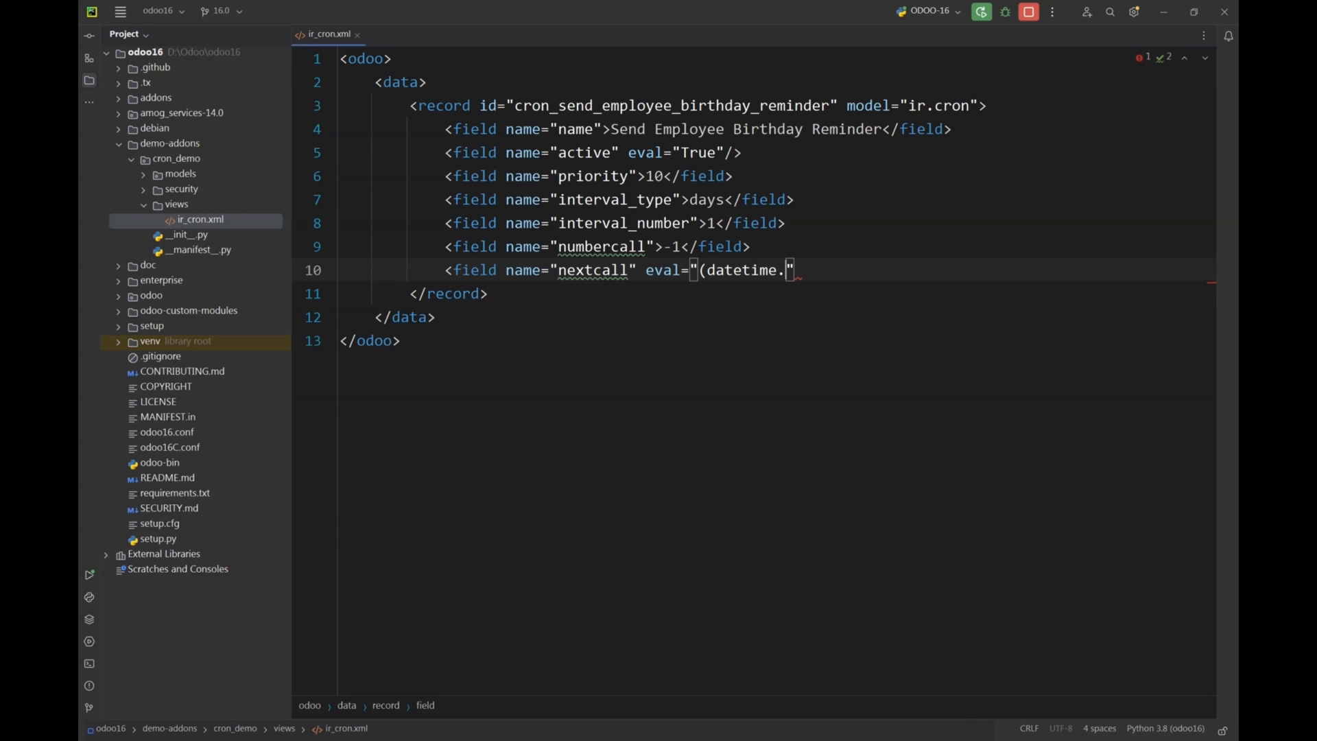
{"action": "type", "text": "utc"}
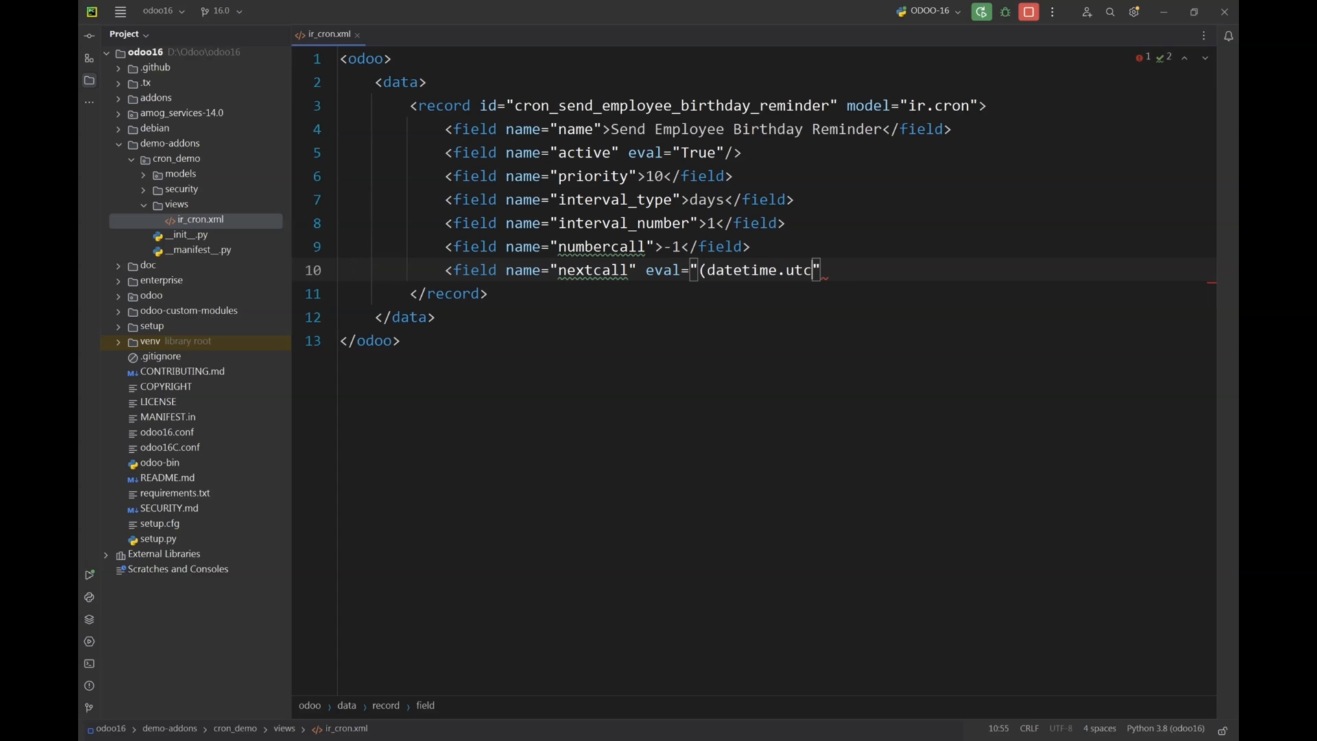
{"action": "type", "text": "now() +"}
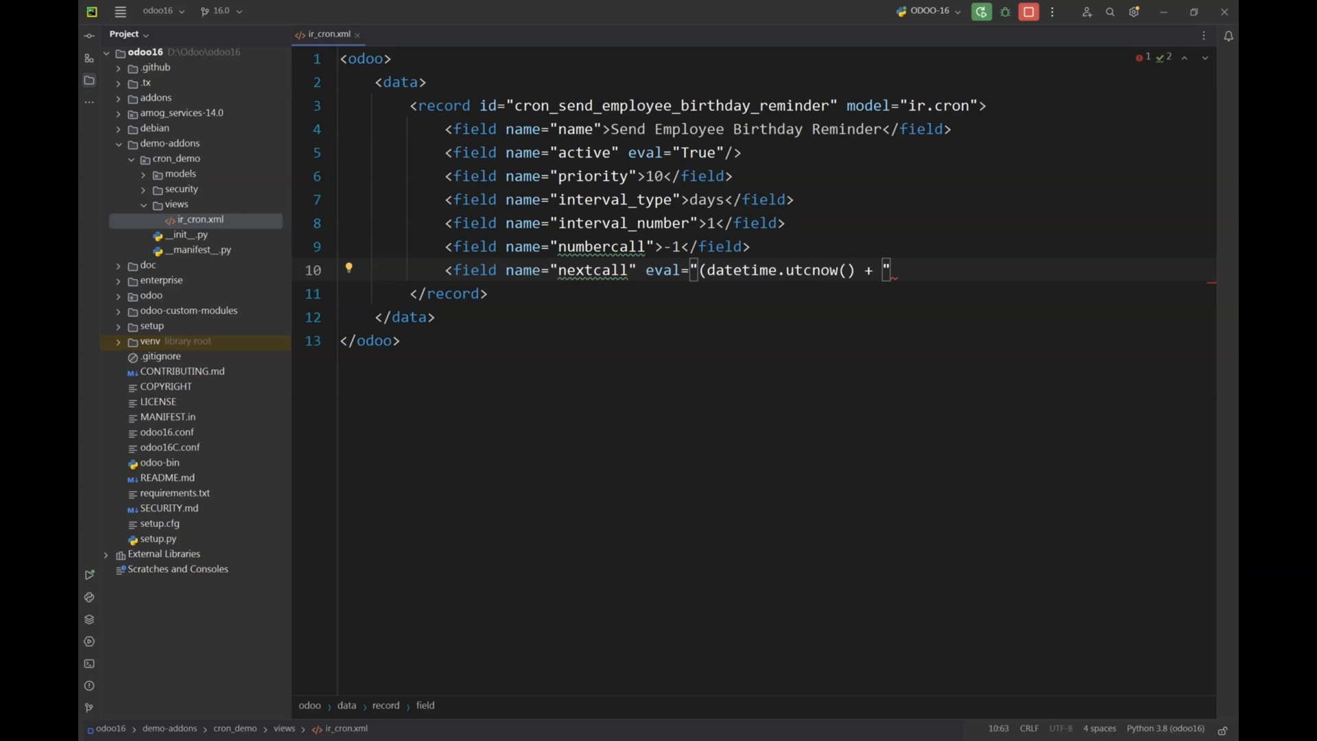
- Finish the eval with timedelta(days=0) and strftime('%Y-%m-%d 12:01:00'), closing the tag
{"action": "type", "text": "timedelta"}
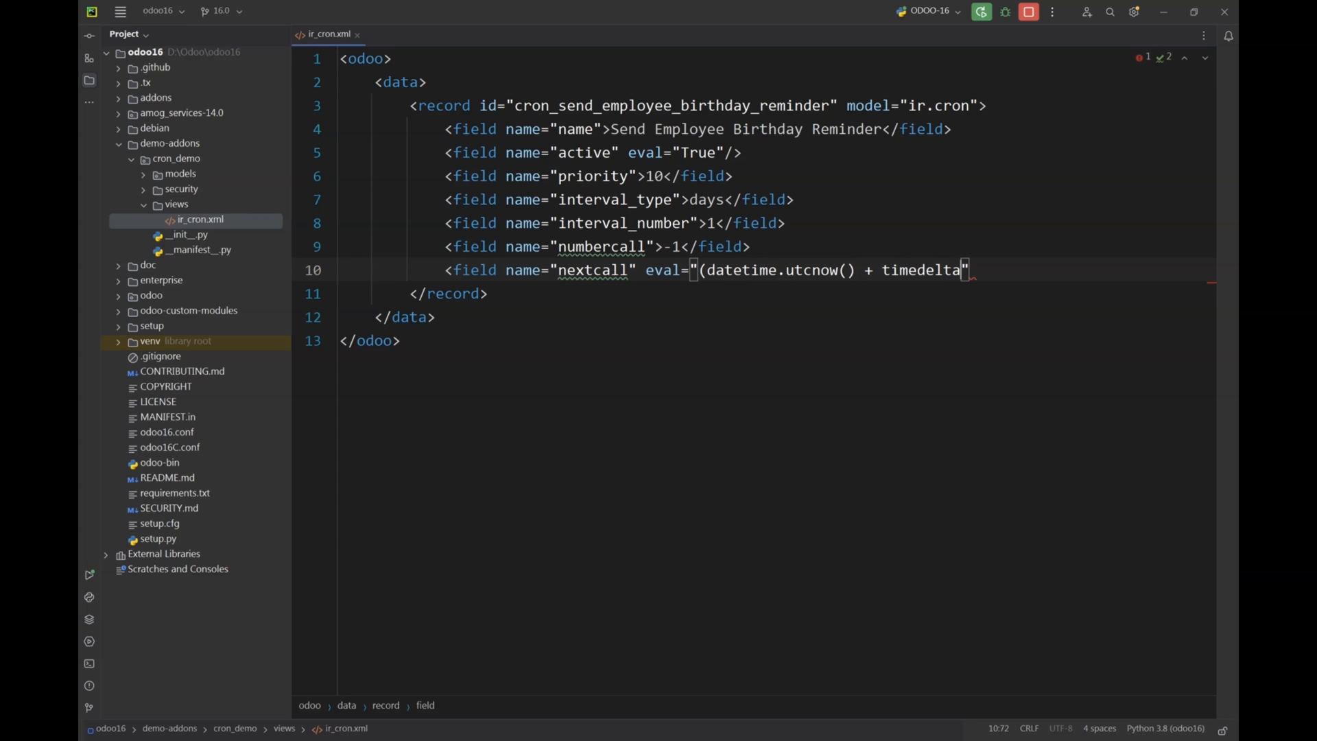
{"action": "type", "text": "("}
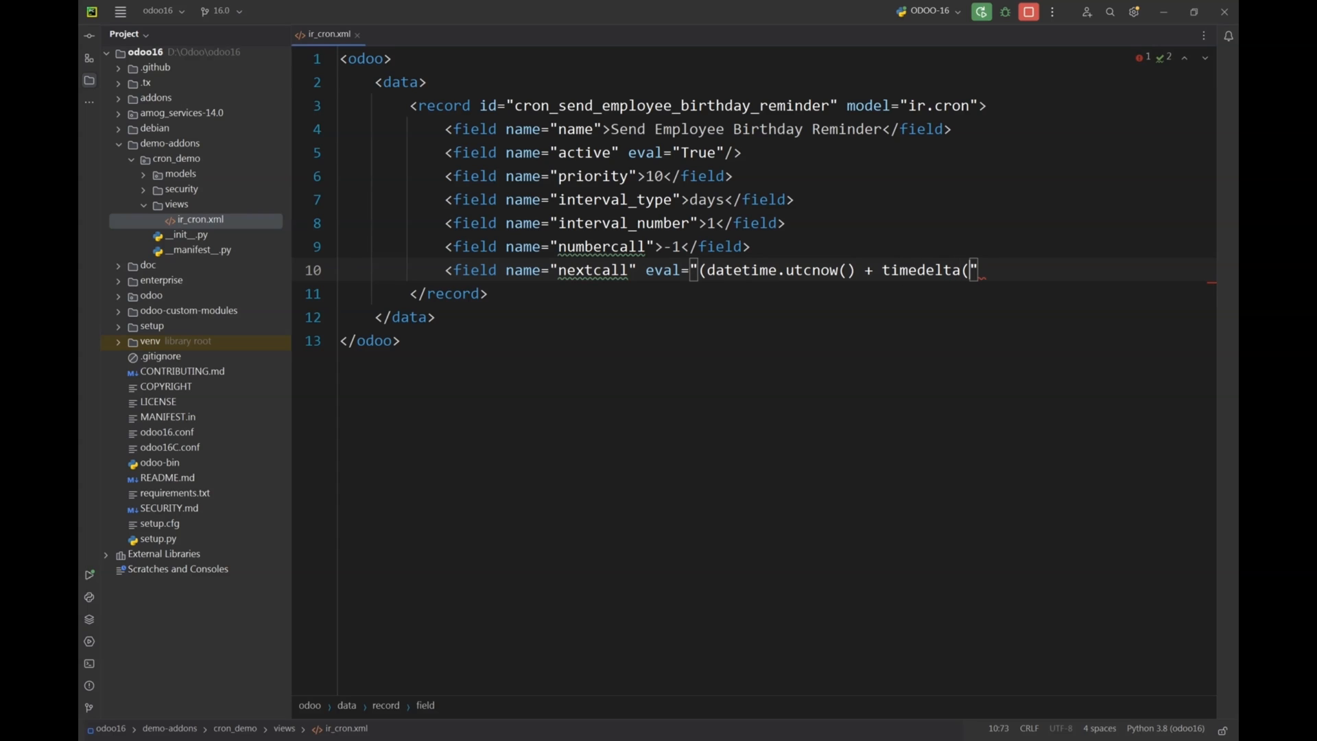
{"action": "type", "text": "days=0"}
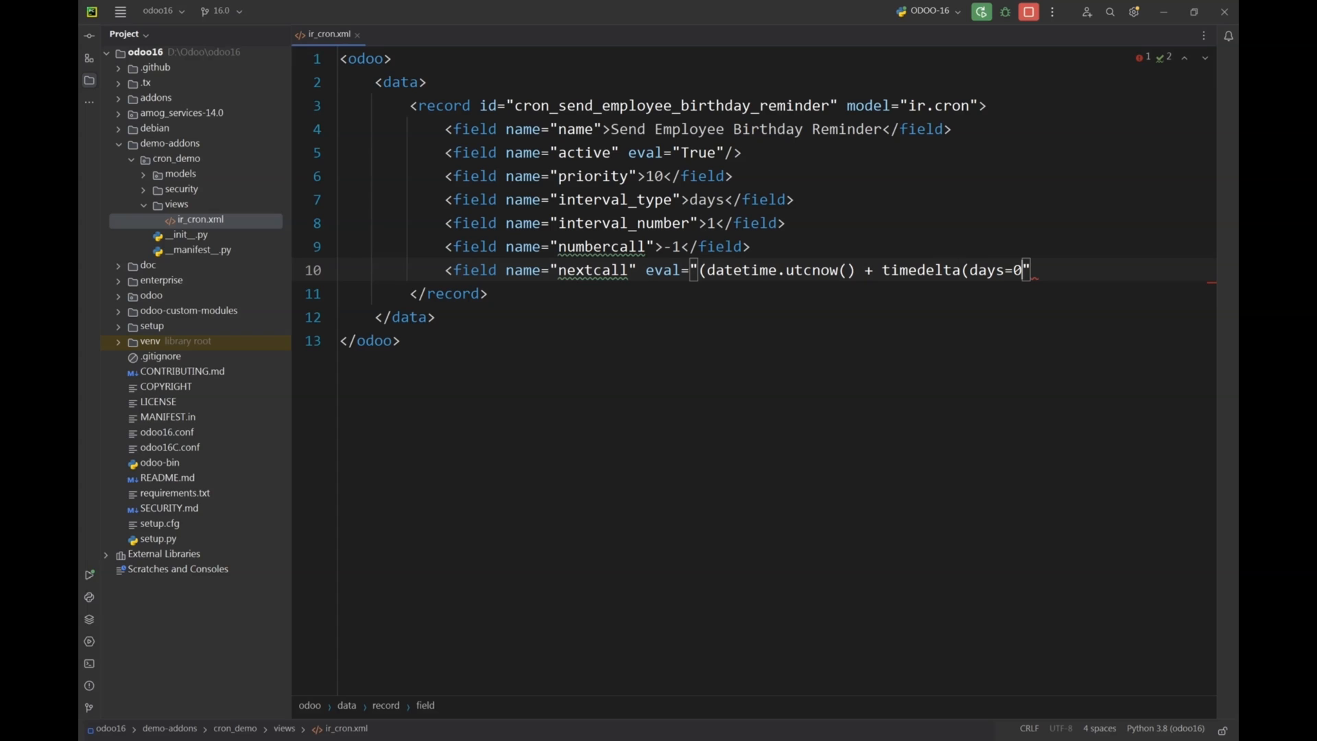
{"action": "type", "text": ")"}
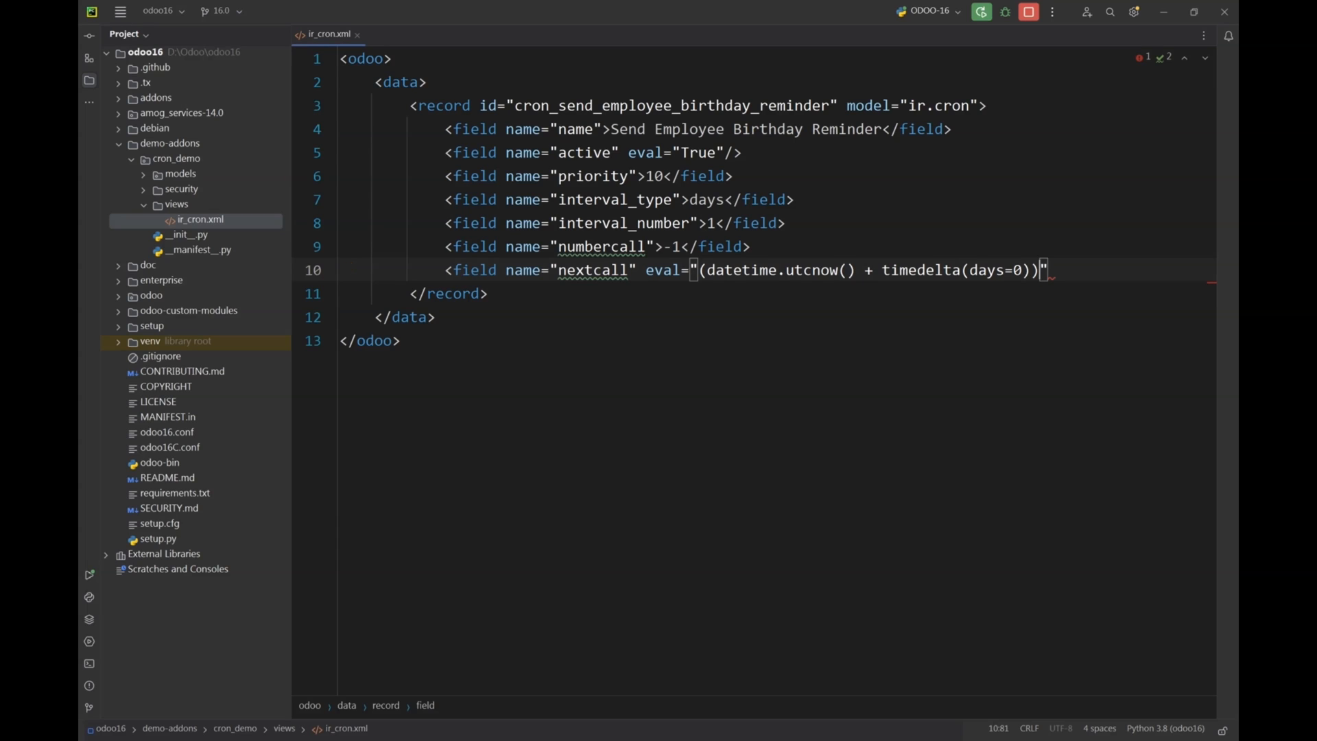
{"action": "type", "text": ".st"}
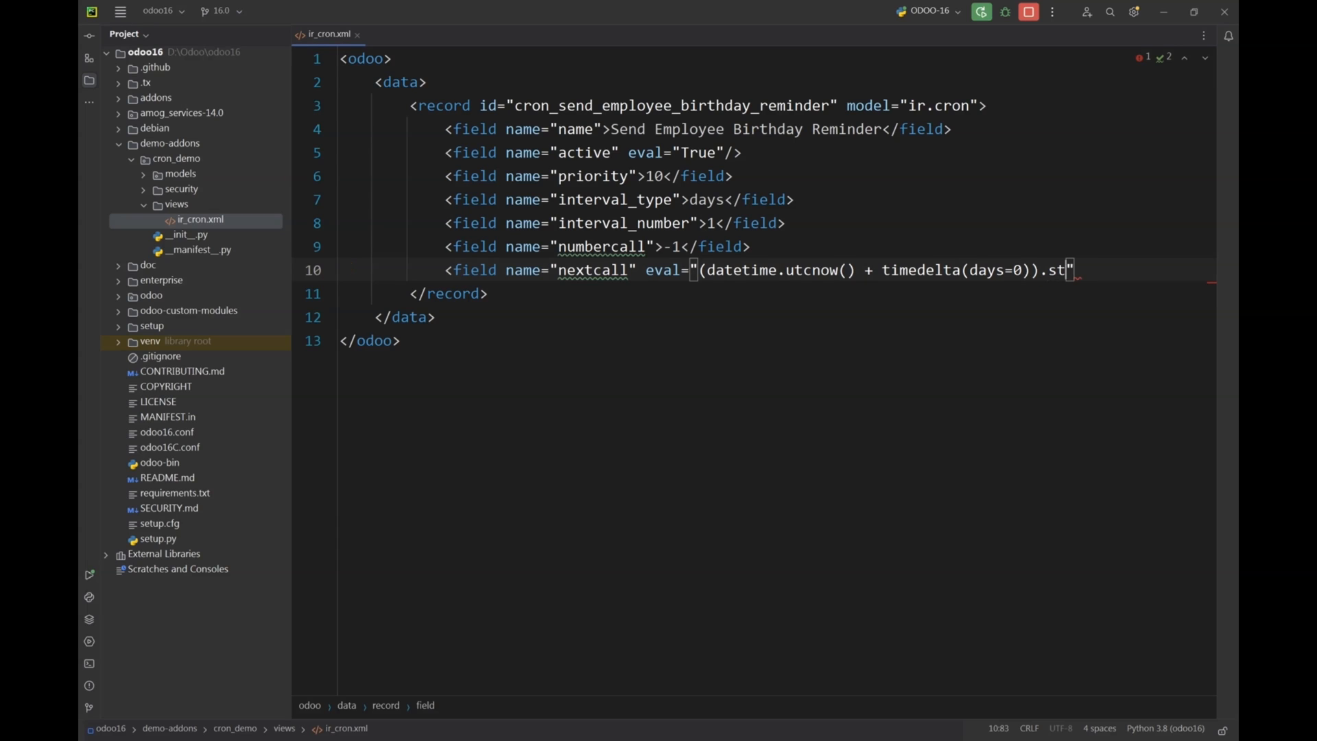
{"action": "type", "text": "ftim"}
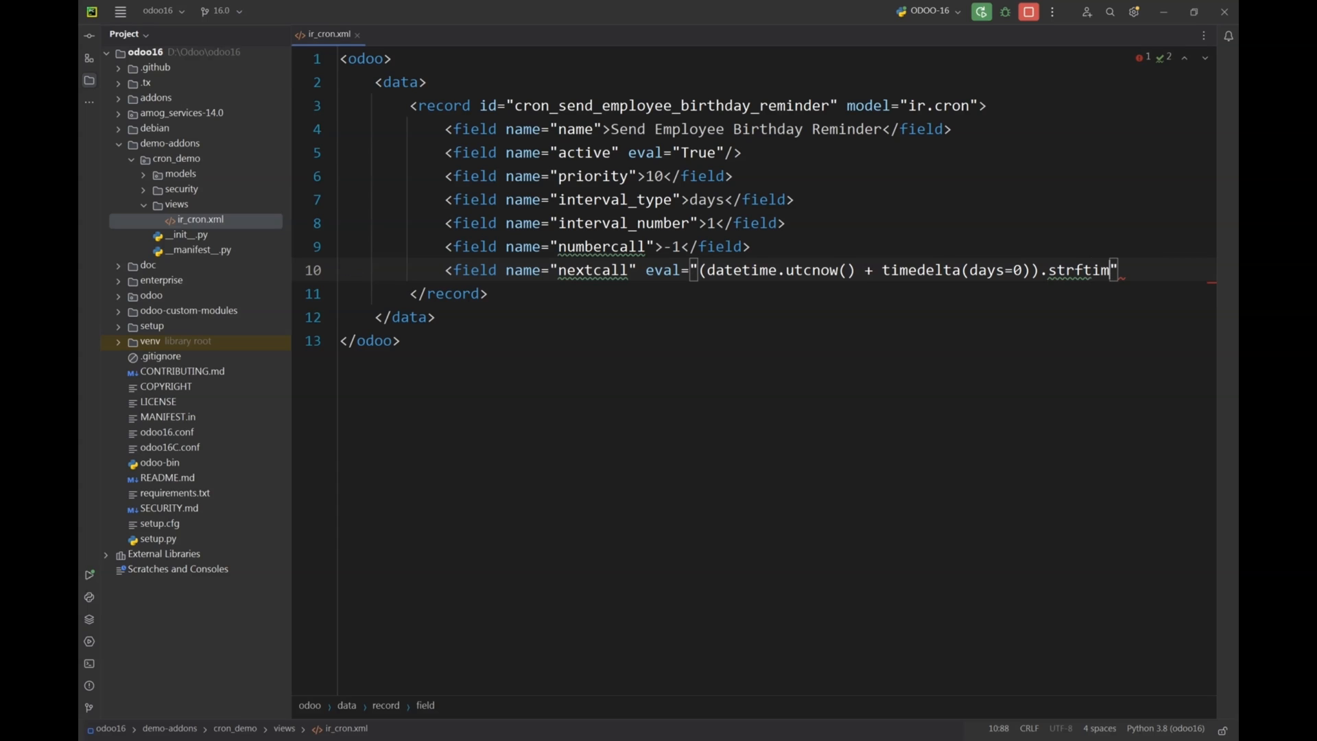
{"action": "type", "text": "('"}
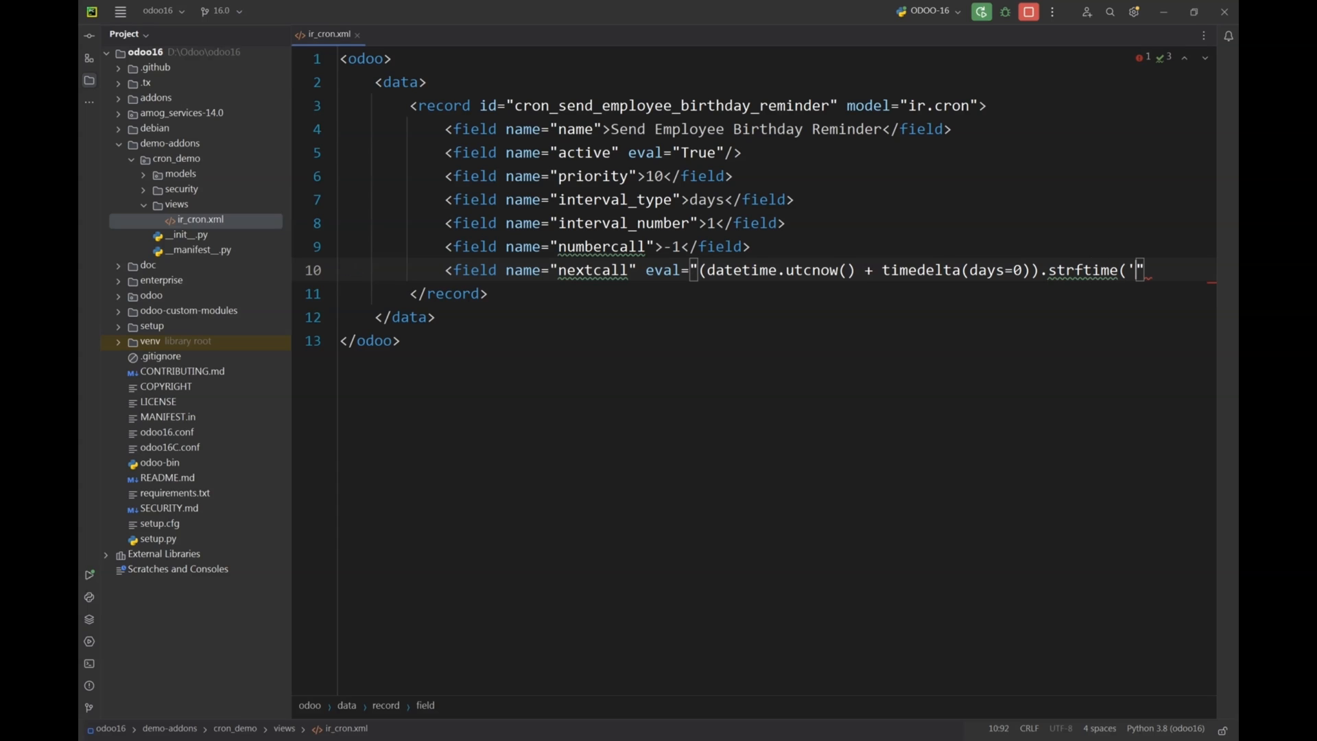
{"action": "type", "text": "%"}
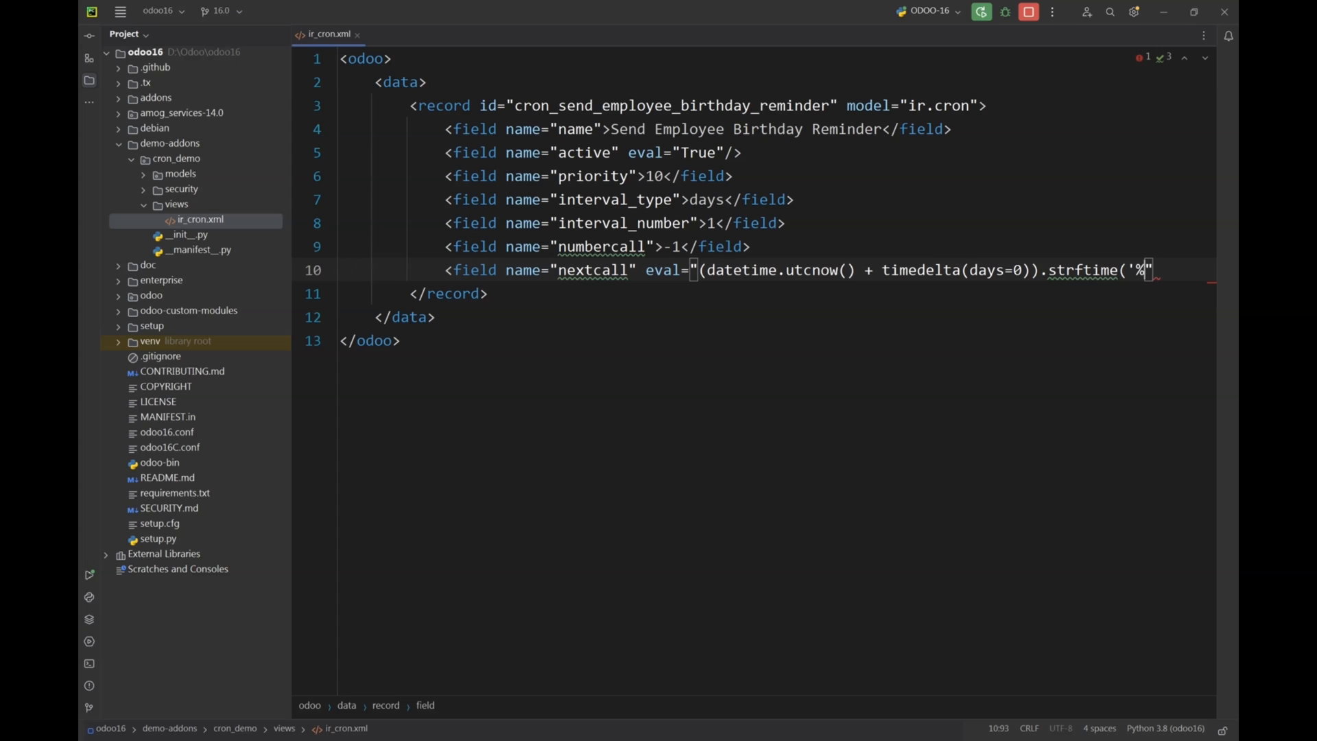
{"action": "type", "text": "Y"}
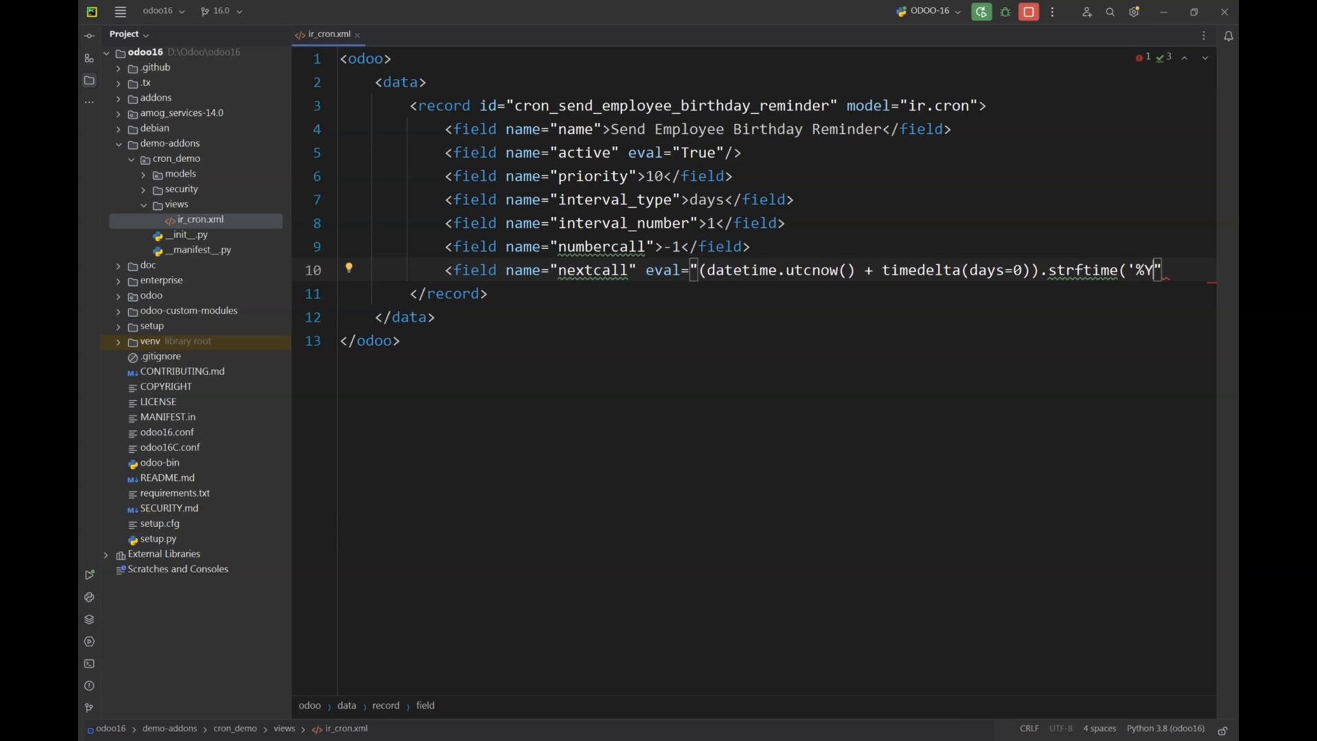
{"action": "type", "text": "-%m"}
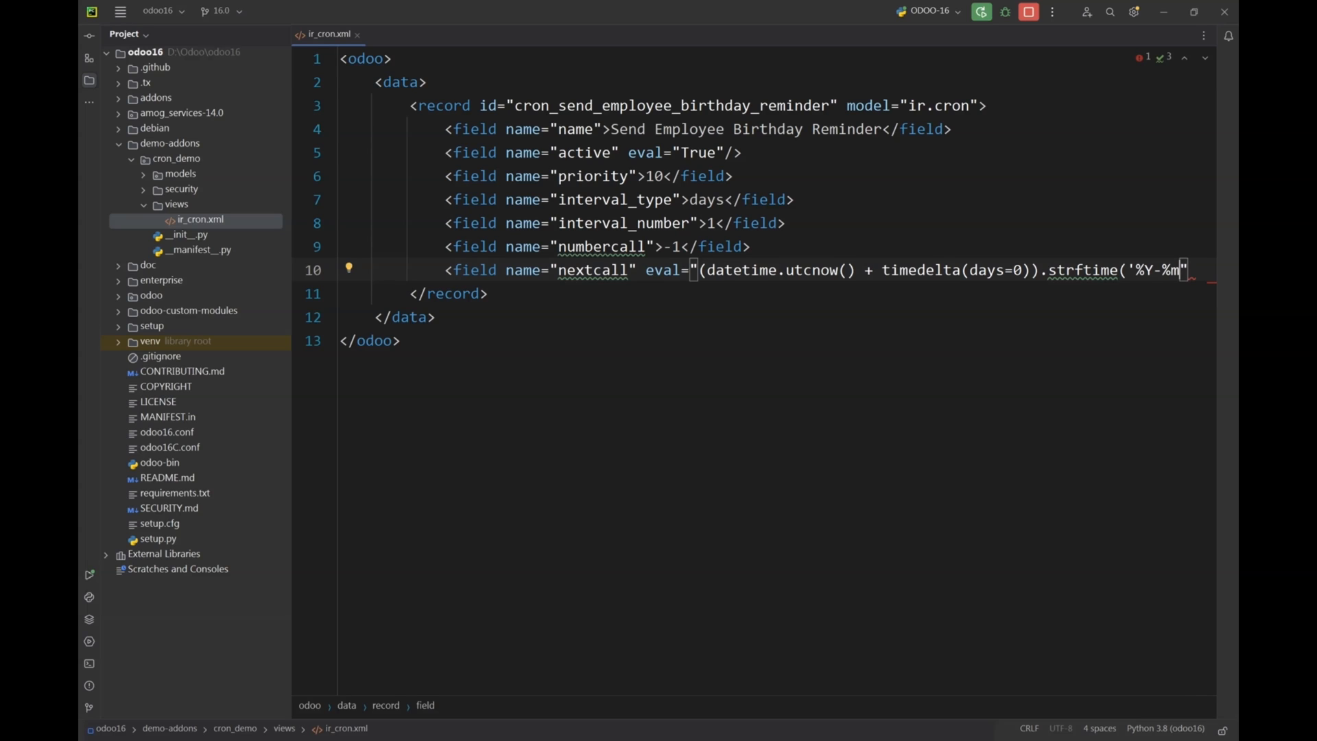
{"action": "type", "text": "-"}
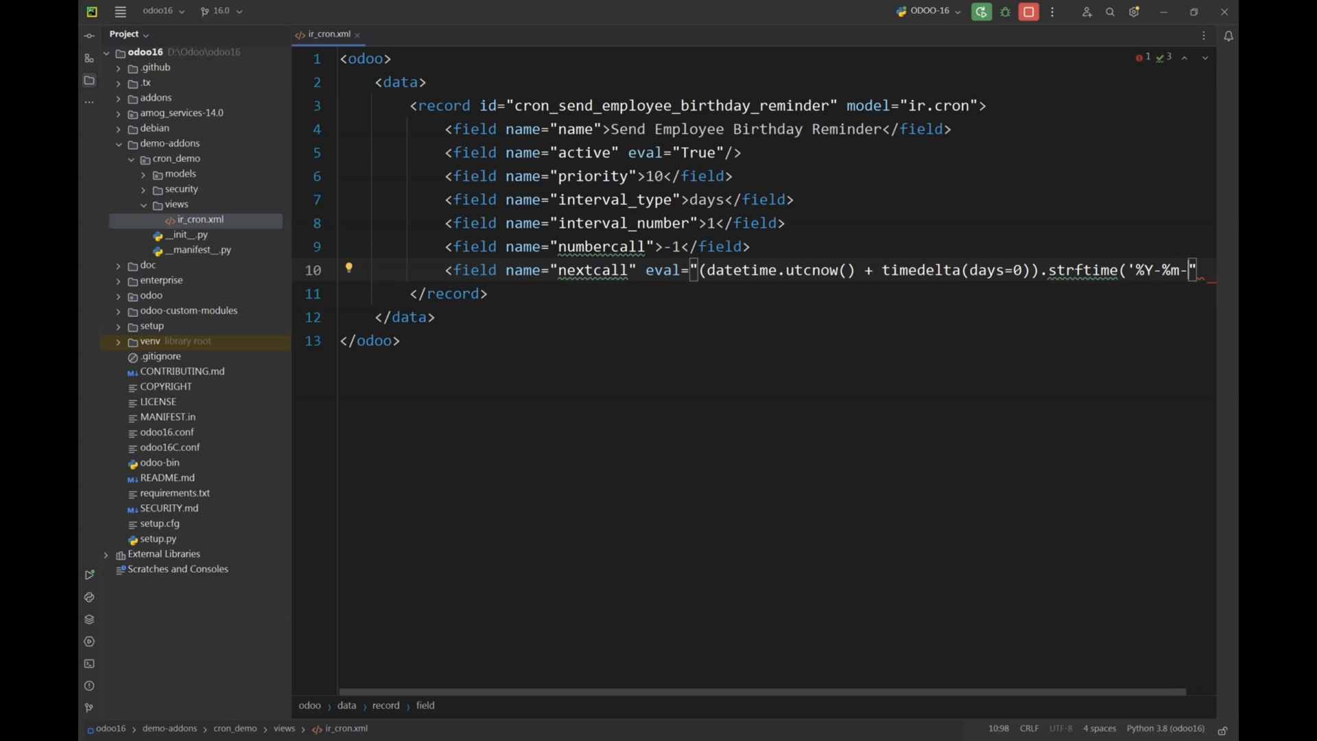
{"action": "type", "text": "%d"}
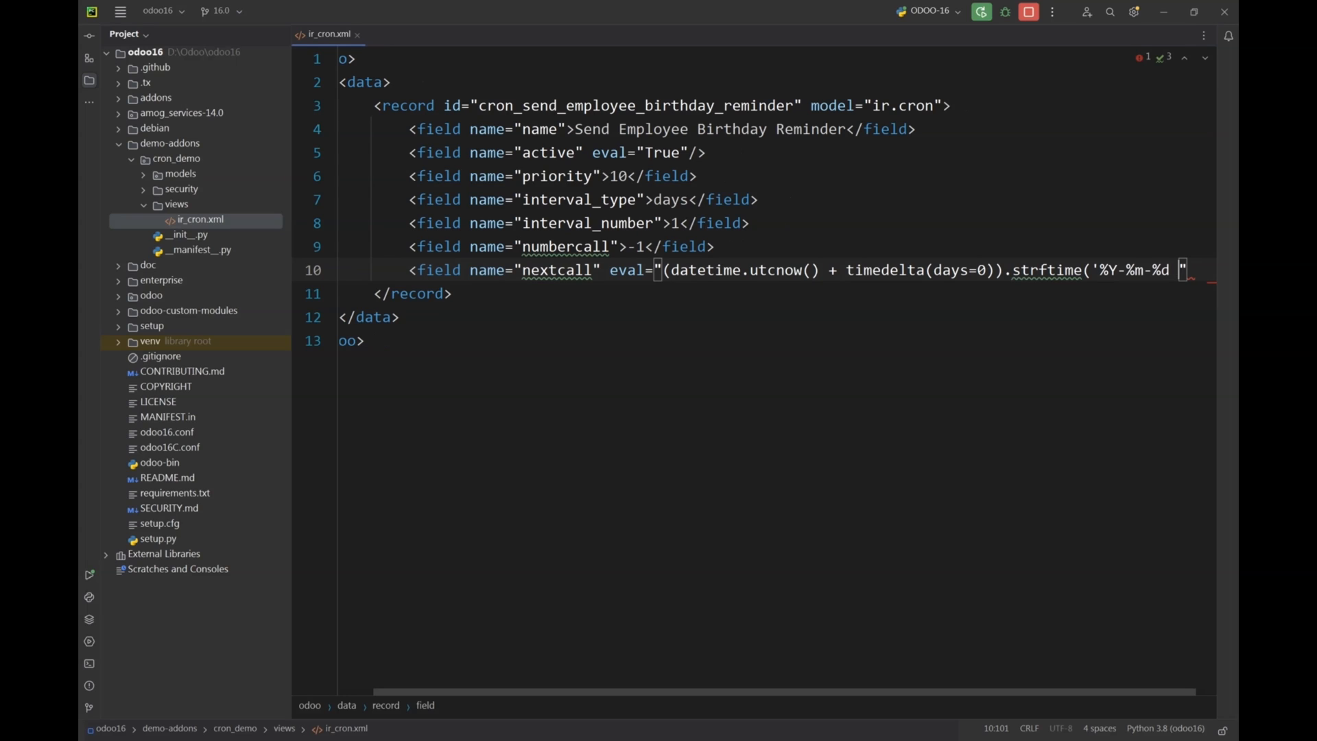
{"action": "type", "text": "12:01:00"}
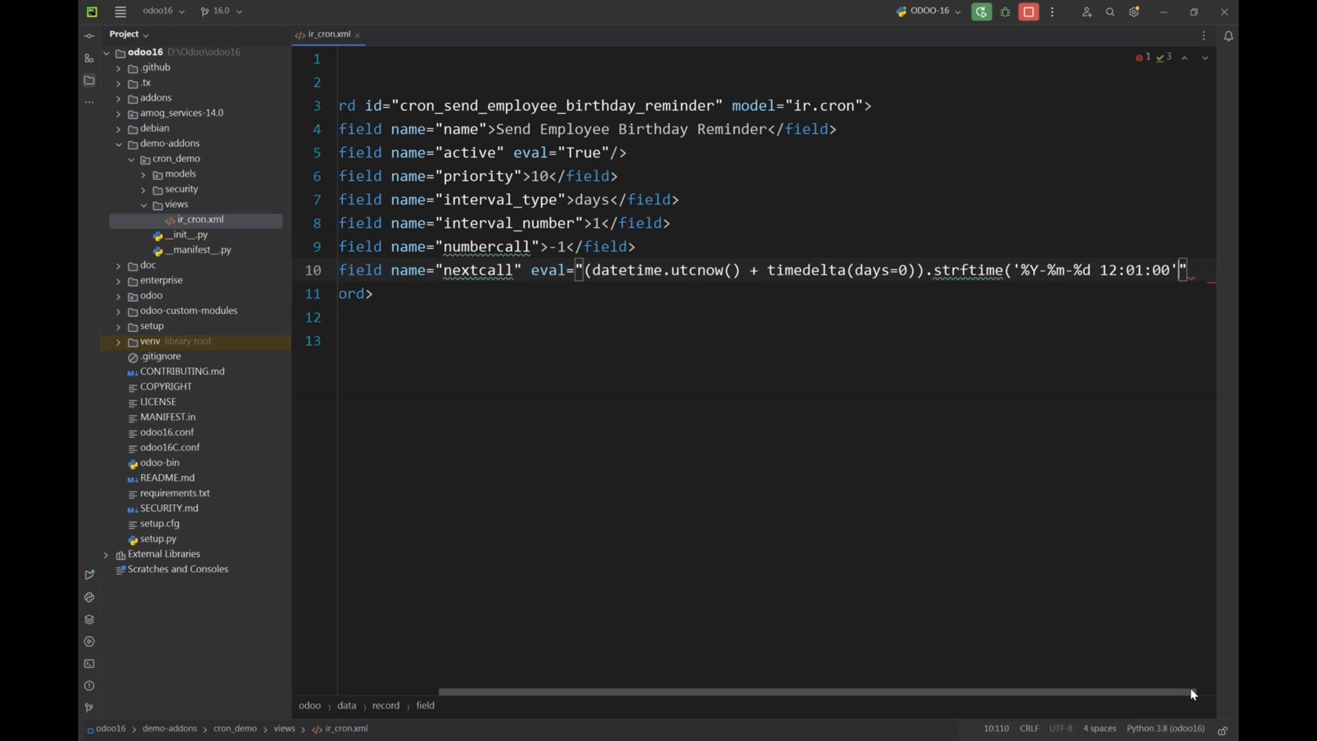
{"action": "type", "text": ")"}
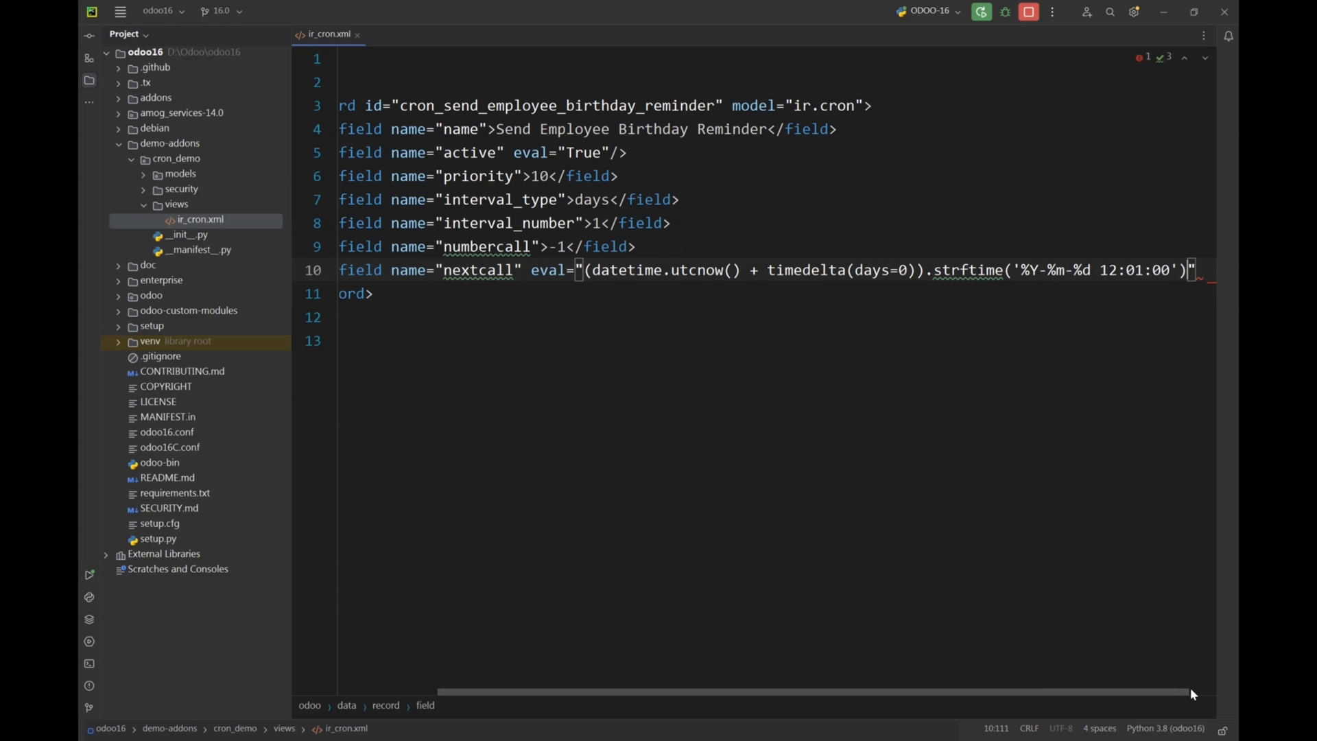
{"action": "type", "text": "/>"}
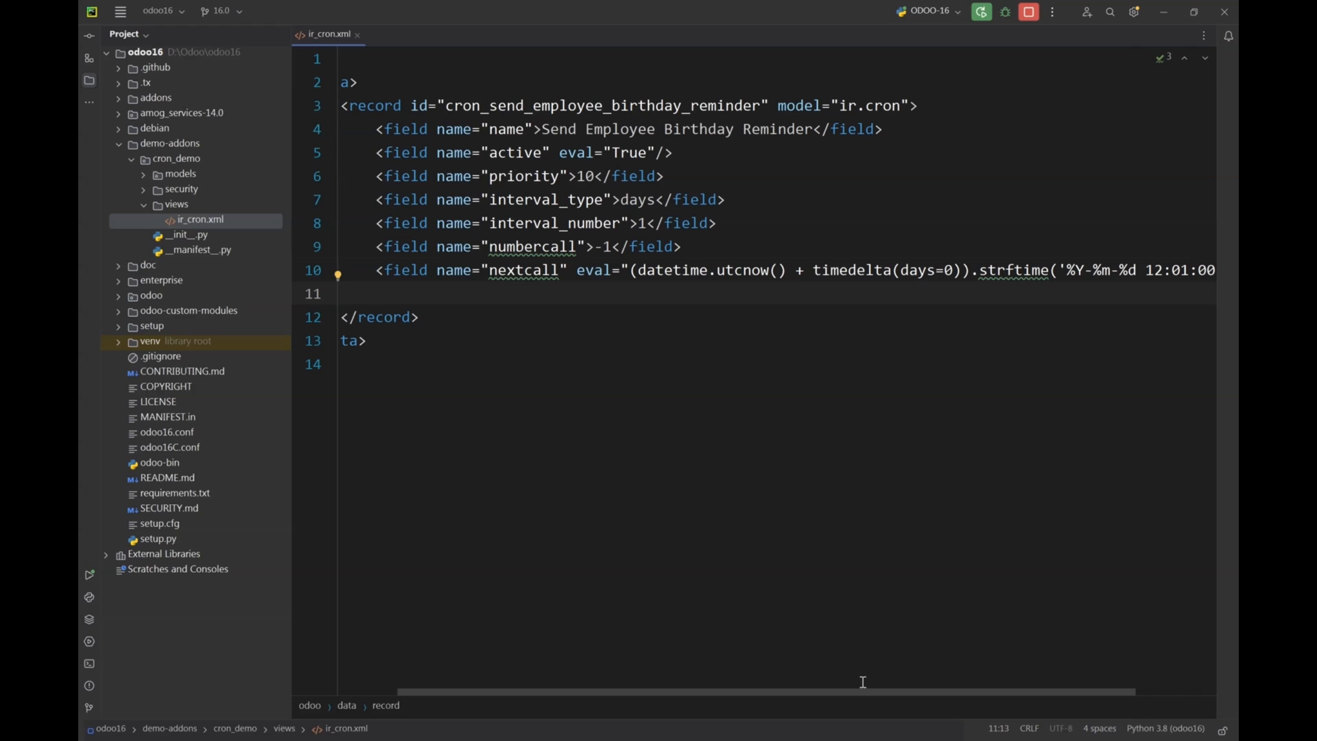
- Add a model_id field with ref cron_demo.model_hr_employee_birthday_reminder
{"action": "type", "text": "fiel"}
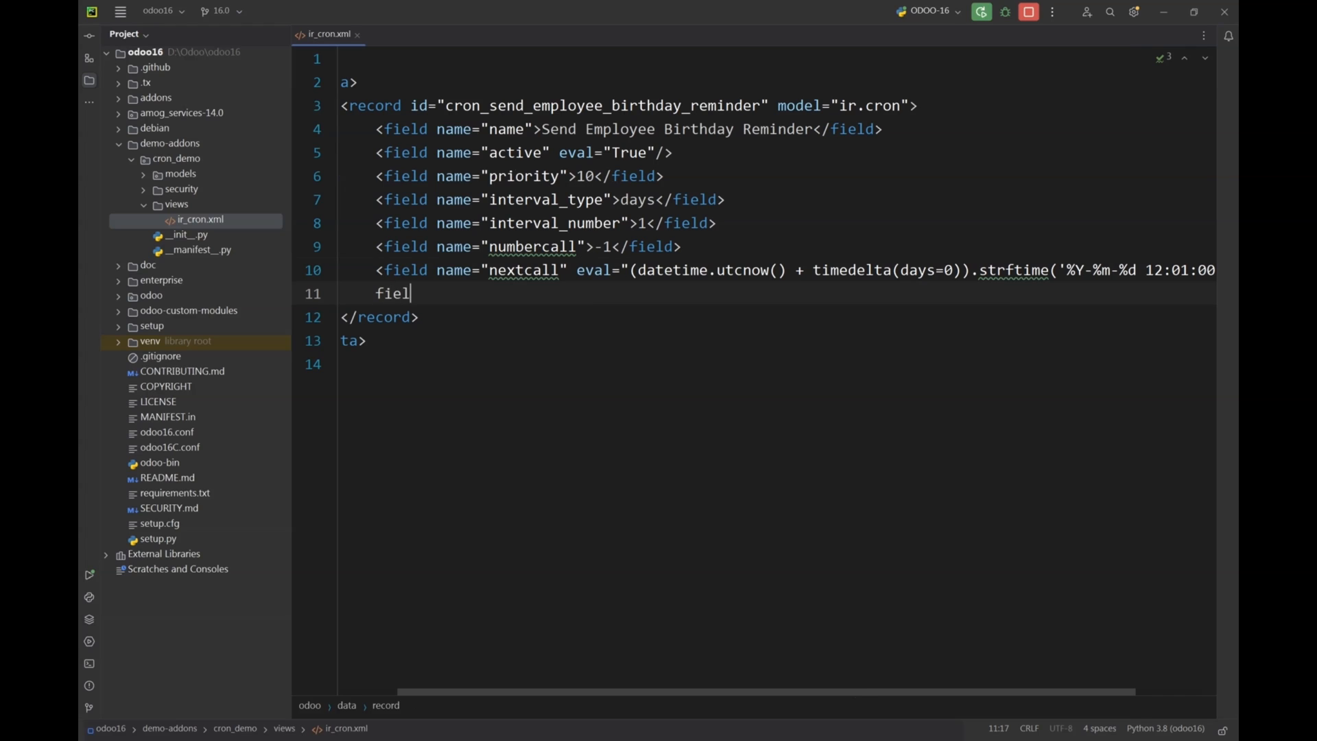
{"action": "type", "text": "<fie"}
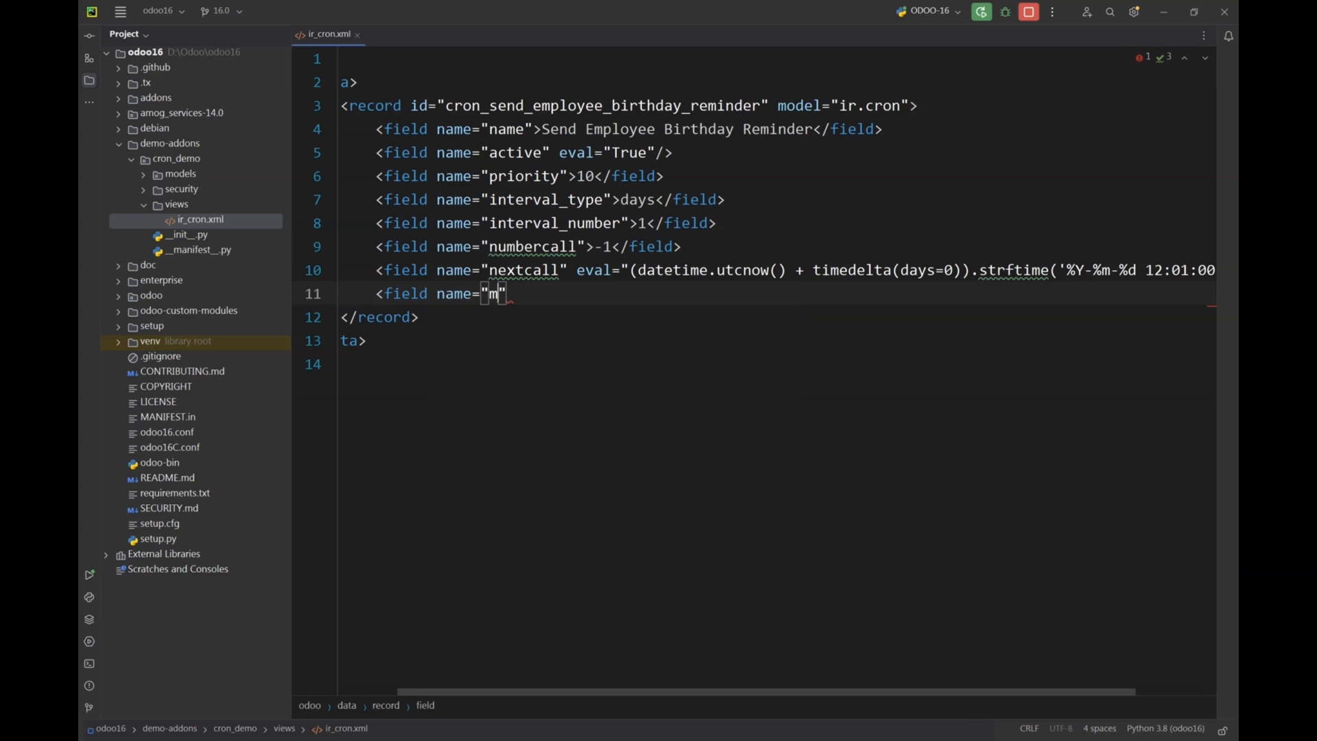
{"action": "type", "text": "odel"}
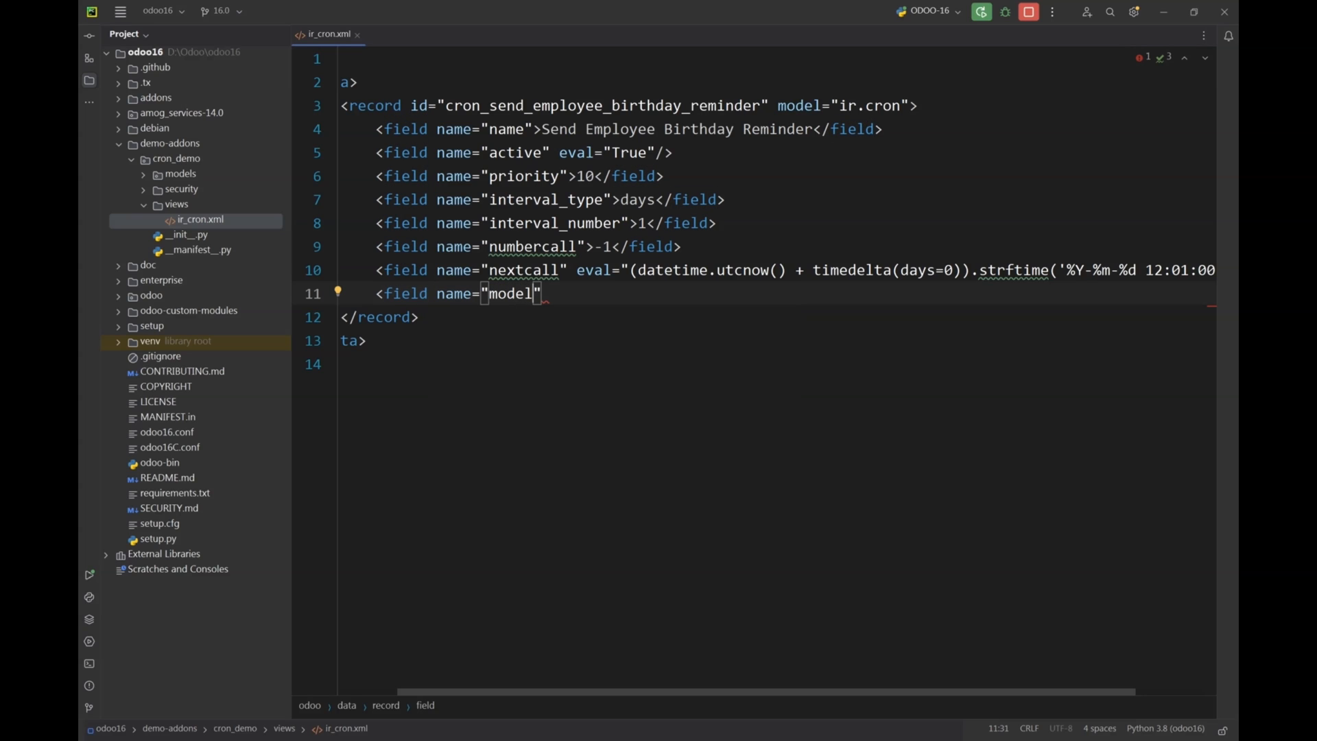
{"action": "type", "text": "_id"}
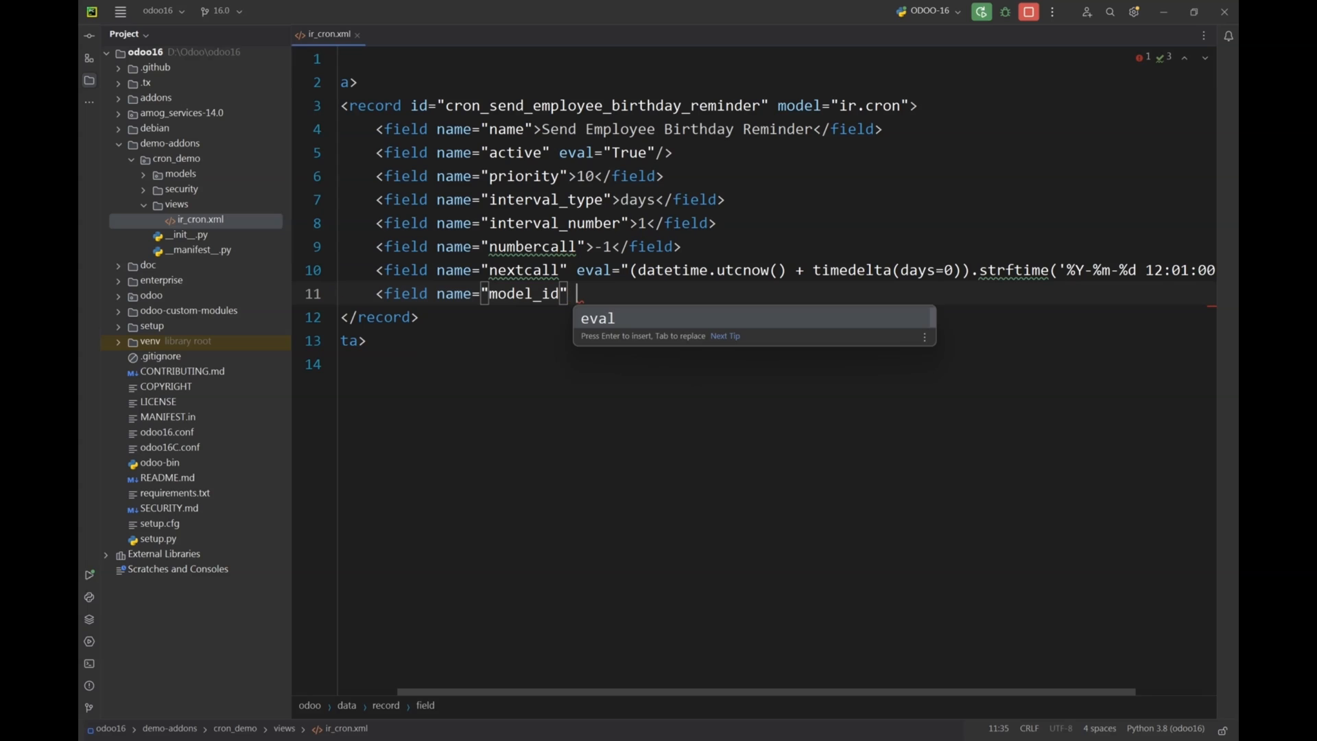
{"action": "type", "text": "ref=\"\""}
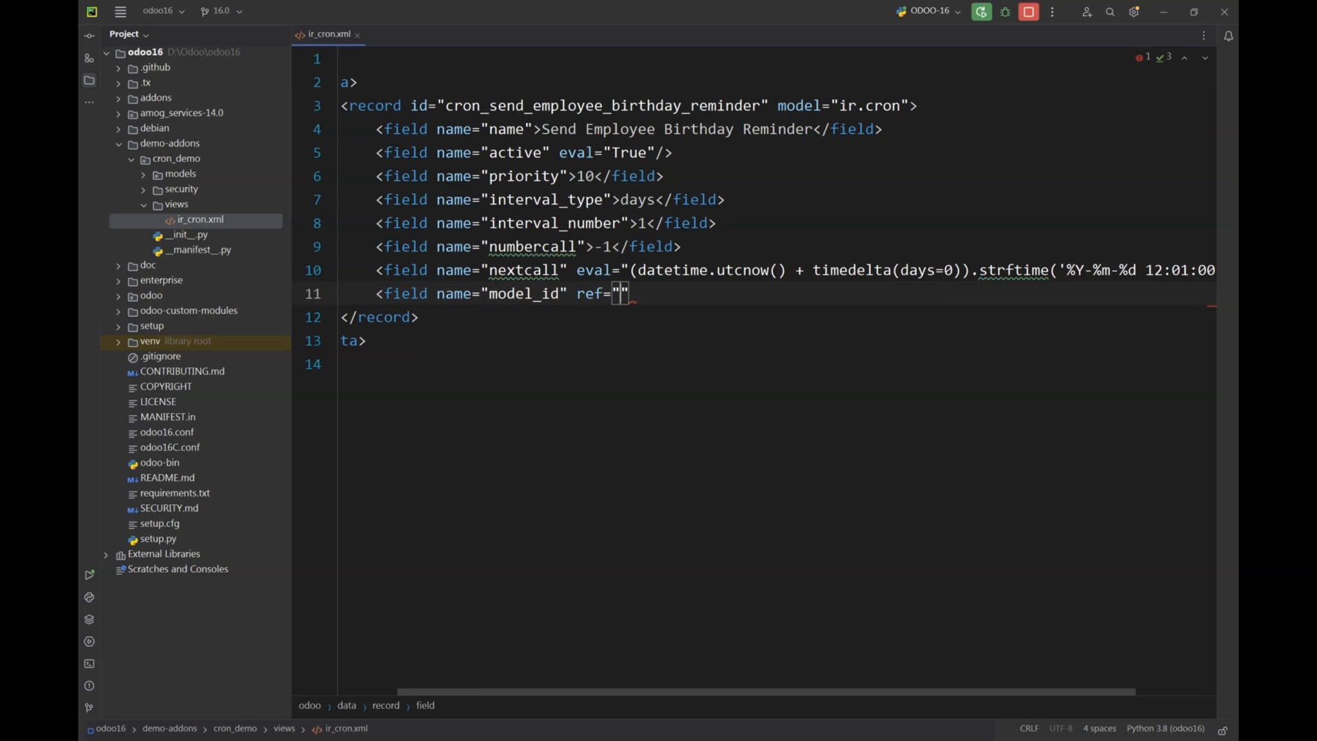
{"action": "type", "text": "cron"}
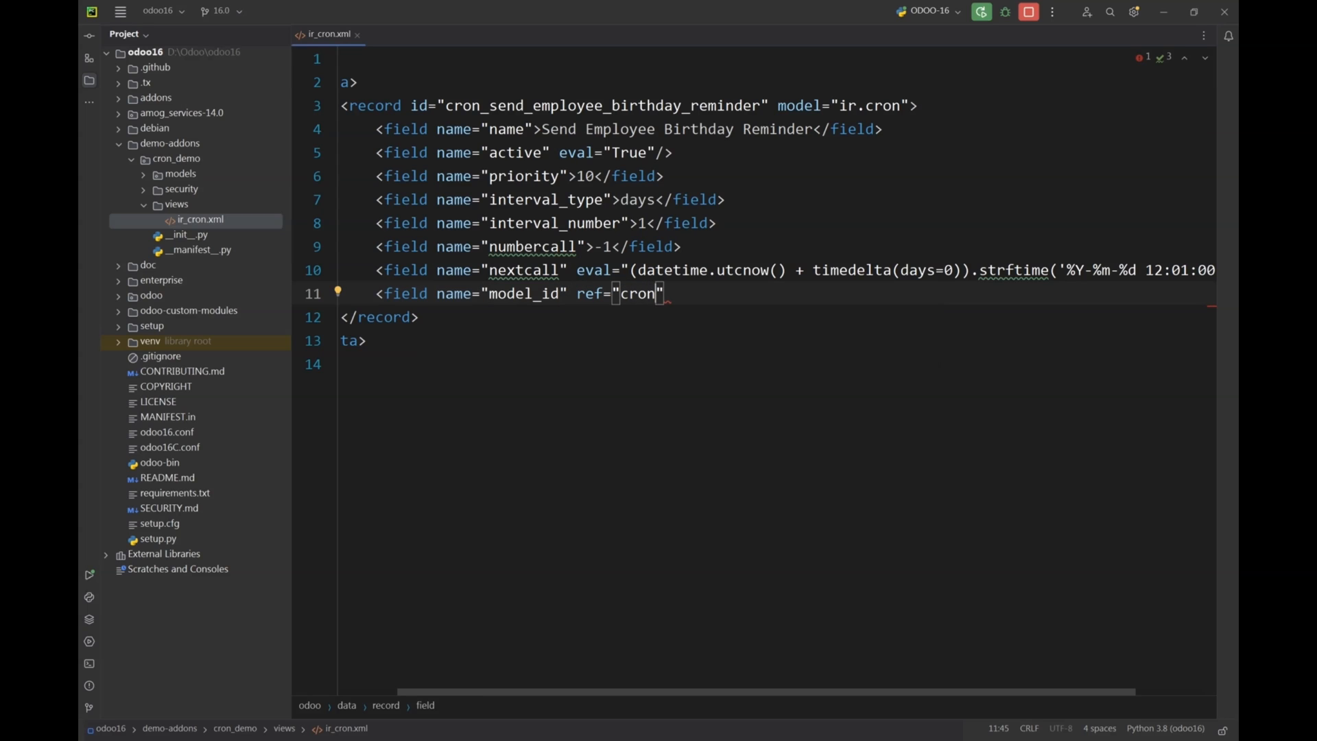
{"action": "type", "text": "_dem"}
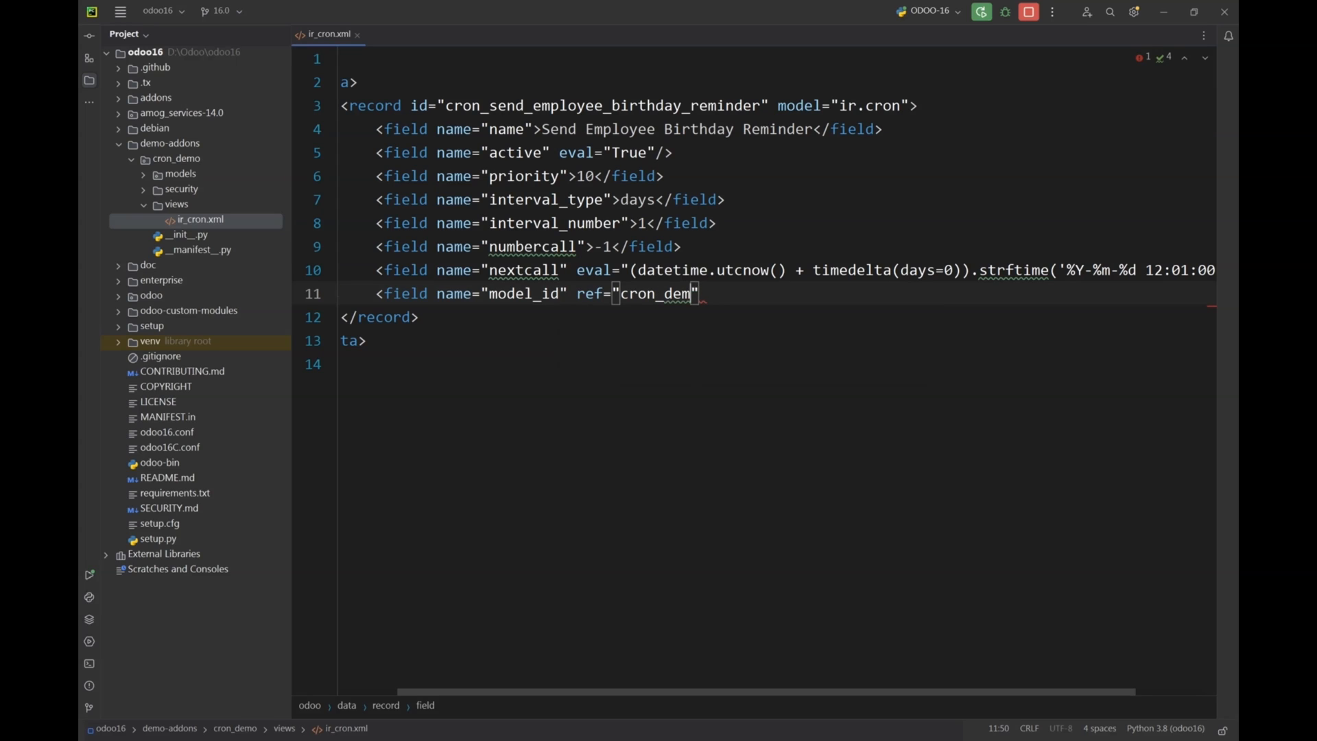
{"action": "type", "text": "o.m"}
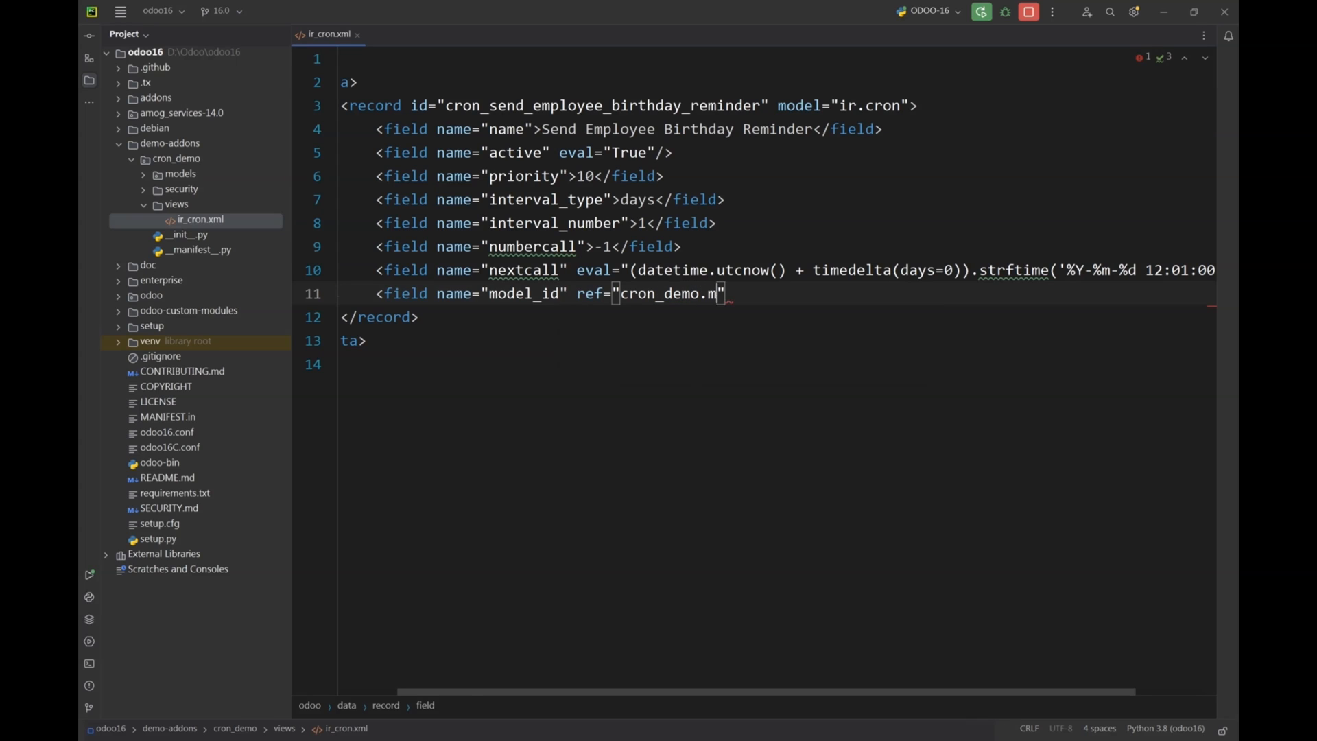
{"action": "type", "text": "odel_hr_"}
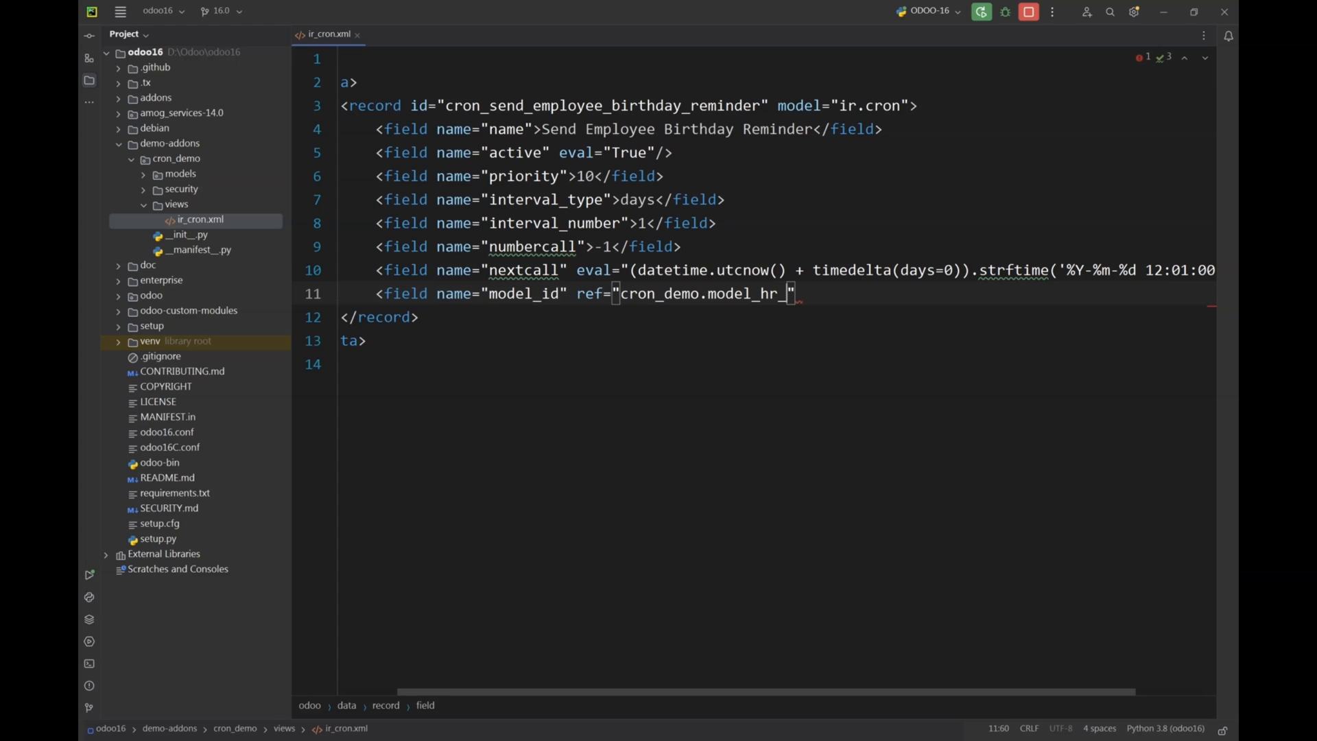
{"action": "type", "text": "employee"}
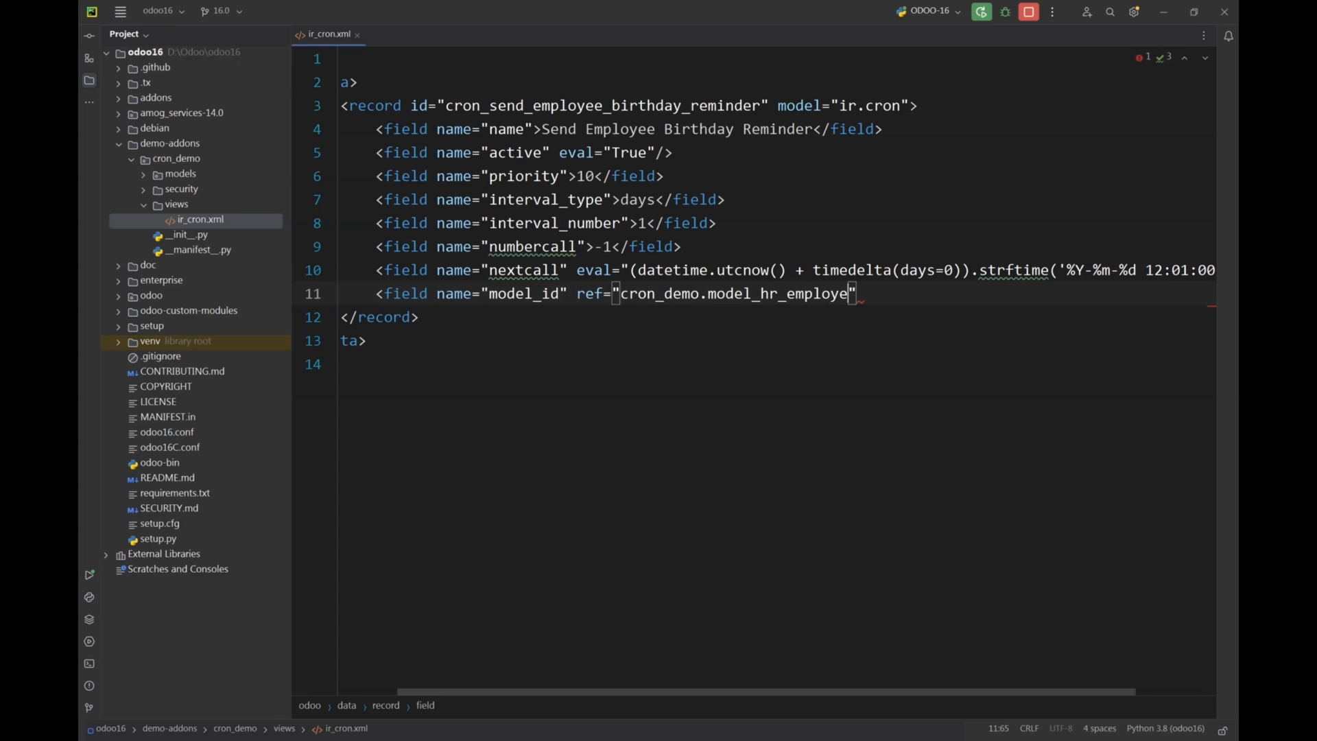
{"action": "type", "text": "_birthday_reminder"}
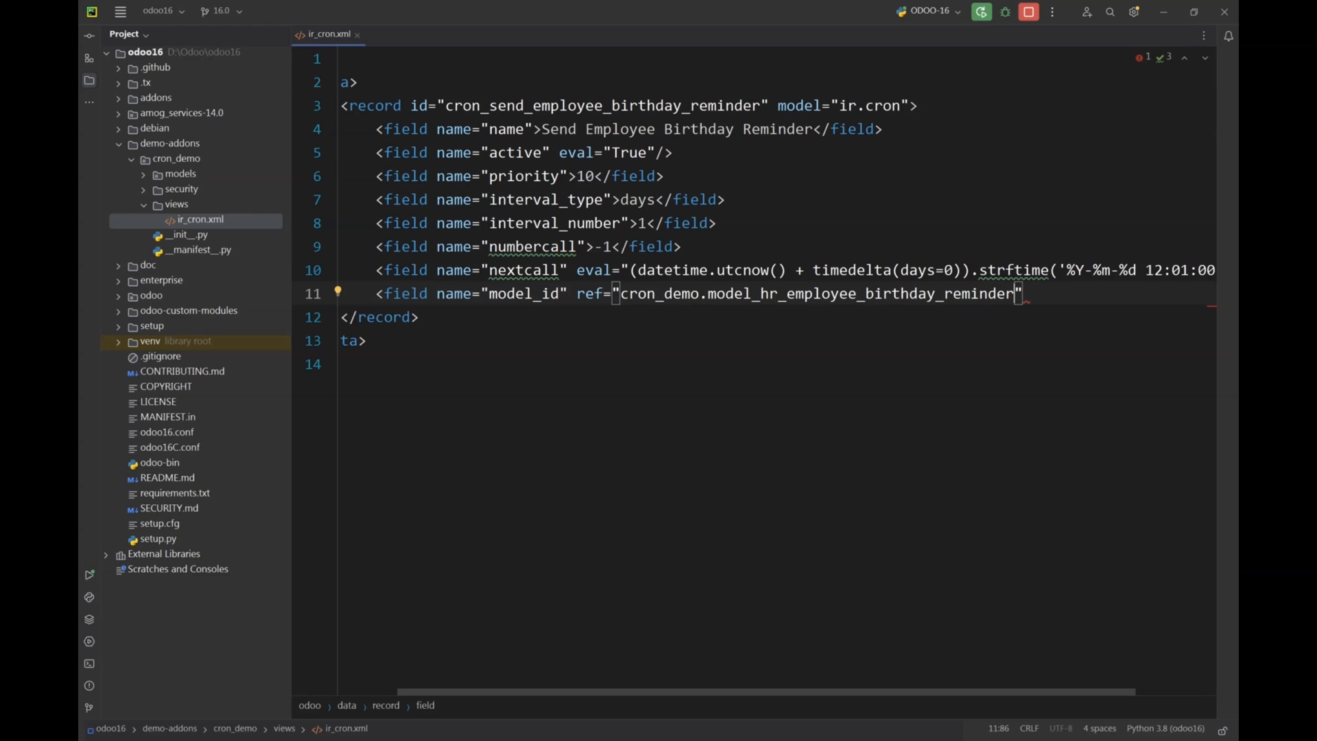
{"action": "type", "text": "/>"}
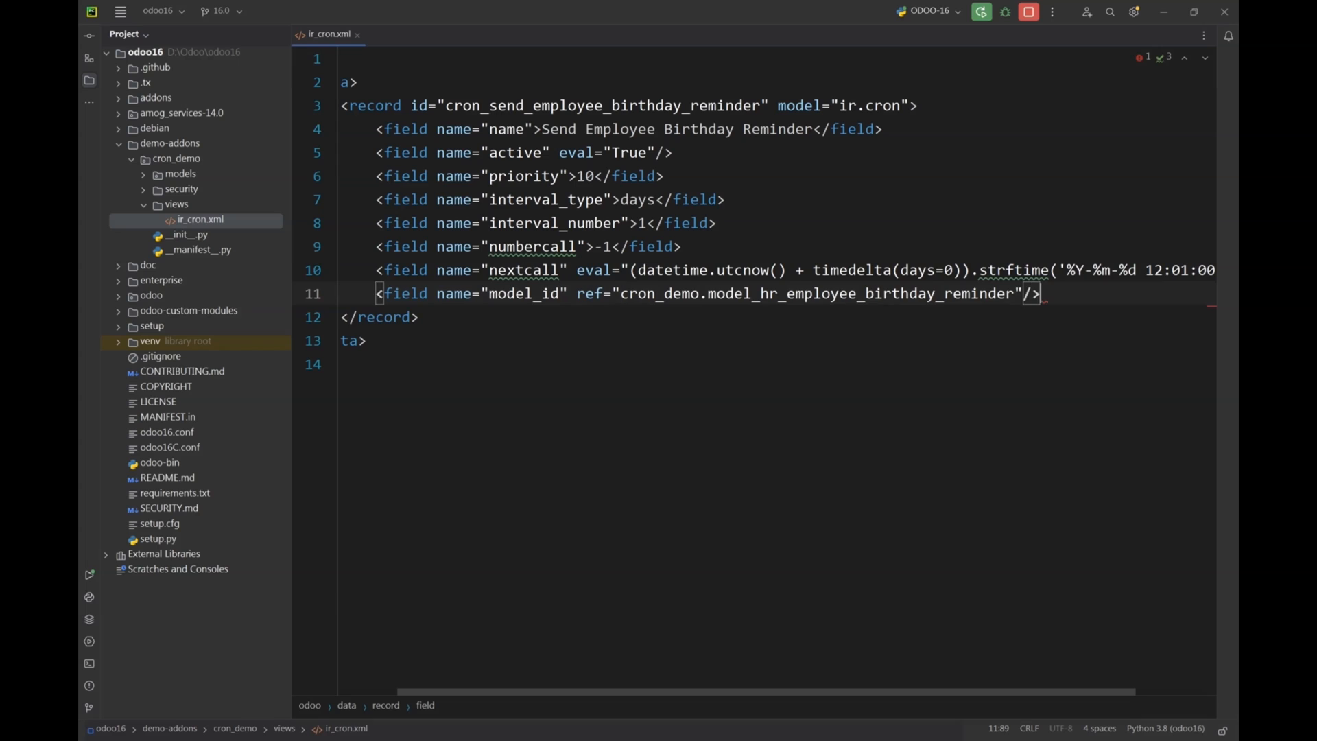
{"action": "key", "text": "enter"}
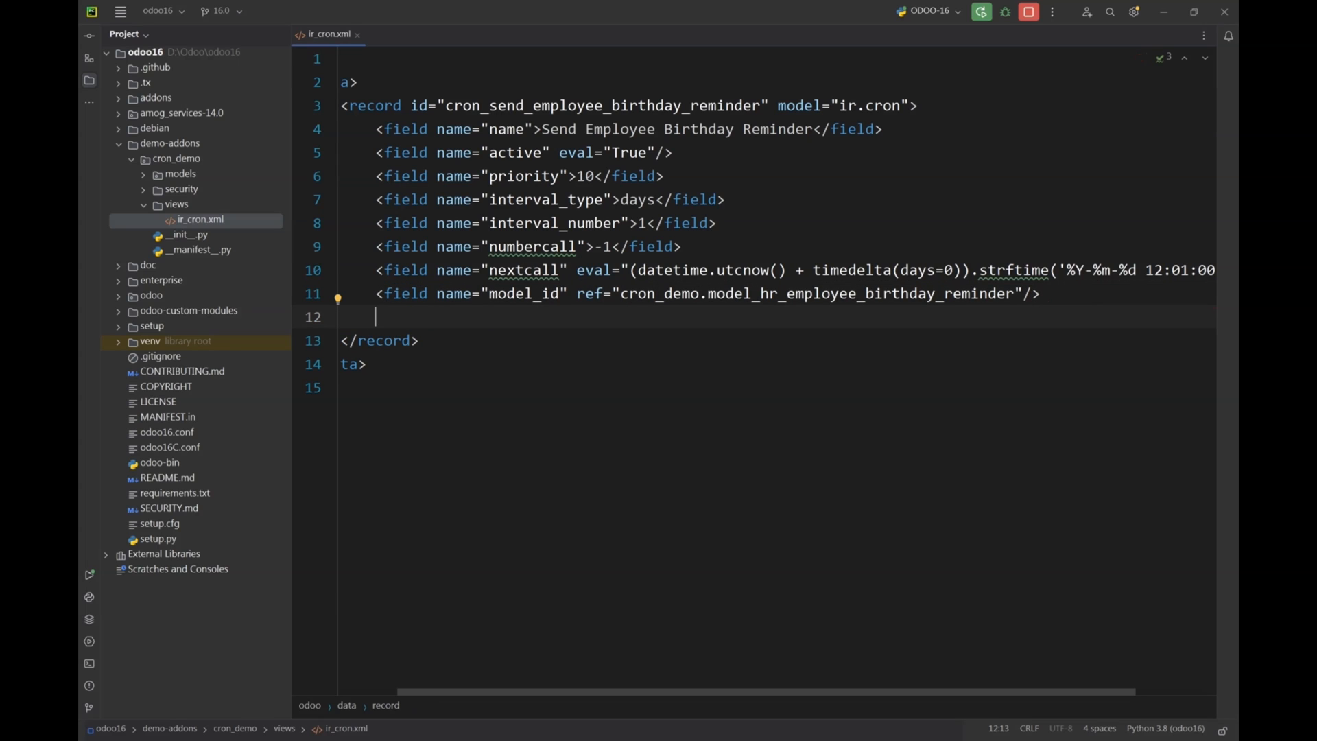
- Add a state field with the value code to the cron record
{"action": "type", "text": "<fie"}
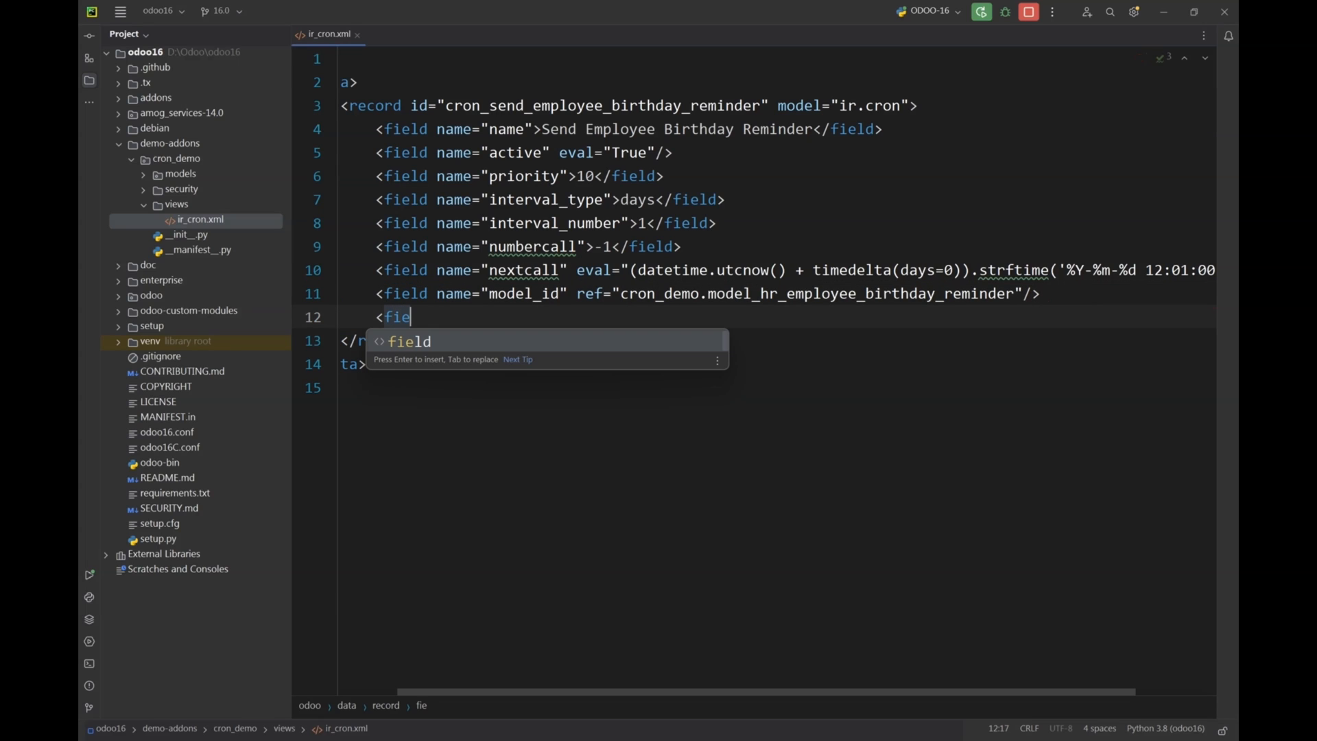
{"action": "key", "text": "enter"}
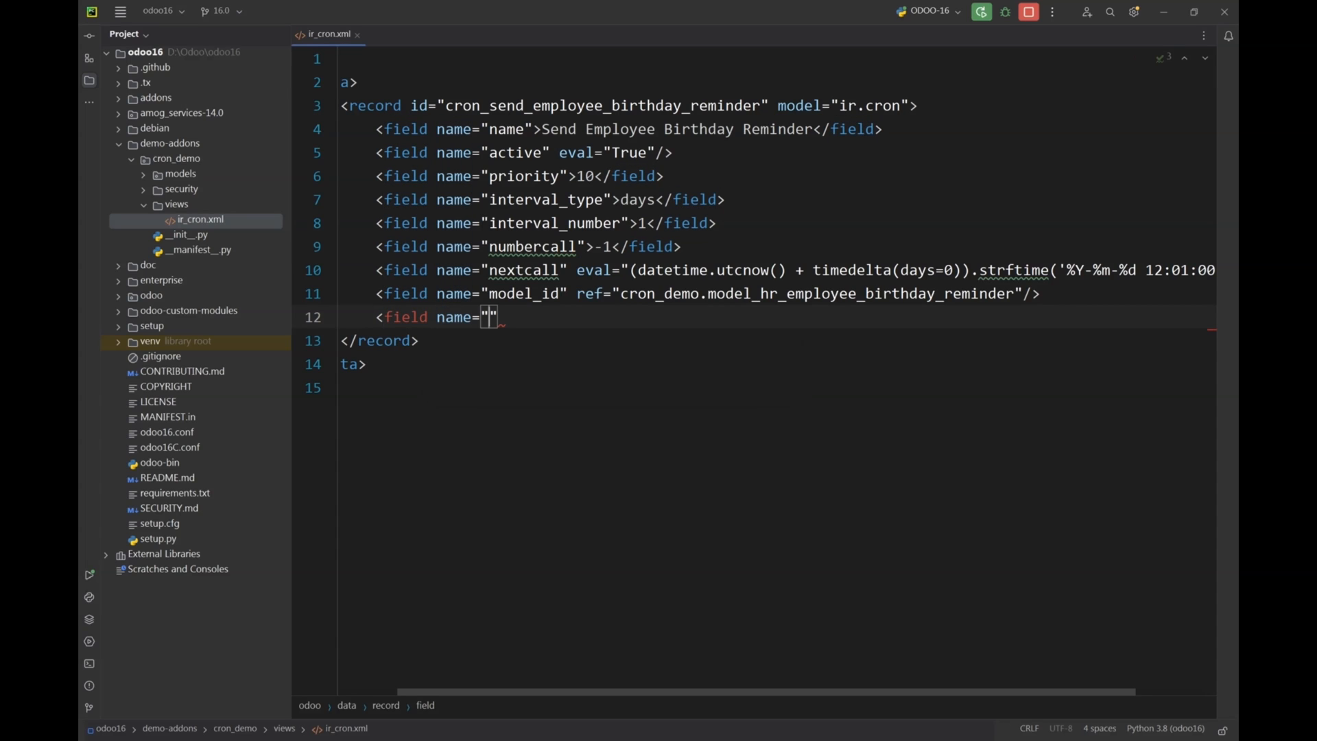
{"action": "type", "text": "state"}
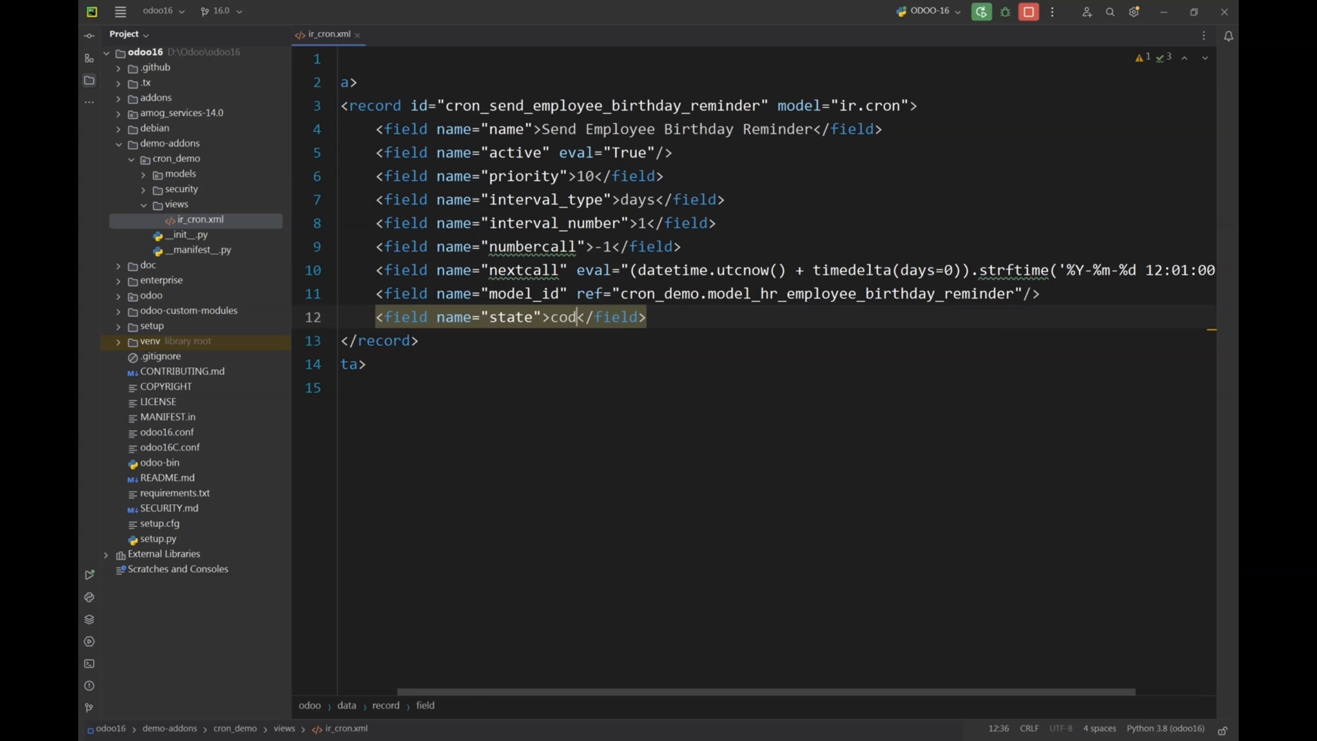
{"action": "type", "text": "e"}
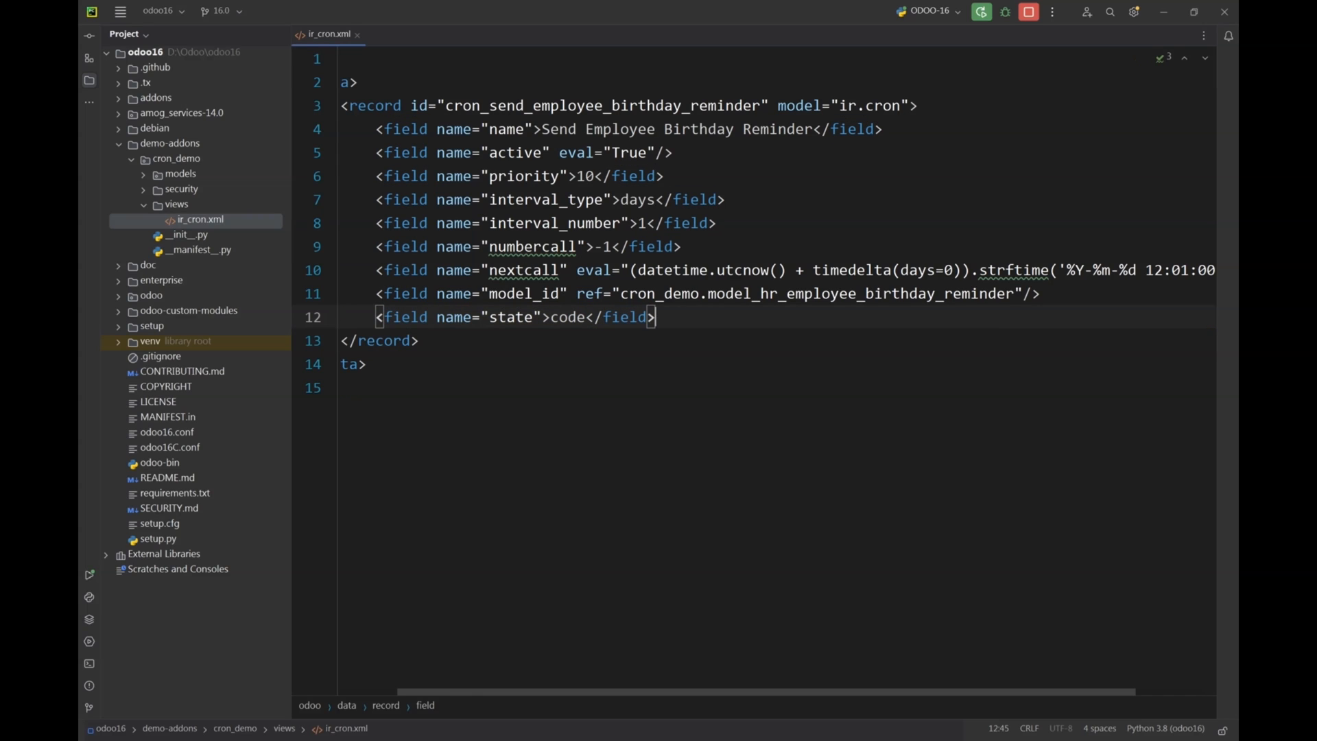
{"action": "type", "text": "<"}
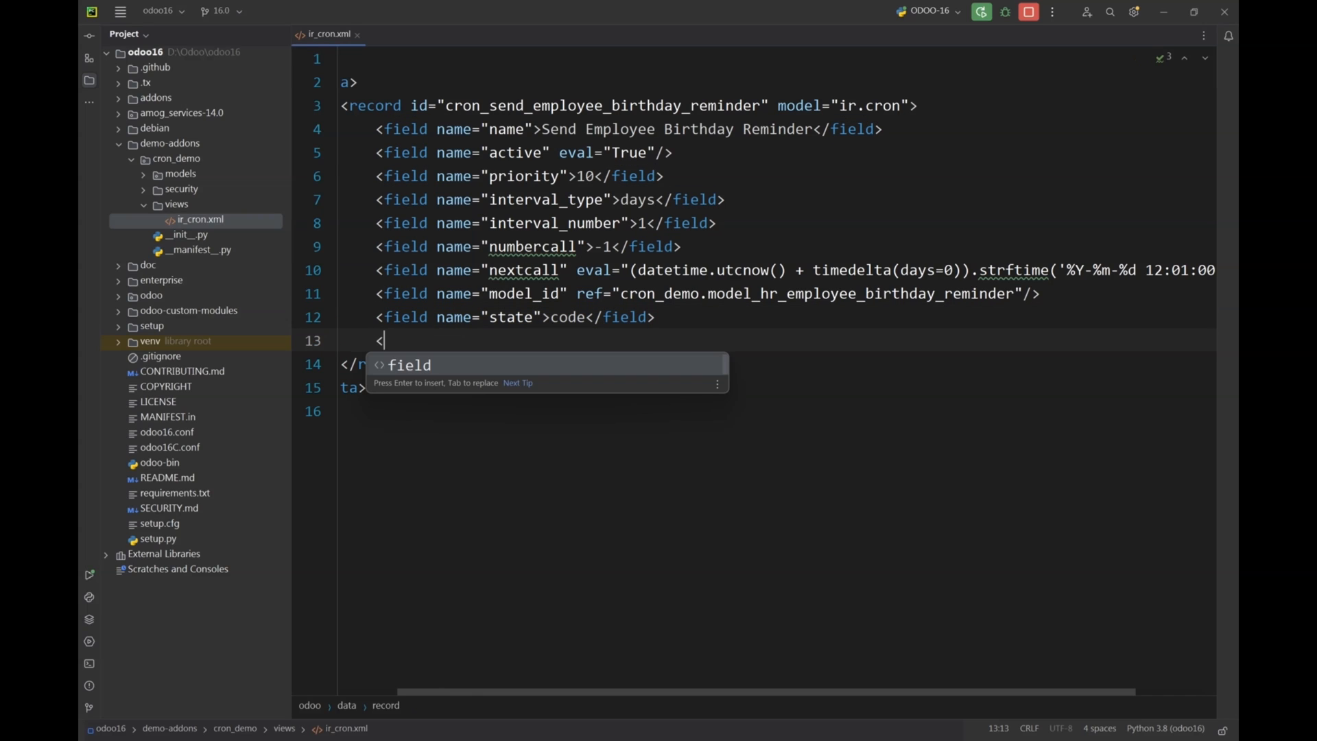
- Add a code field calling a placeholder model function and select its name
{"action": "type", "text": "field"}
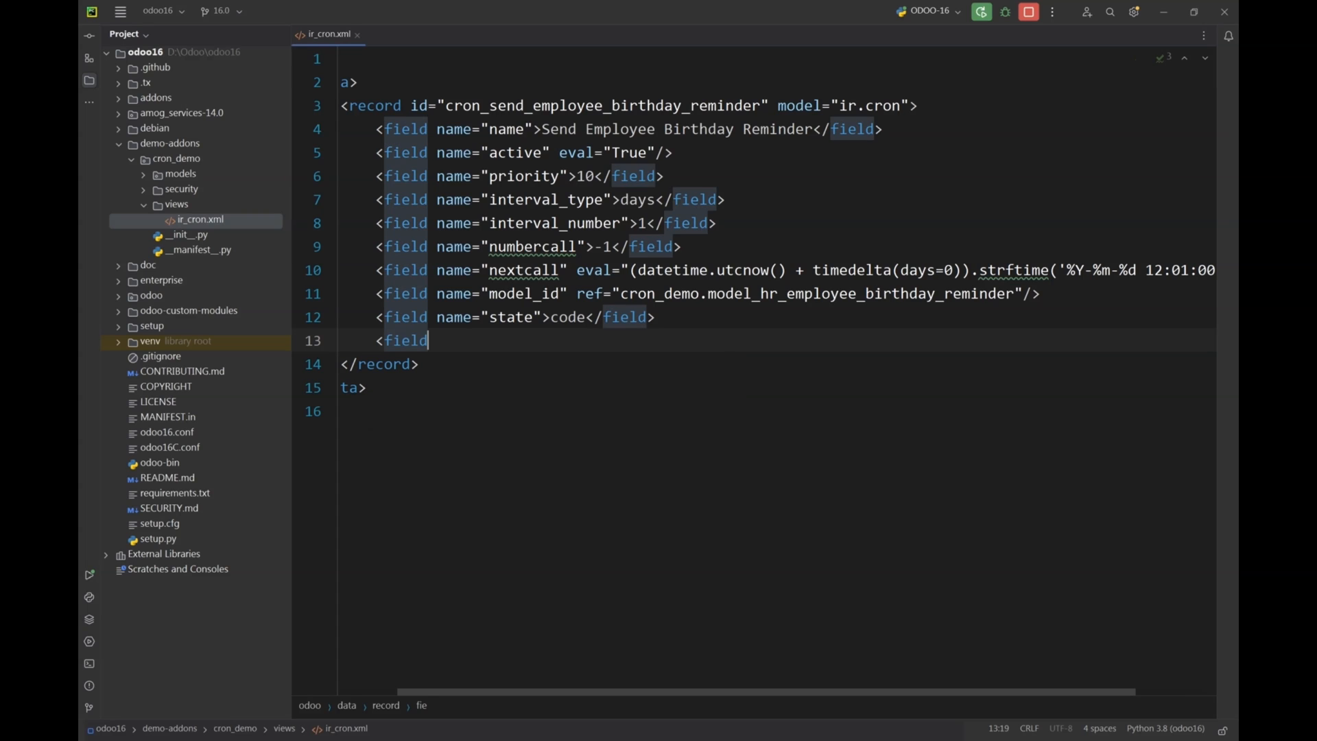
{"action": "type", "text": "name=\"cod\""}
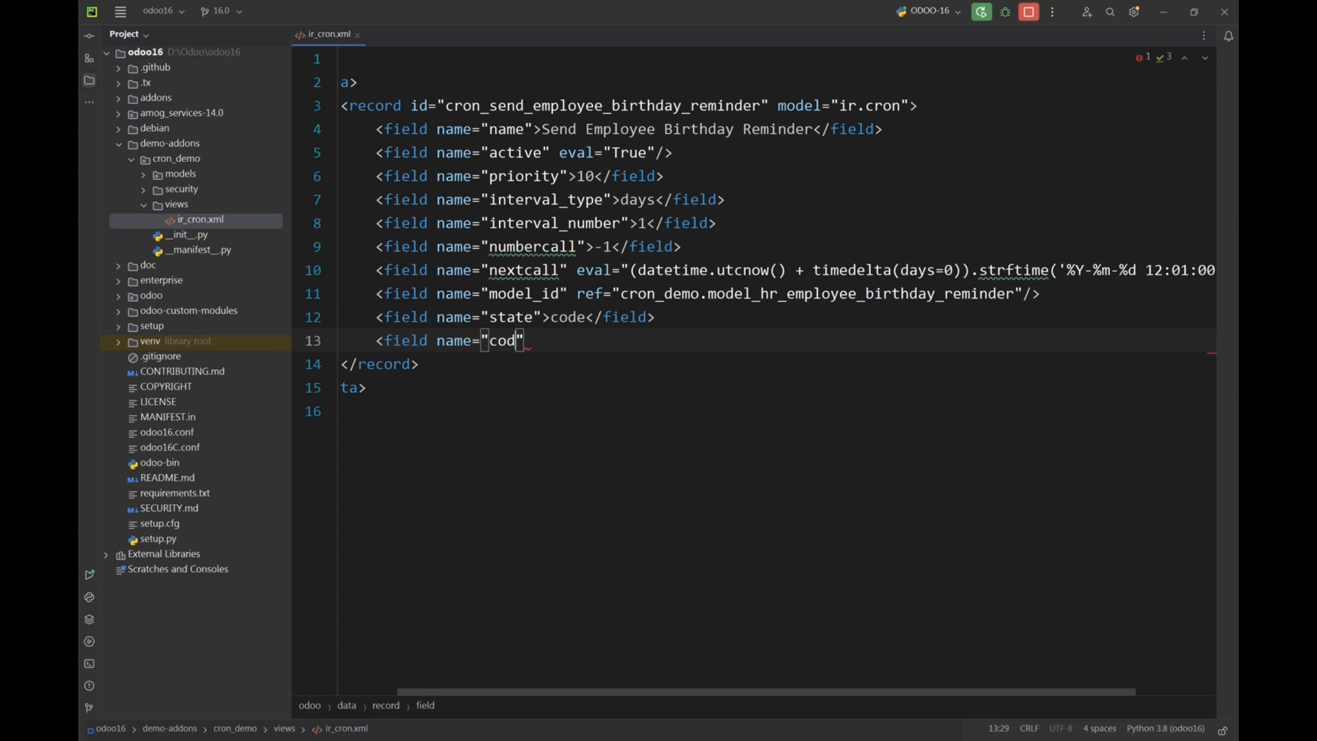
{"action": "type", "text": "e"}
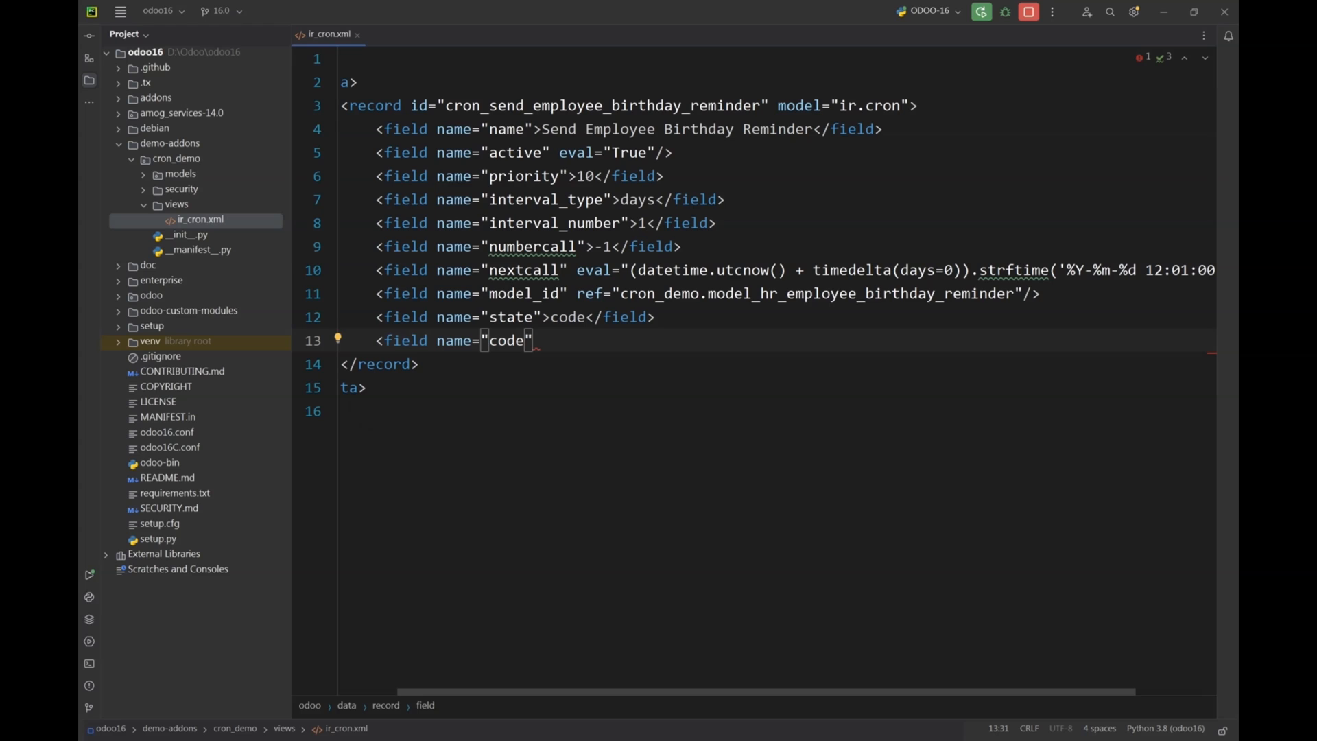
{"action": "type", "text": ">model.</field>"}
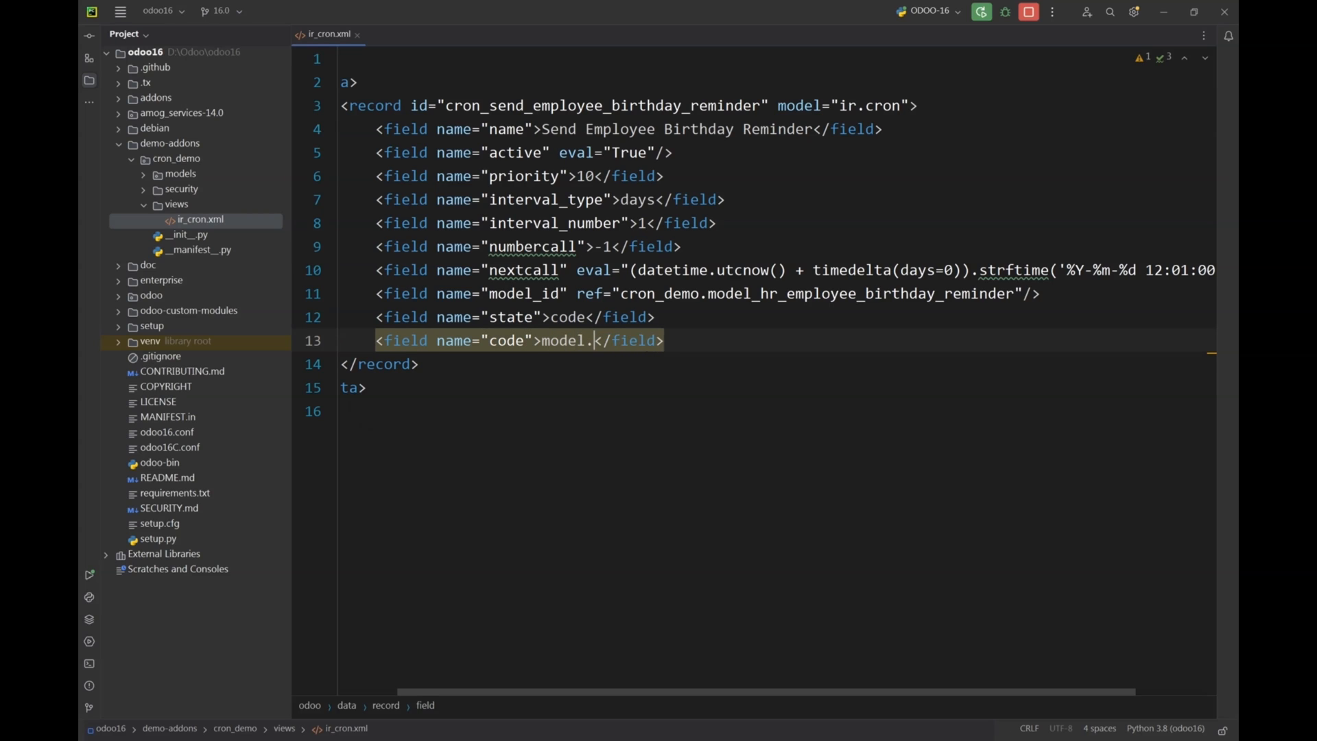
{"action": "type", "text": "send"}
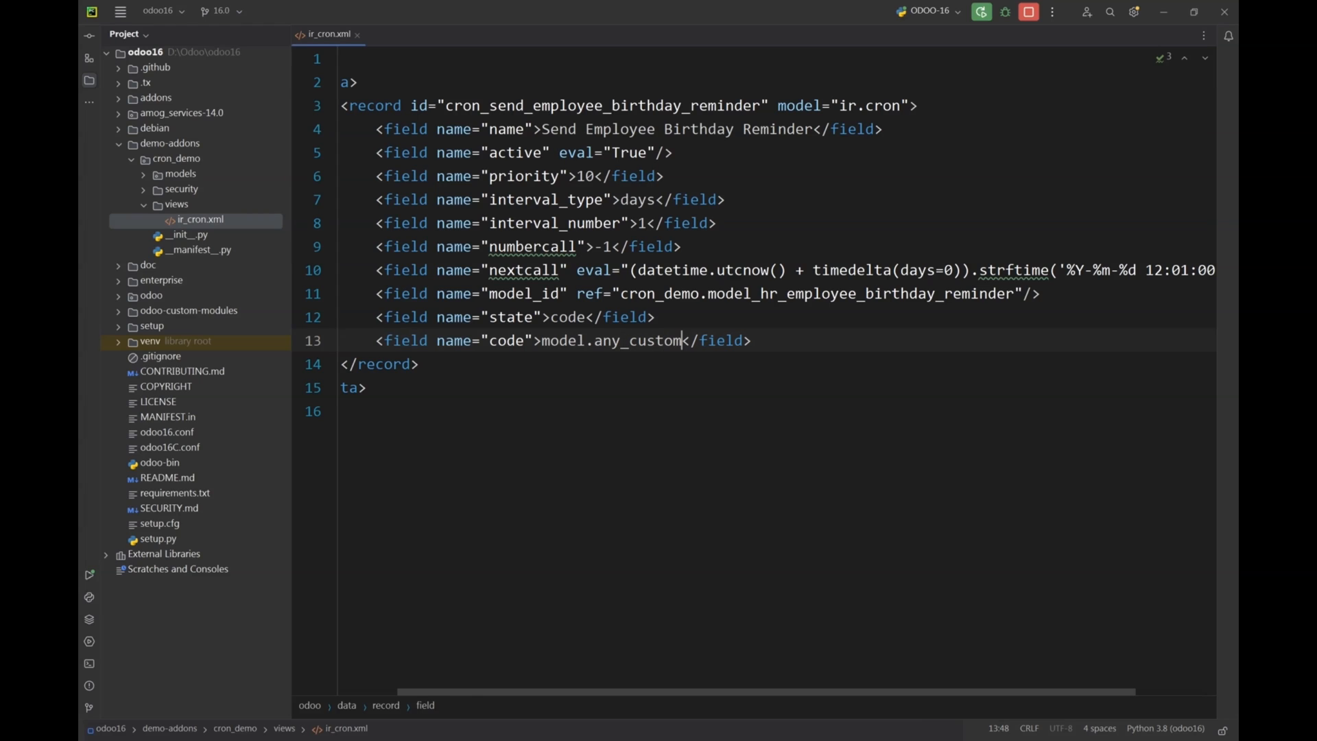
{"action": "type", "text": "_functio"}
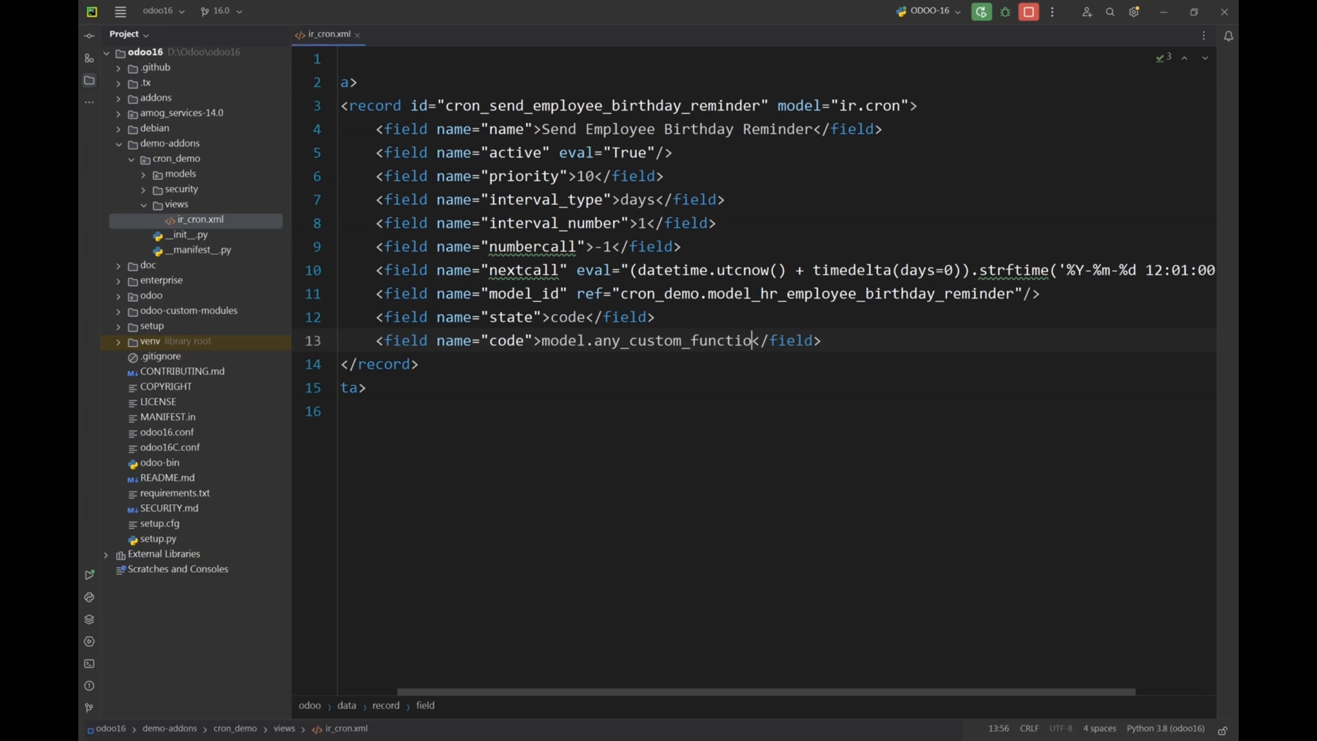
{"action": "double_click", "coordinate": [676, 341]}
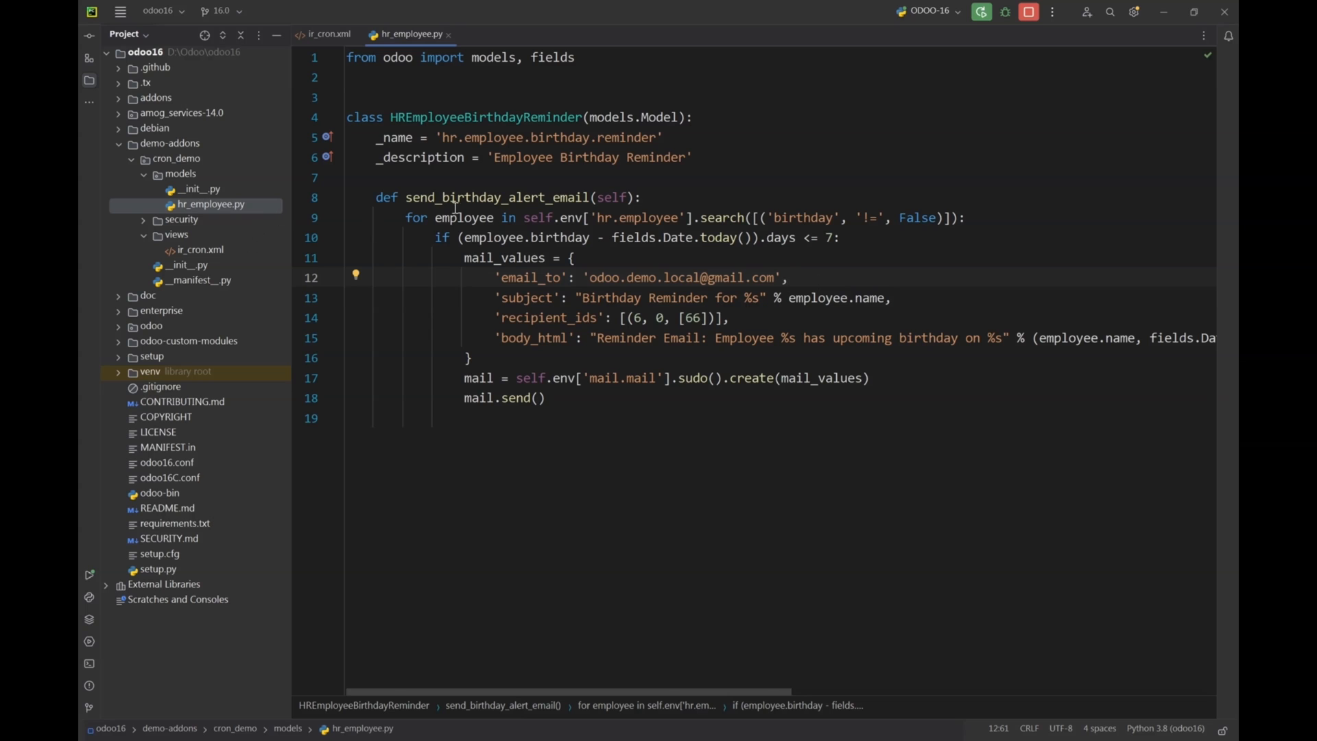
- Copy send_birthday_alert_email from hr_employee.py into the cron code field in ir_cron.xml
{"action": "double_click", "coordinate": [497, 196]}
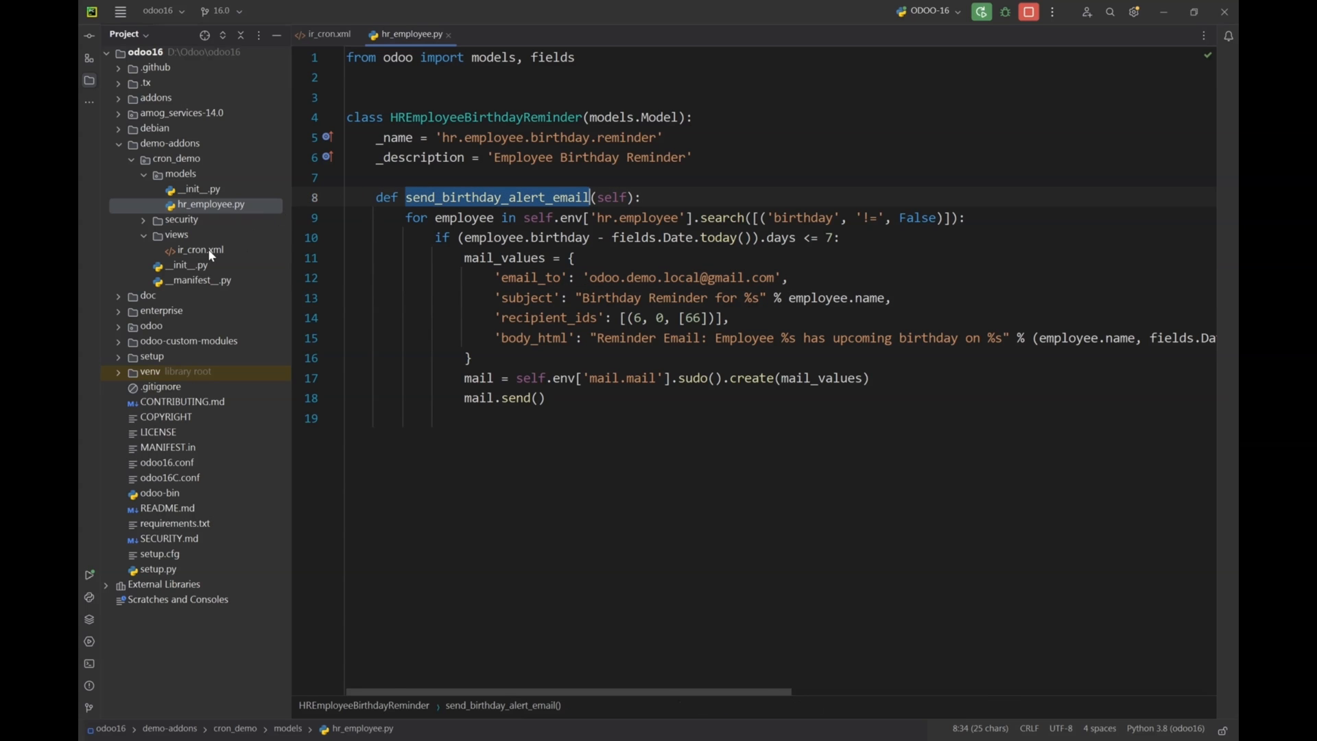
{"action": "left_click", "coordinate": [326, 34]}
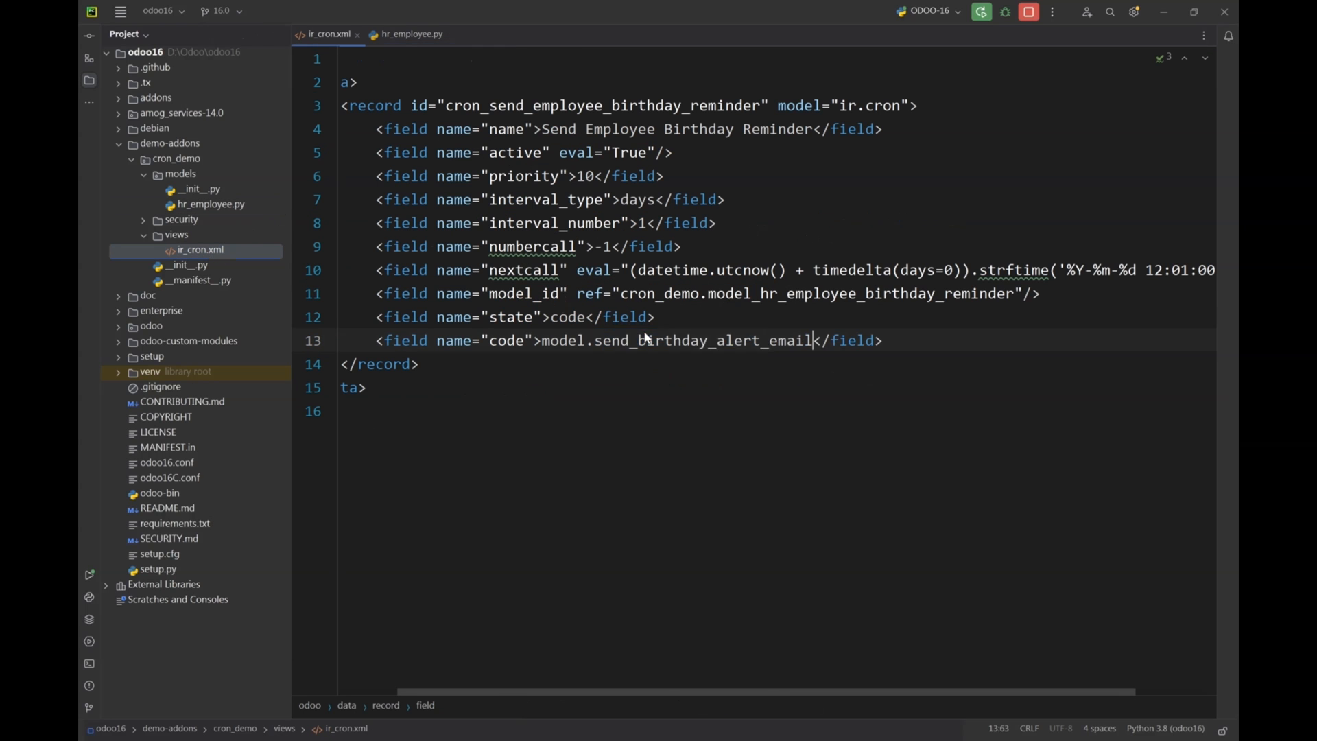
- Append () to the cron method call and add 'views/ir_cron.xml' to the manifest data list
{"action": "type", "text": "()"}
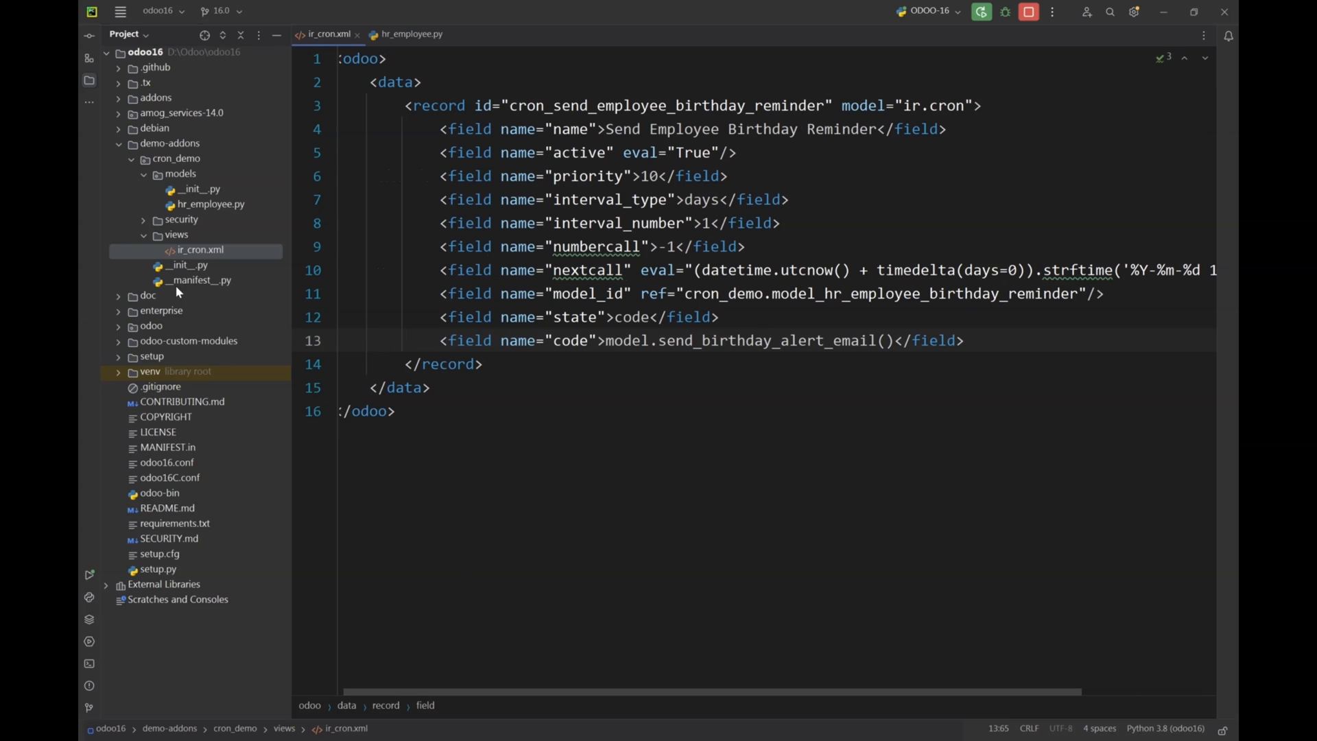
{"action": "left_click", "coordinate": [201, 280]}
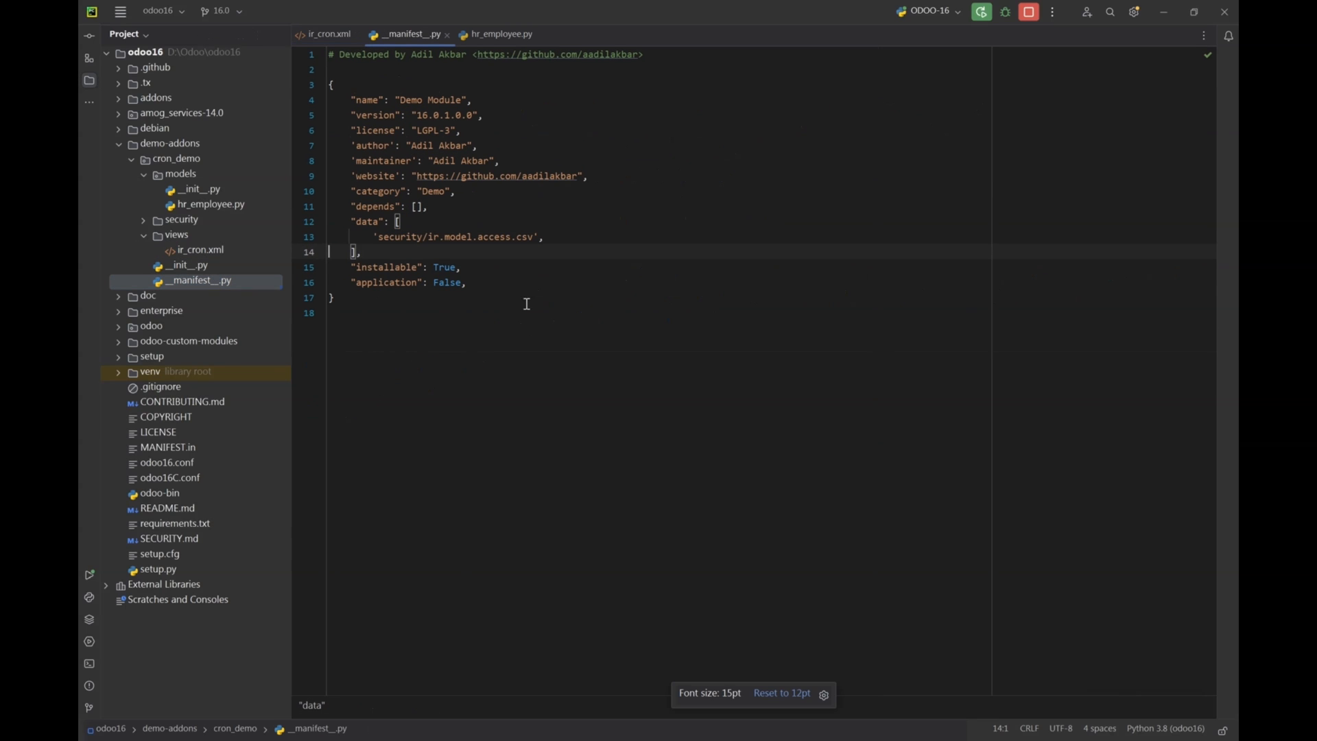
{"action": "key", "text": "enter"}
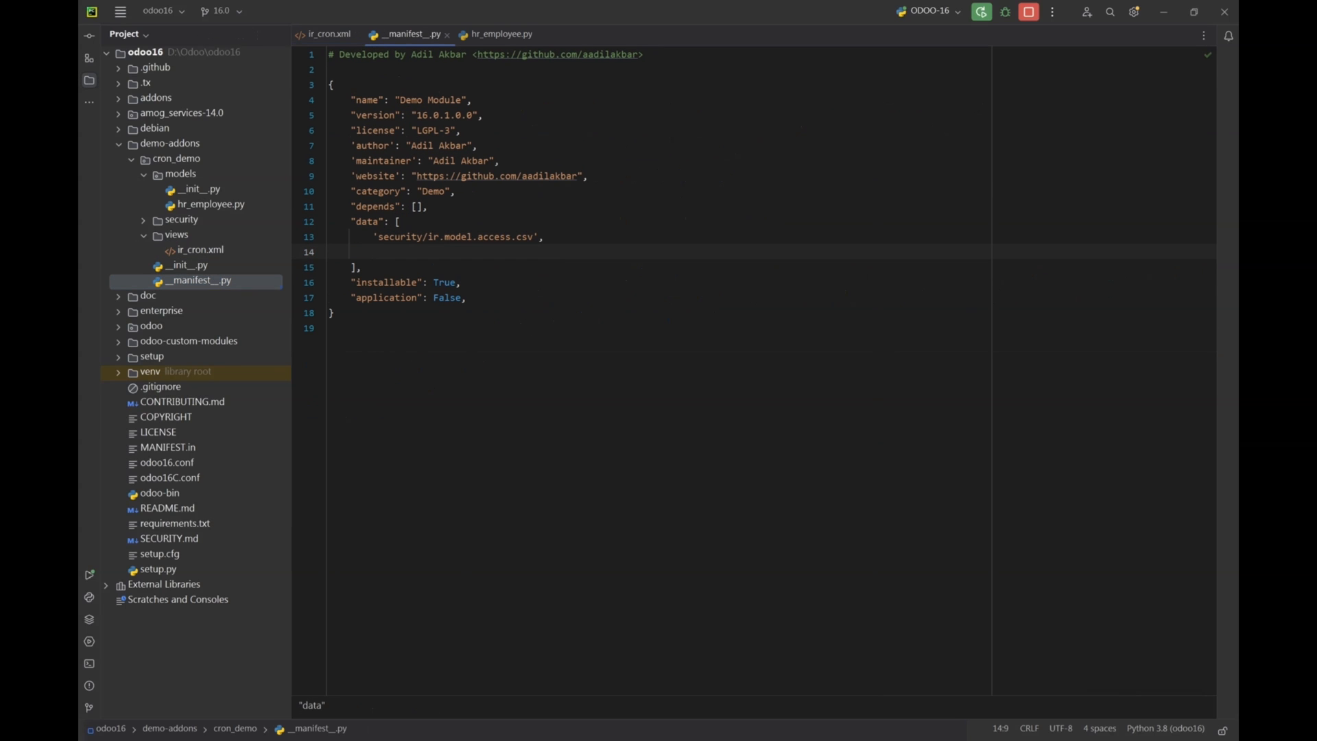
{"action": "type", "text": "'views'"}
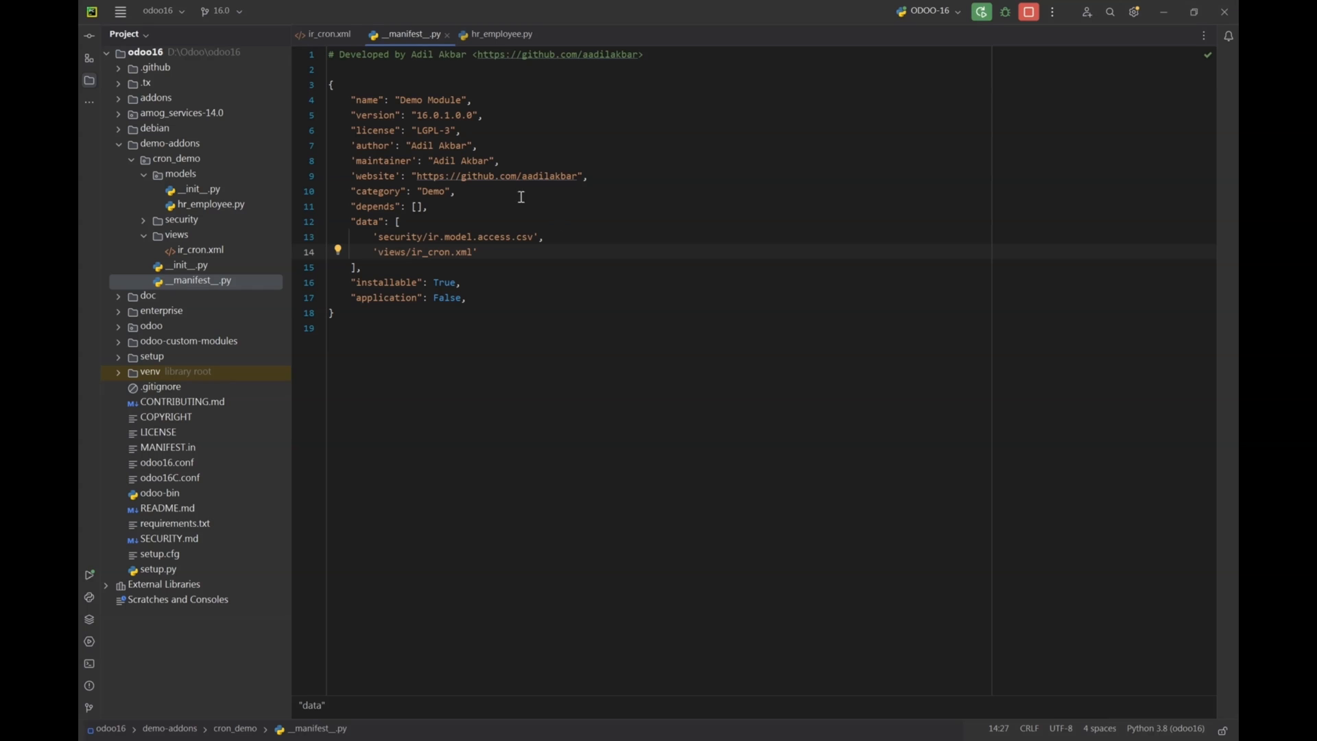
{"action": "left_click", "coordinate": [325, 34]}
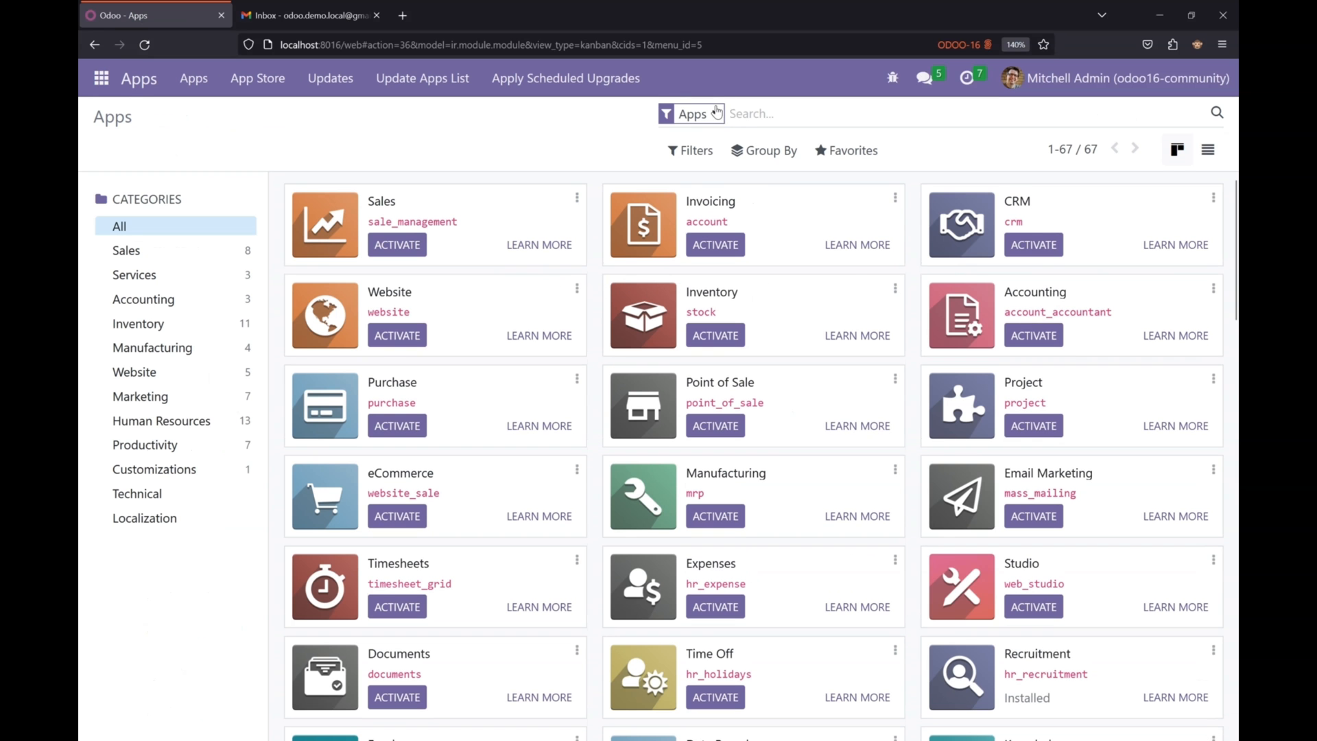
- Run the Odoo apps list update so the list of apps appears
{"action": "type", "text": "demo"}
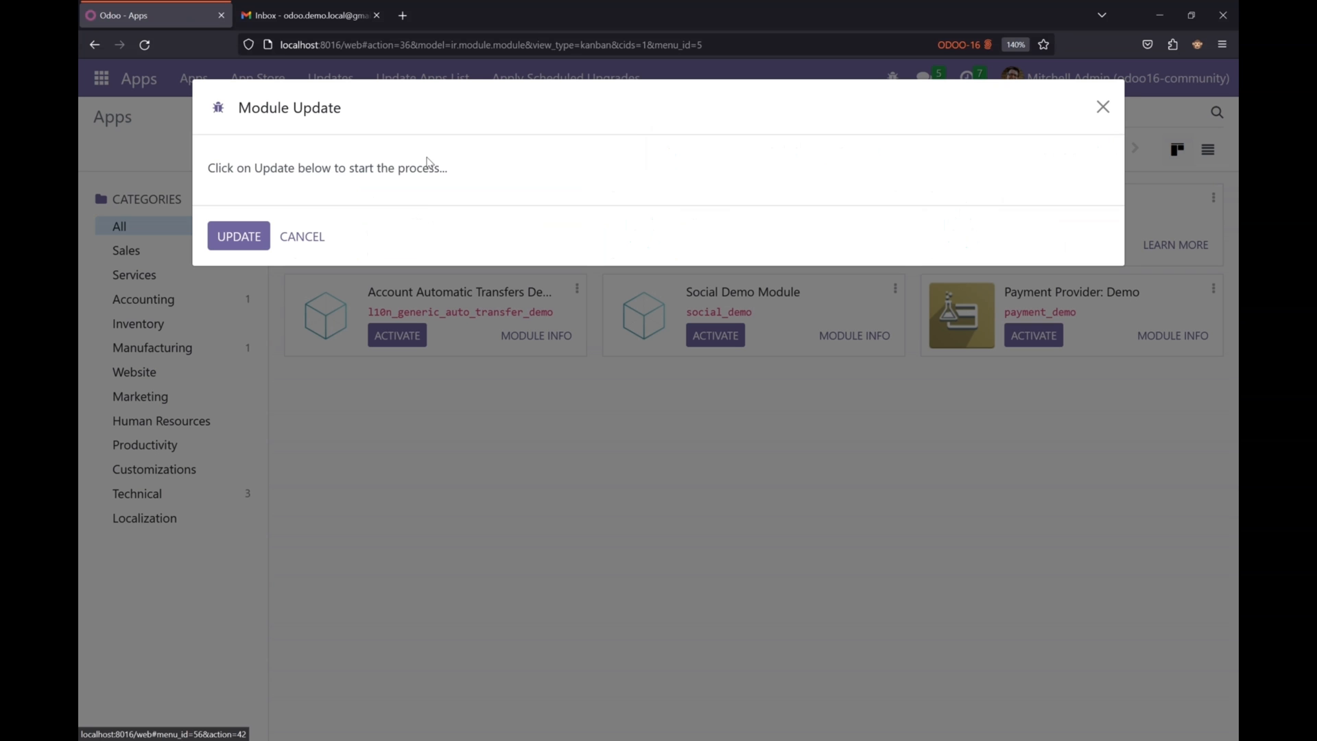
{"action": "left_click", "coordinate": [239, 236]}
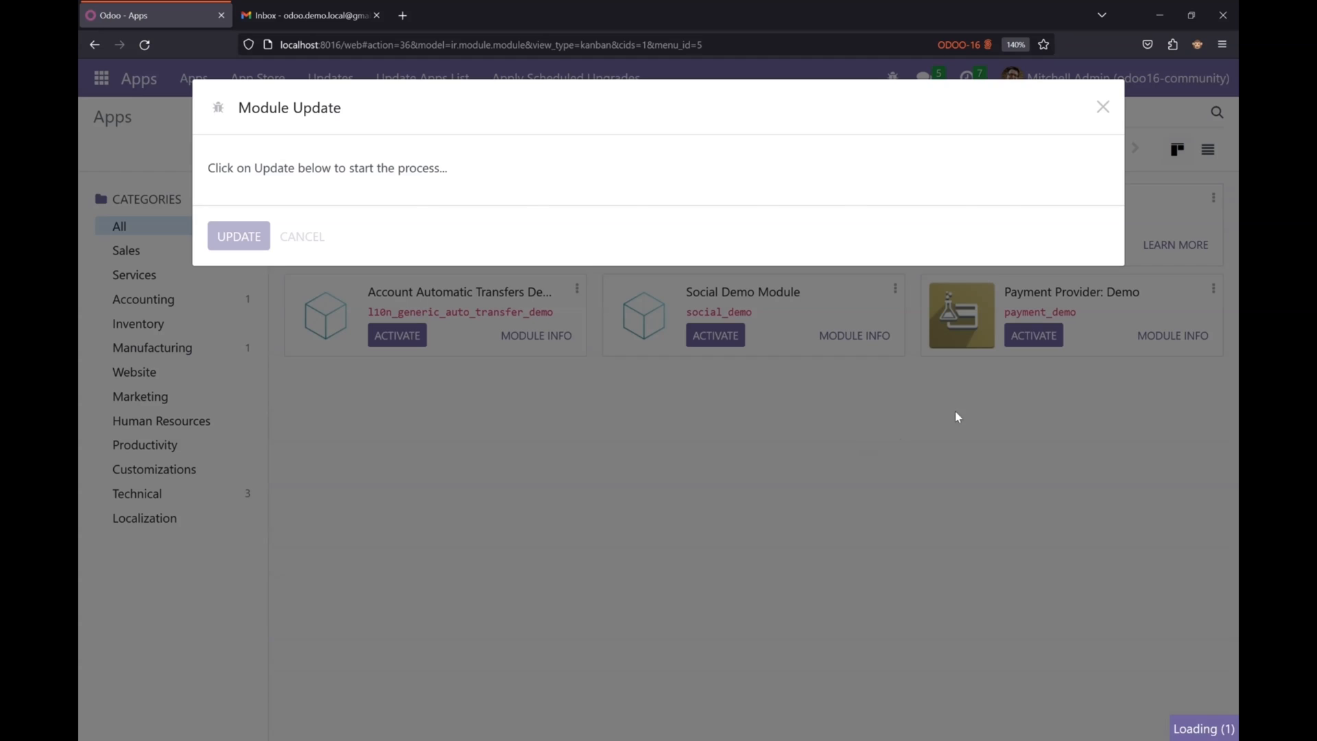
{"action": "left_click", "coordinate": [239, 235]}
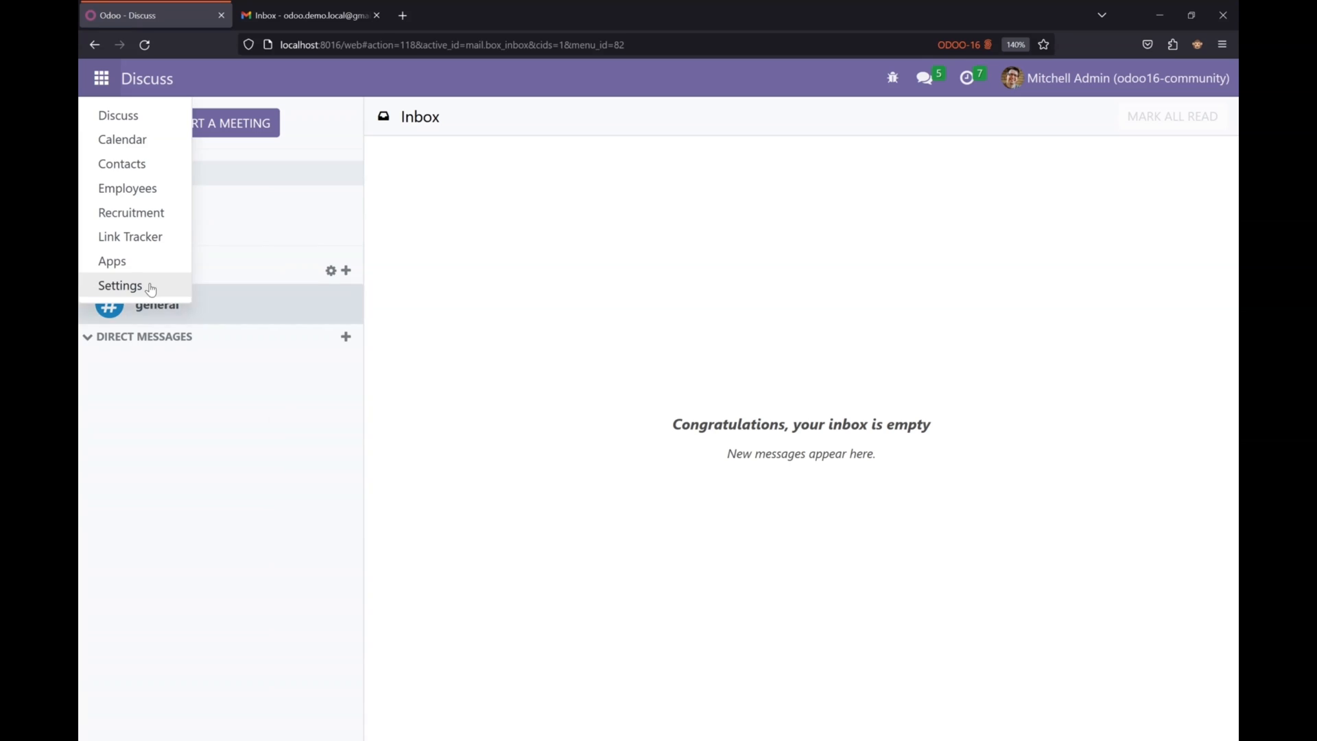
- Open the Send Employee Birthday Reminder action from Settings' Scheduled Actions list
{"action": "left_click", "coordinate": [120, 286]}
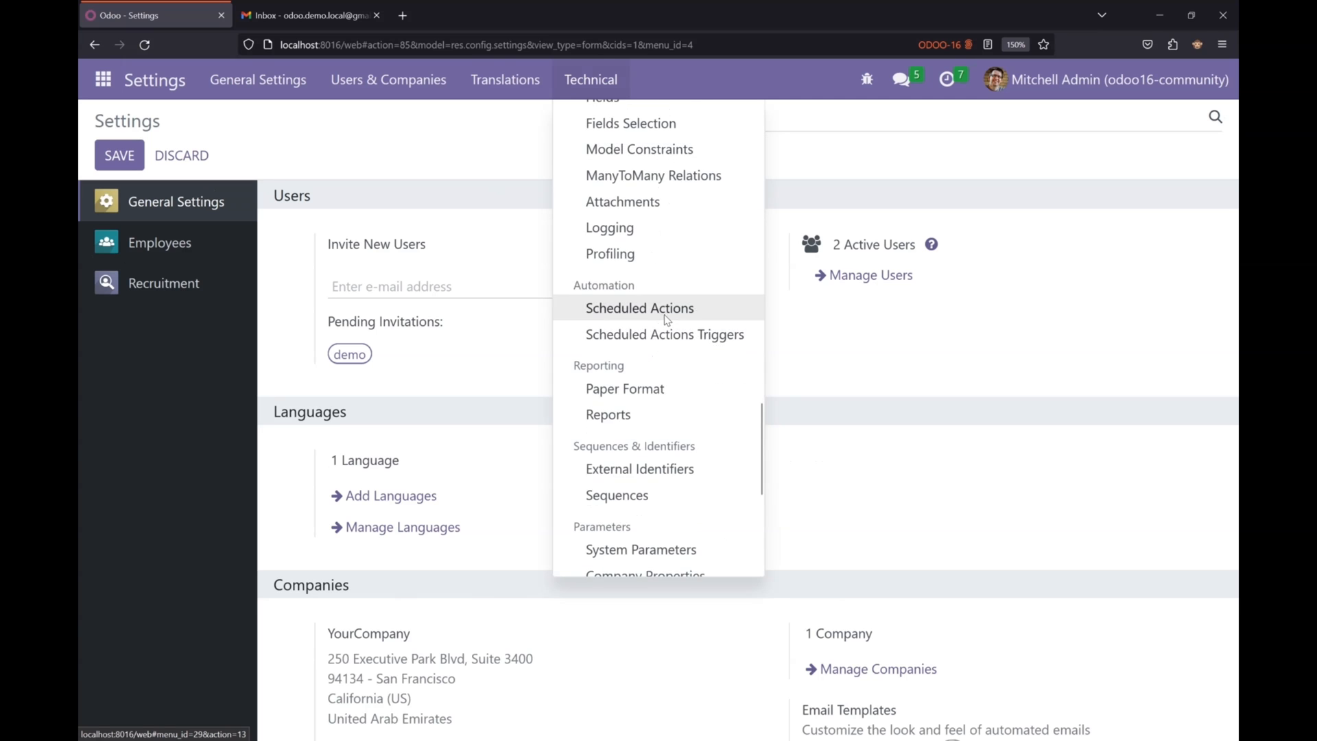
{"action": "left_click", "coordinate": [640, 308]}
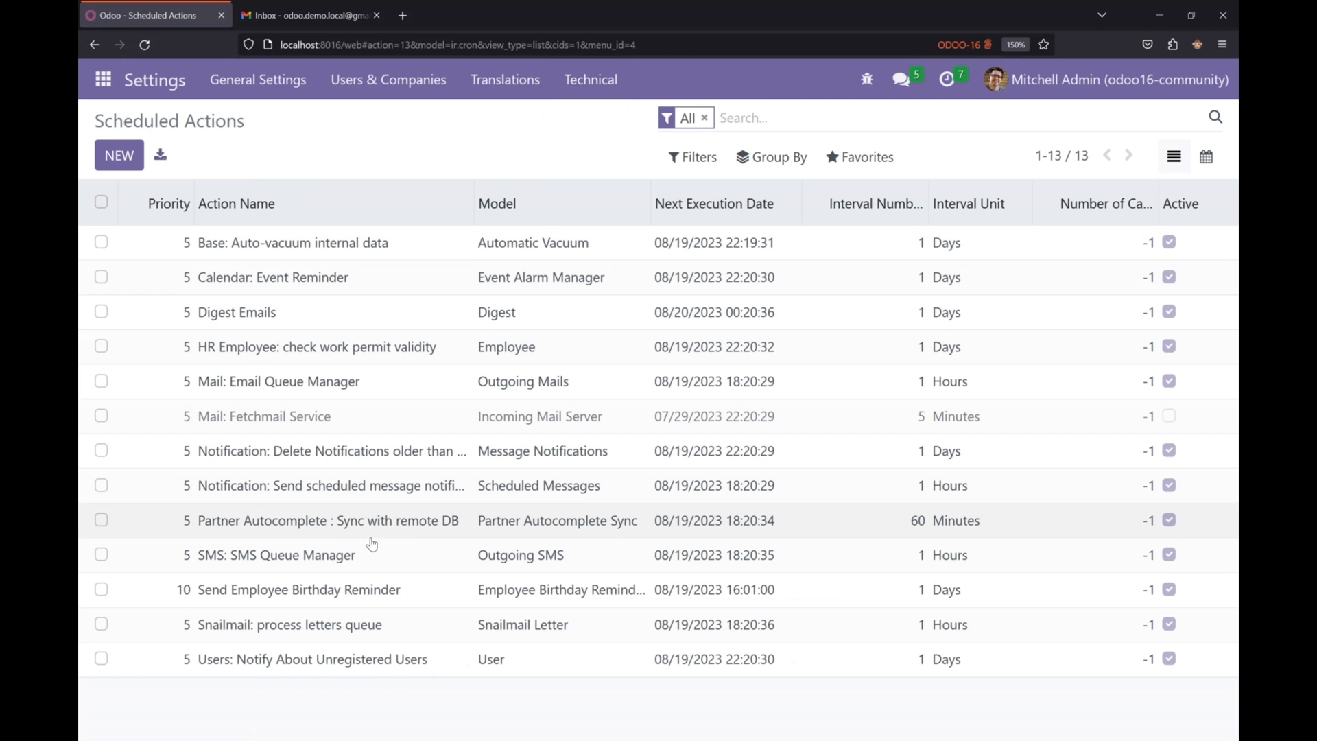
{"action": "left_click", "coordinate": [102, 588]}
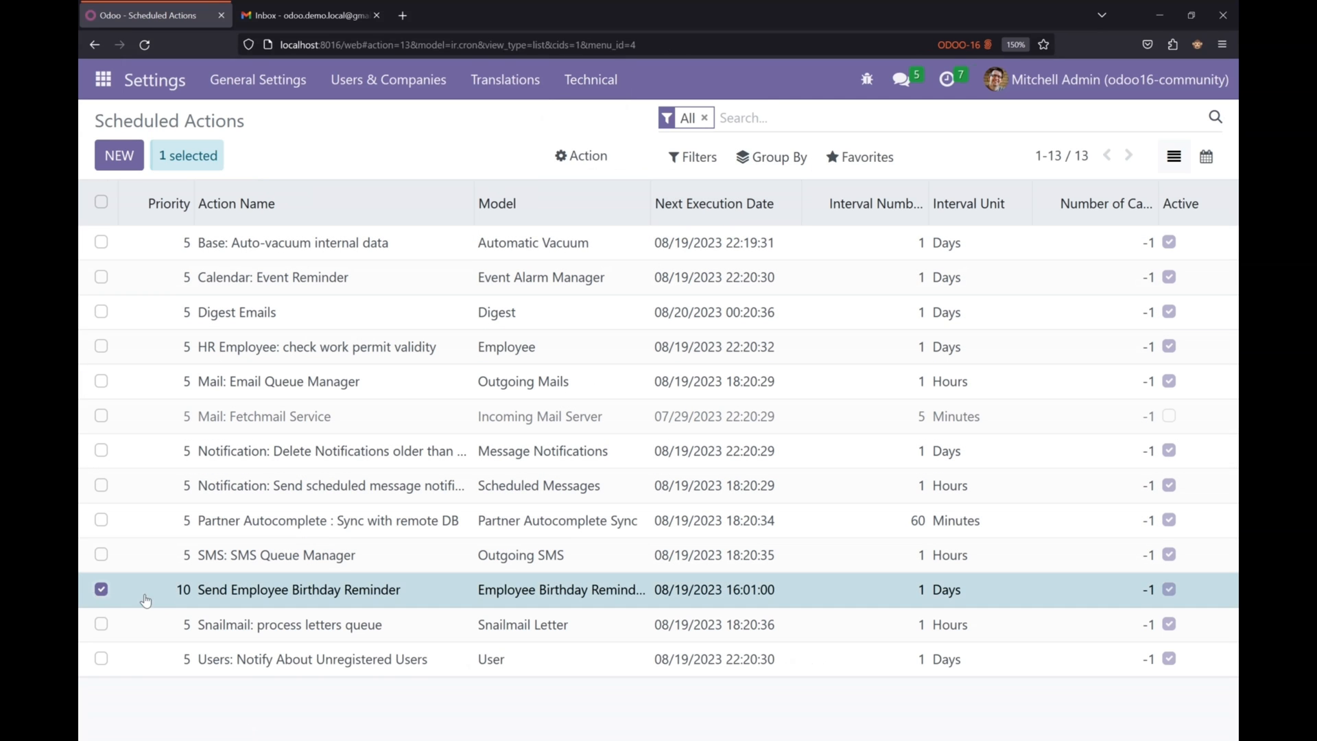
{"action": "left_click", "coordinate": [298, 588]}
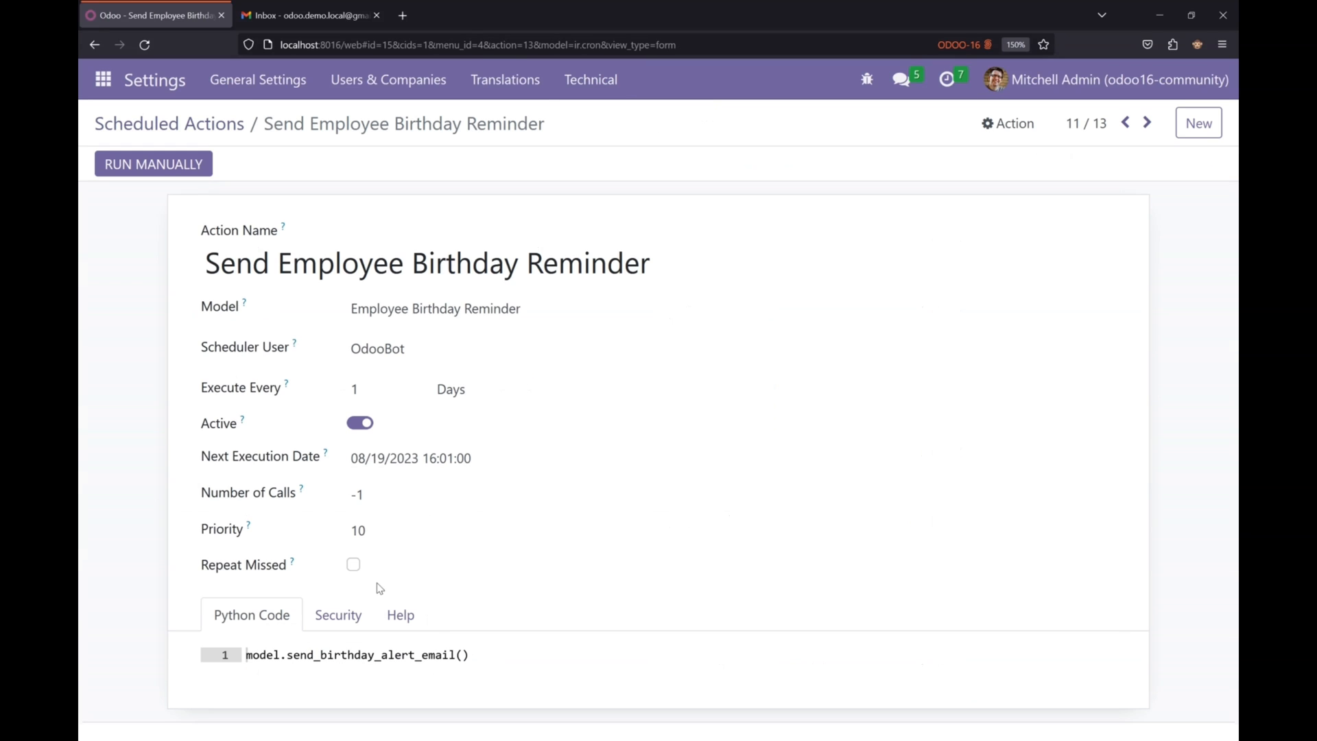
{"action": "mouse_move", "coordinate": [154, 370]}
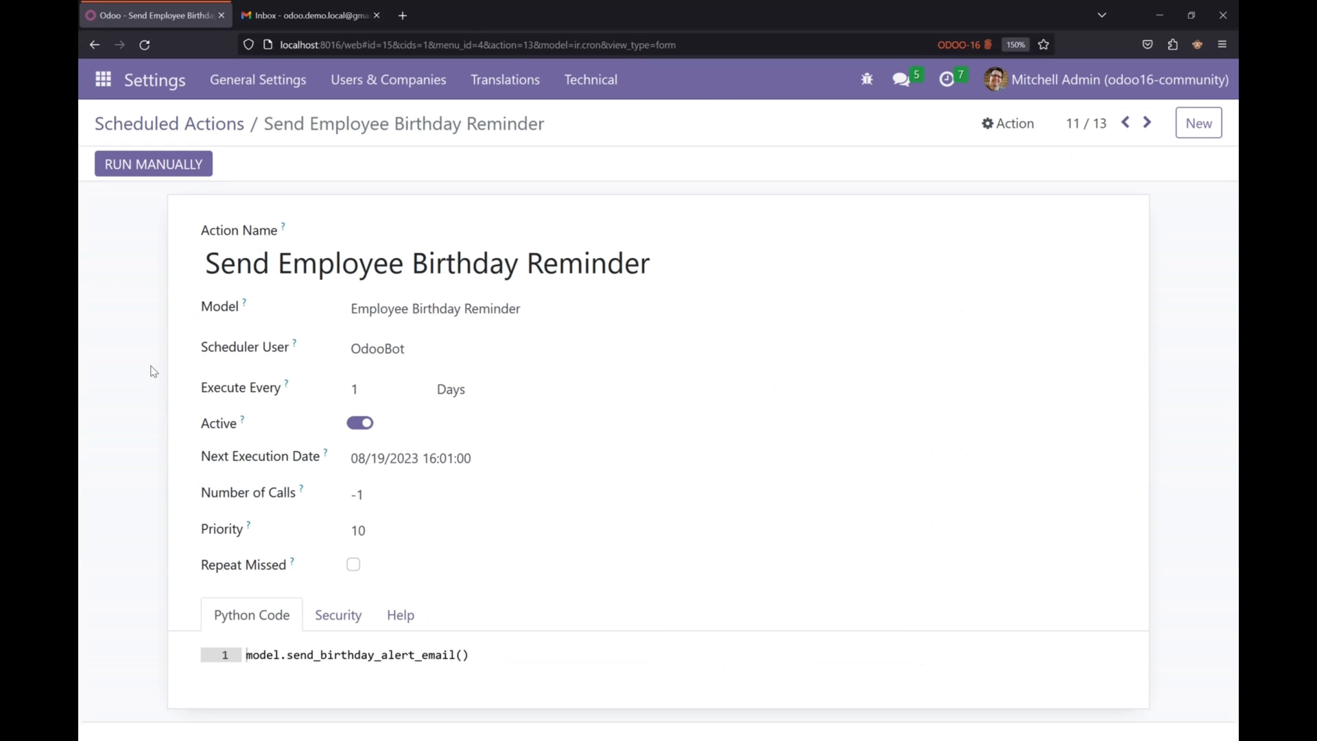
- Toggle Repeat Missed on and back off for the birthday reminder action
{"action": "double_click", "coordinate": [220, 304]}
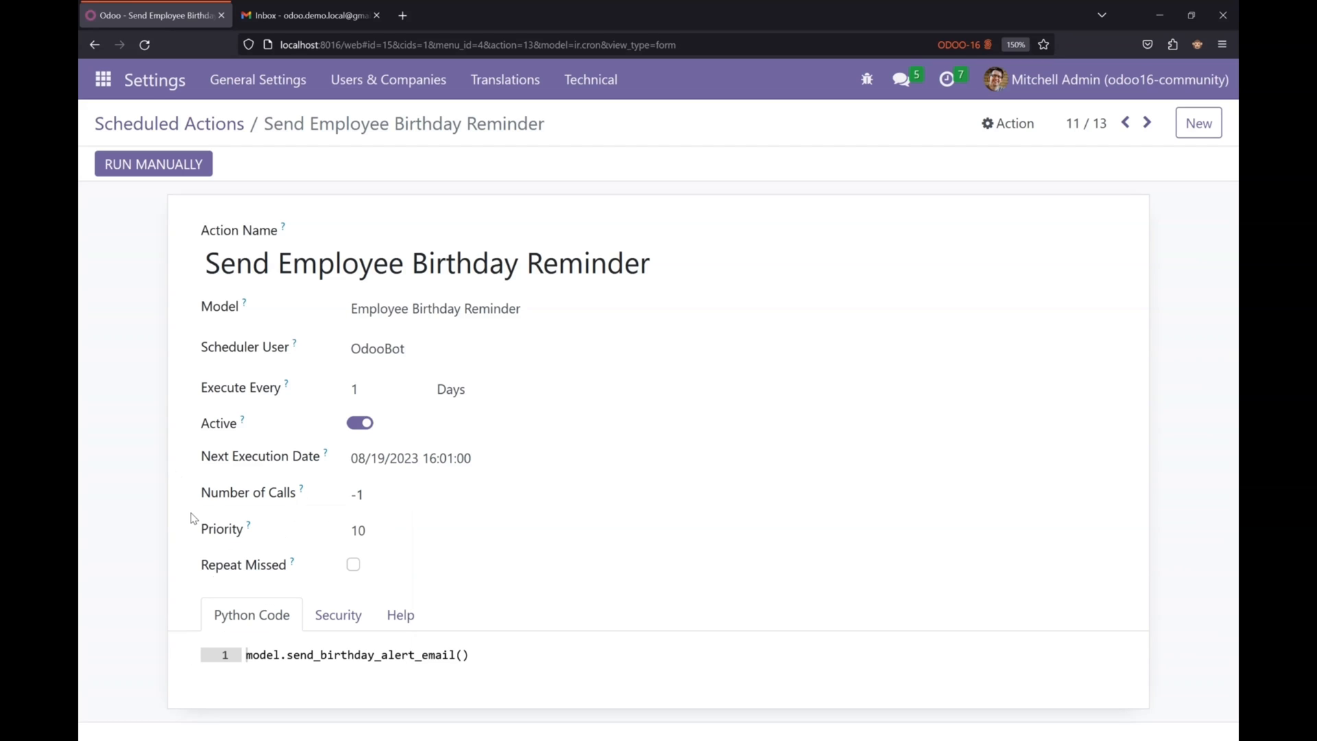
{"action": "mouse_move", "coordinate": [187, 528]}
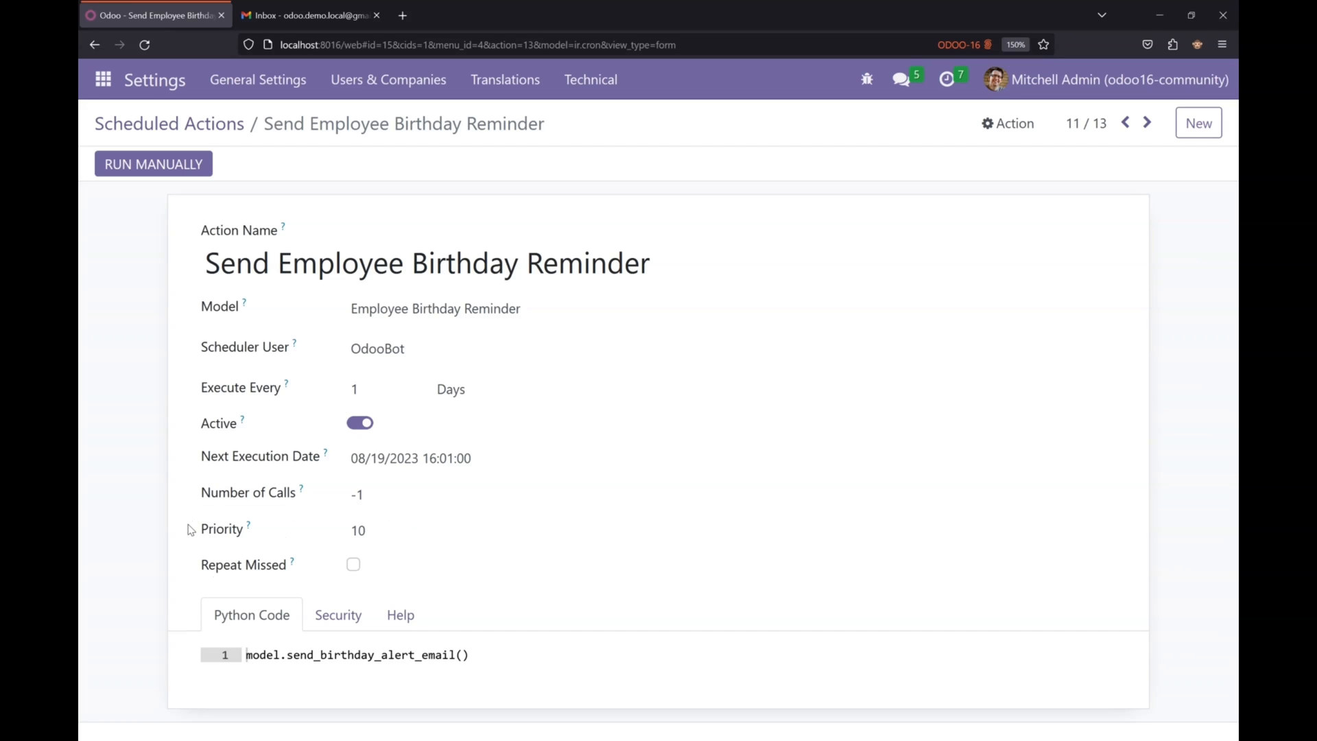
{"action": "mouse_move", "coordinate": [190, 572]}
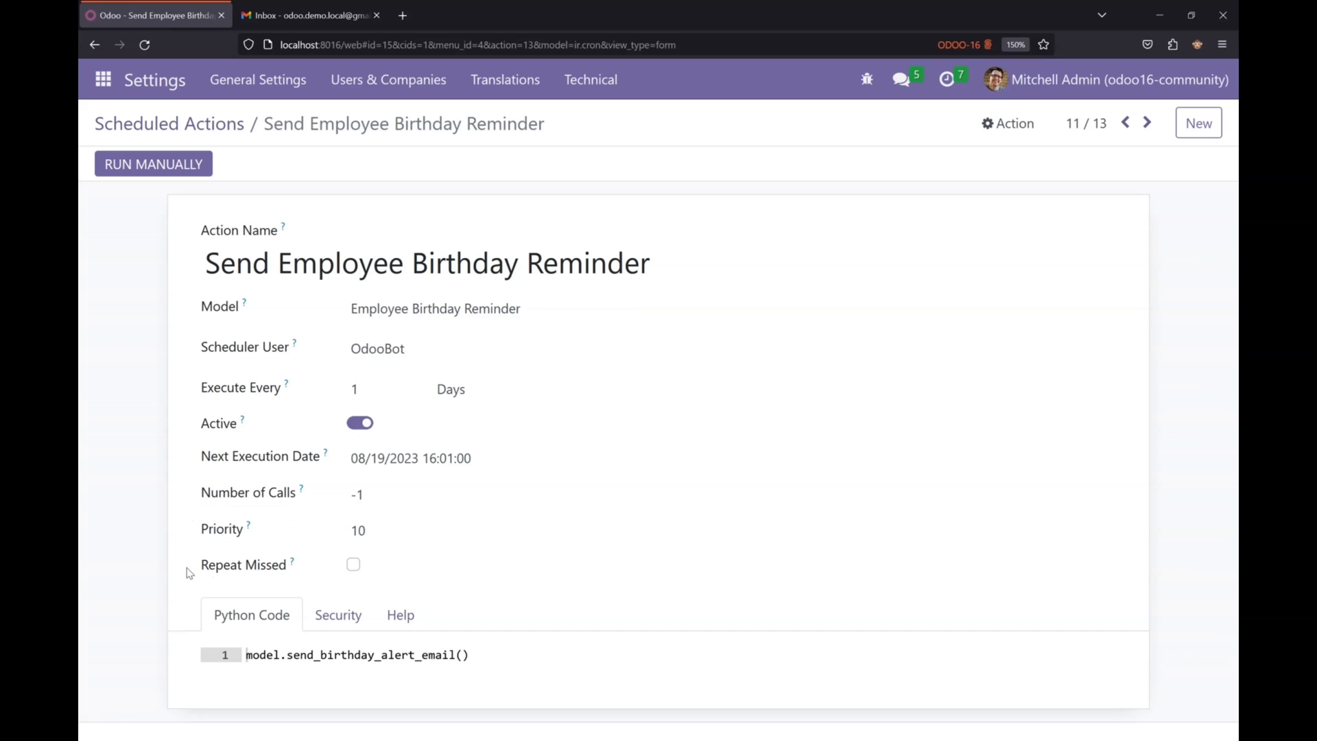
{"action": "mouse_move", "coordinate": [341, 573]}
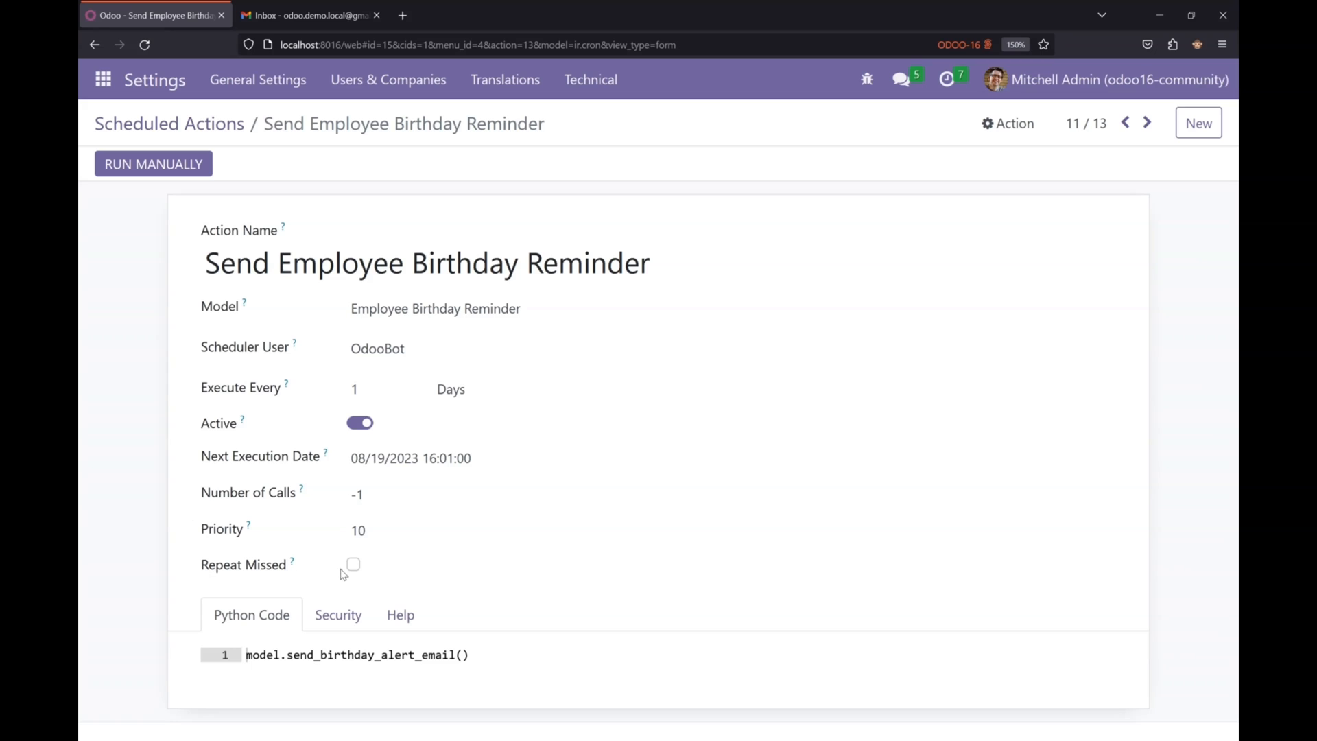
{"action": "mouse_move", "coordinate": [293, 565]}
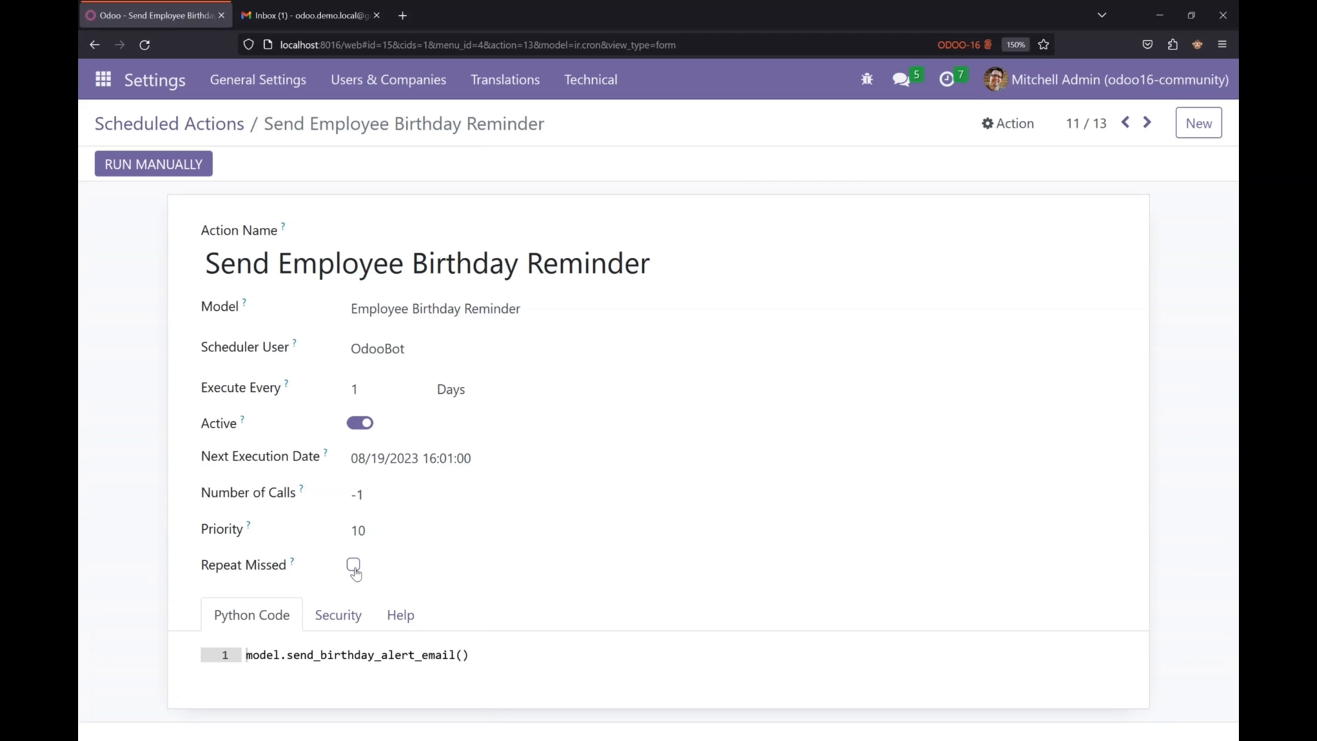
{"action": "left_click", "coordinate": [353, 564]}
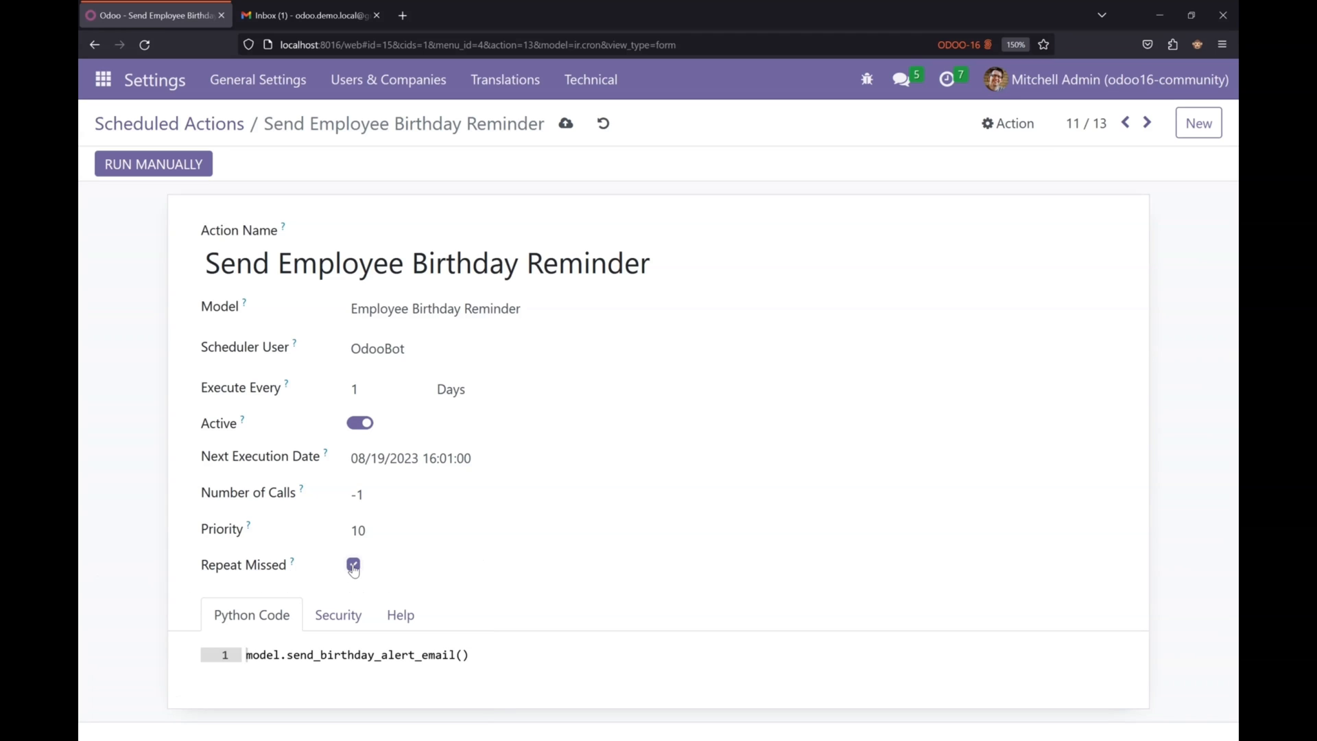
{"action": "left_click", "coordinate": [353, 564]}
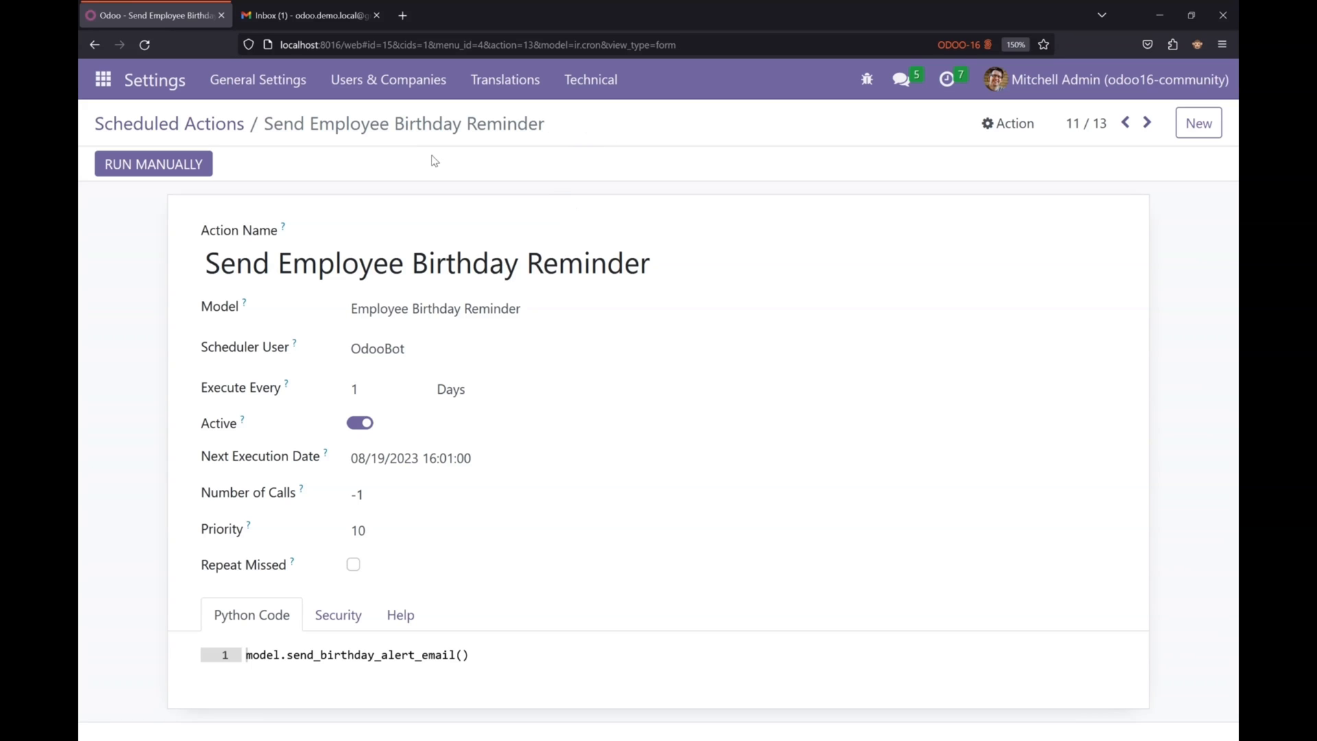
{"action": "mouse_move", "coordinate": [153, 164]}
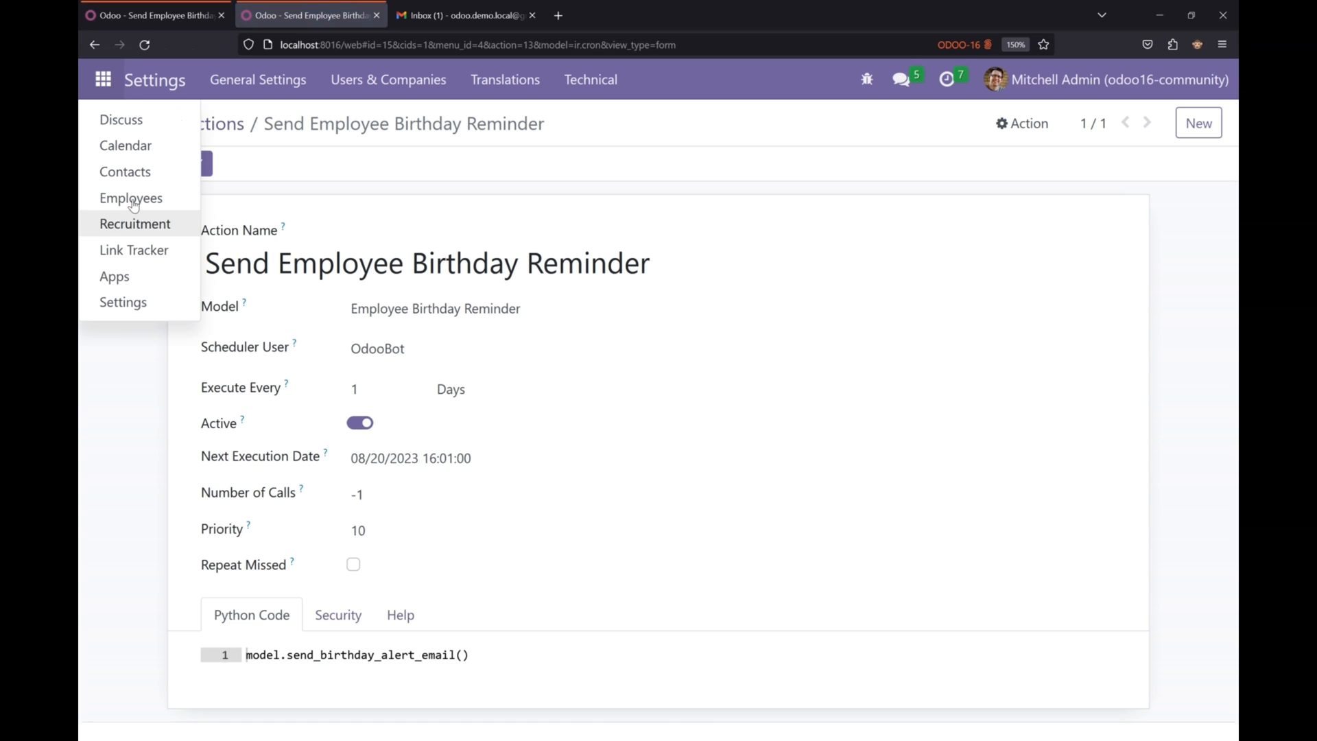
{"action": "left_click", "coordinate": [130, 198]}
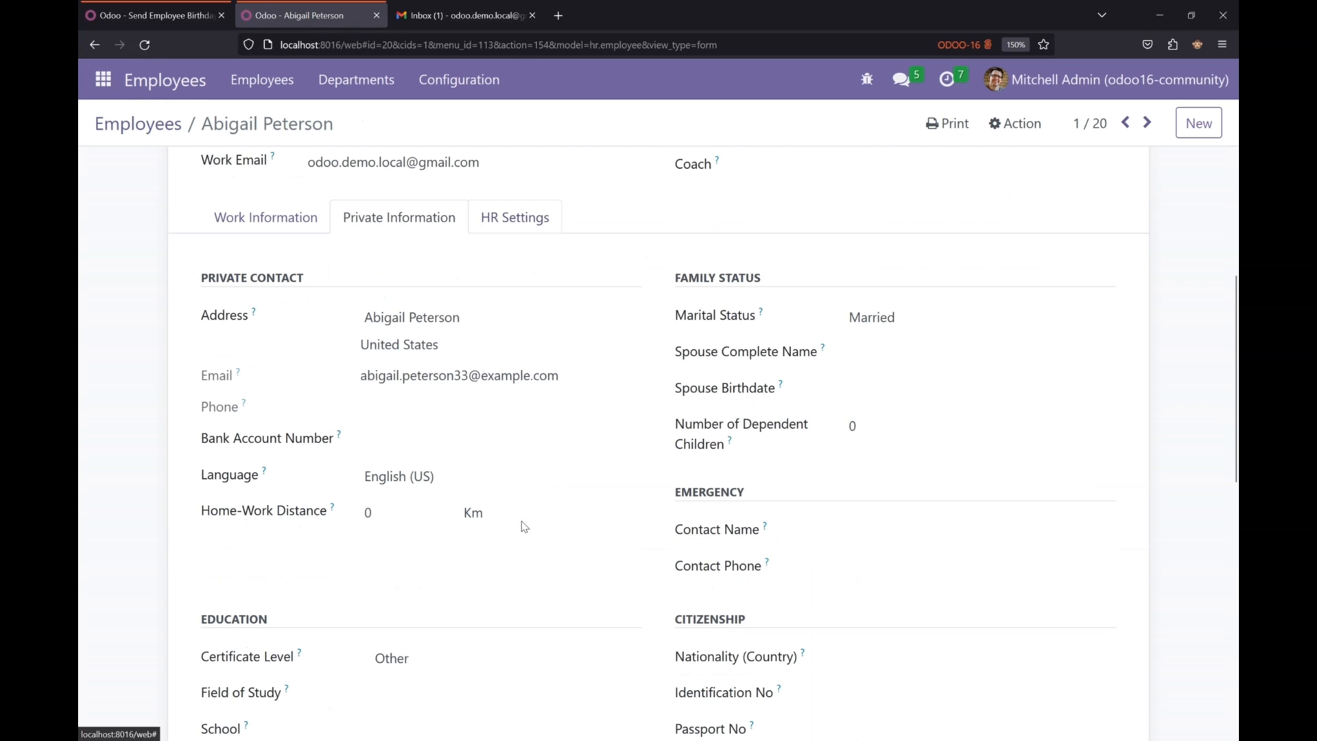
{"action": "scroll", "scroll_direction": "down", "scroll_amount": 3}
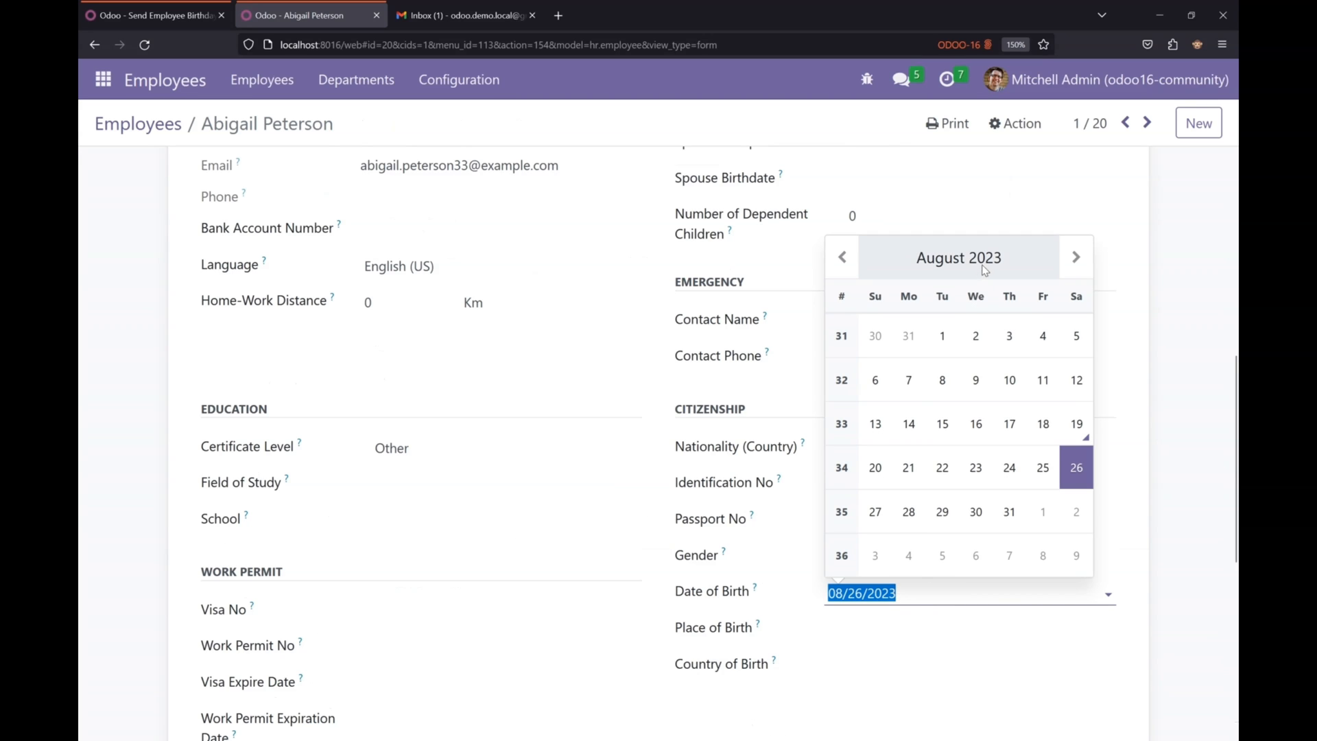
{"action": "left_click", "coordinate": [958, 258]}
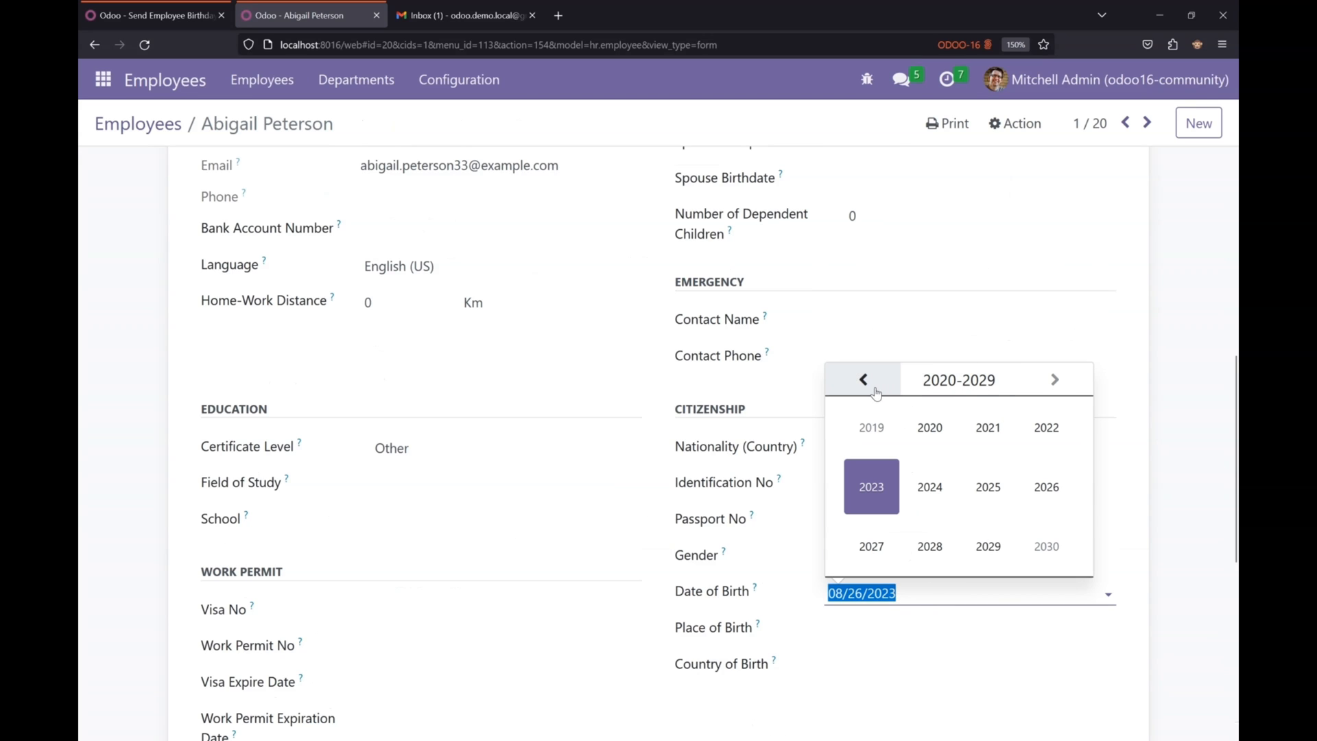
{"action": "left_click", "coordinate": [863, 378]}
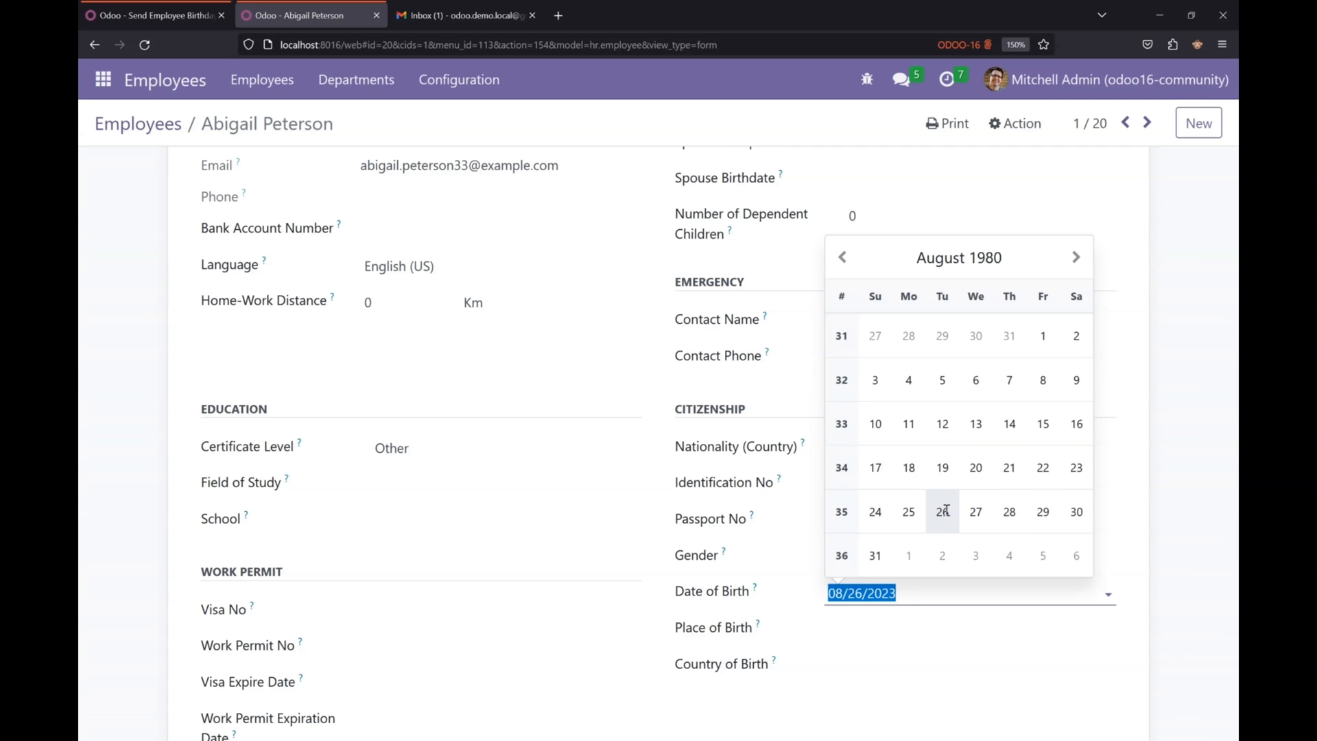
{"action": "left_click", "coordinate": [942, 511]}
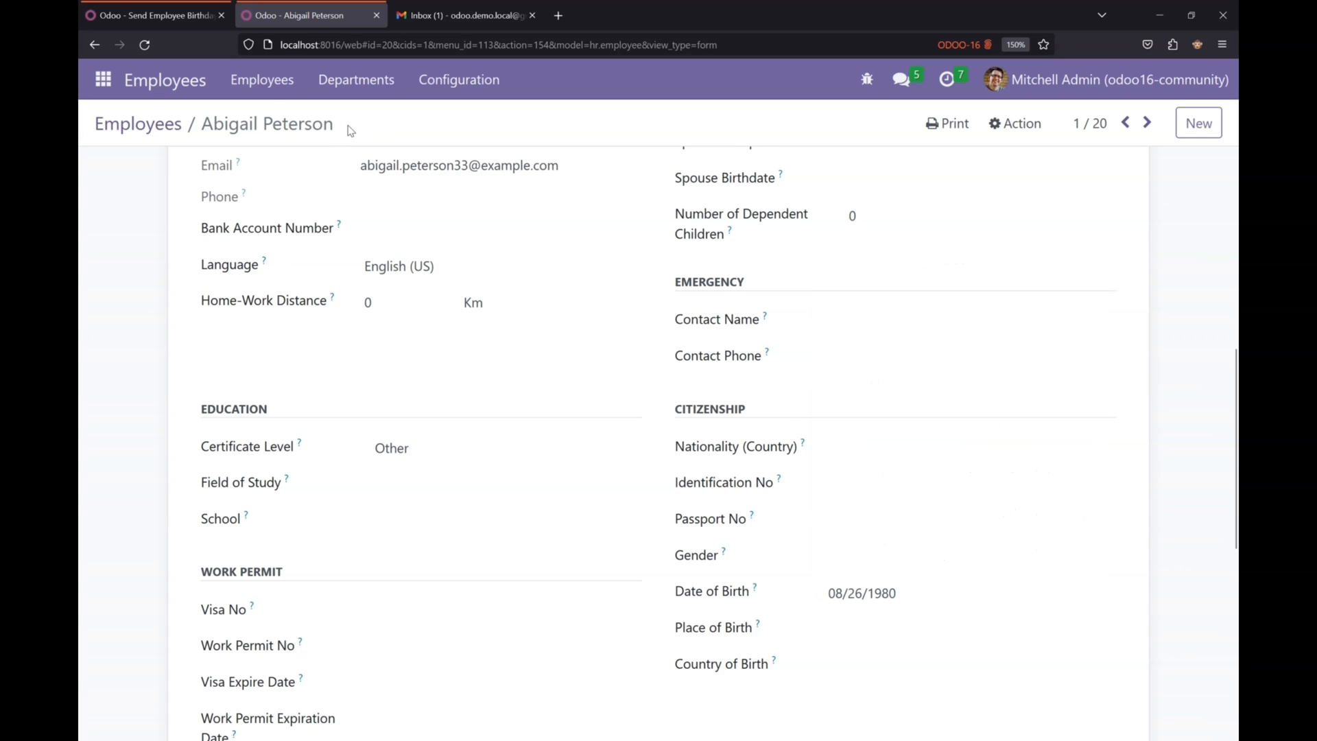
{"action": "left_click", "coordinate": [154, 15]}
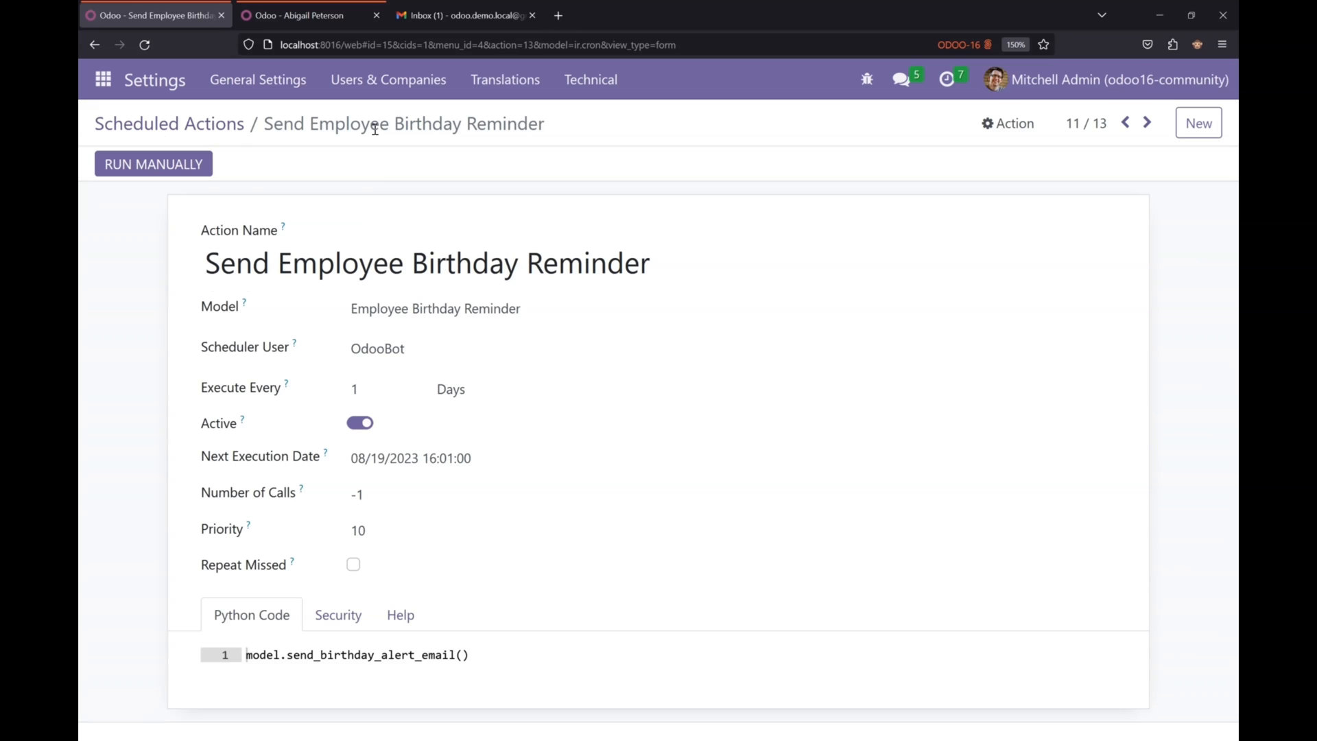
{"action": "mouse_move", "coordinate": [266, 175]}
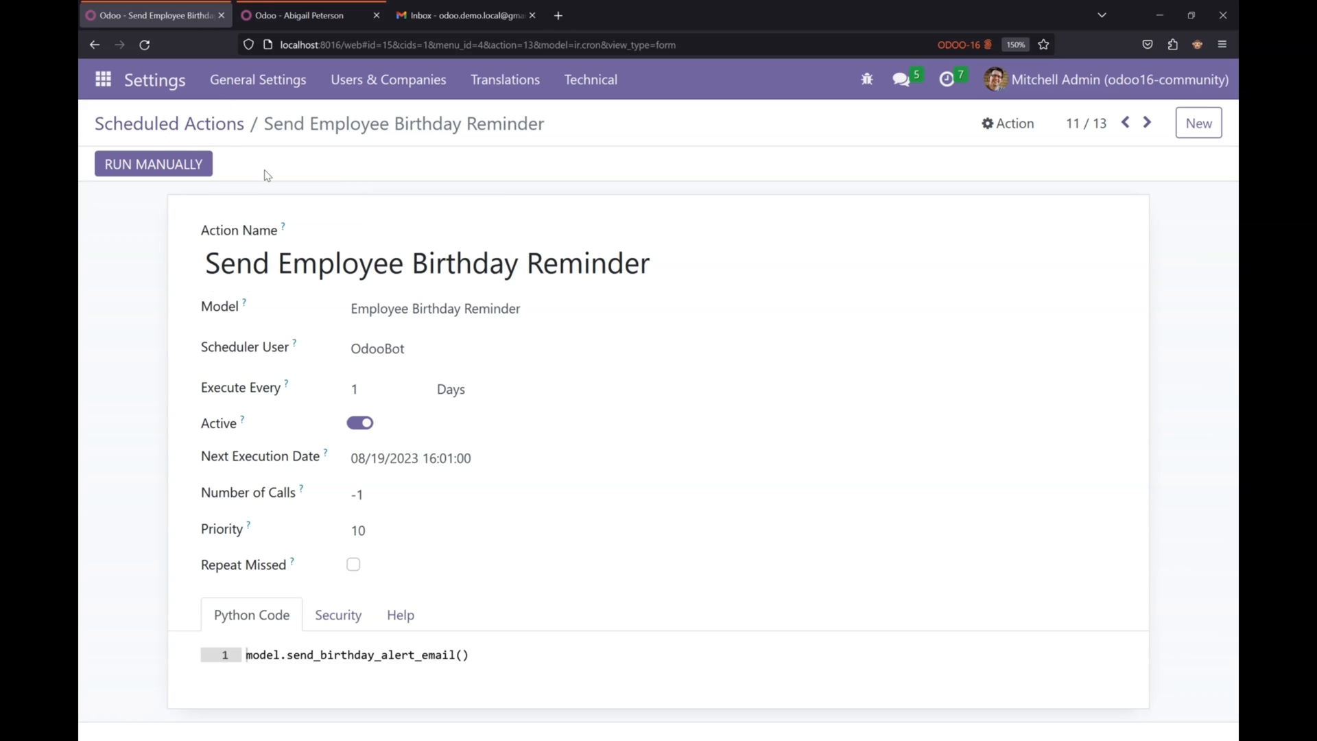
{"action": "mouse_move", "coordinate": [153, 164]}
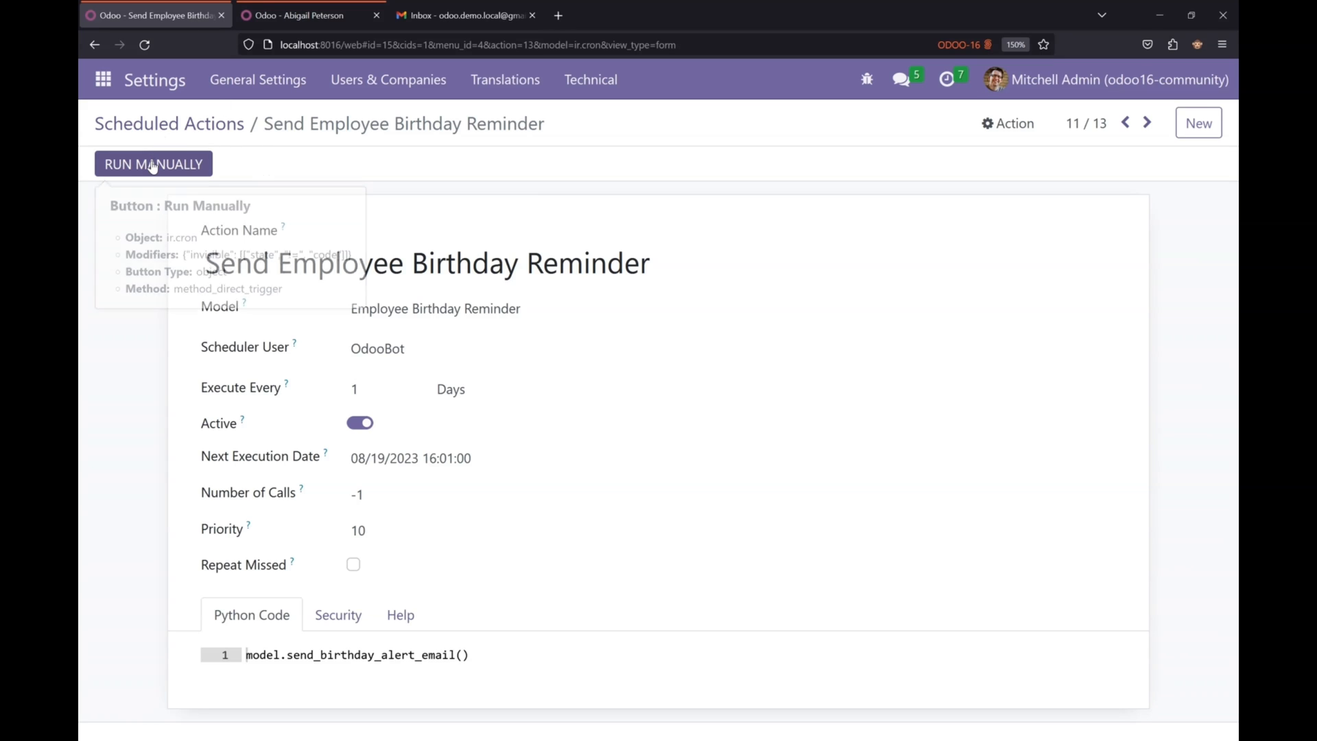
{"action": "left_click", "coordinate": [153, 164]}
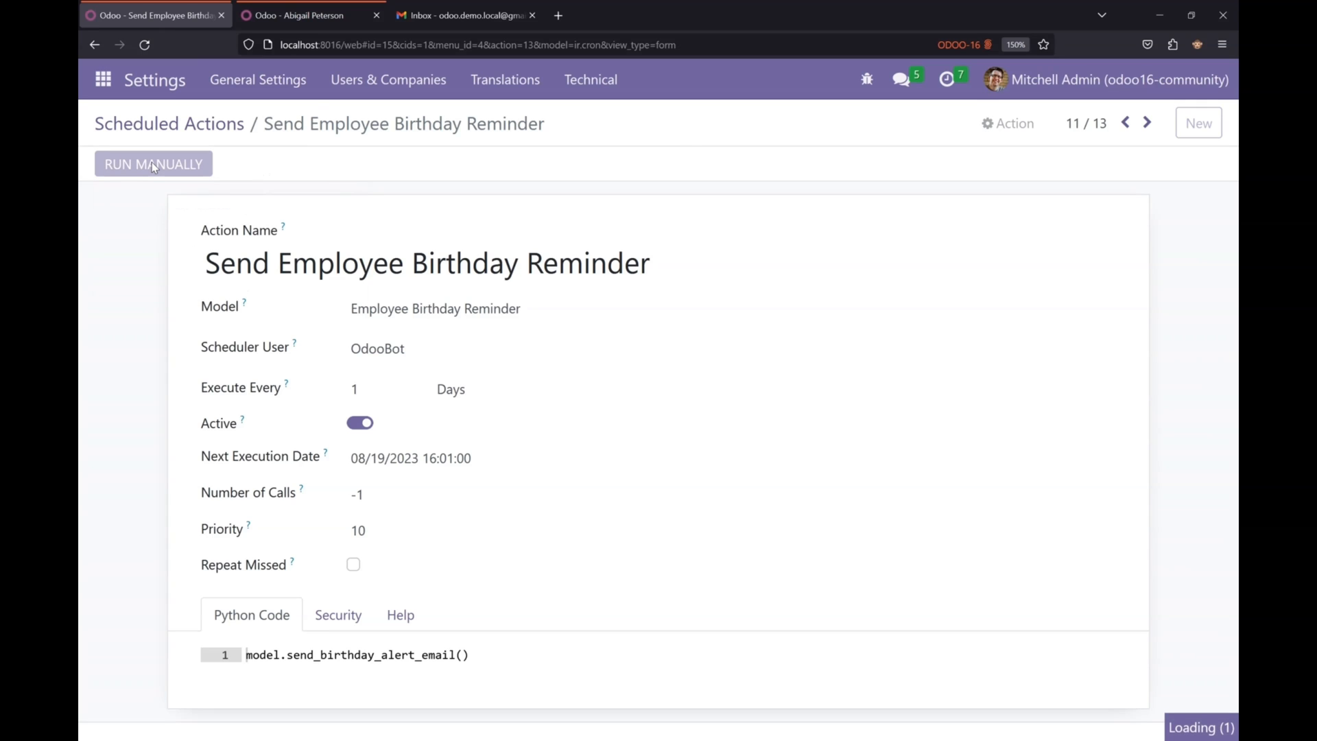
{"action": "left_click", "coordinate": [153, 164]}
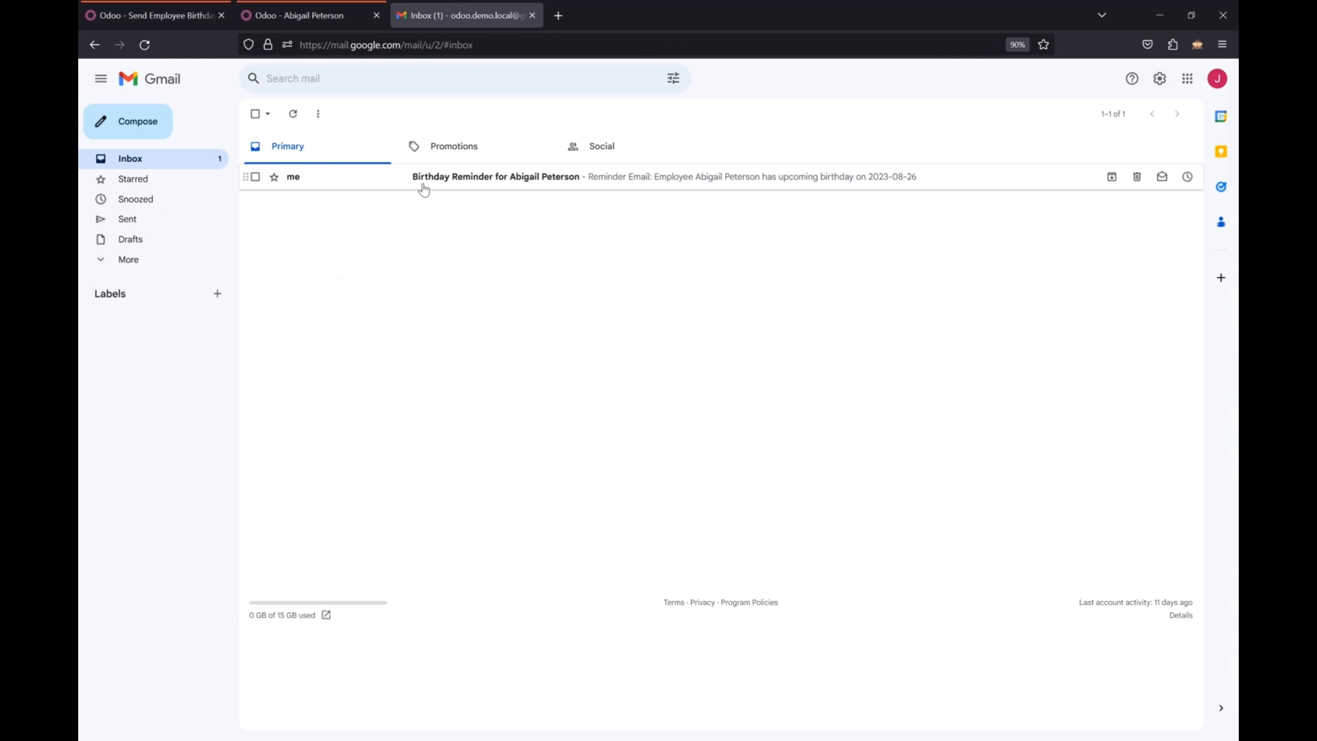
{"action": "left_click", "coordinate": [495, 176]}
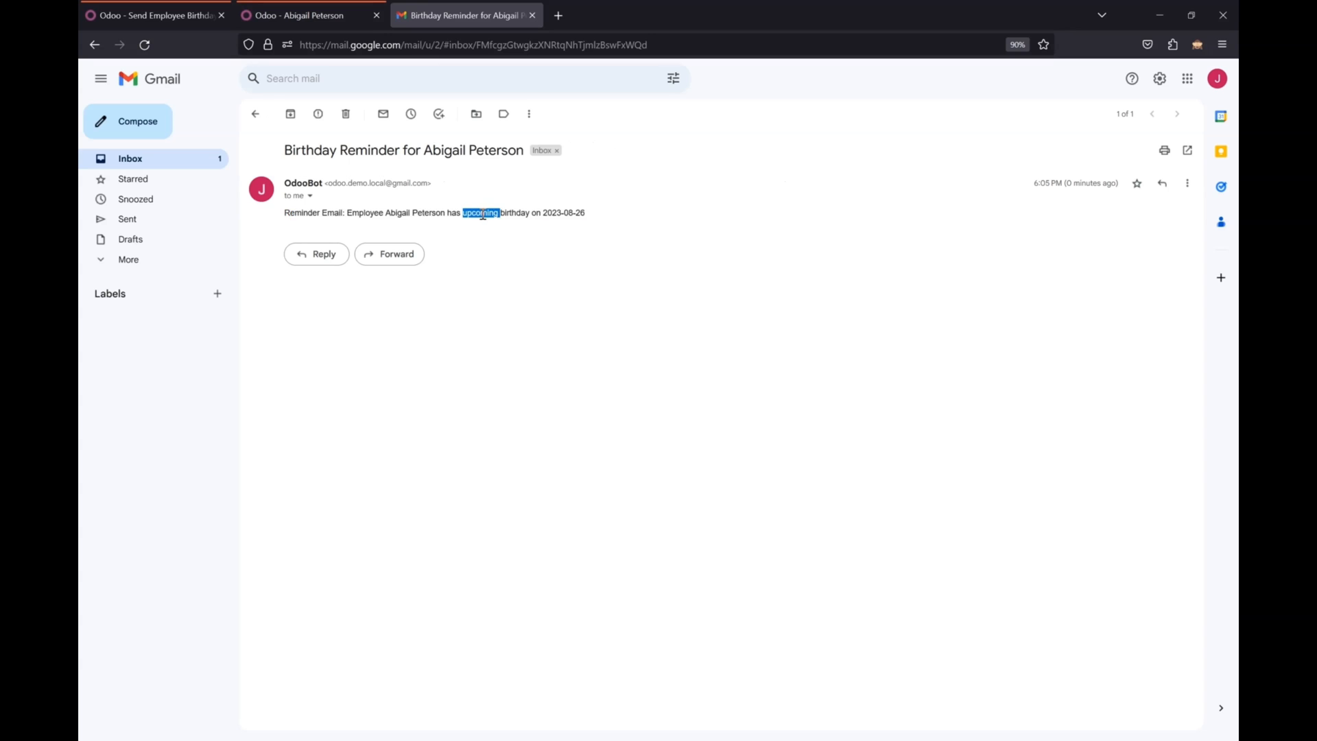
{"action": "left_click", "coordinate": [156, 15]}
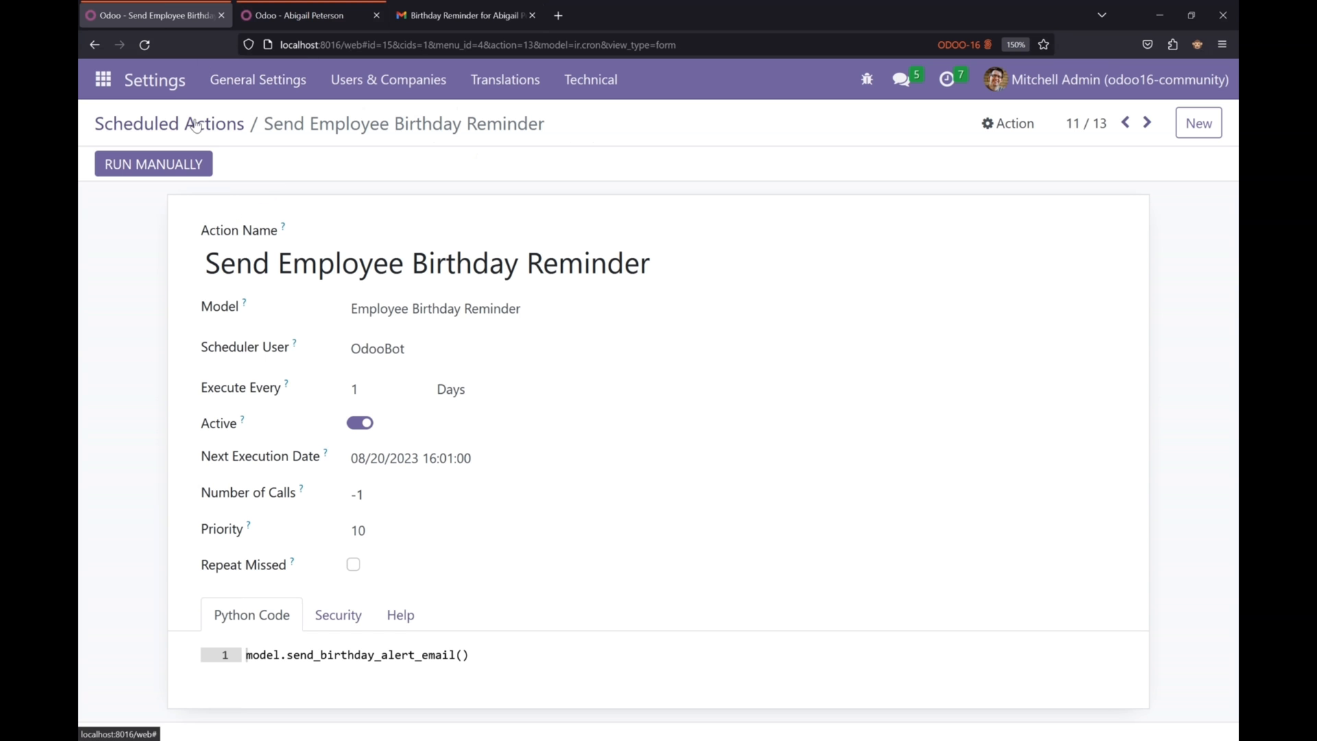
- Go back to the Scheduled Actions list, then open Discuss from the apps menu
{"action": "left_click", "coordinate": [169, 123]}
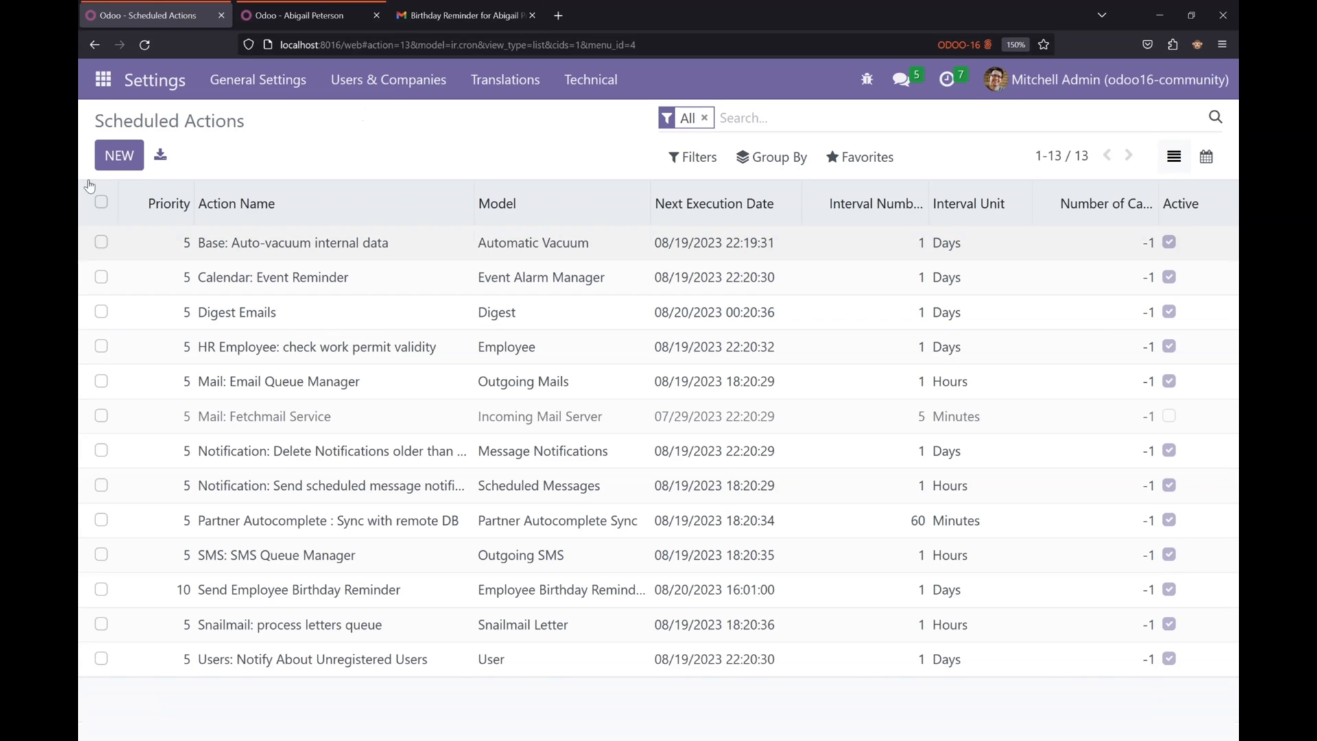
{"action": "left_click", "coordinate": [102, 79]}
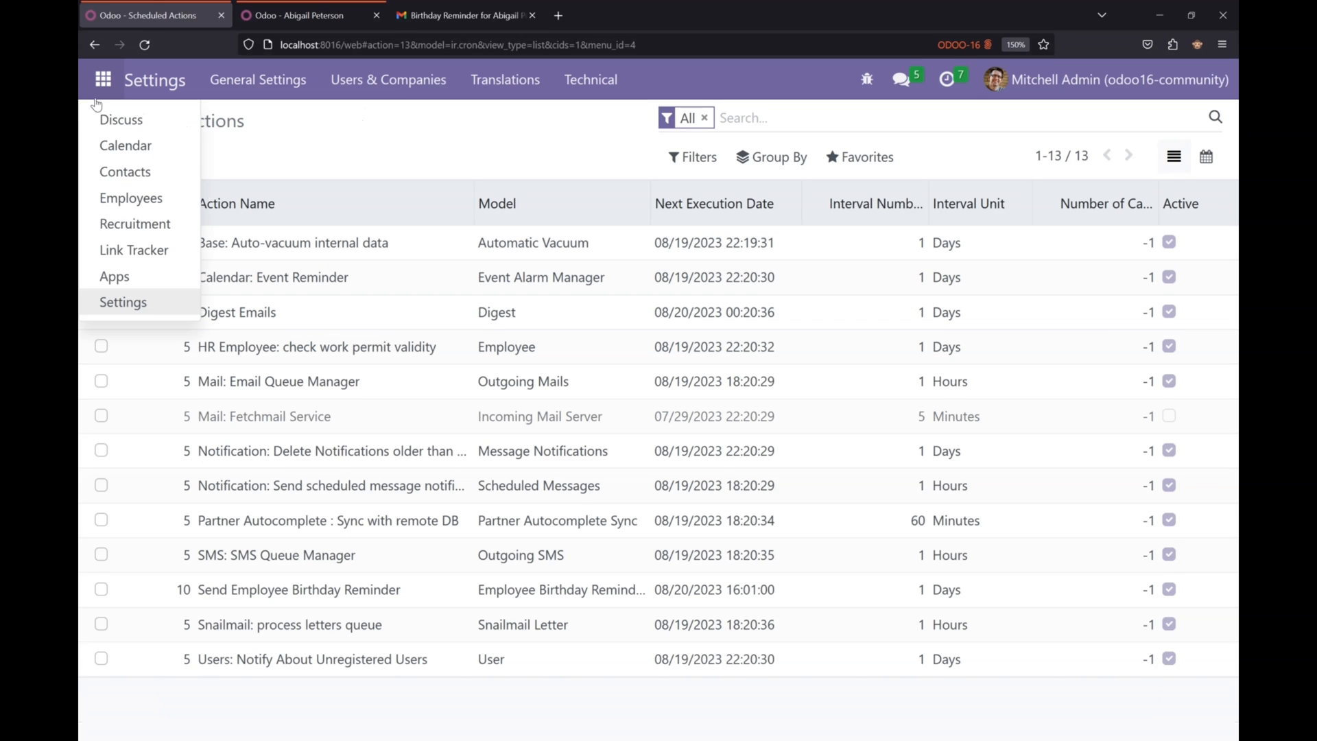
{"action": "left_click", "coordinate": [121, 120]}
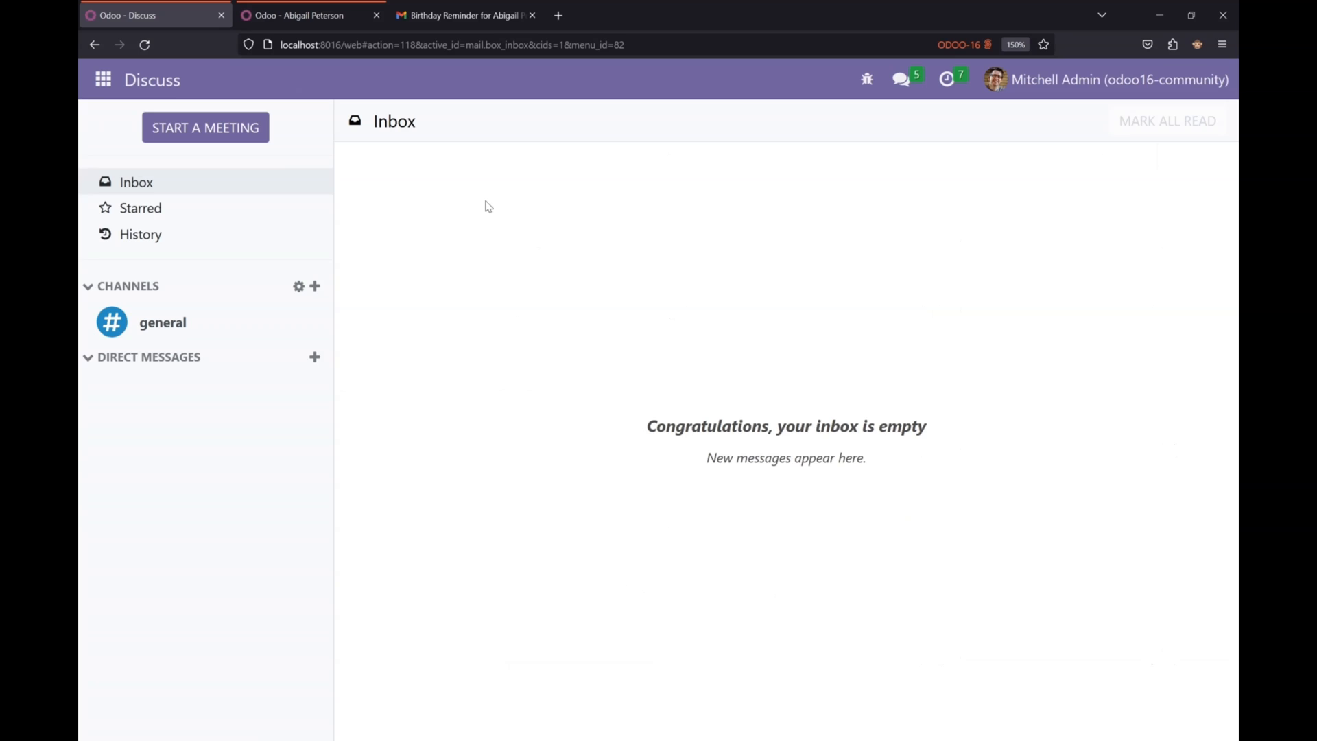